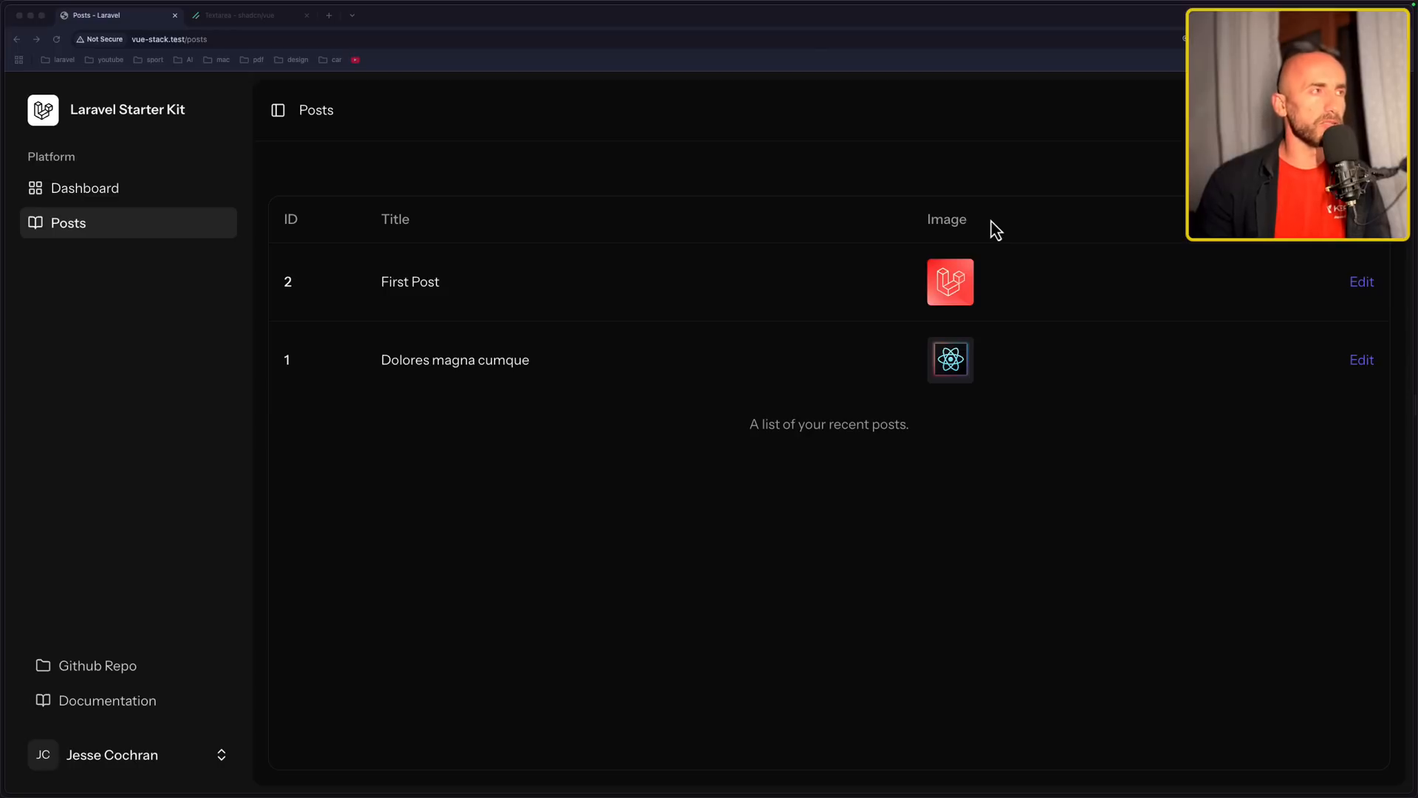
mouse_move(662, 166)
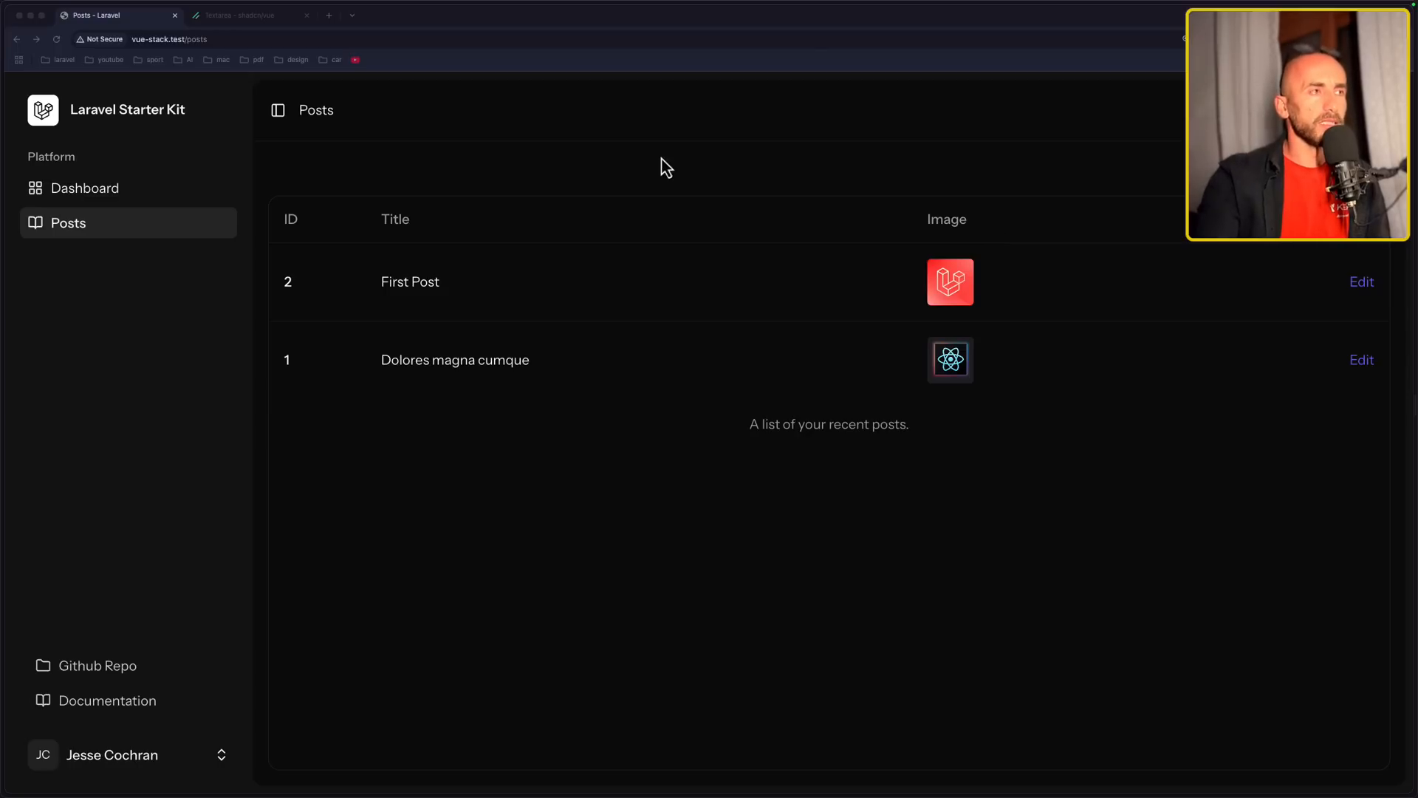
mouse_move(1362, 280)
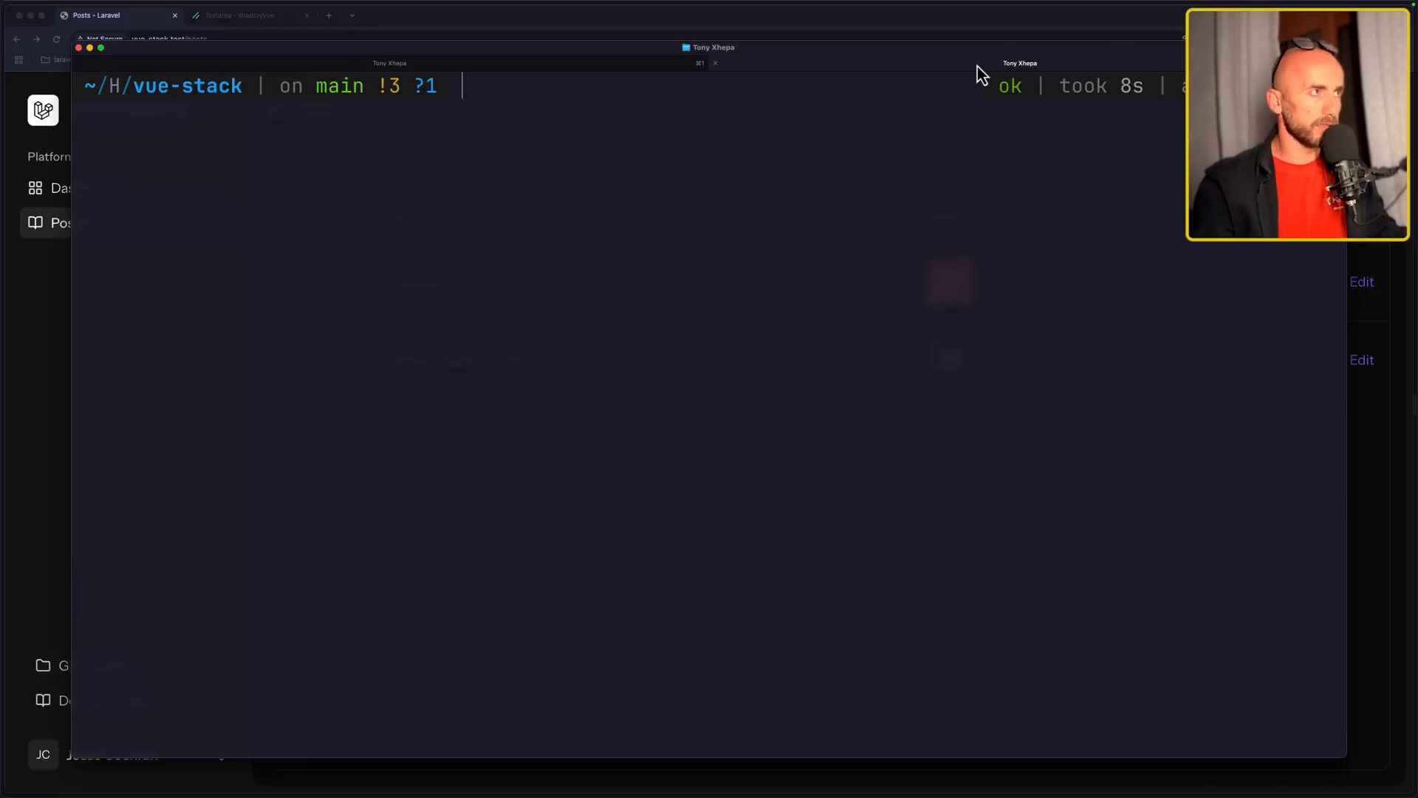
- In the fish shell, generate an invokable PostUpdateController with art make:controller
type("fish")
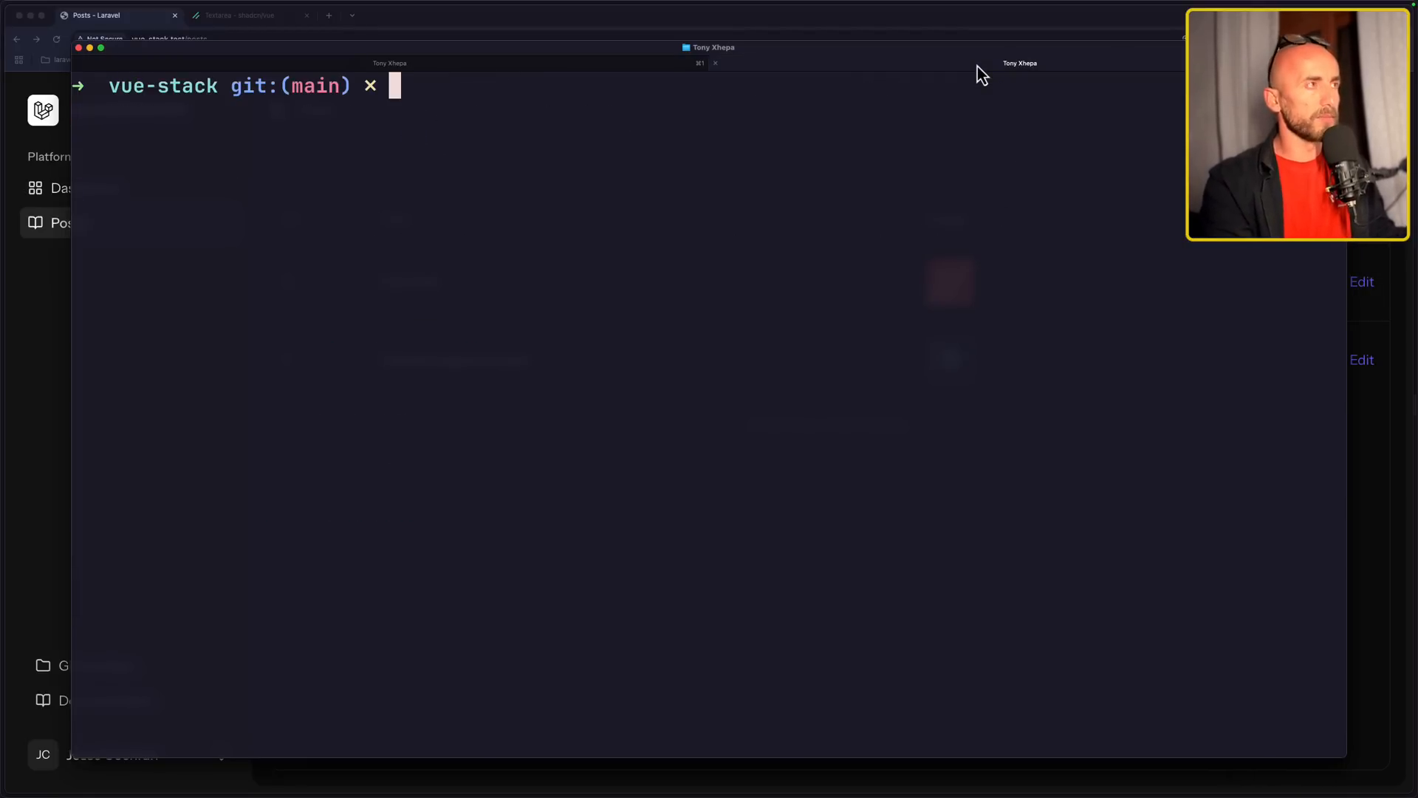
type("art make:controller PostUpdateController --invokable")
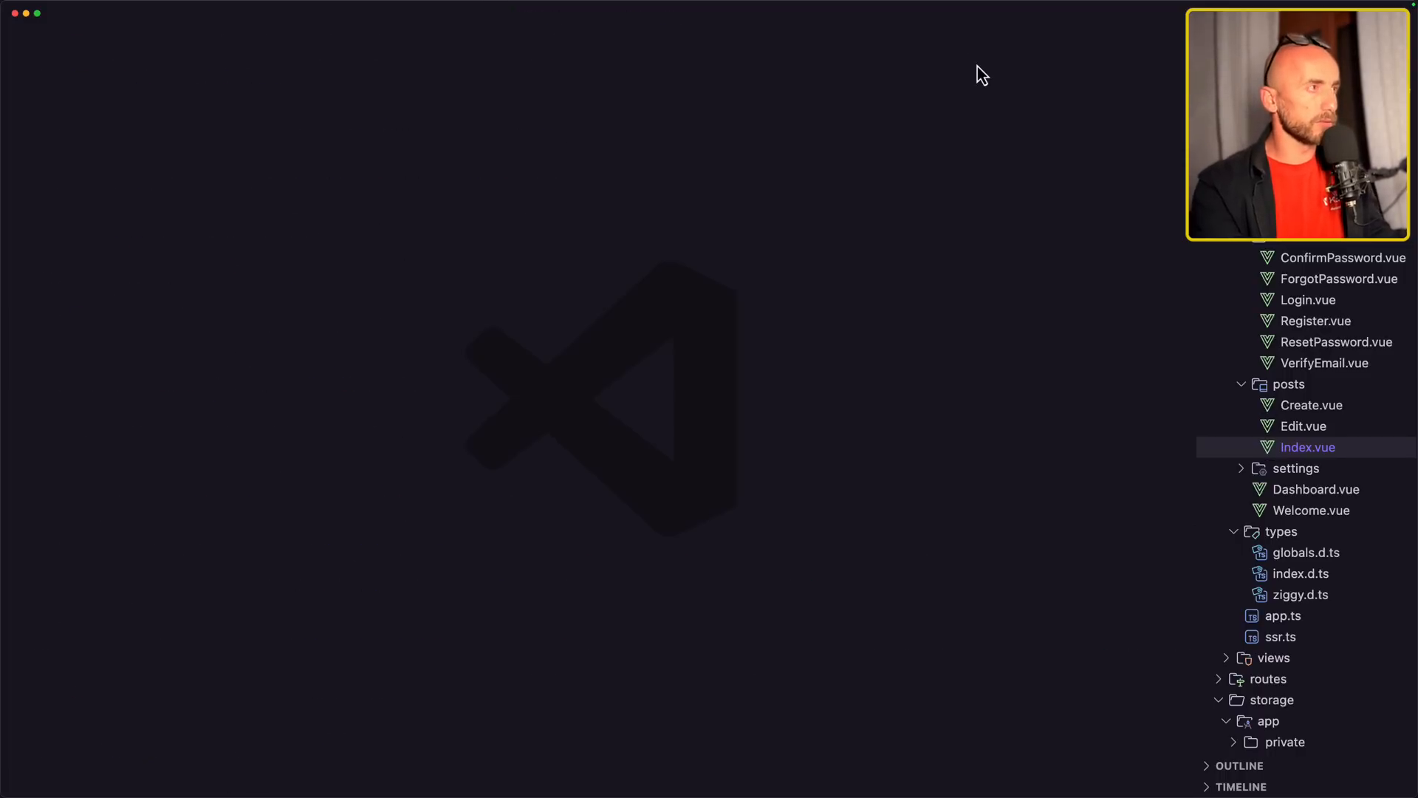
- Query the user's latest posts and pass 'posts' => PostResource::collection($posts) to posts/Index
type("post")
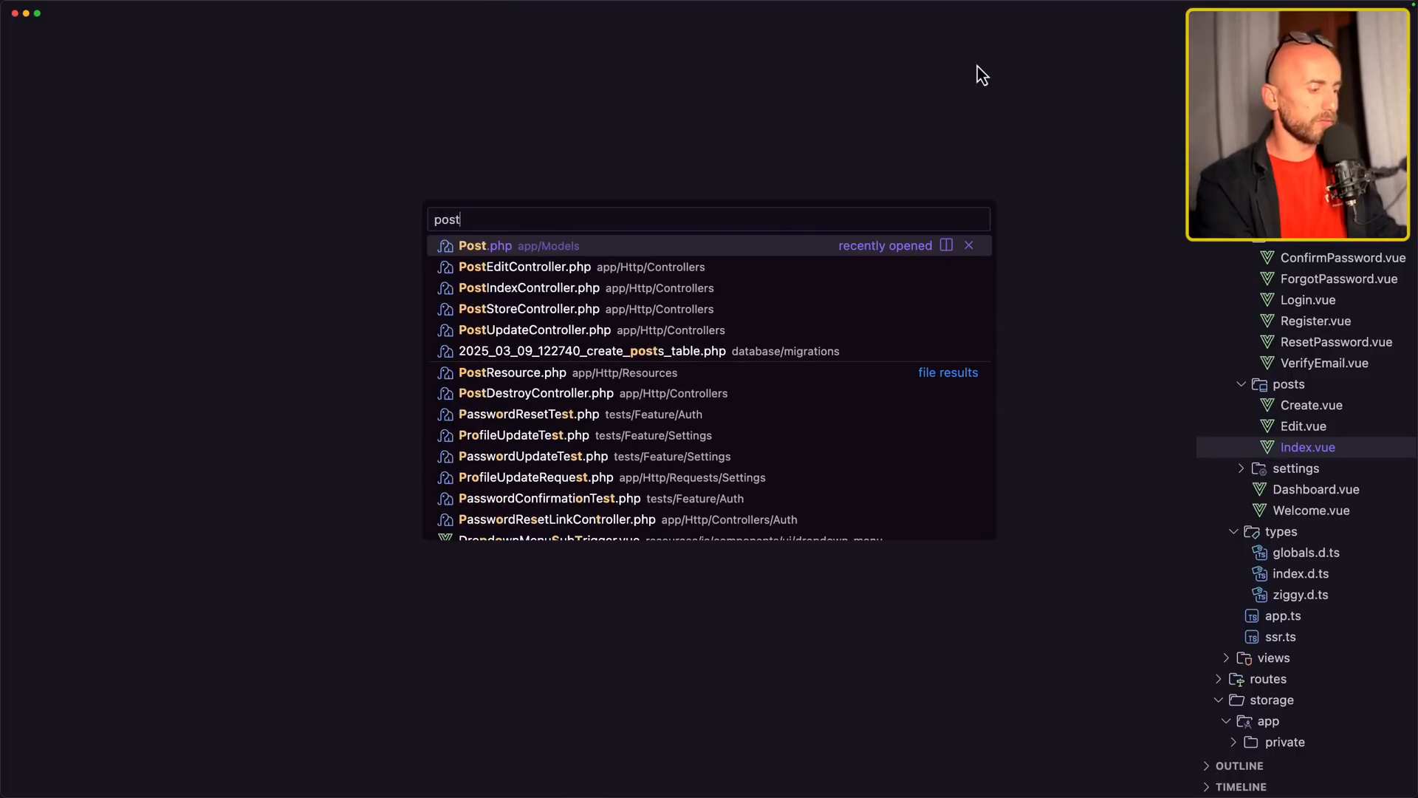
left_click(529, 288)
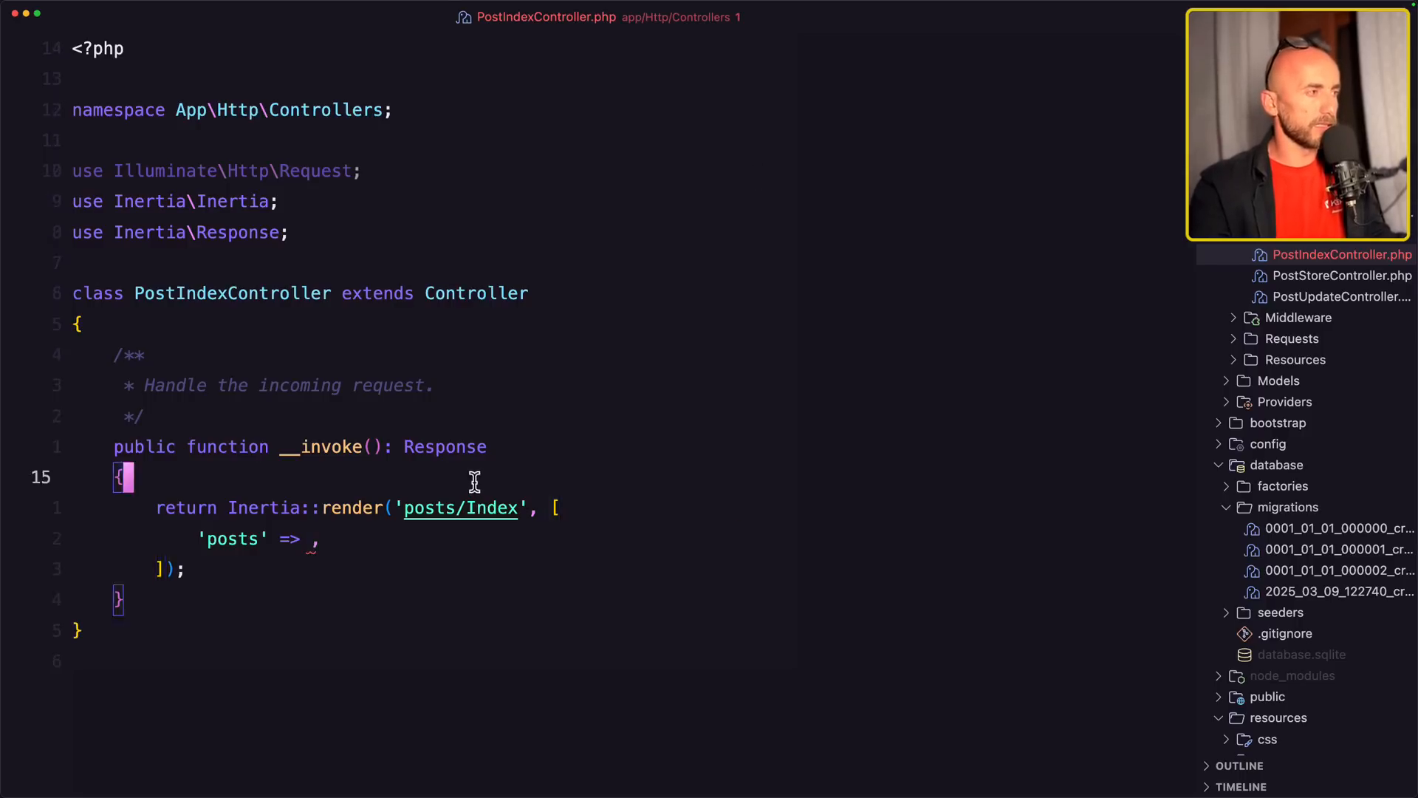
type("$posts = auth()->user()->posts()->latest()->get();")
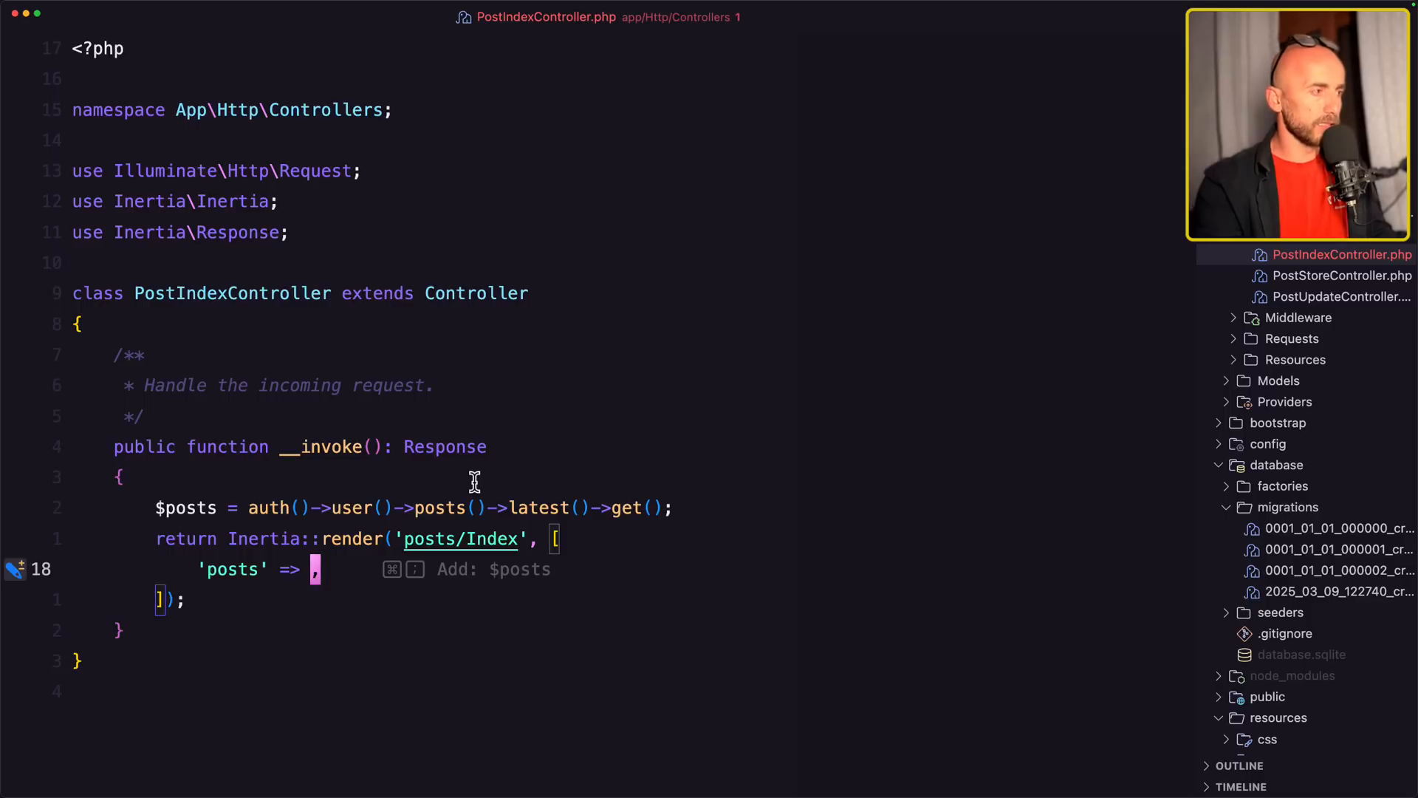
type("PostResource")
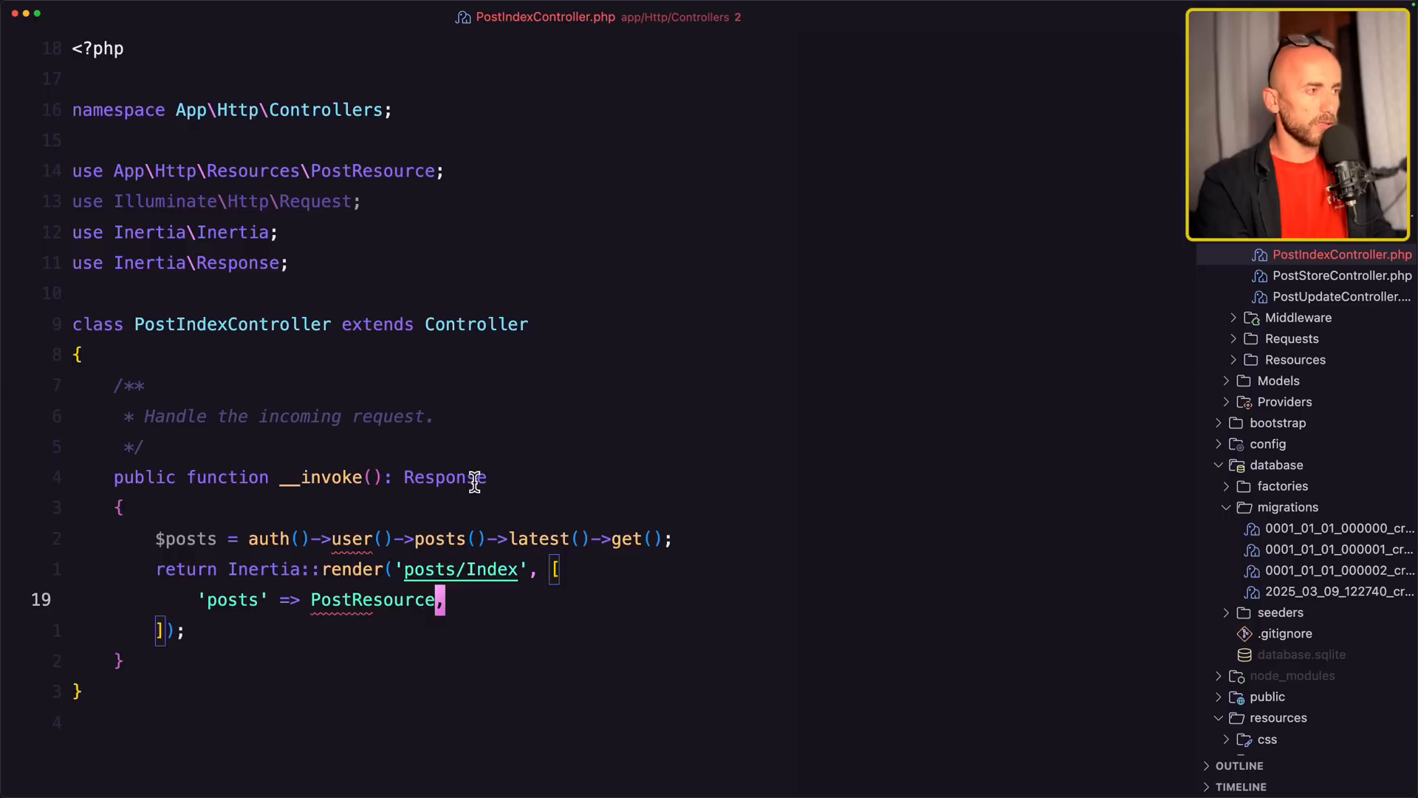
type("::collection($posts)")
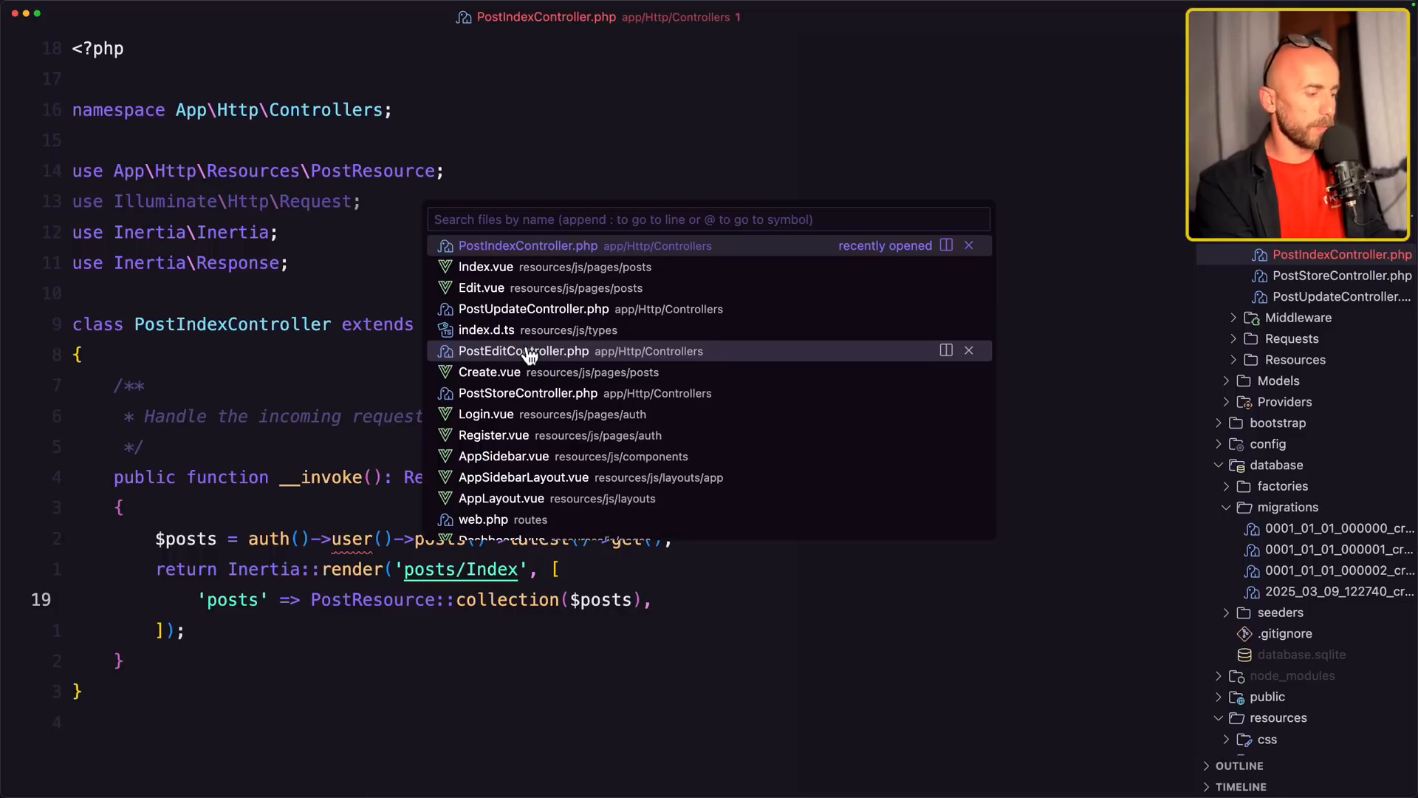
- Add JsonResource::withoutWrapping() to AppServiceProvider's boot method with JsonResource imported
type("appse")
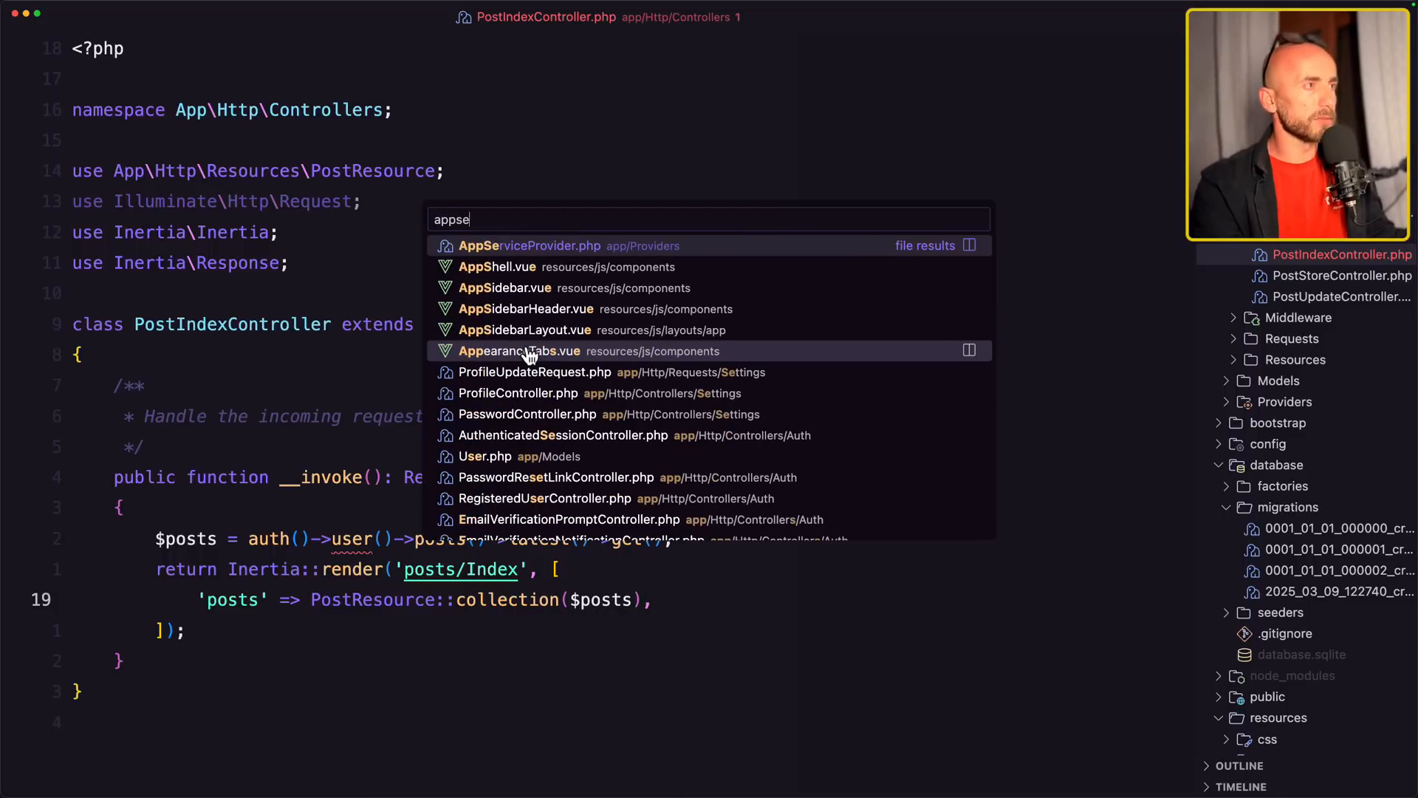
left_click(529, 245)
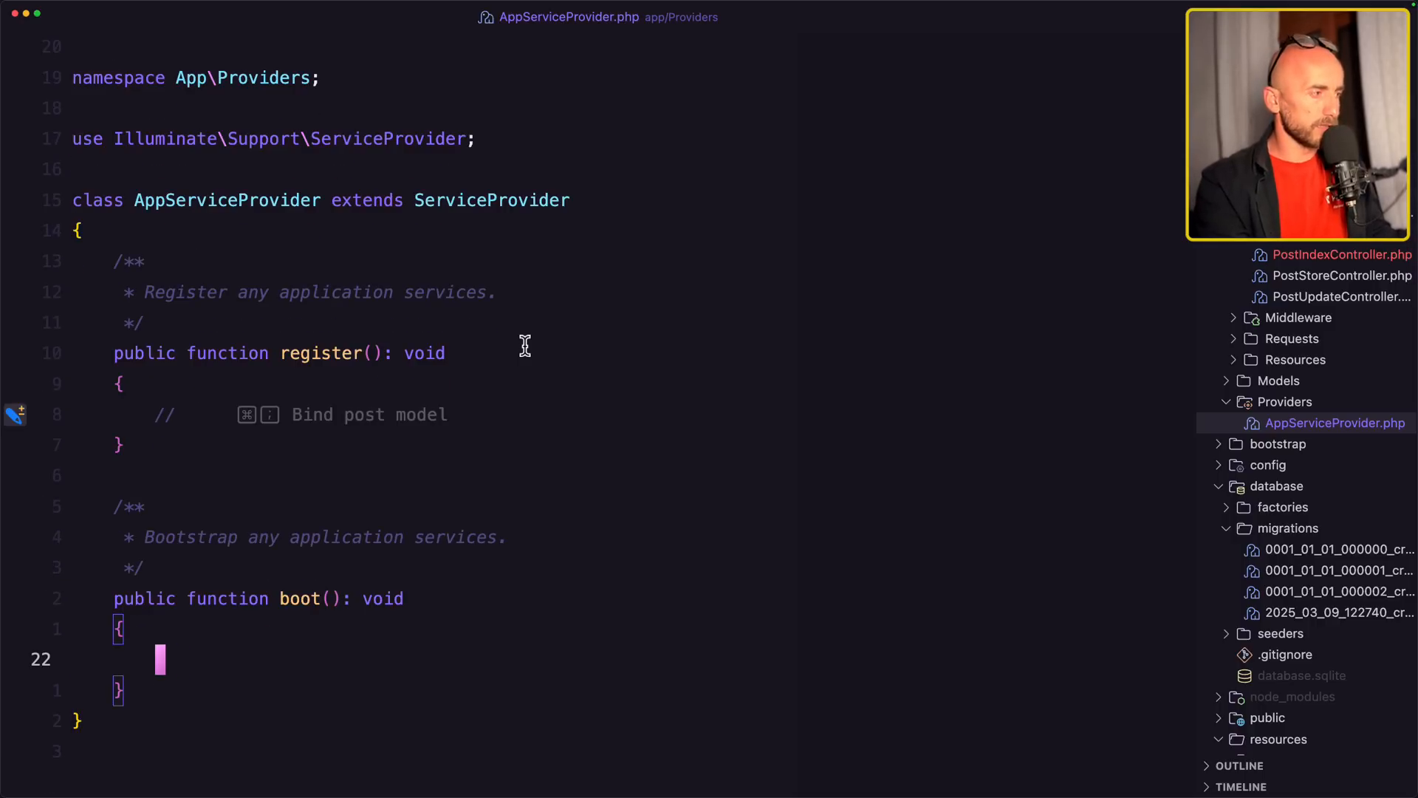
type("Js")
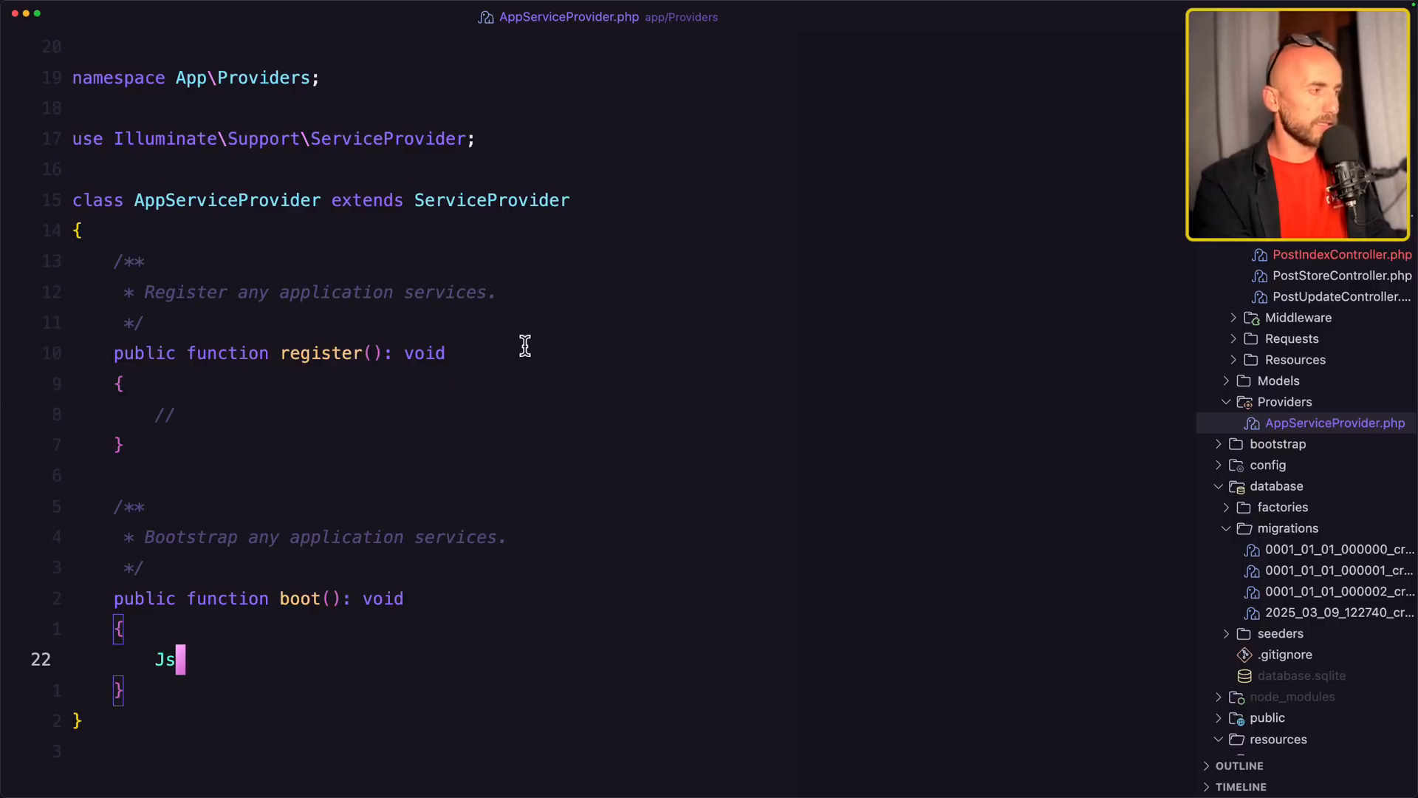
type("onResource::withoutWrapping();")
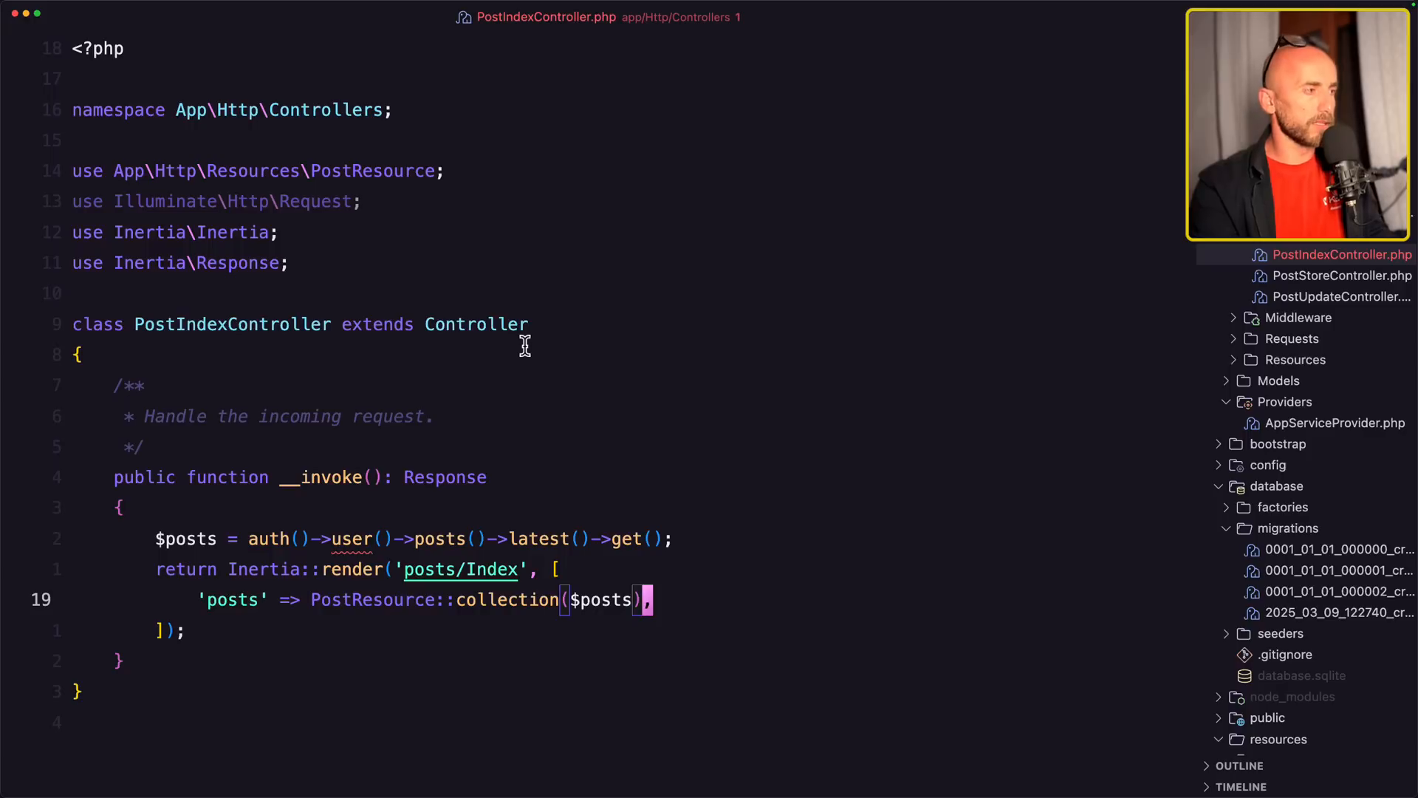
- Return via recent files to the controller to start rewriting currentPost
key("Cmd+P")
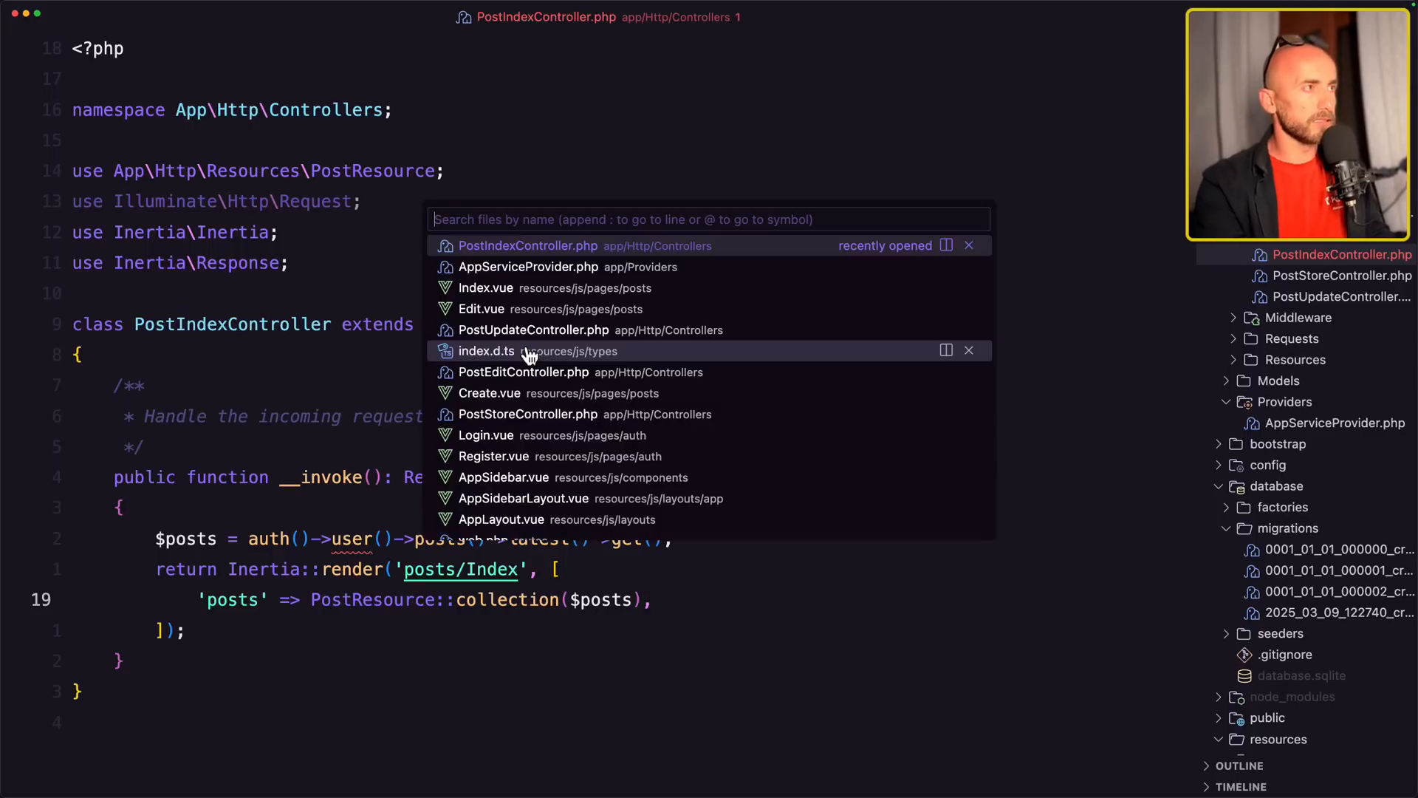
left_click(529, 266)
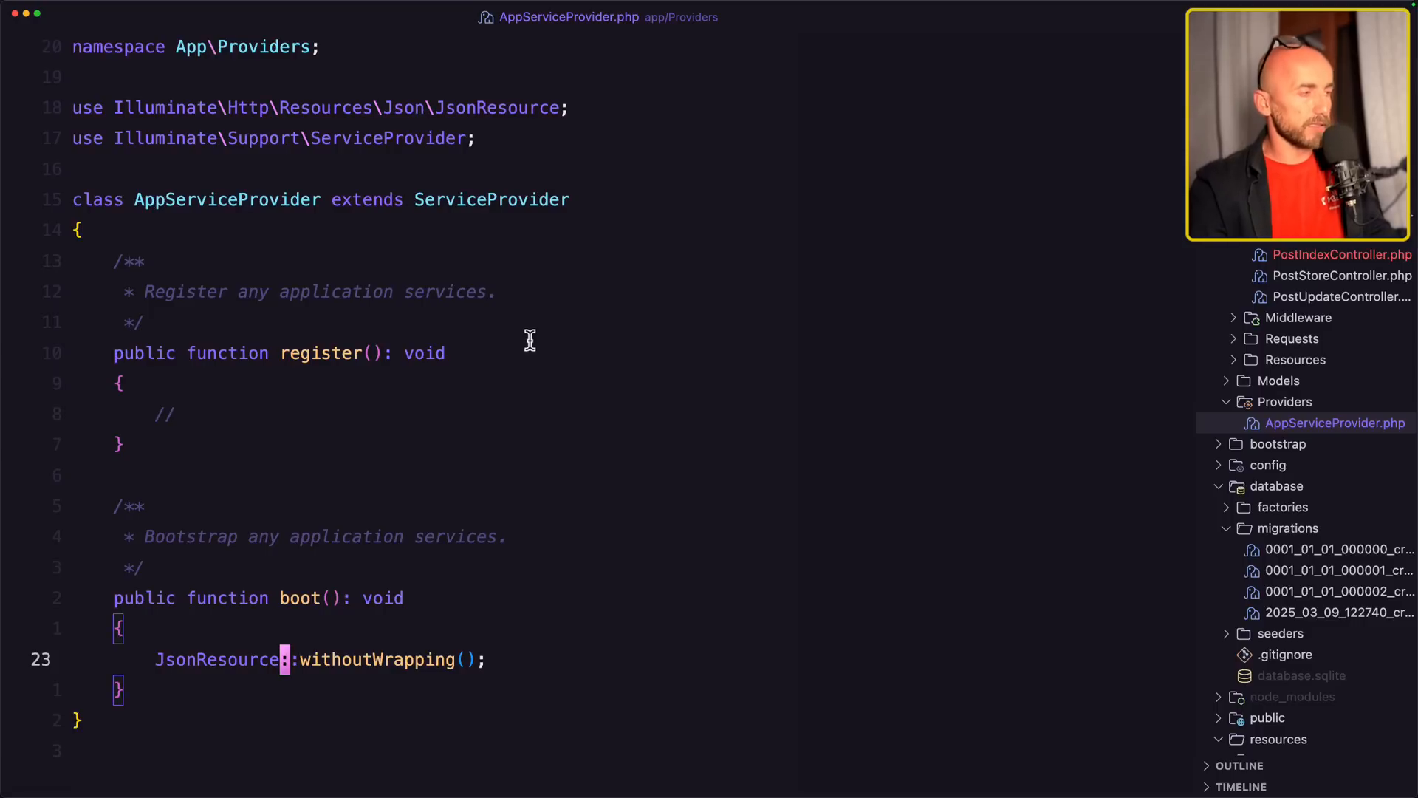
left_click(1335, 254)
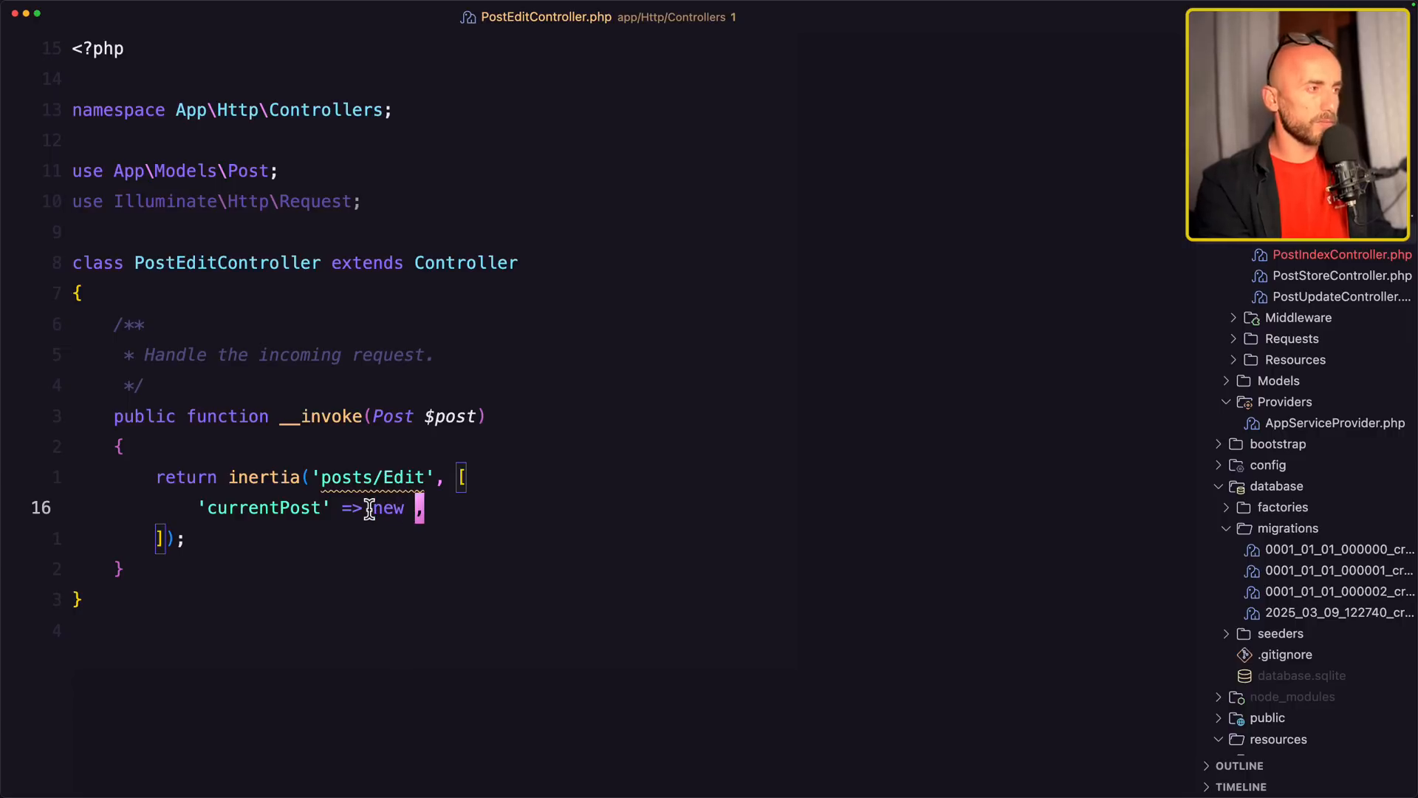
- Set 'currentPost' => new PostResource($post) in PostEditController and reopen PostIndexController
type("PostResource(")
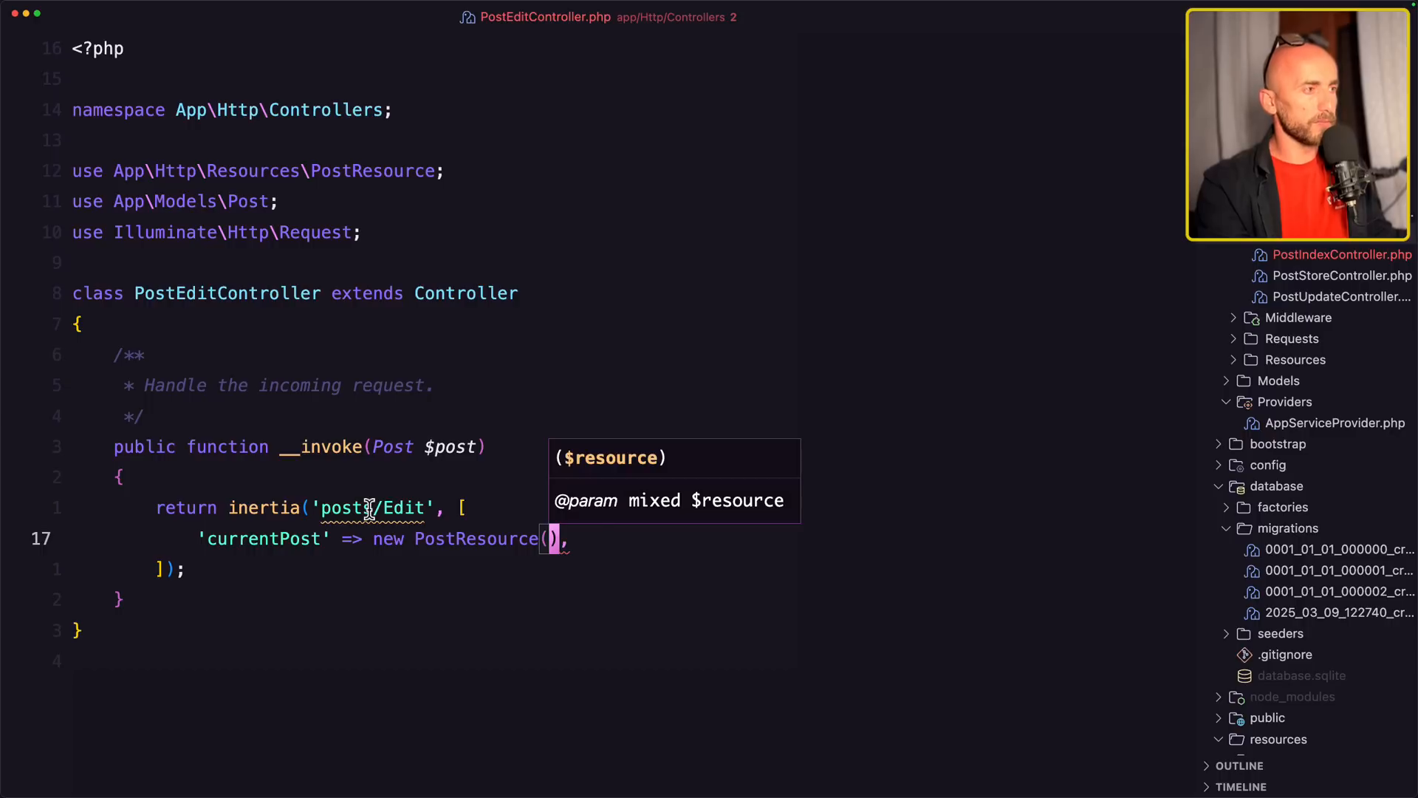
type("$post")
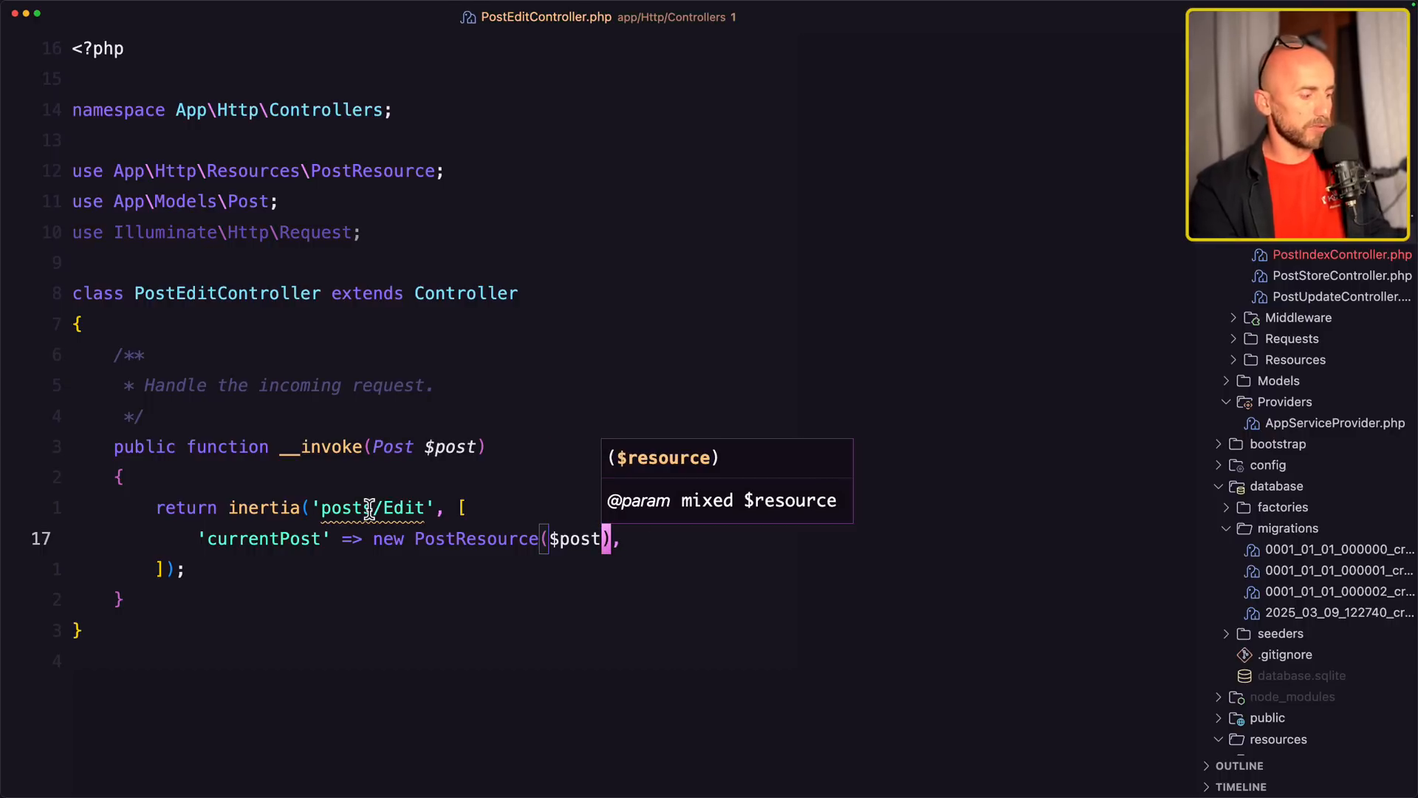
left_click(1341, 254)
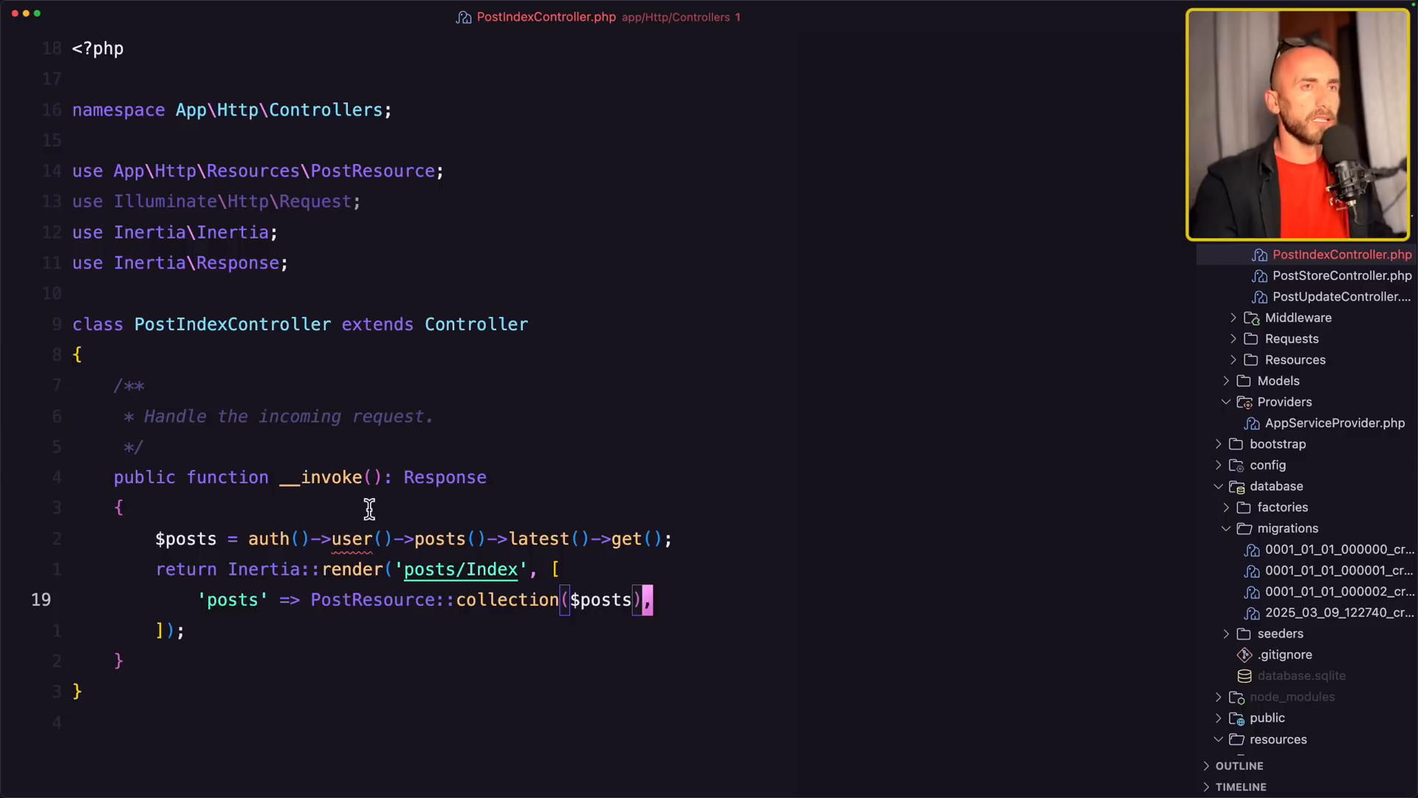
mouse_move(978, 294)
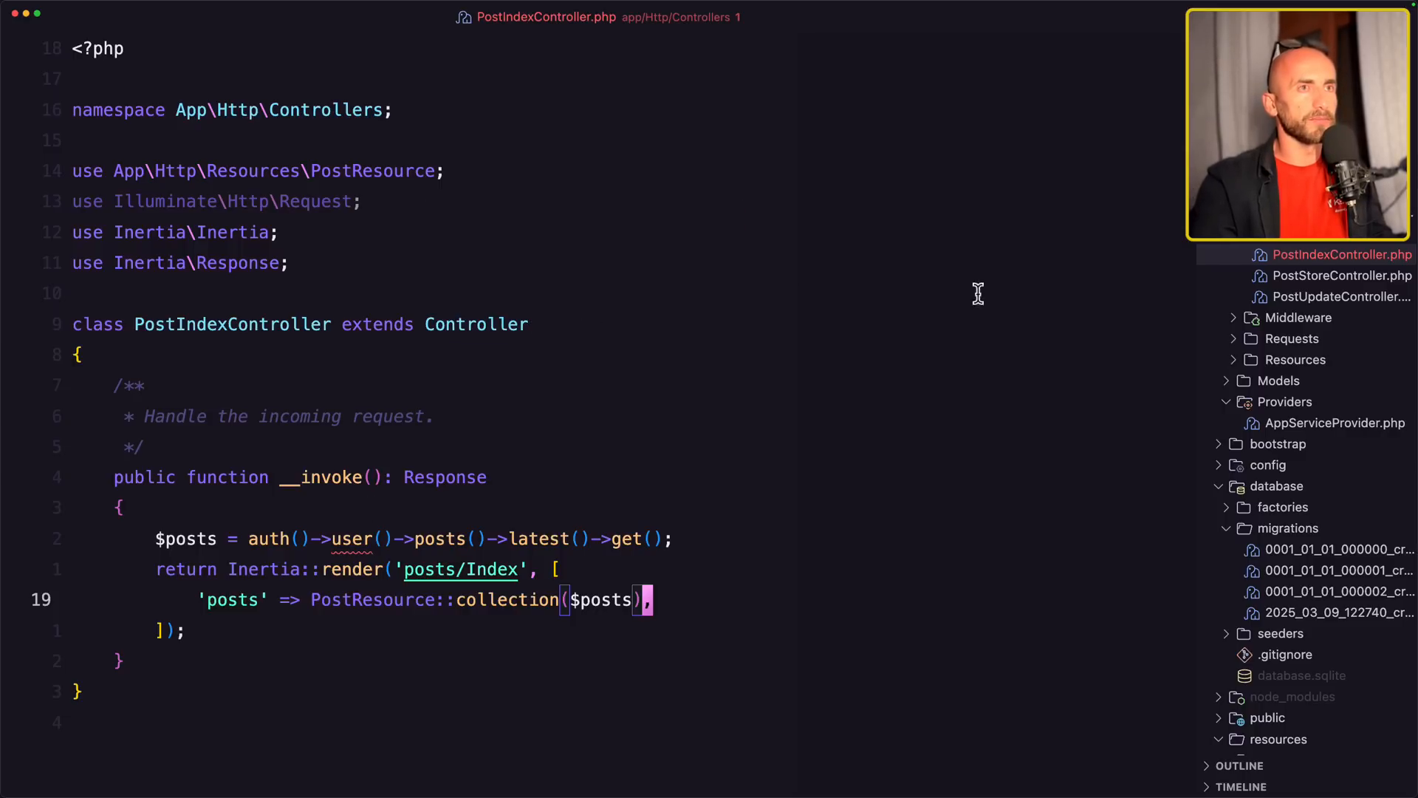
mouse_move(935, 314)
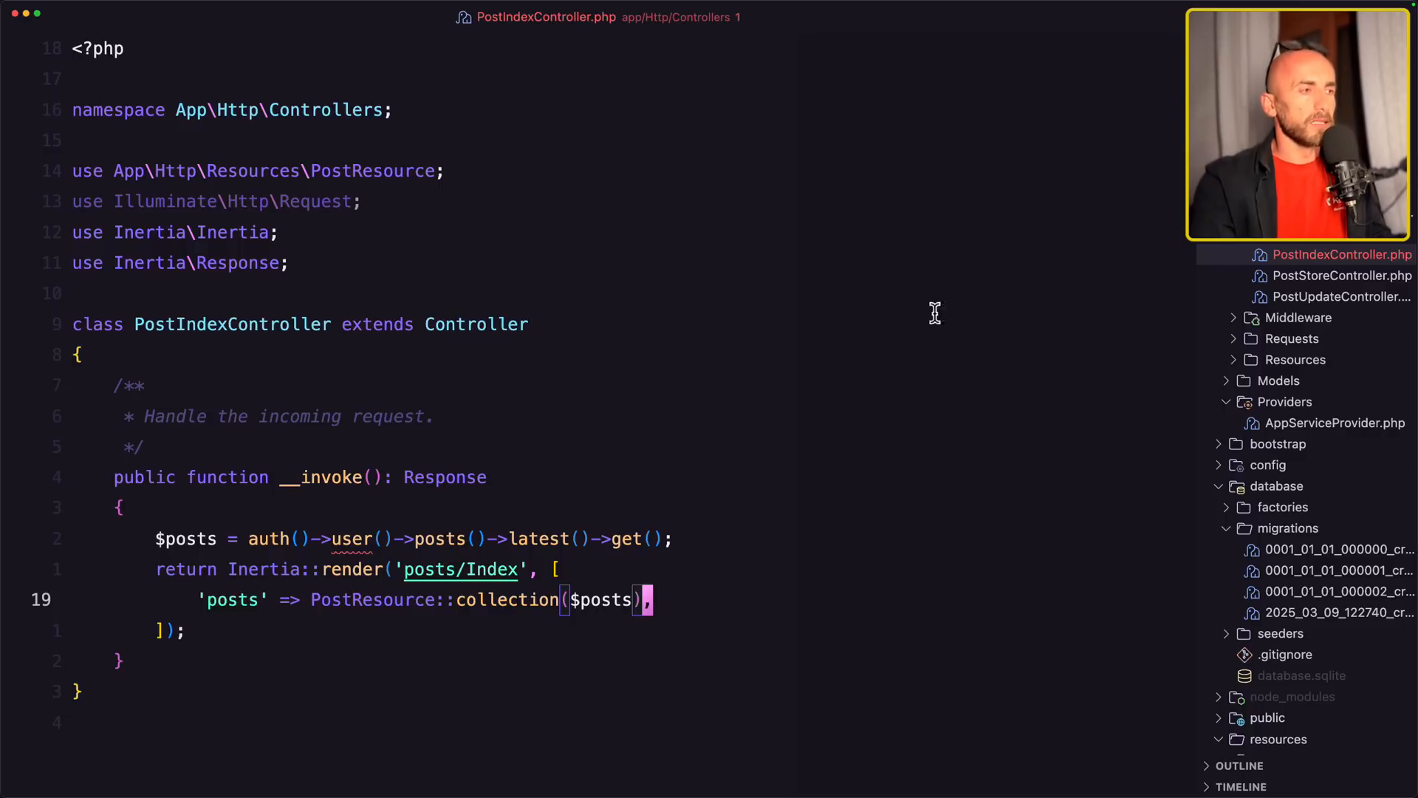
scroll("down", 3)
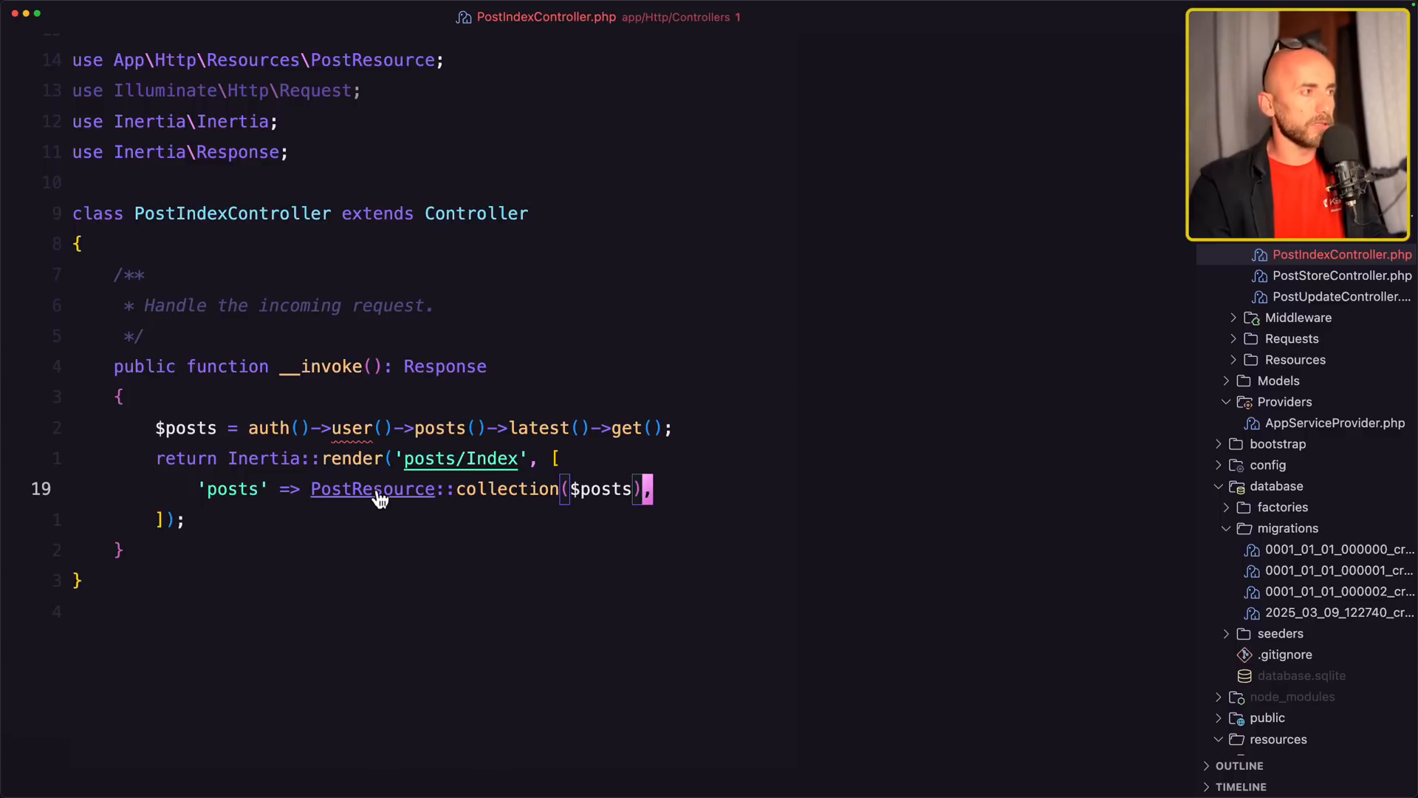
- Make PostResource's toArray return id, title, content, slug and asset('storage/' . image)
left_click(373, 489)
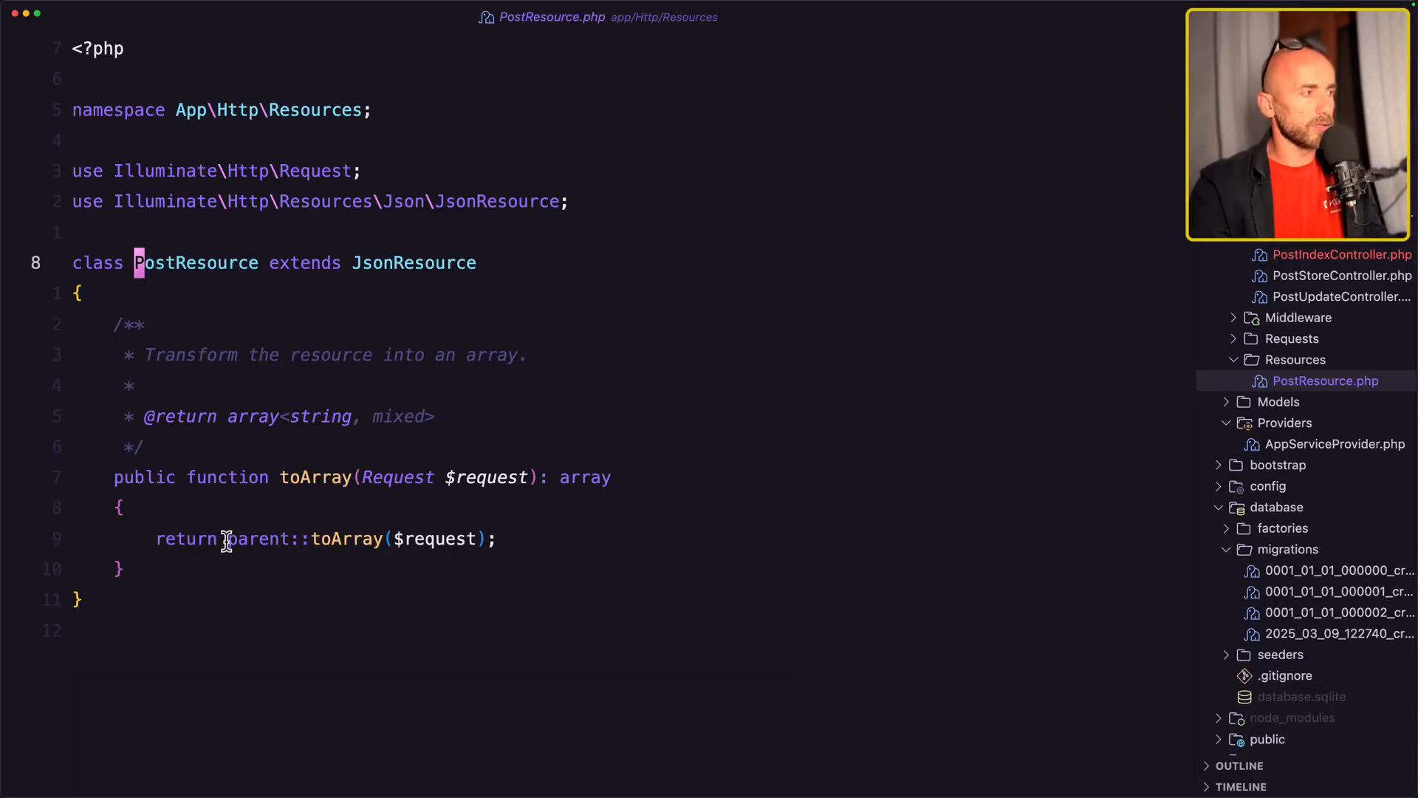
type("[]")
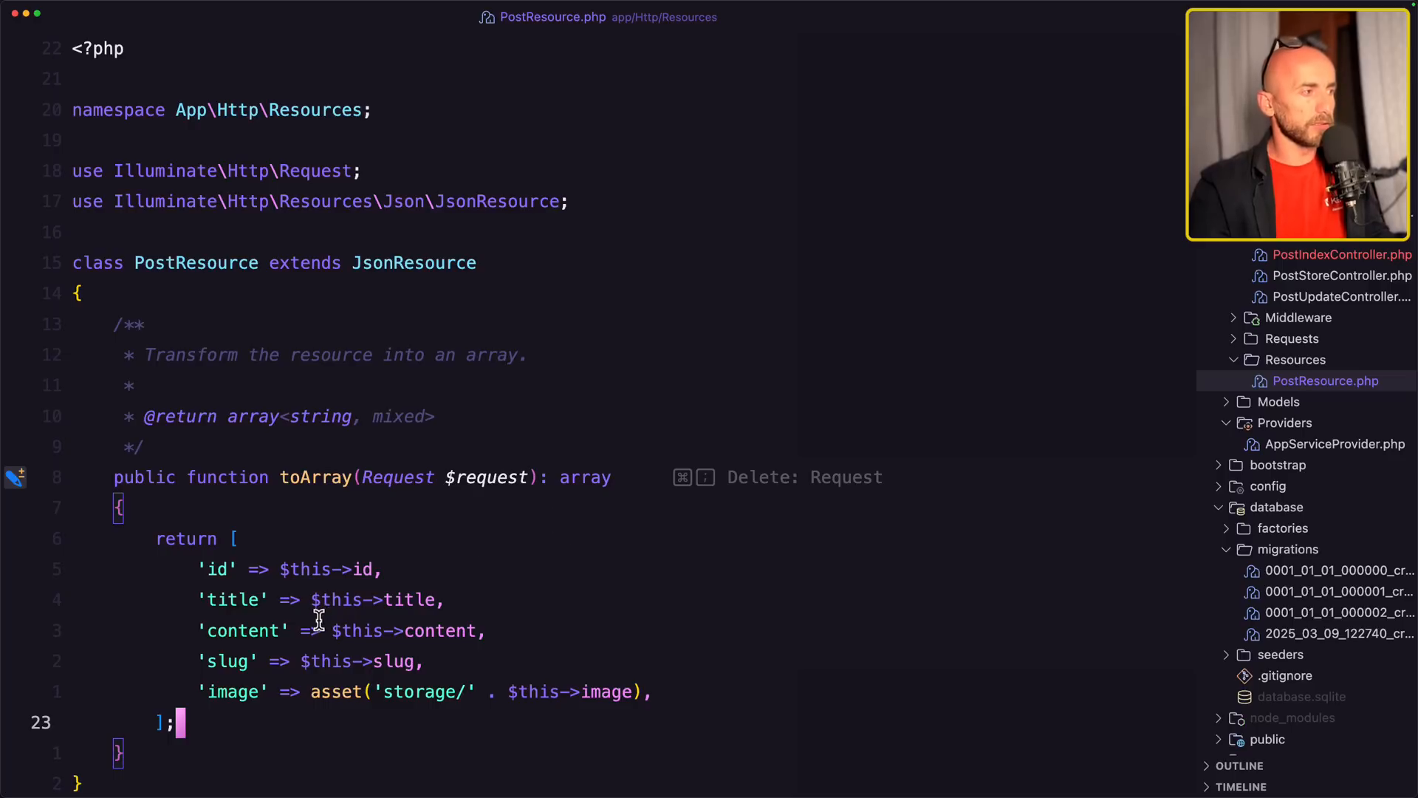
scroll("down", 3)
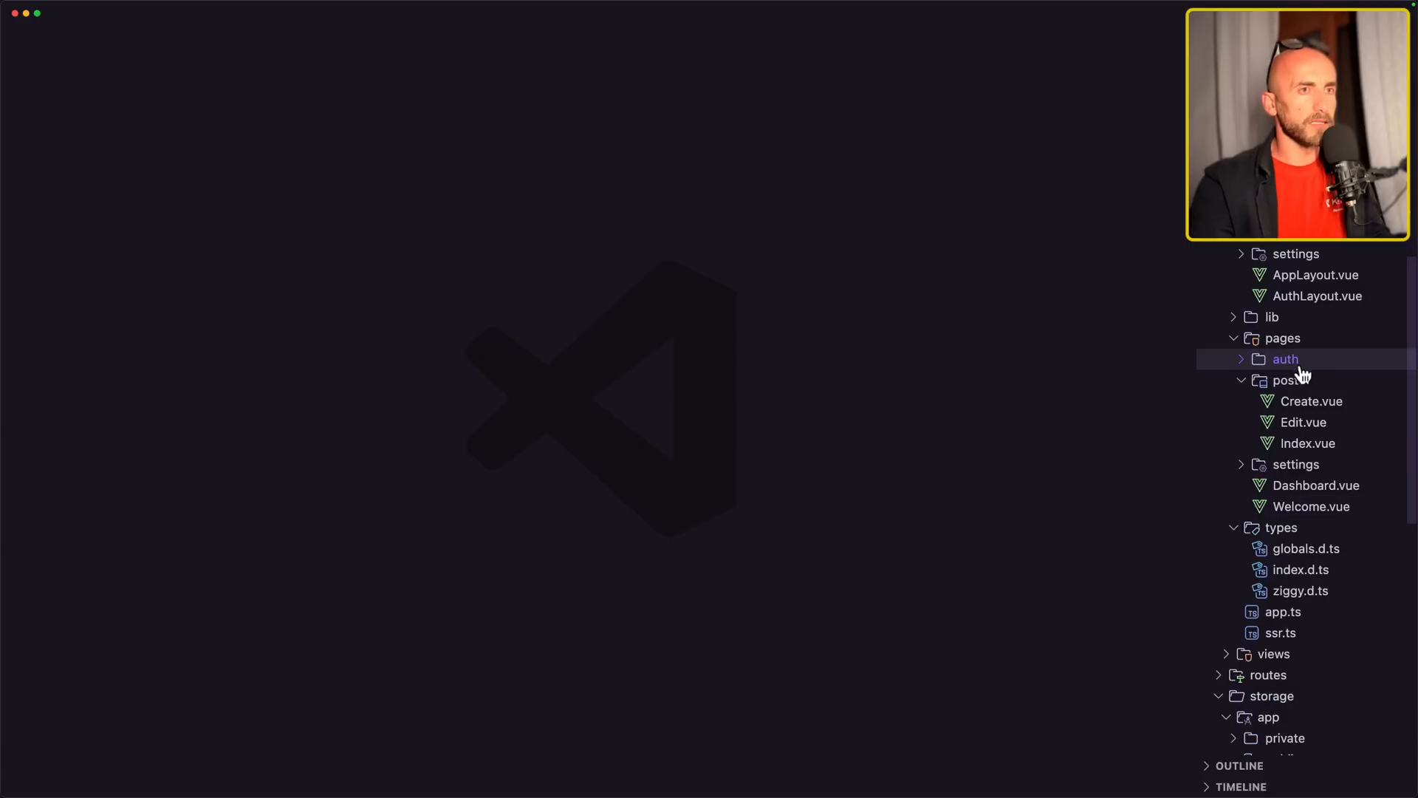
- Declare const imagePreview = ref<string | null>(null) in Create.vue with ref imported
left_click(1307, 443)
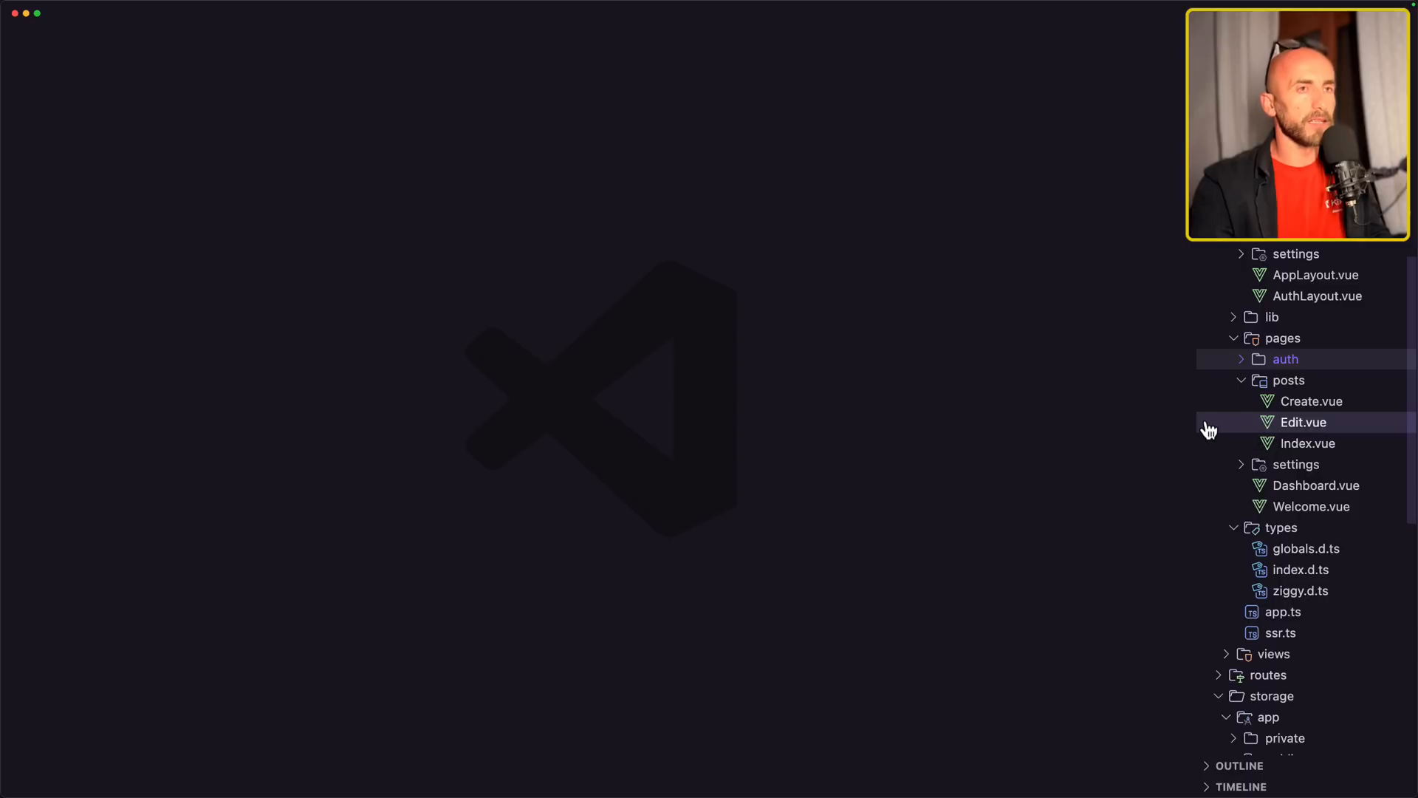
left_click(1312, 402)
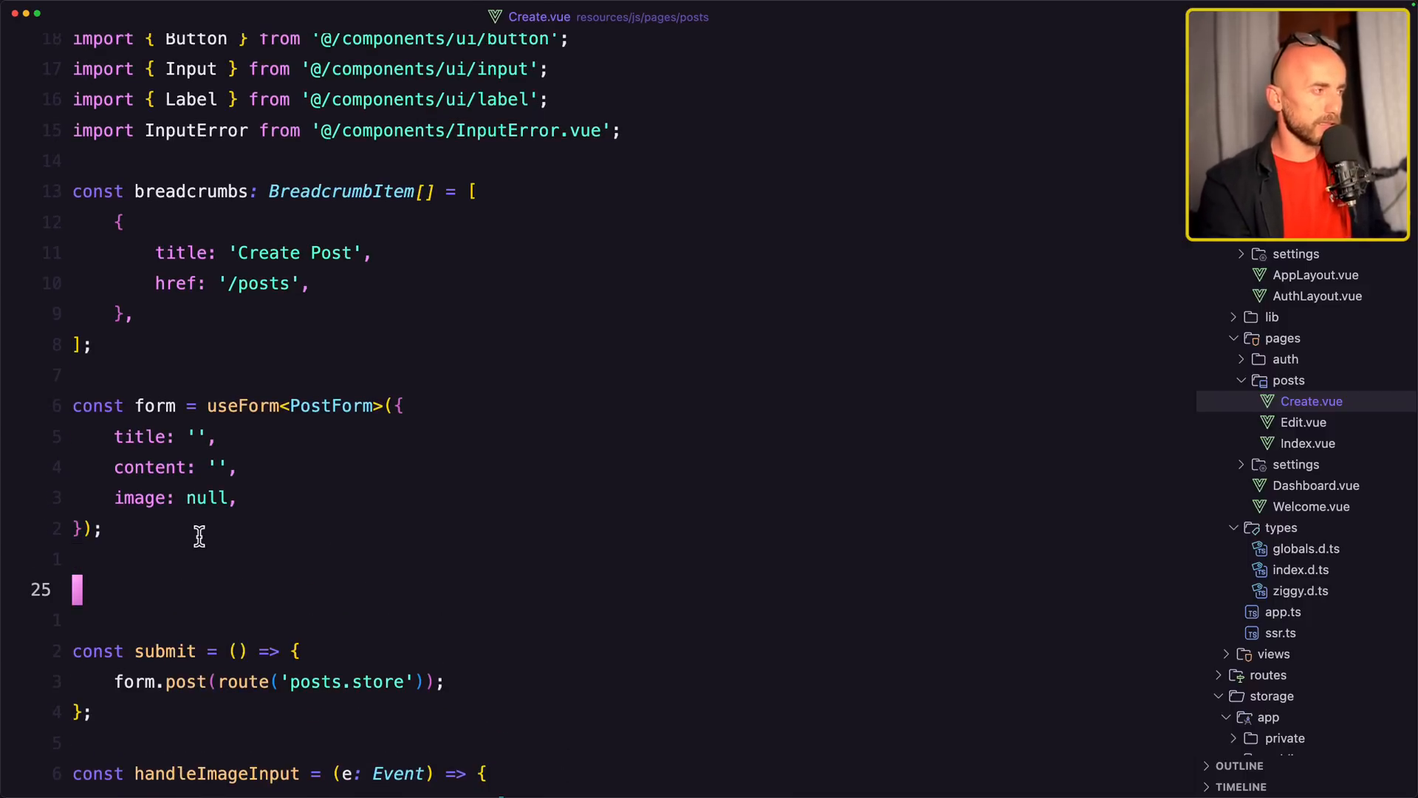
type("c")
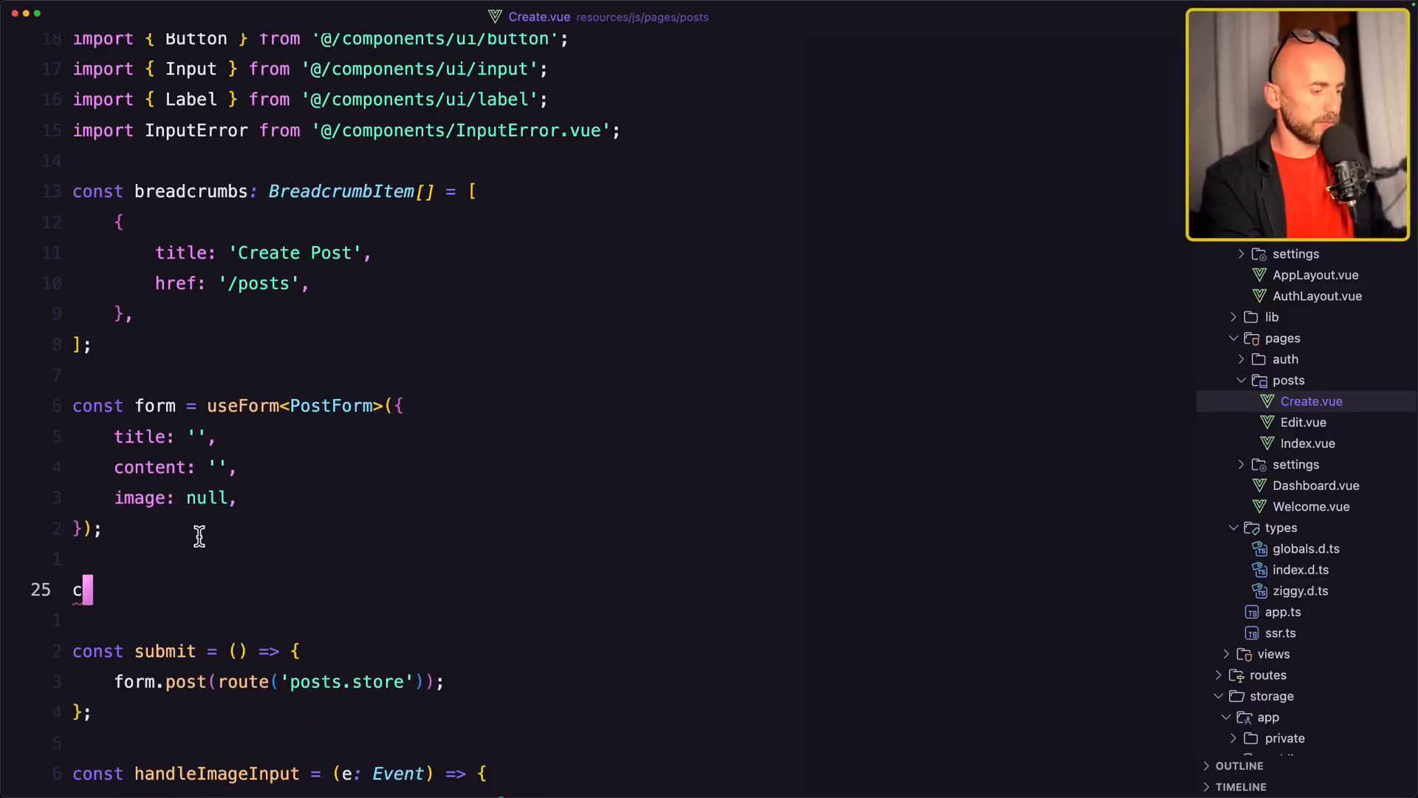
type("onst")
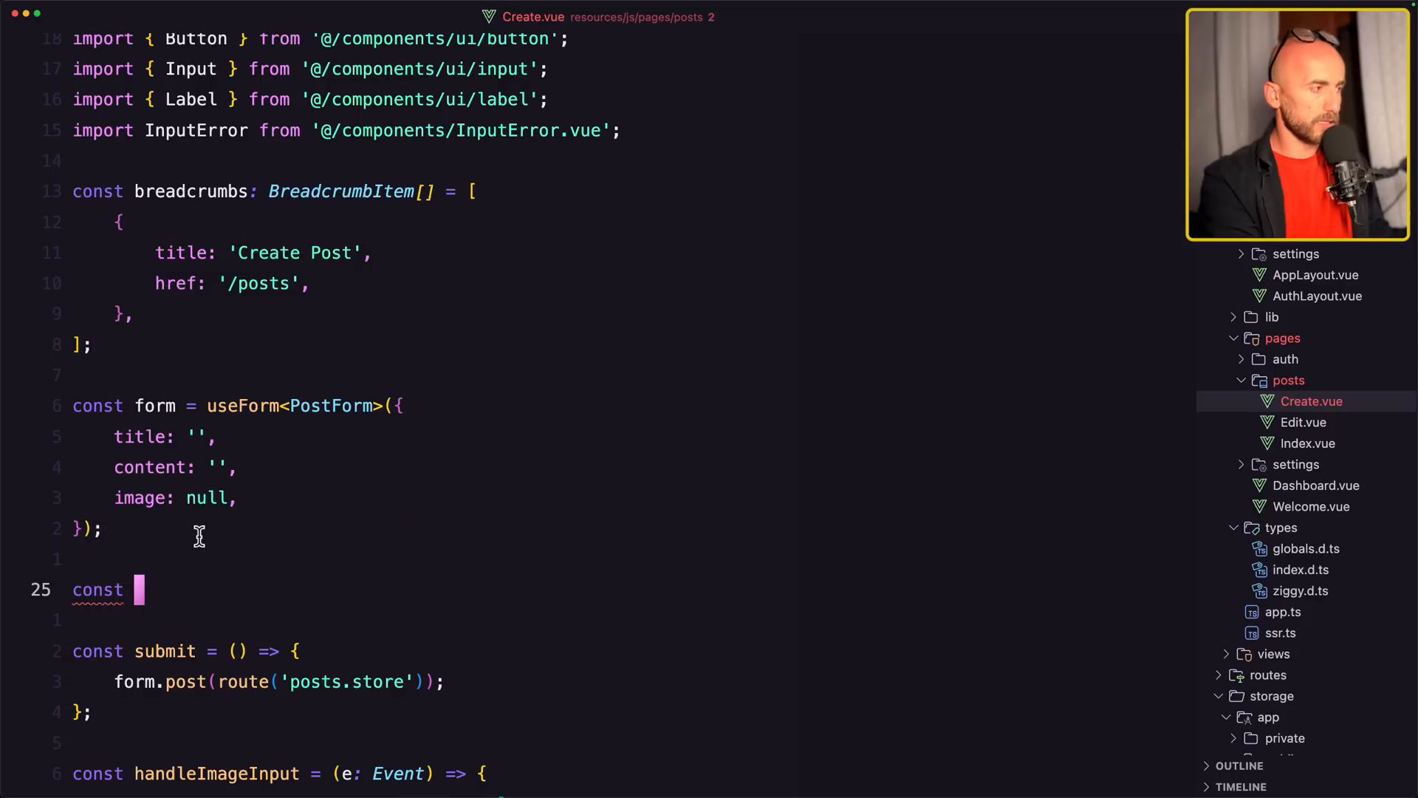
type("imagePre")
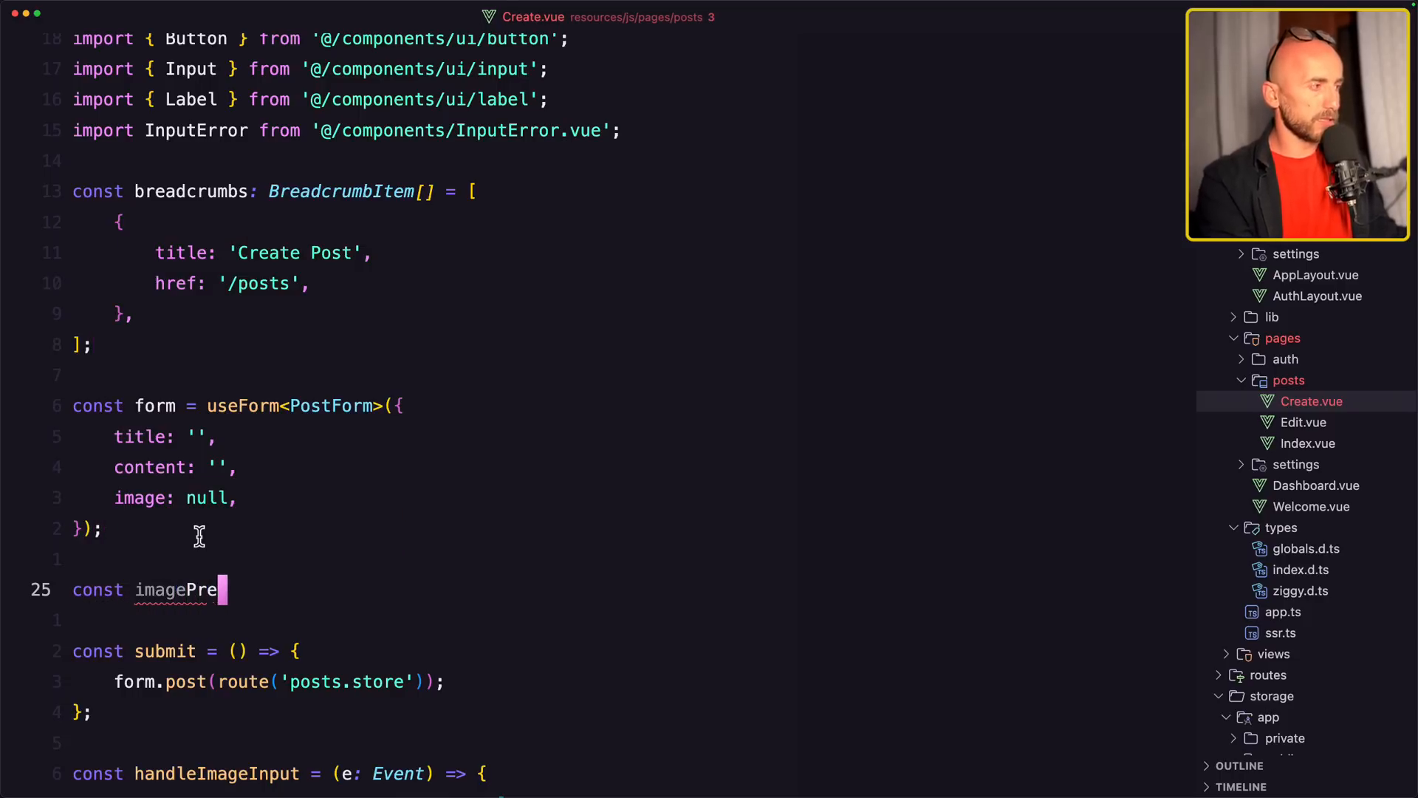
type("view = ref<string | null>(null);")
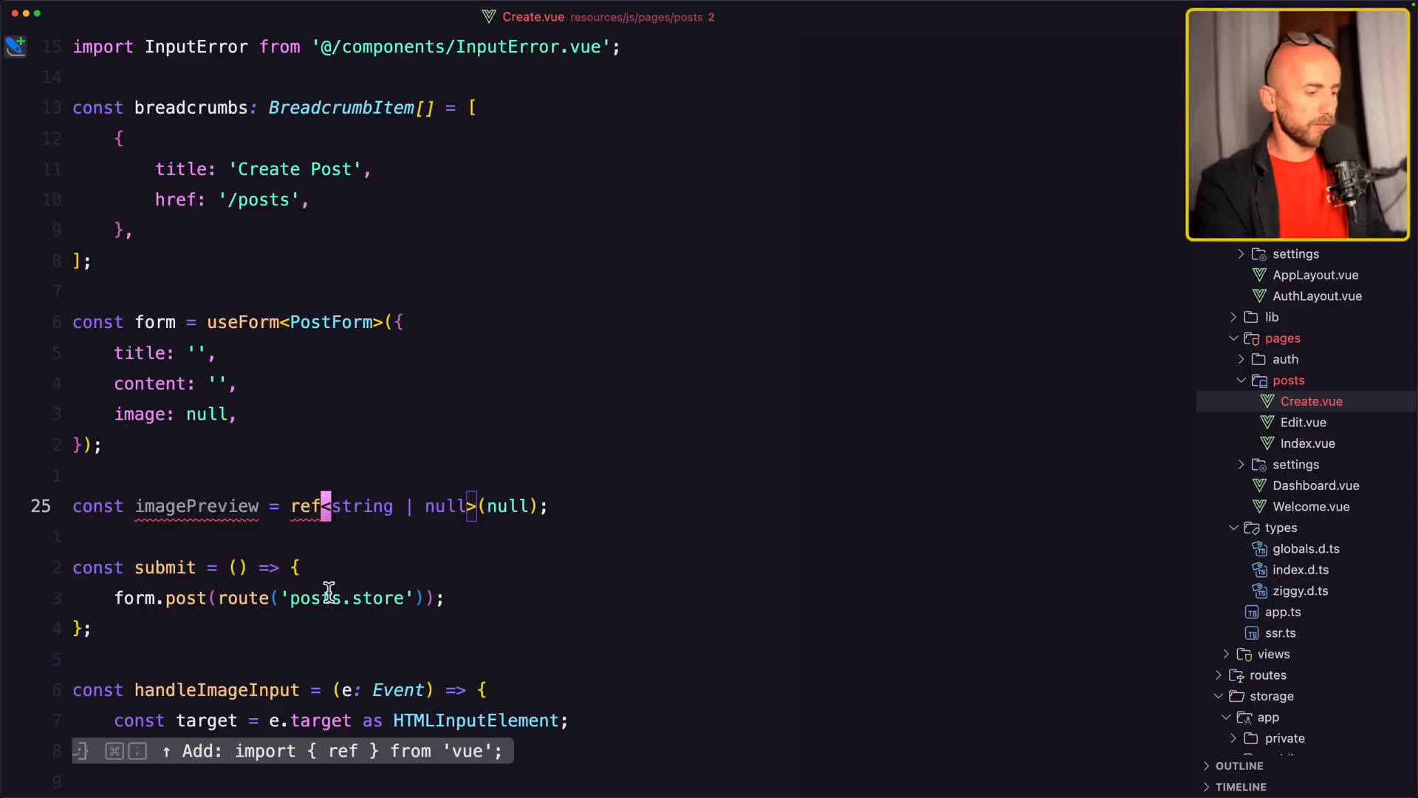
- Assign imagePreview to URL.createObjectURL(file) inside handleImageInput
scroll("down", 3)
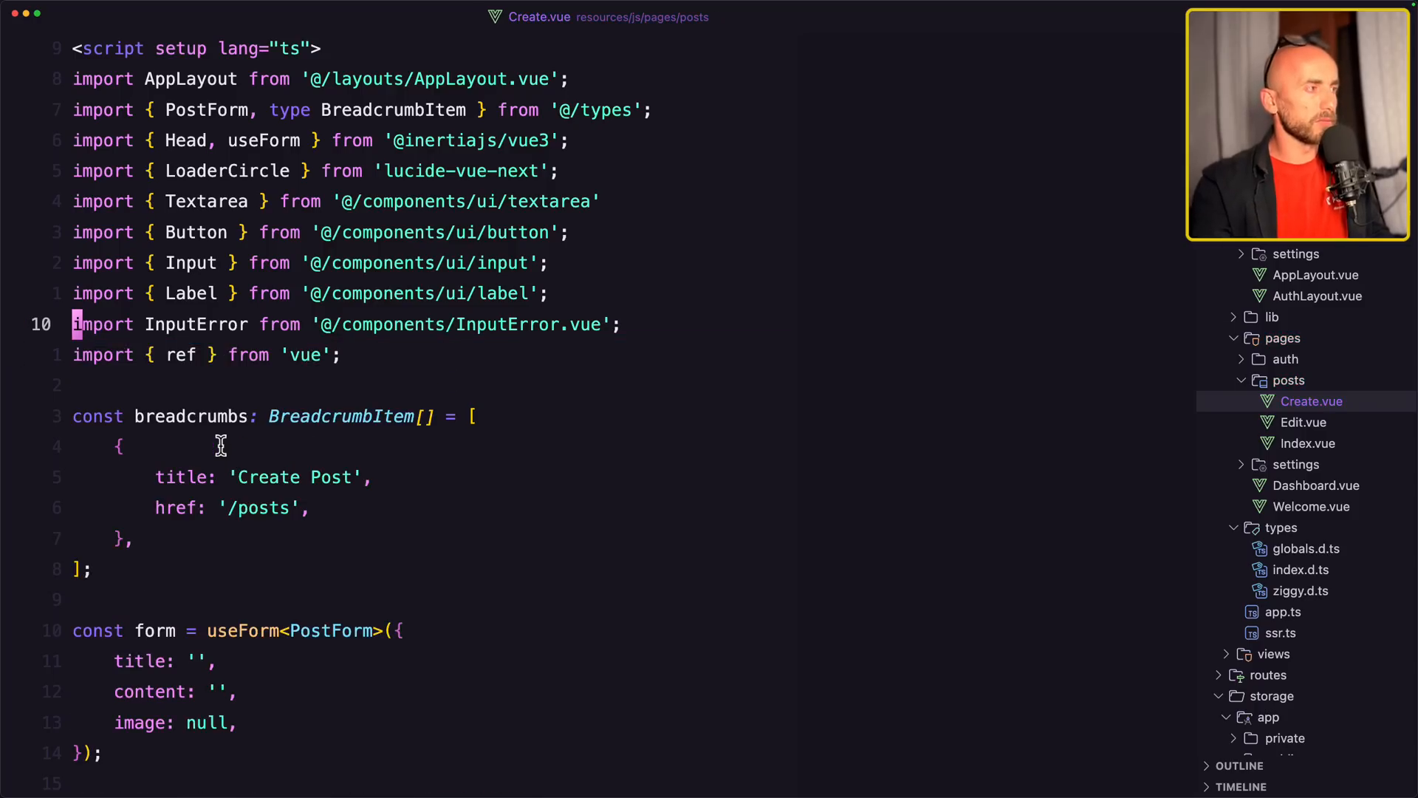
scroll("down", 3)
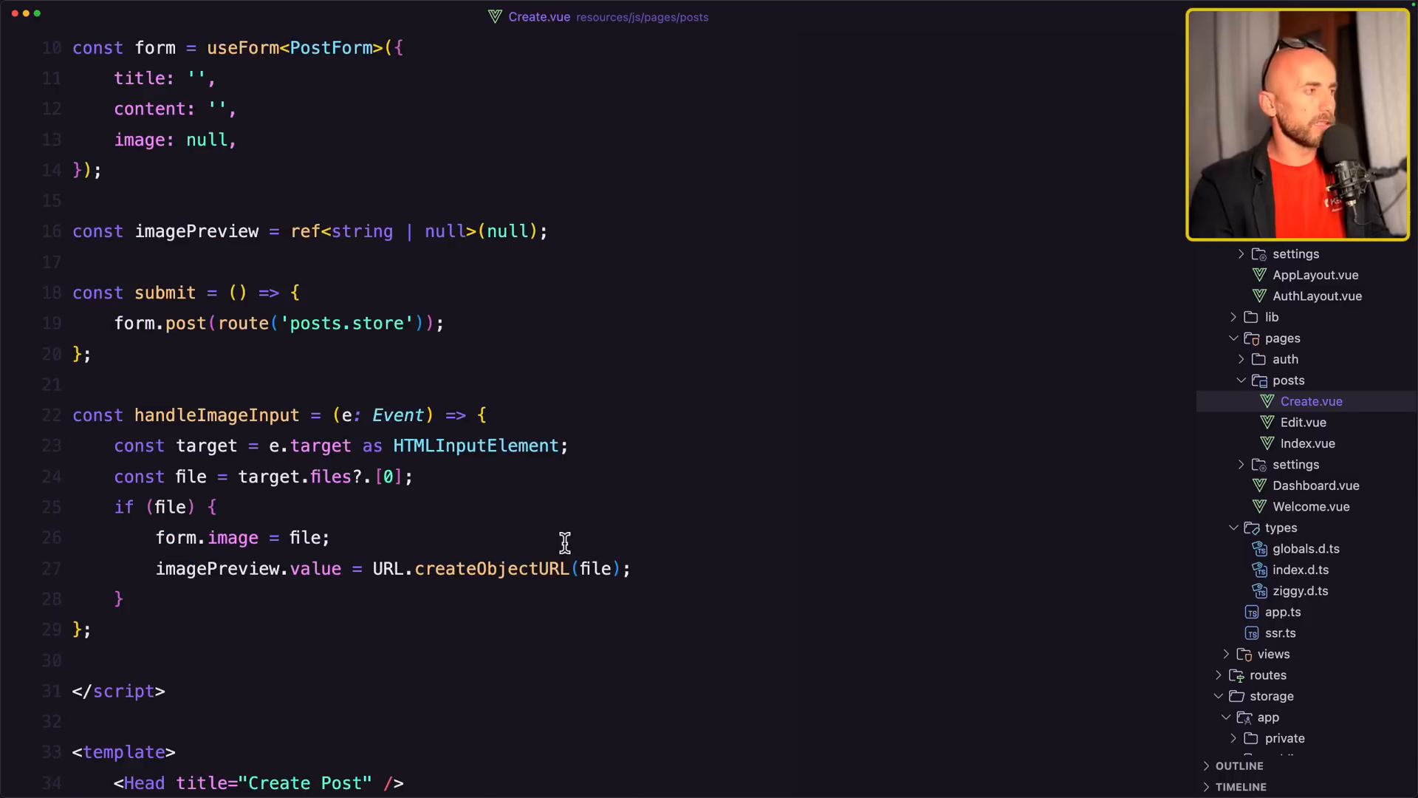
scroll("down", 3)
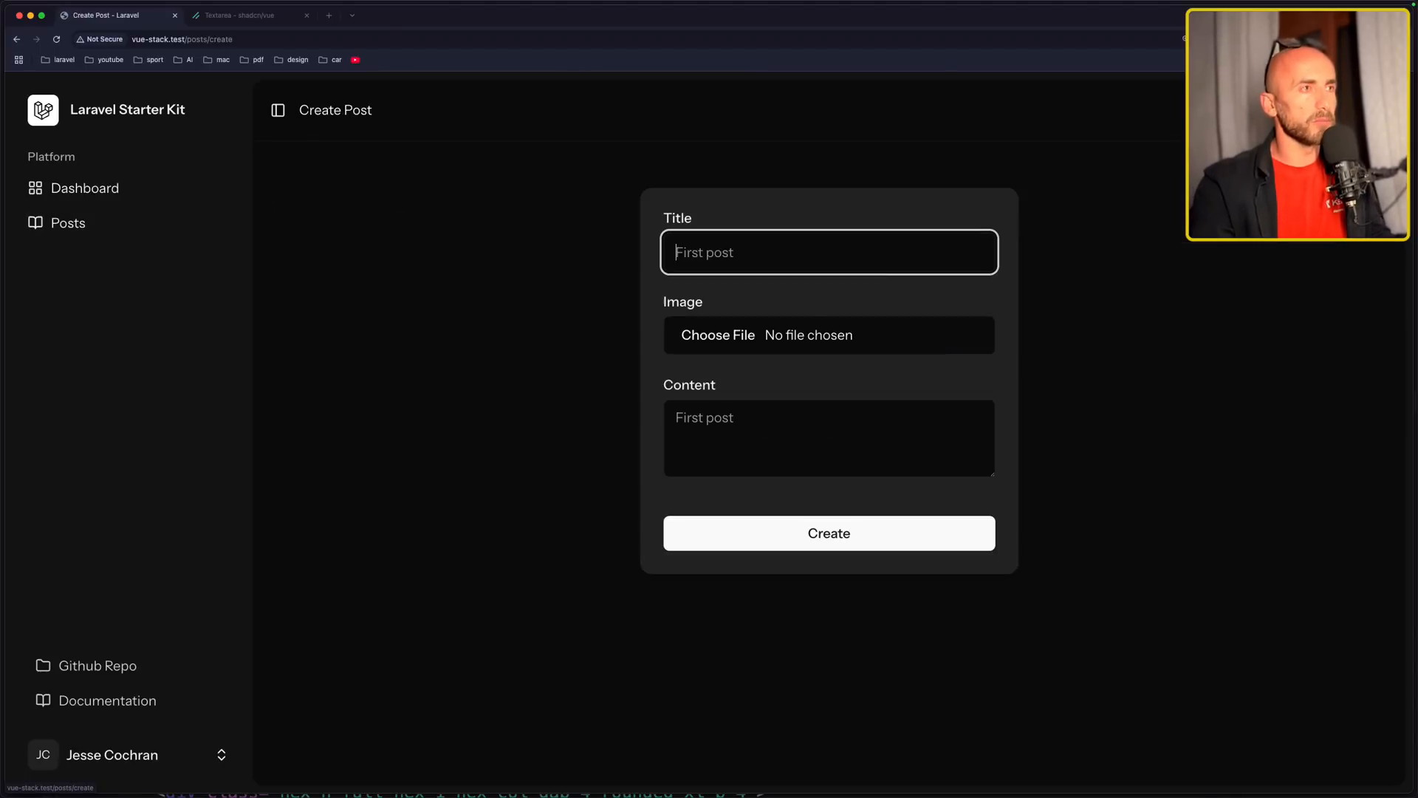
- Create a post titled 'Sed deserunt est per' with laravel.jpeg as its image
type("Sed deserunt est per")
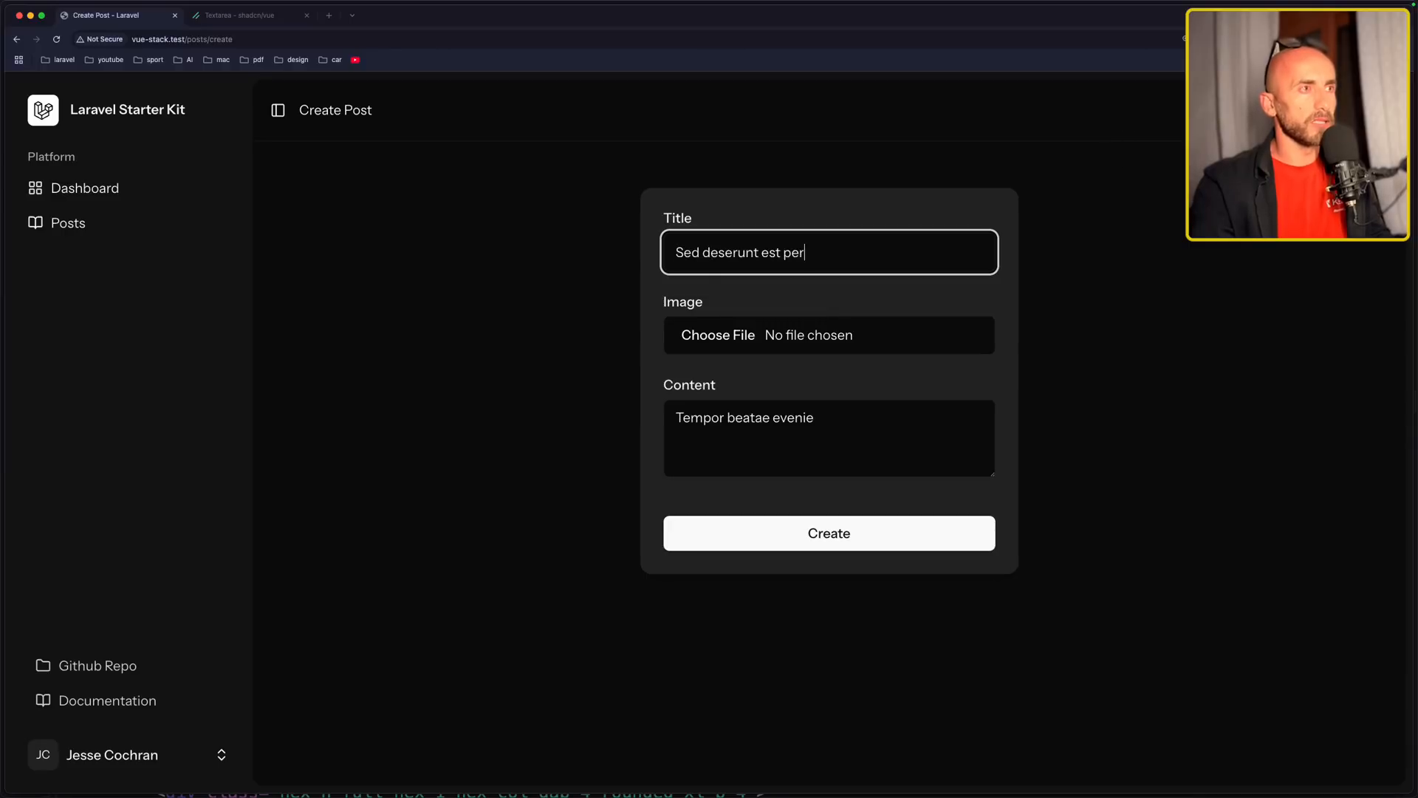
left_click(718, 336)
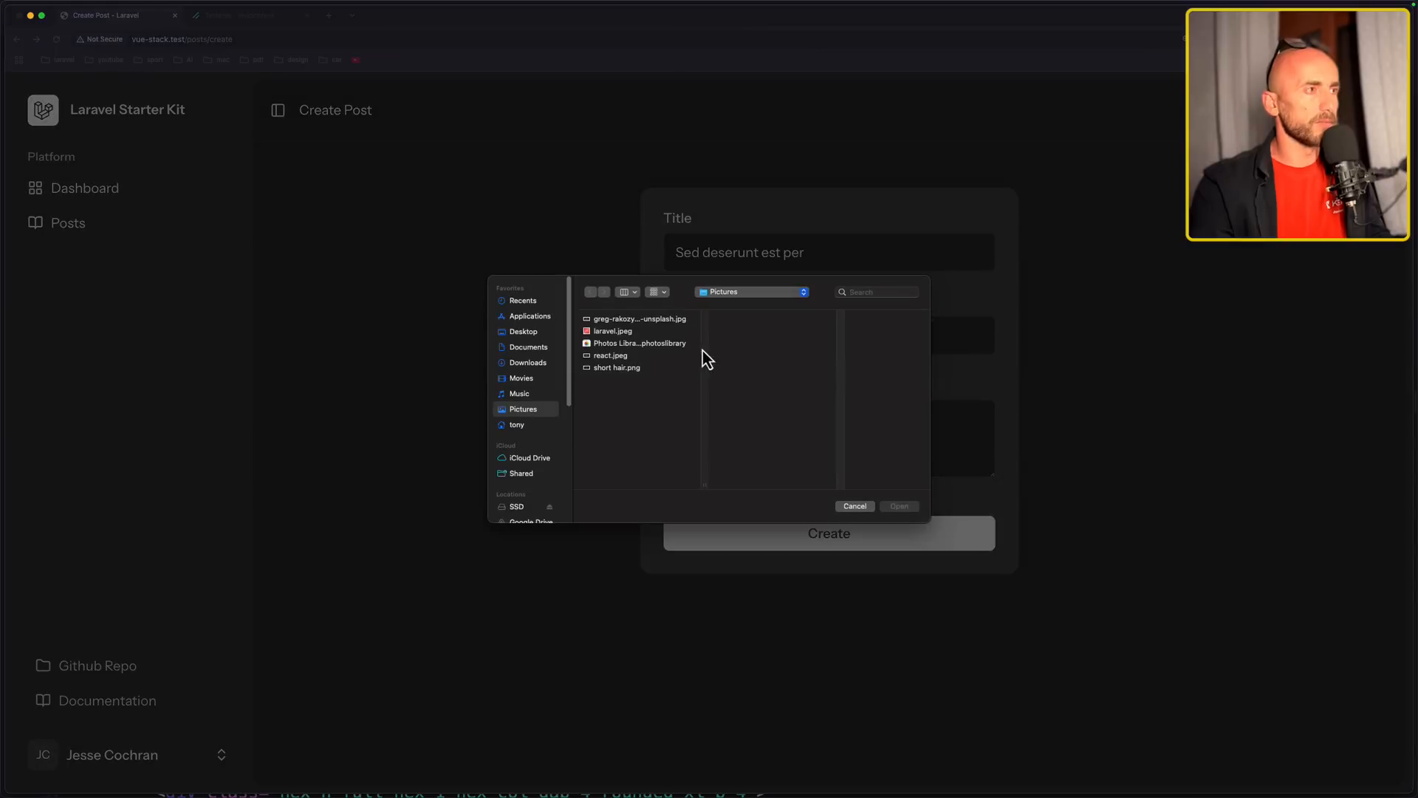
double_click(613, 330)
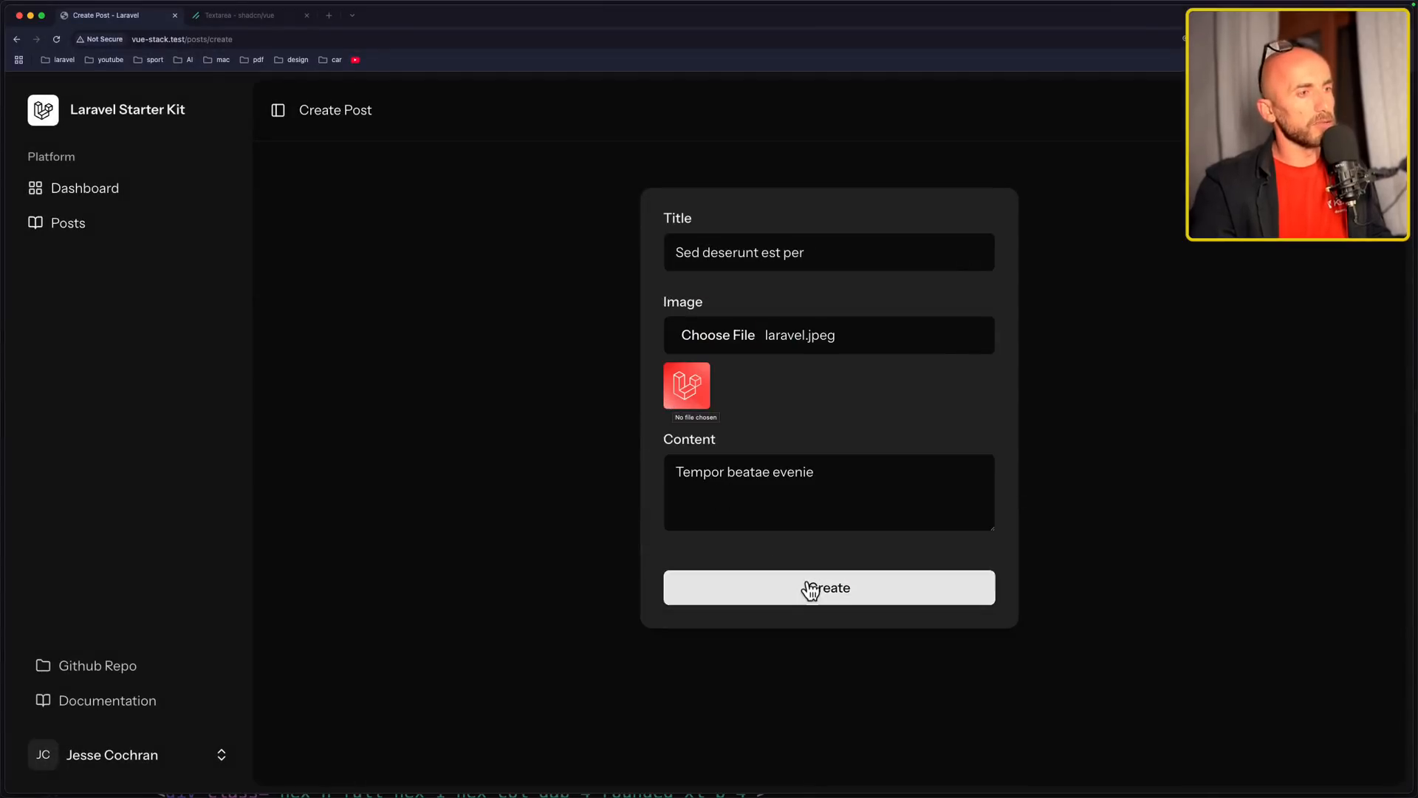
left_click(829, 588)
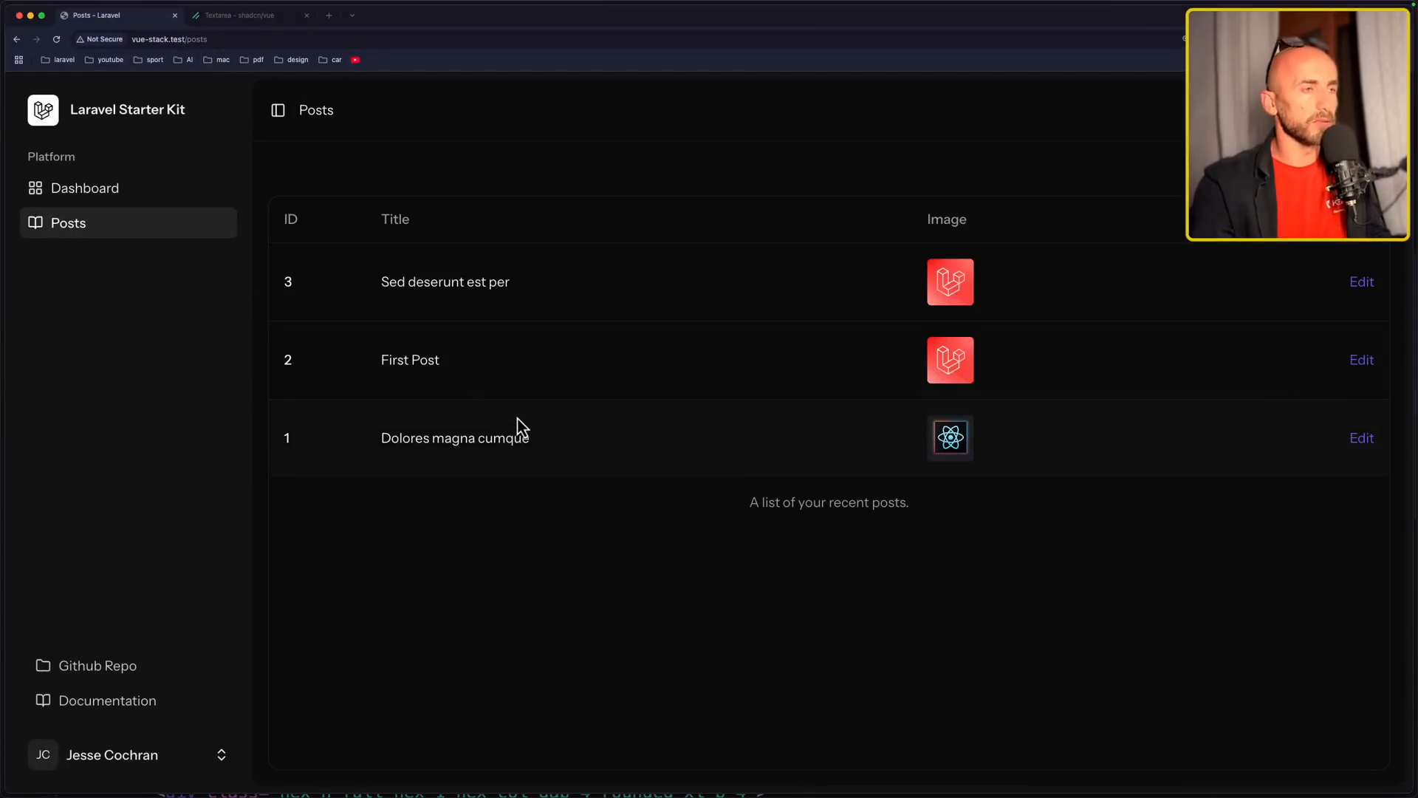
mouse_move(1369, 290)
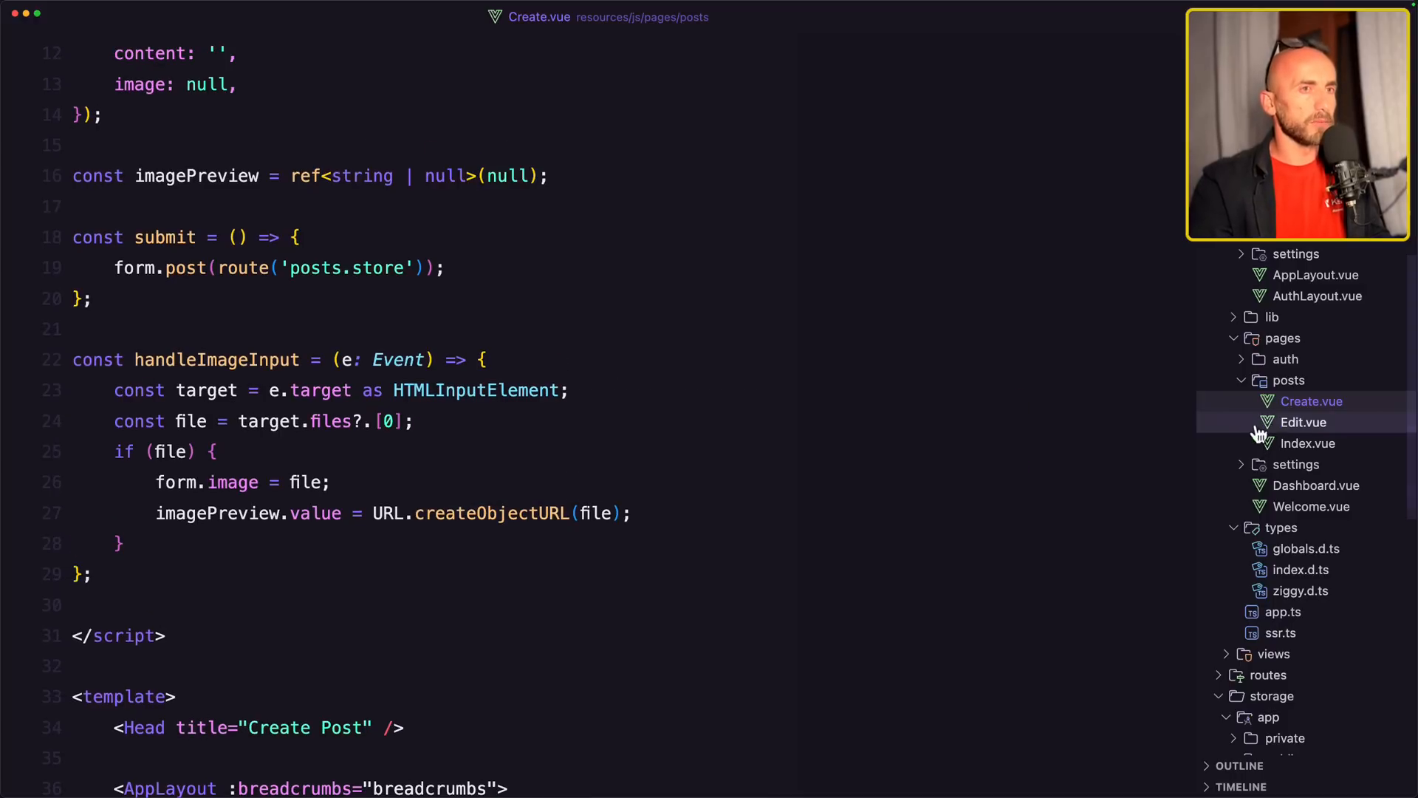
- Declare an imagePreview ref<string | null>(null) in Edit.vue and import { ref } from 'vue'
left_click(1303, 423)
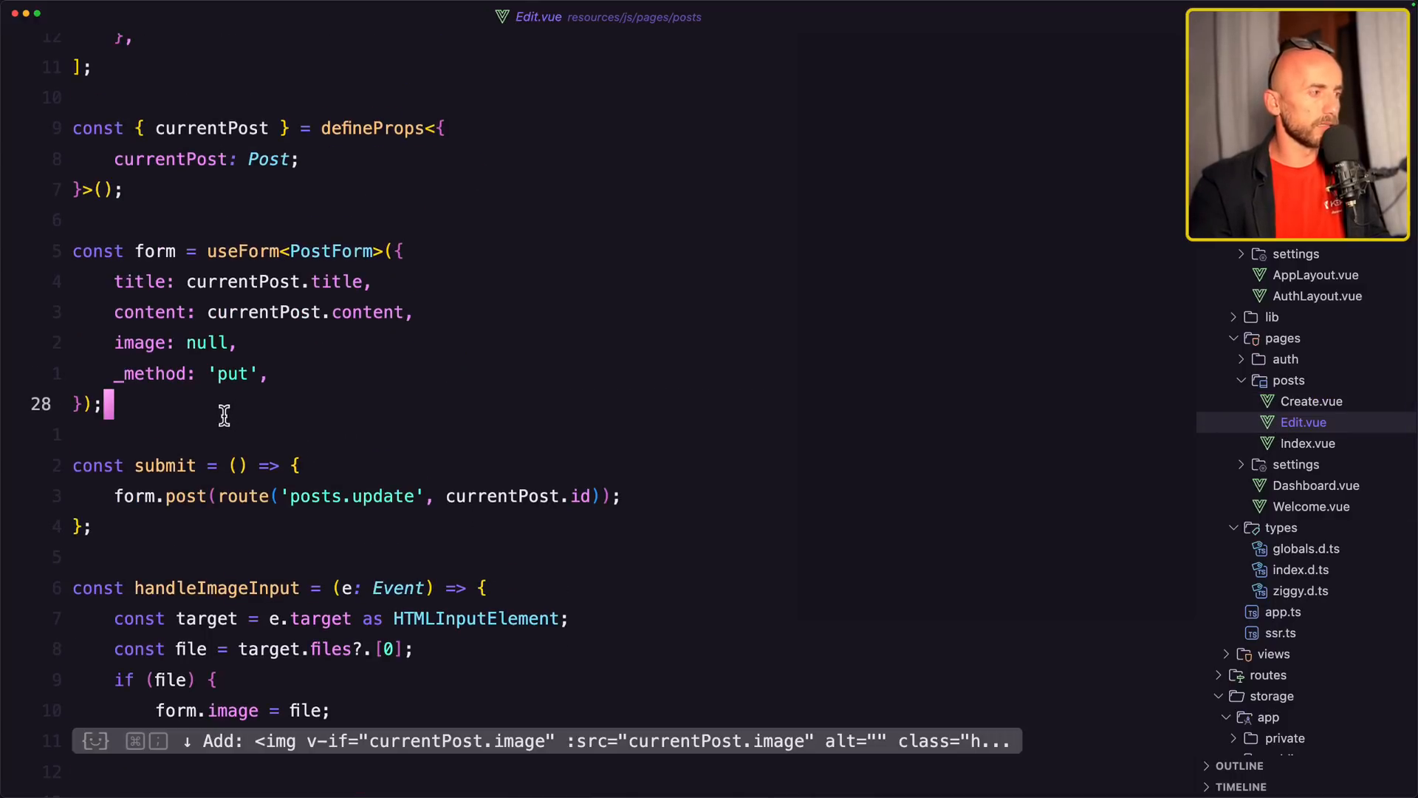
scroll("down", 3)
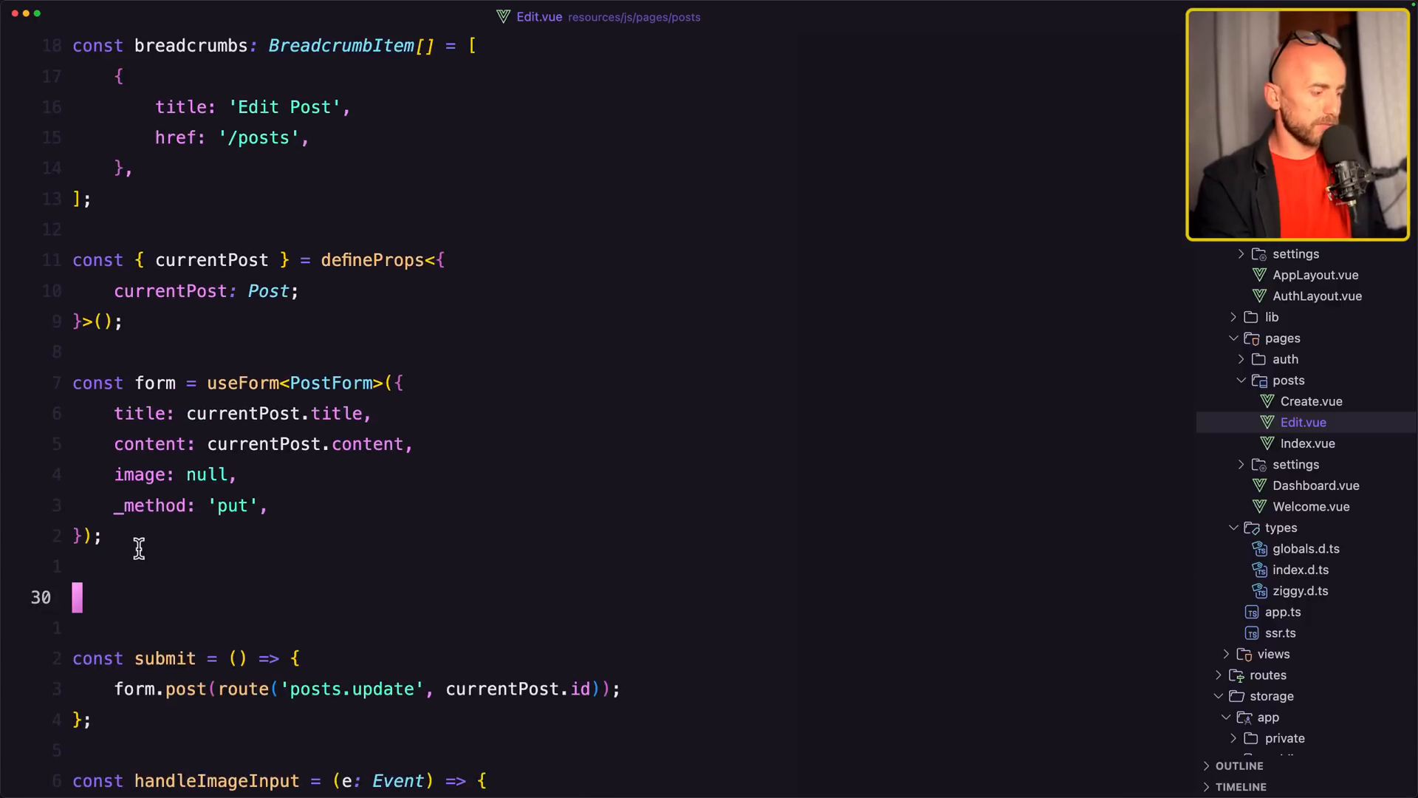
type("const ima")
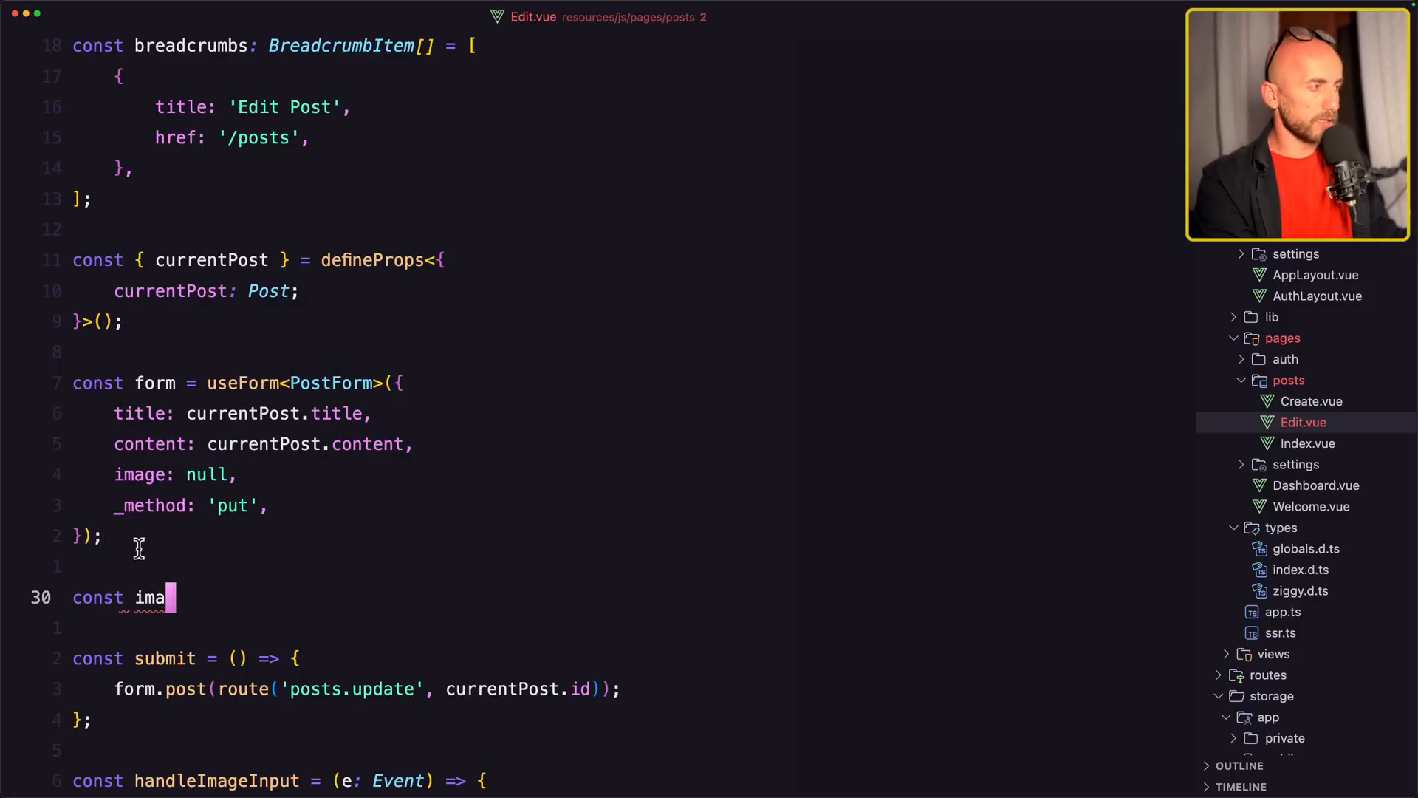
type("gePreview = ref<string | null>(null);")
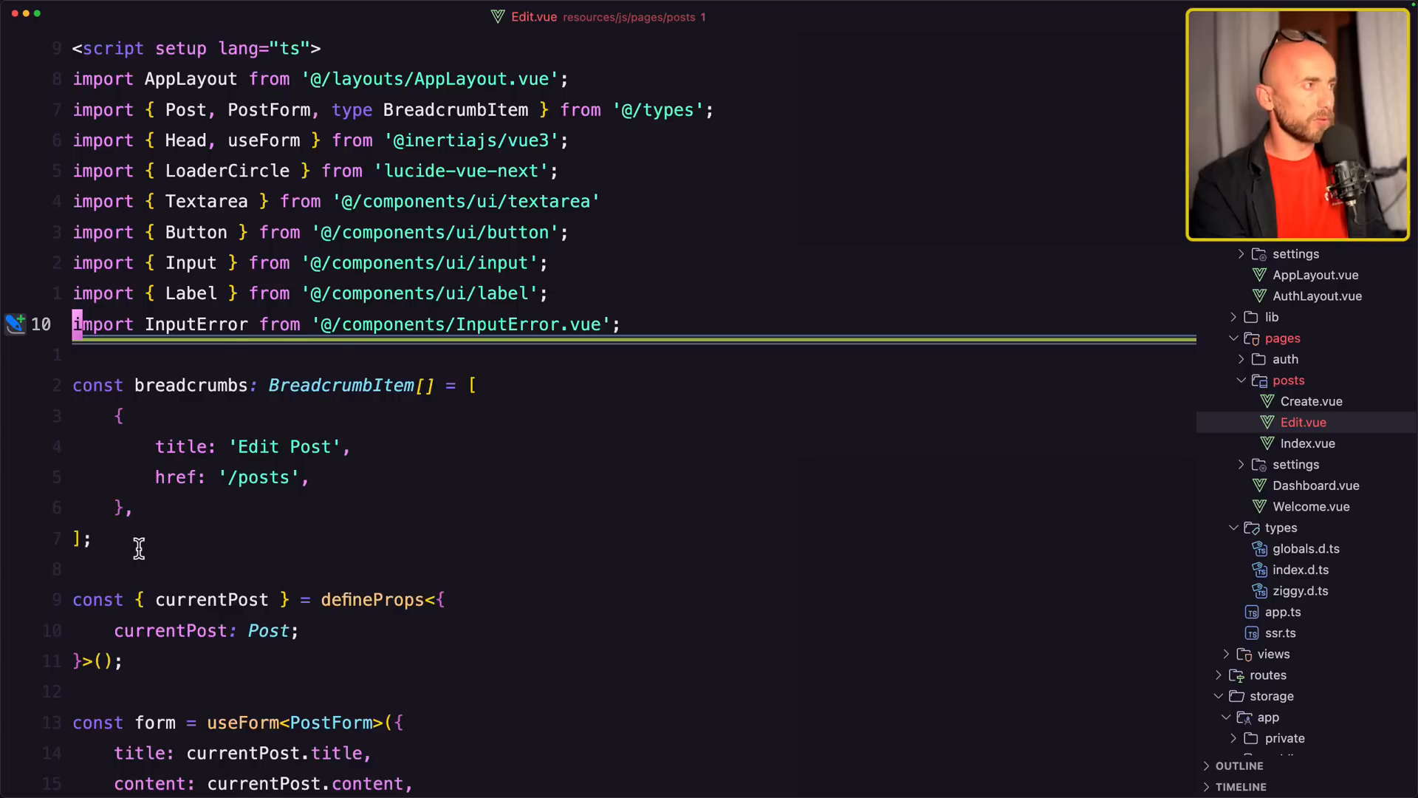
type("import { ref } from 'vue';")
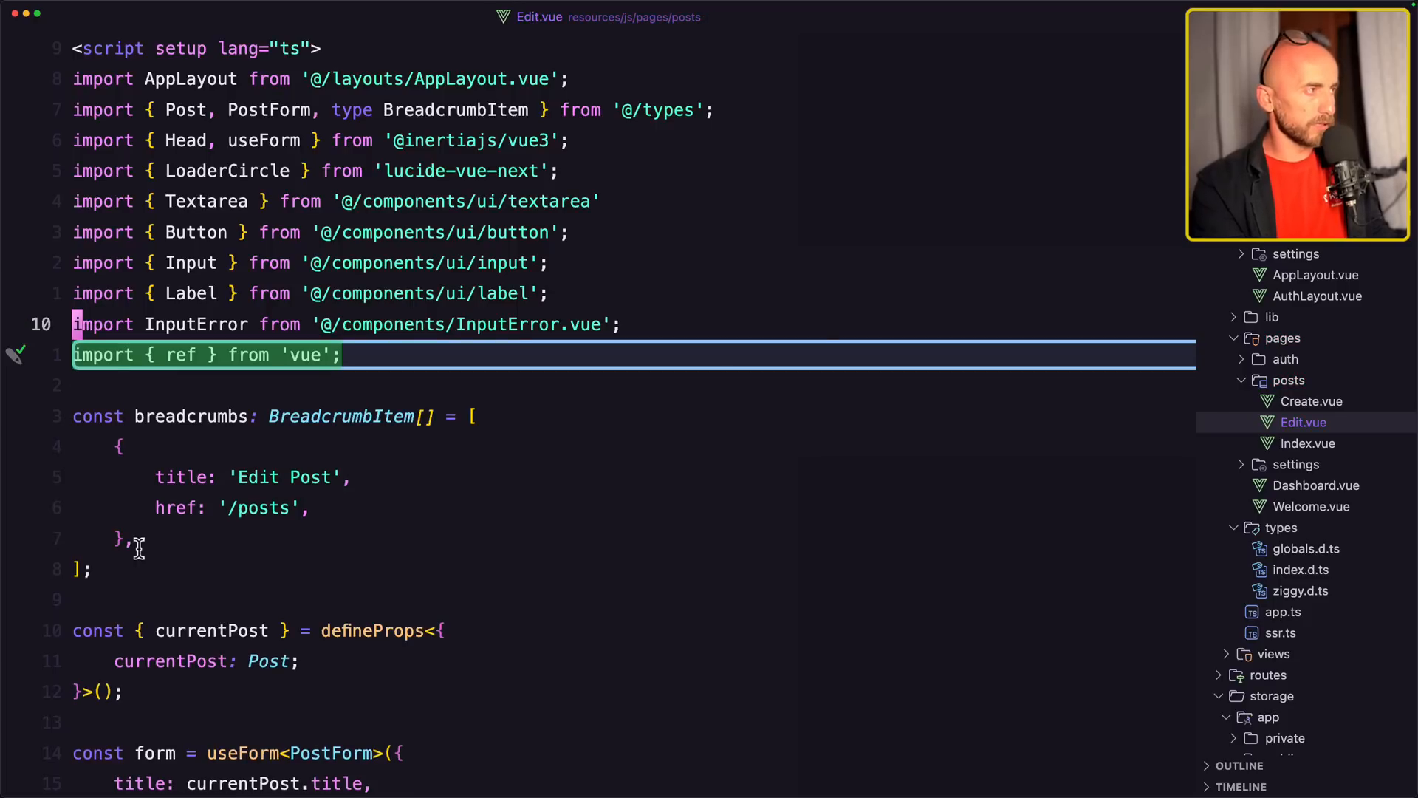
scroll("down", 3)
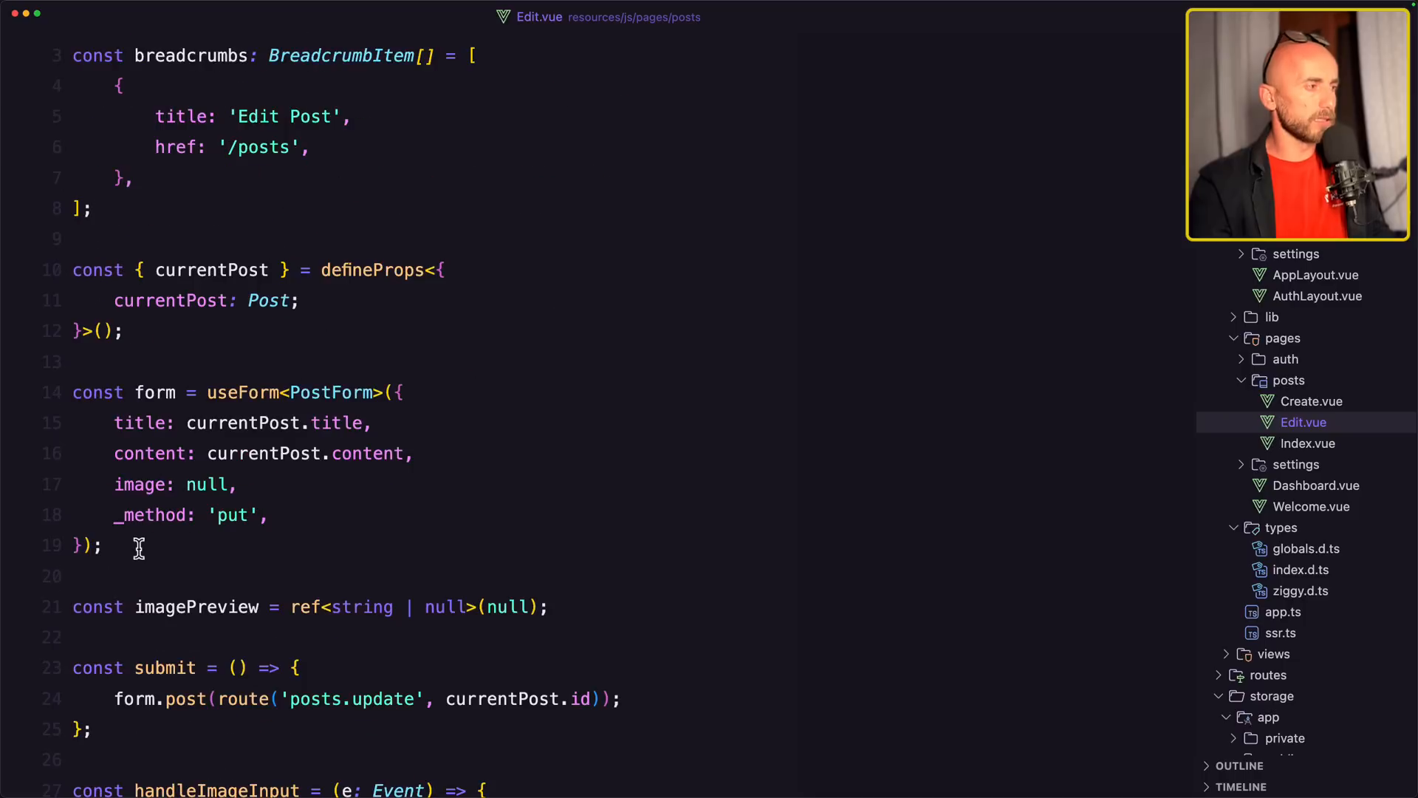
scroll("down", 3)
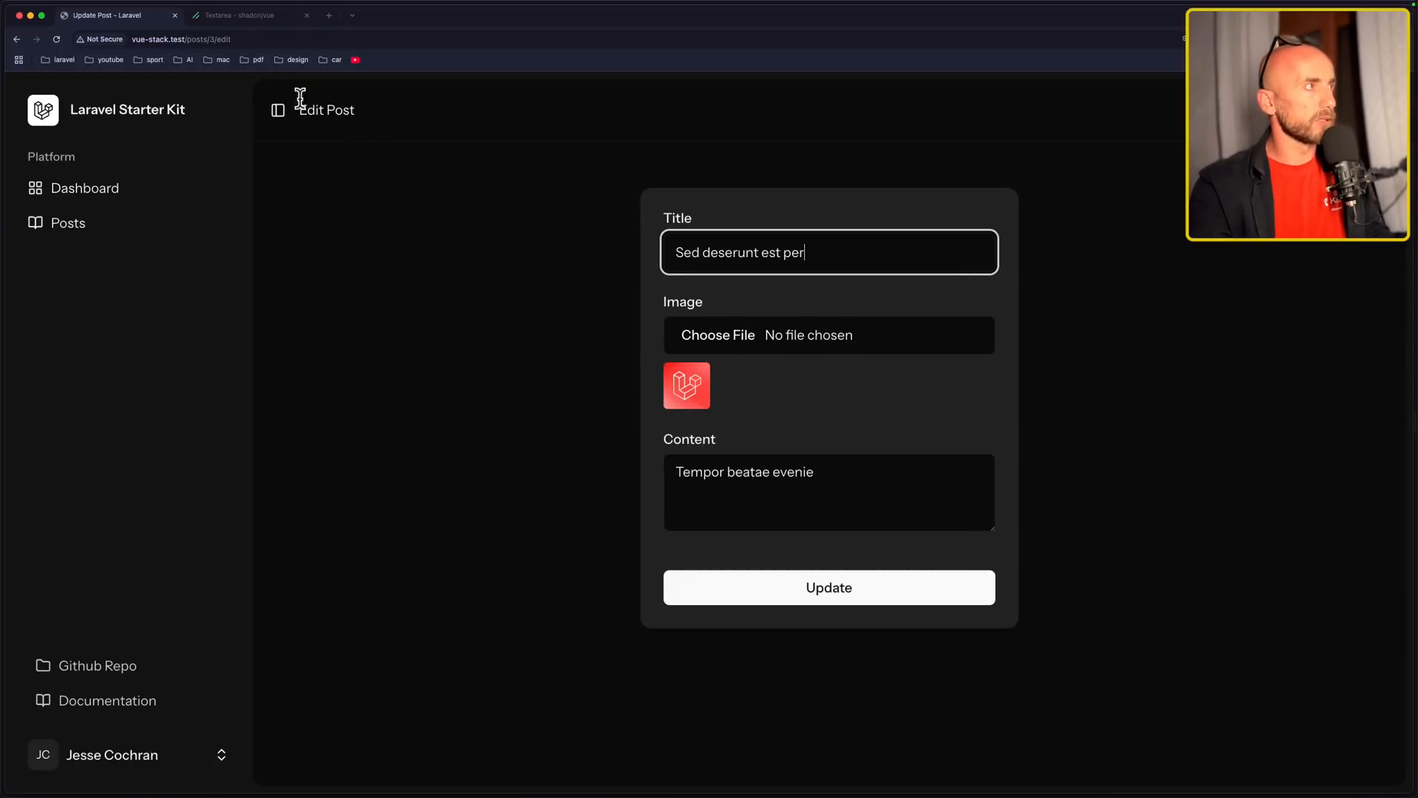
mouse_move(290, 168)
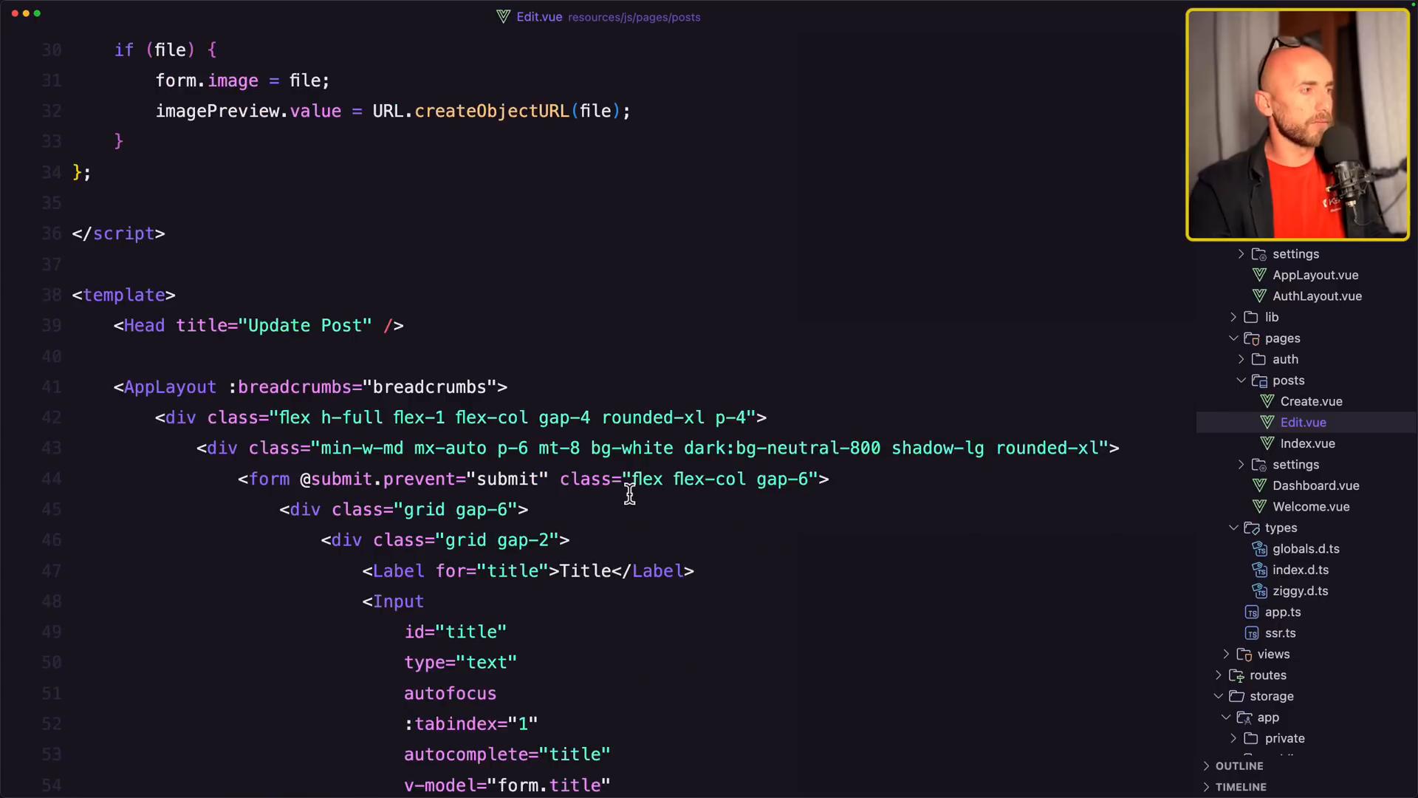
- On the Edit Post page, choose react.jpeg from Pictures as the replacement image
scroll("down", 3)
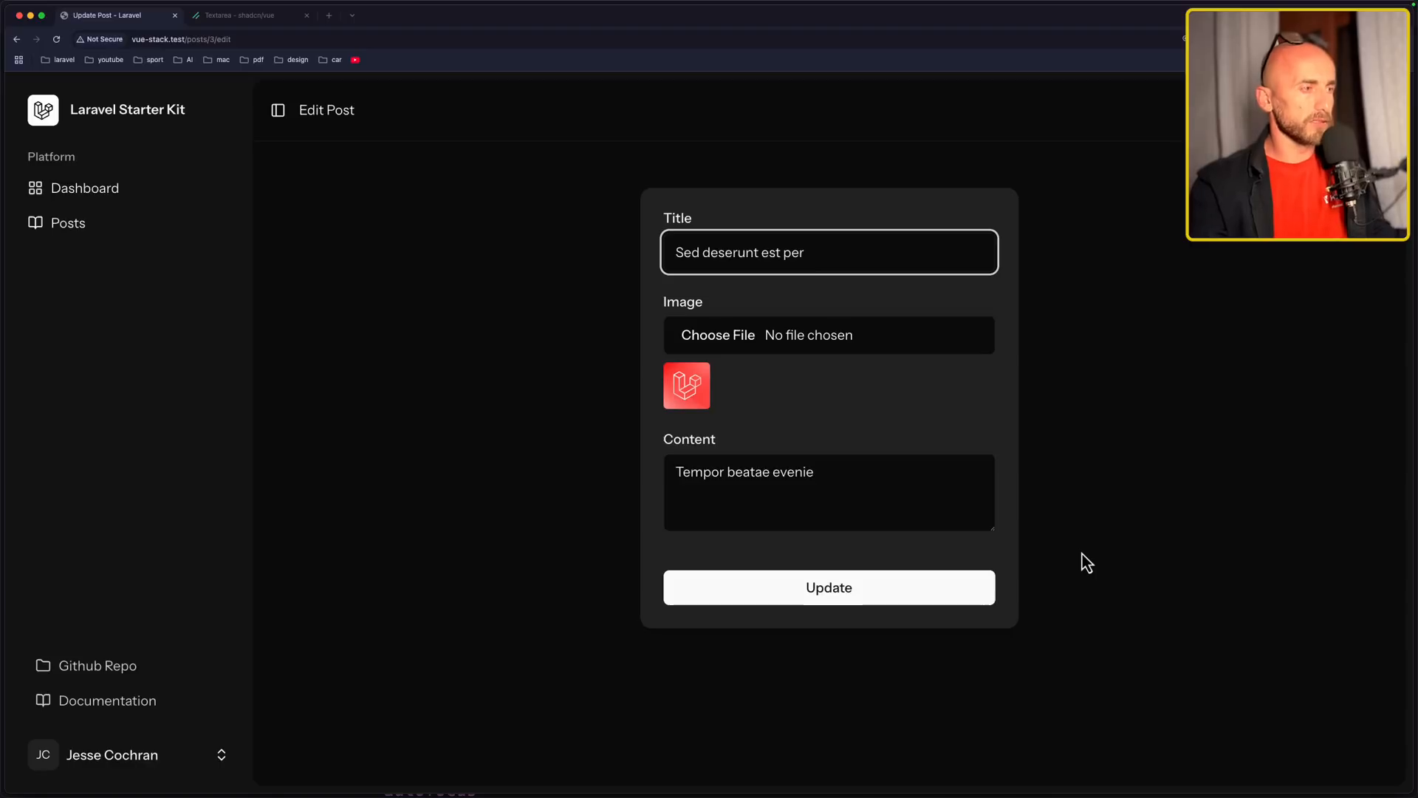
left_click(718, 334)
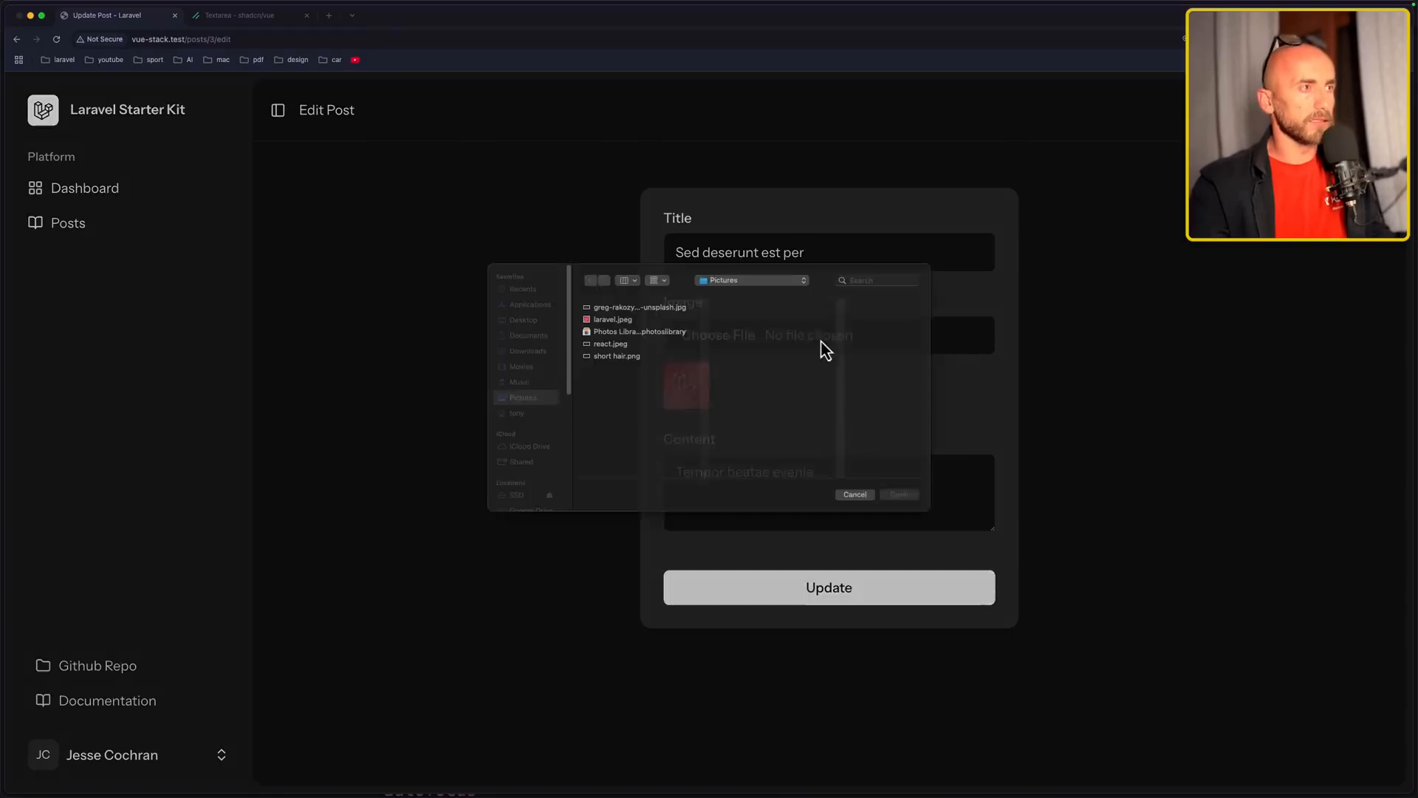
left_click(612, 354)
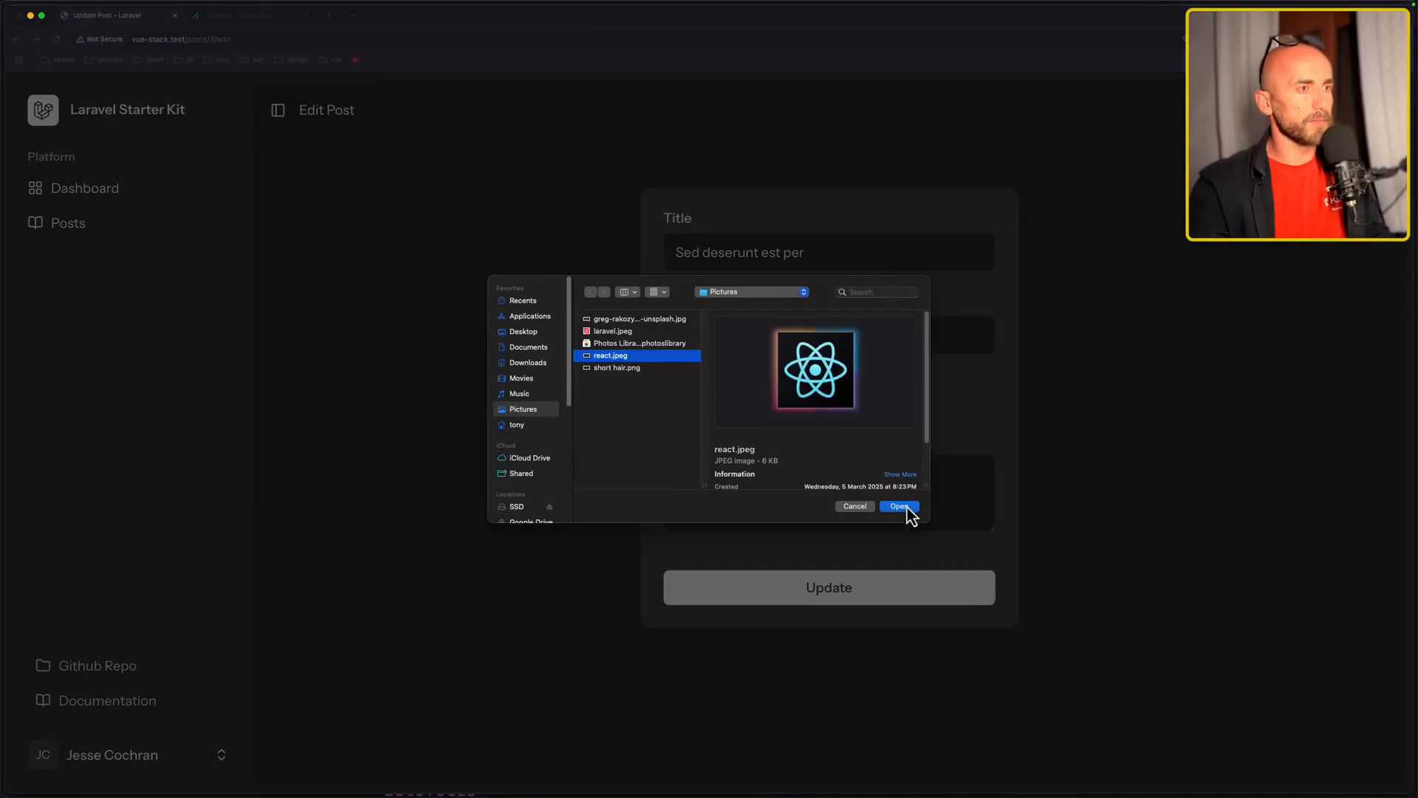
left_click(898, 505)
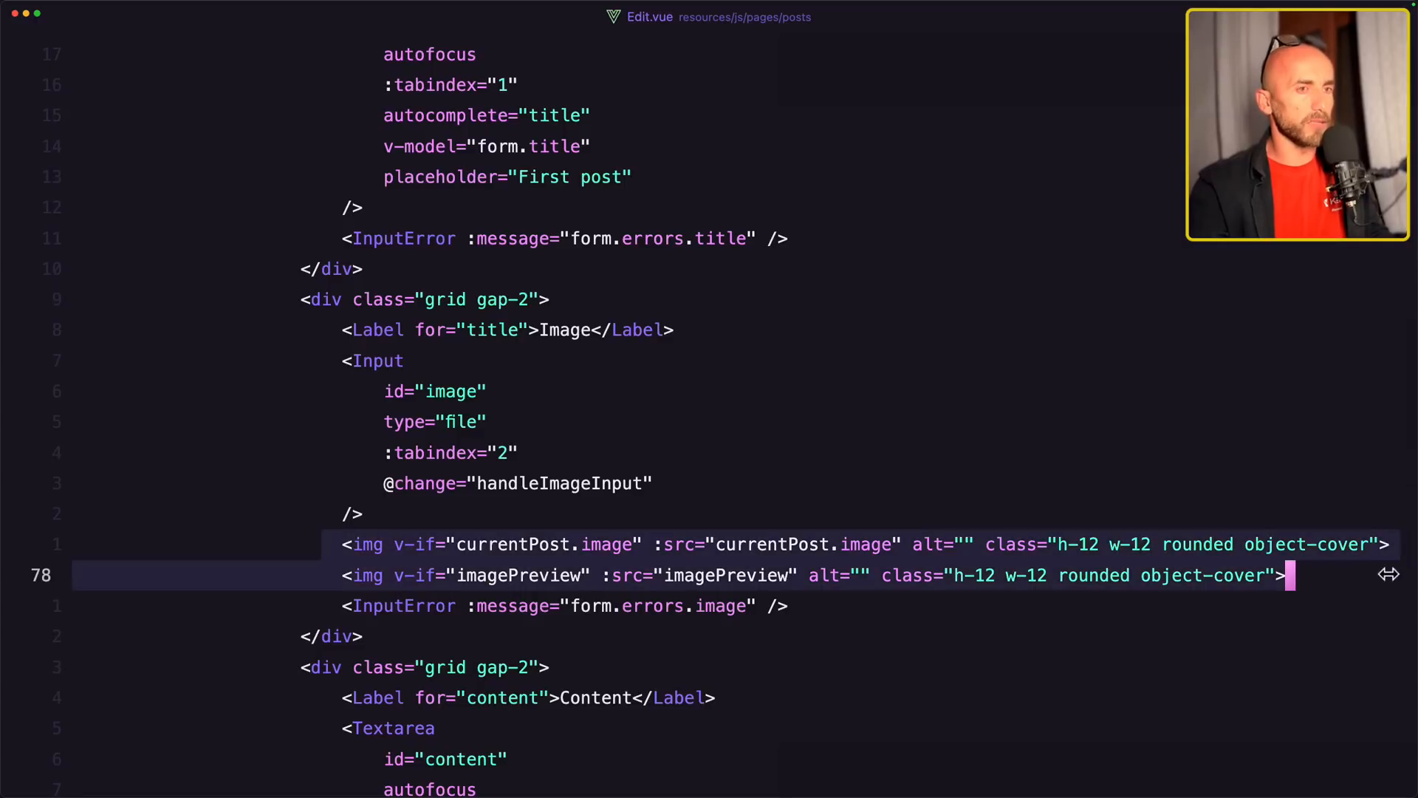
- Wrap the current and preview <img> elements in a <div class="flex space-x-2">
key("Backspace")
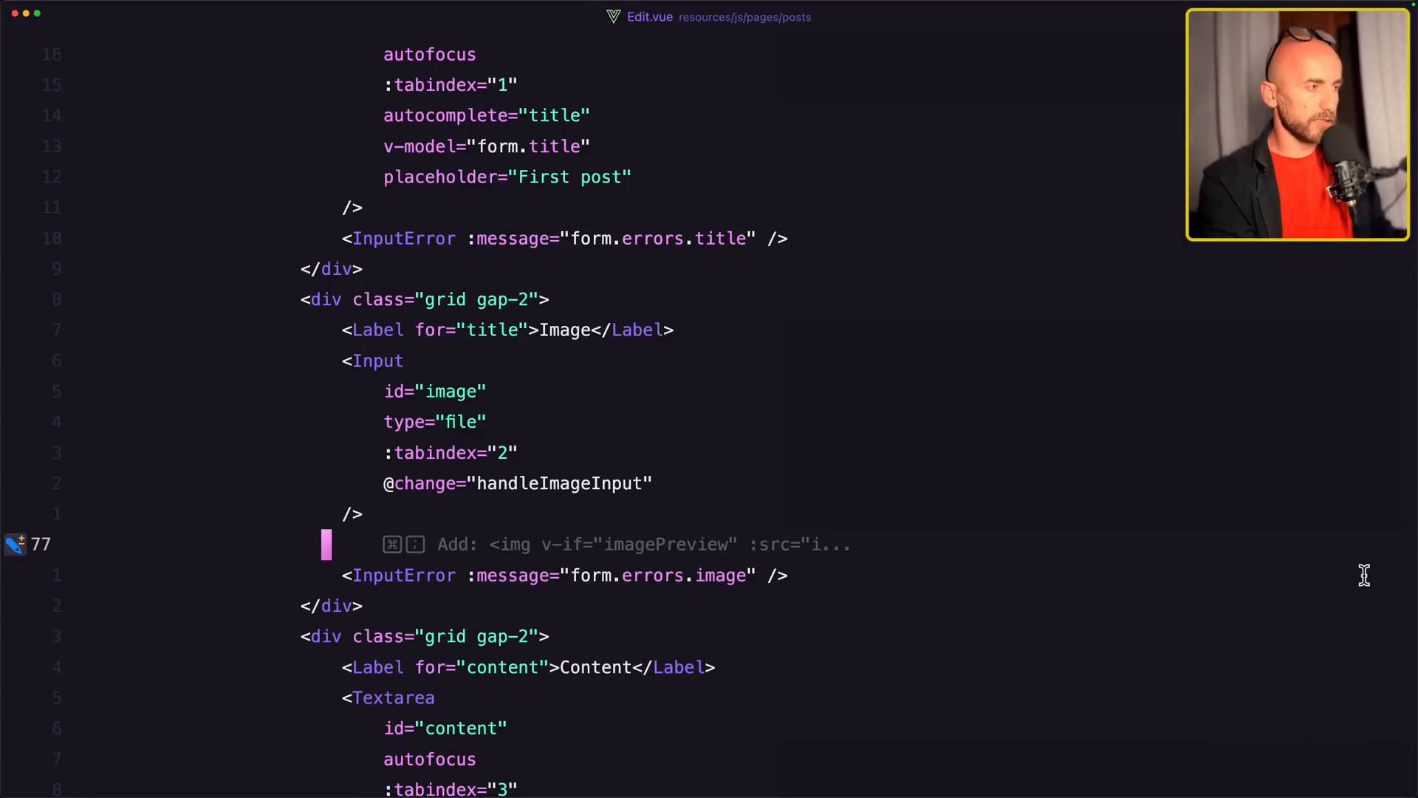
key("Tab")
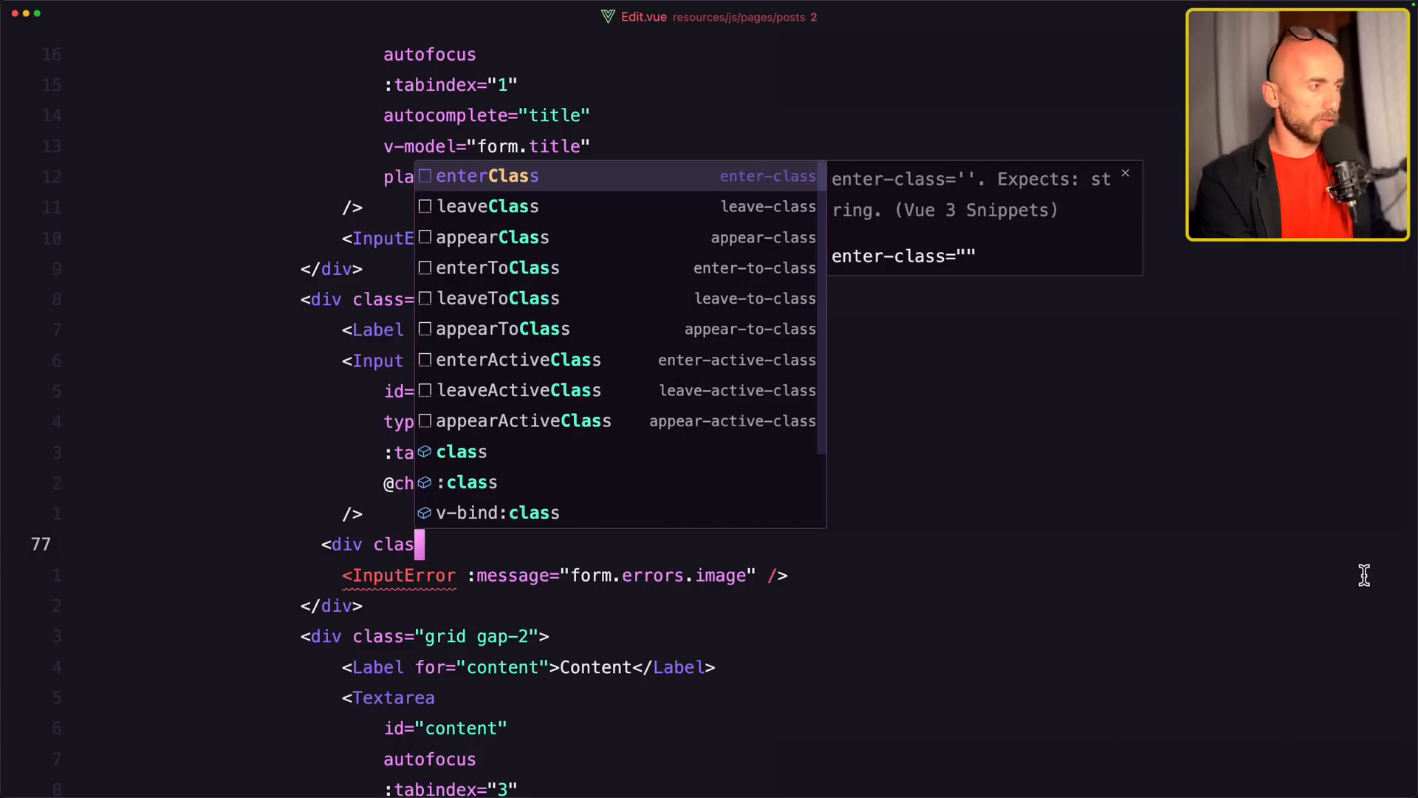
key("Escape")
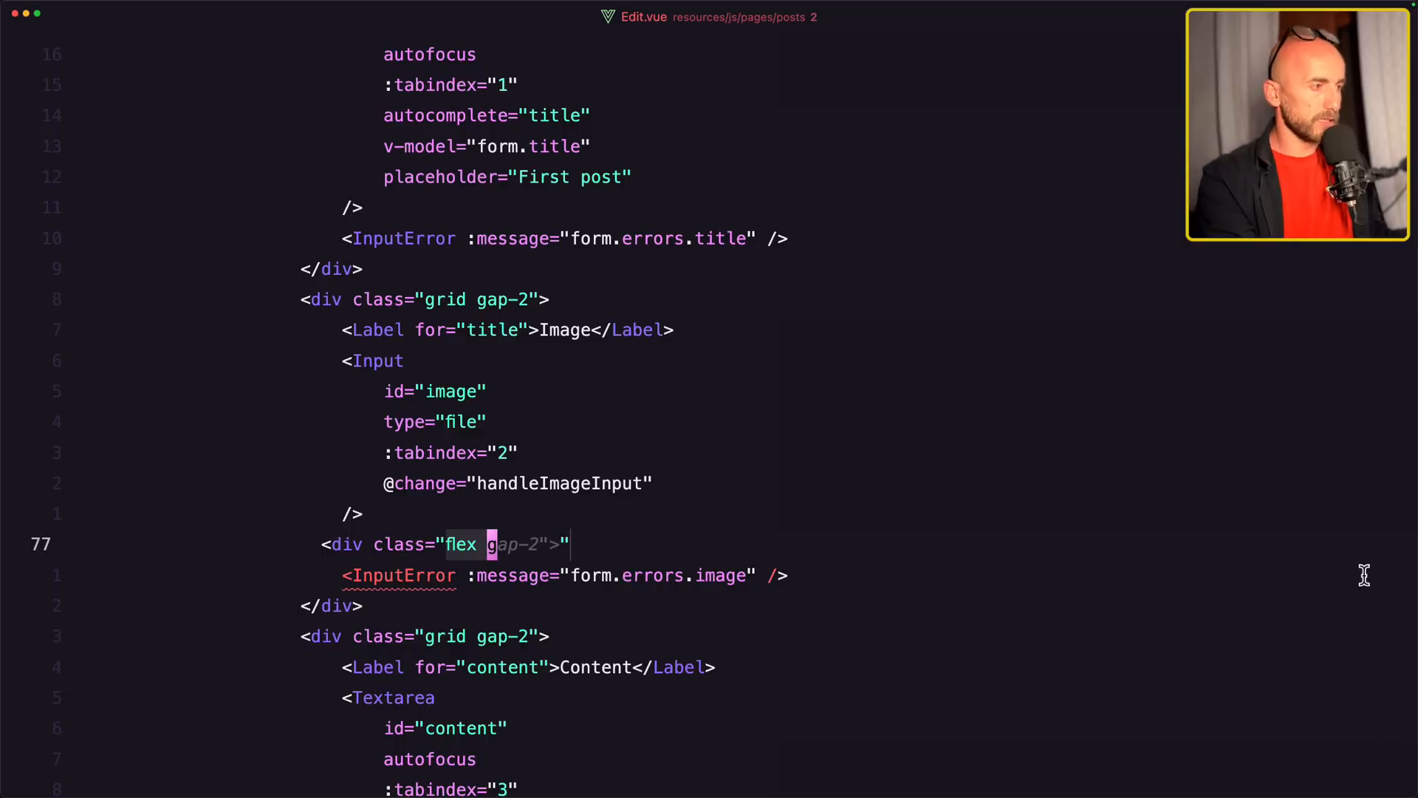
type("space-x-")
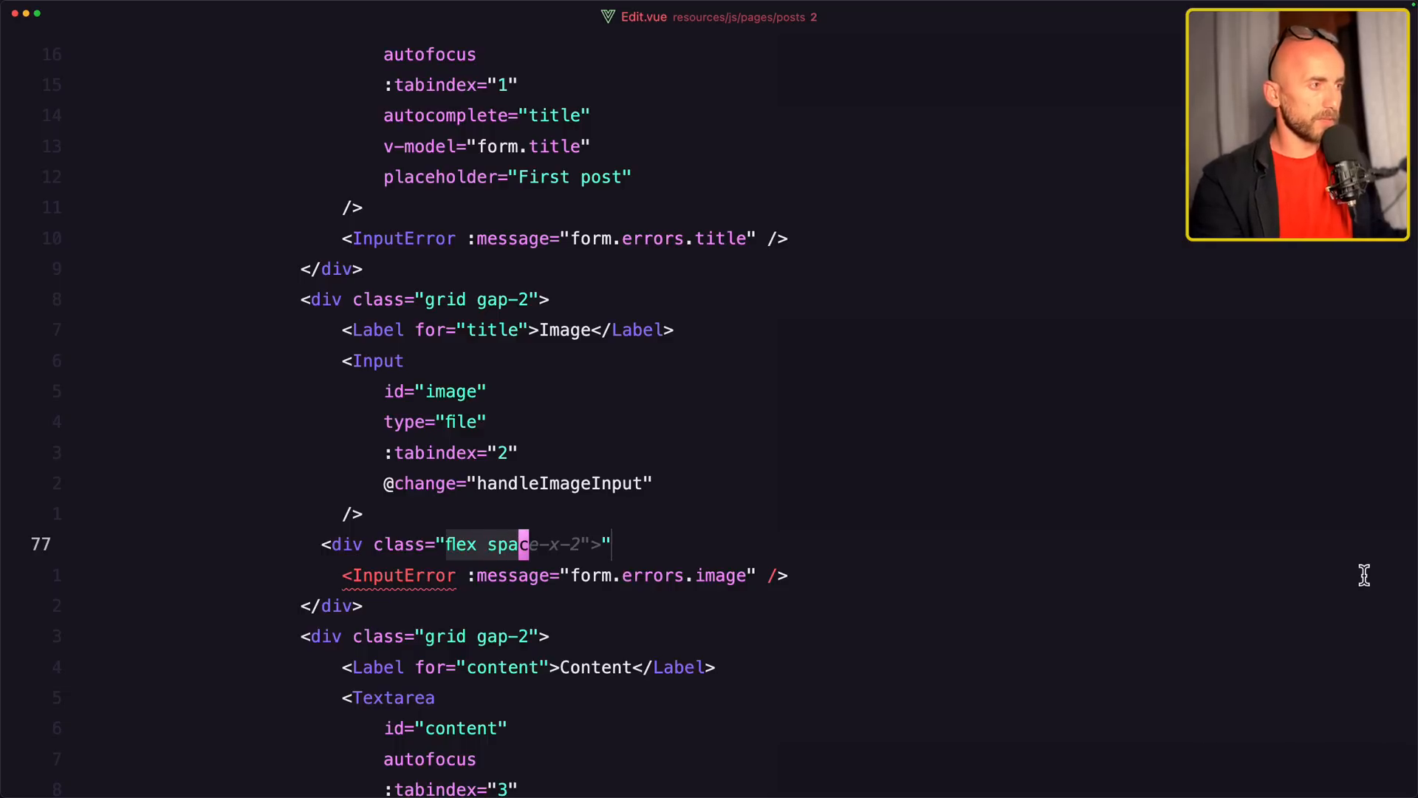
key("Enter")
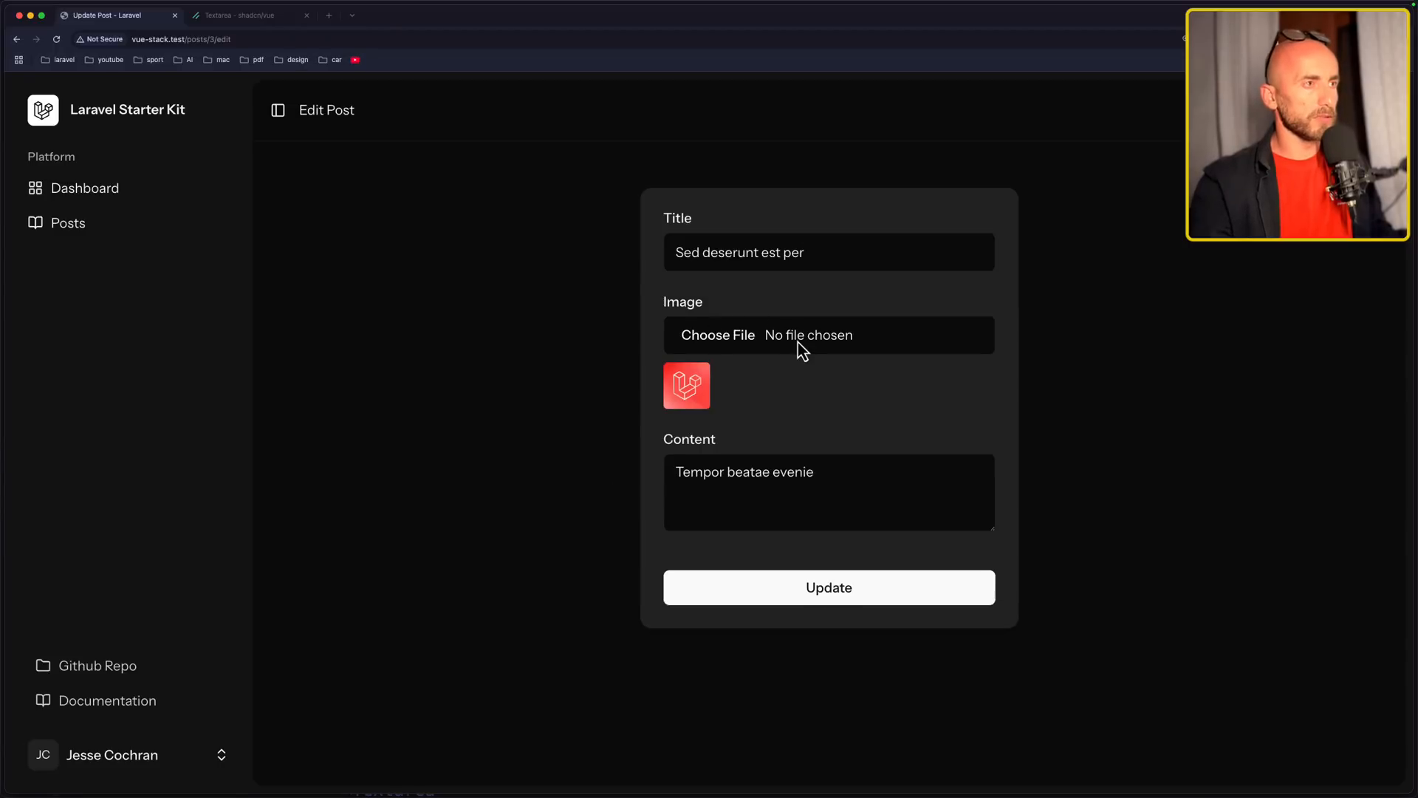
- Choose react.jpeg as the replacement image on the Edit Post form
left_click(718, 335)
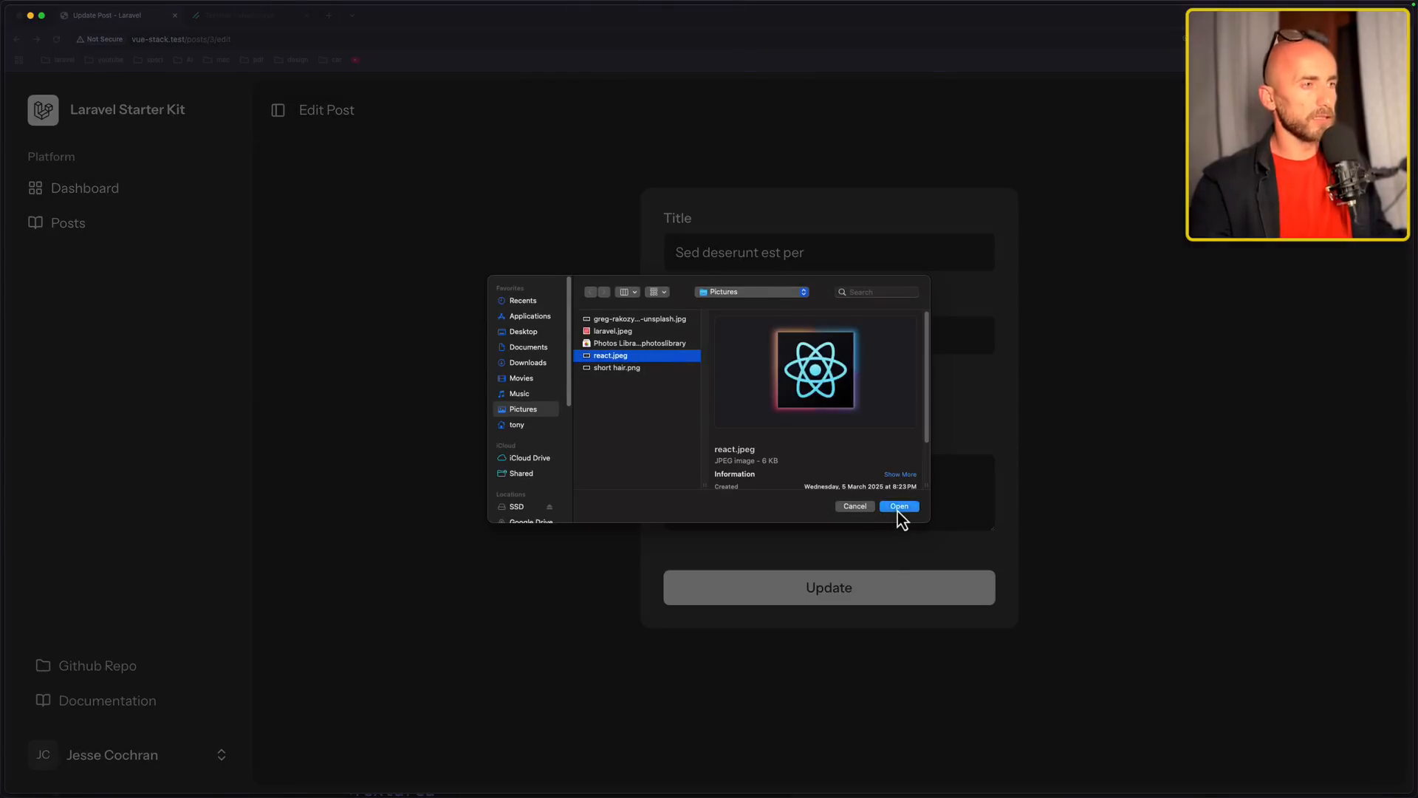
left_click(898, 505)
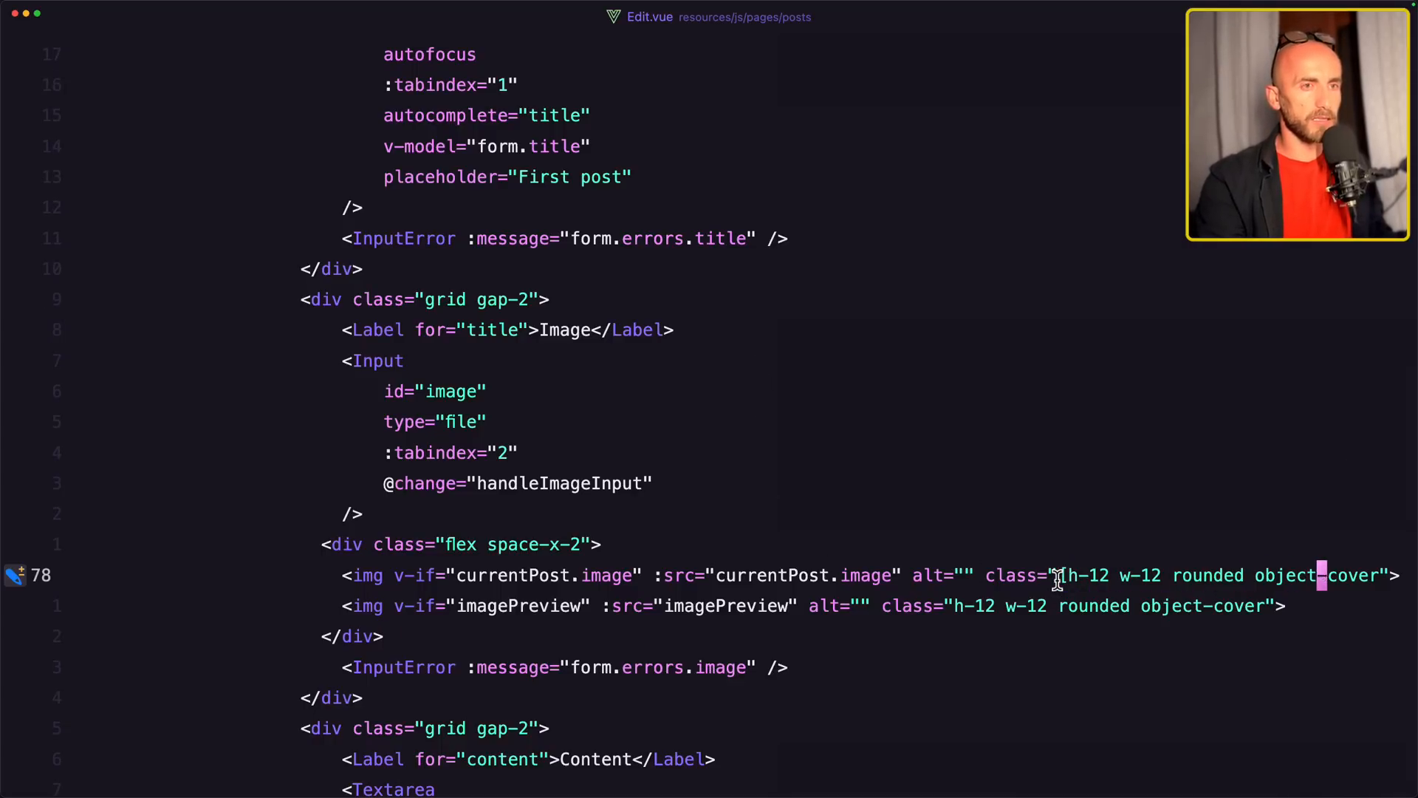
- Bind the current image's classes so it gets opacity-50 with h-12 w-12 rounded object-cover when imagePreview exists
type("]")
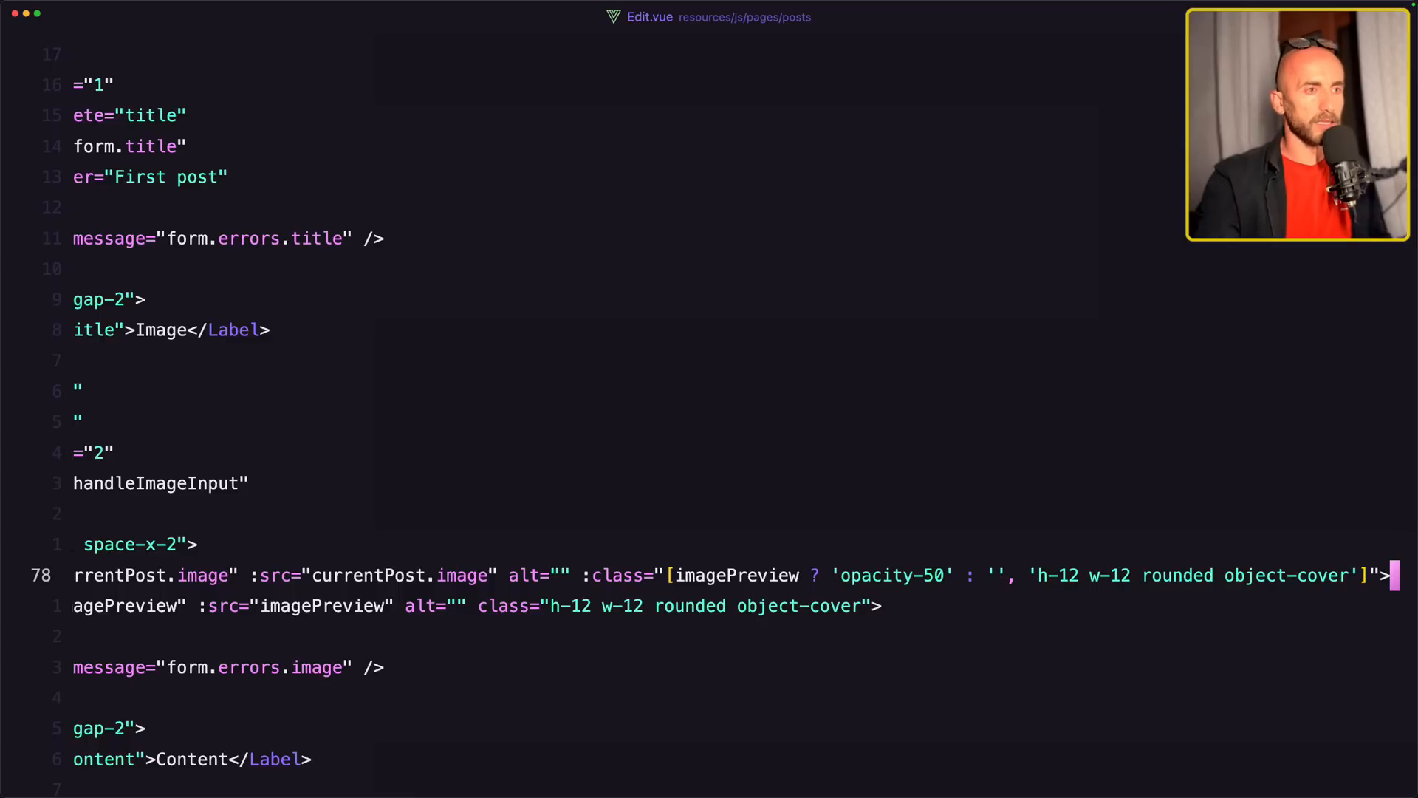
left_click_drag(1031, 575, 1352, 574)
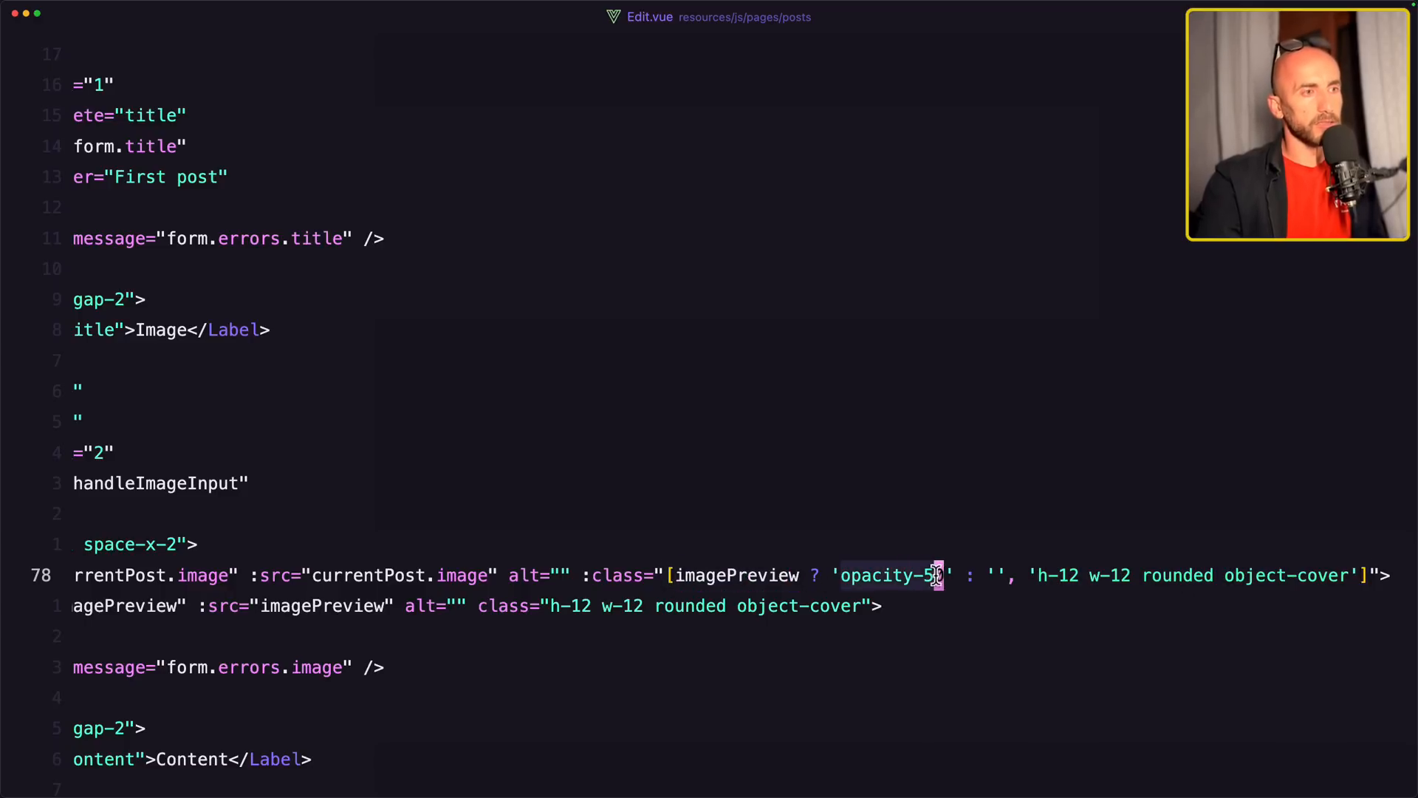
mouse_move(932, 576)
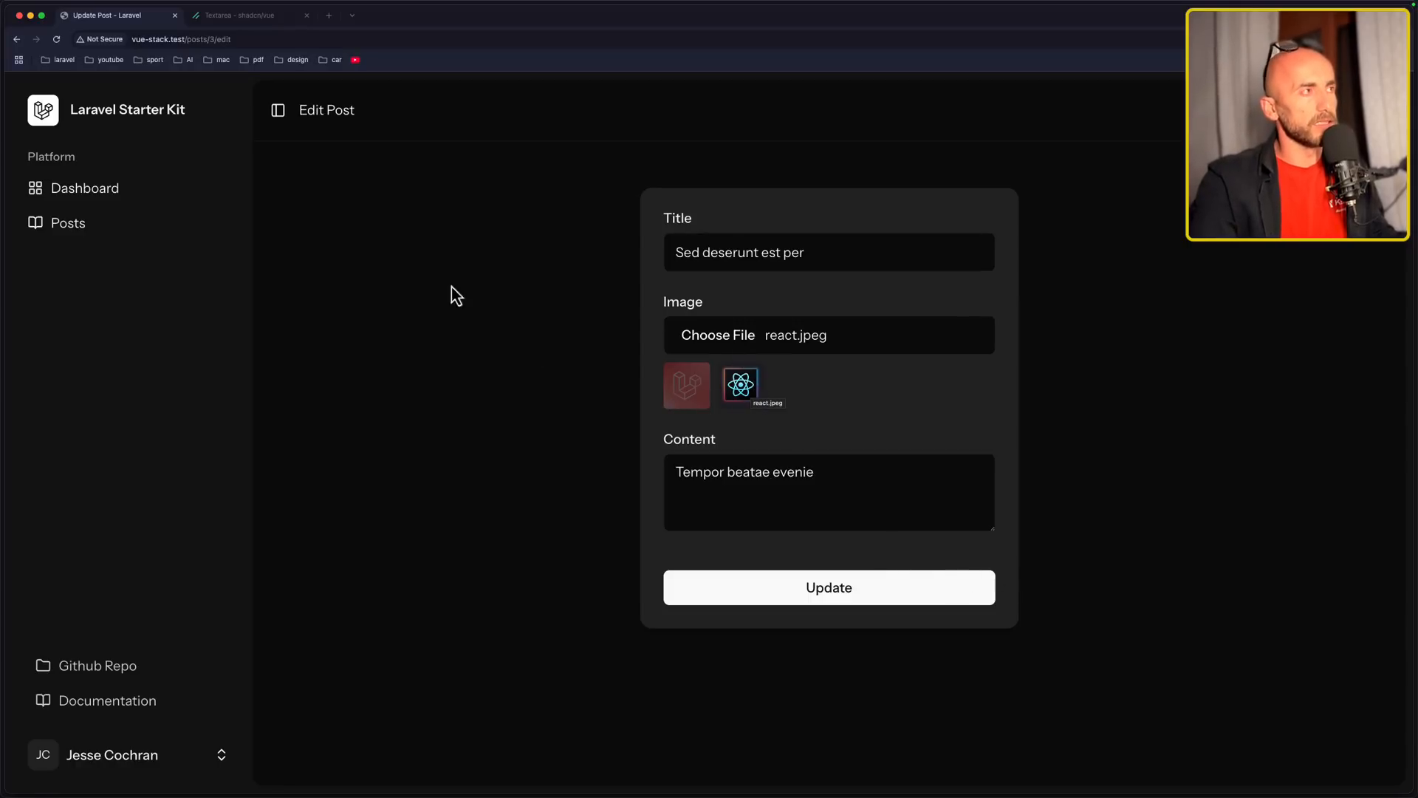
- Edit post 1 from the Posts list, replace its image with laravel.jpeg and update it
left_click(828, 588)
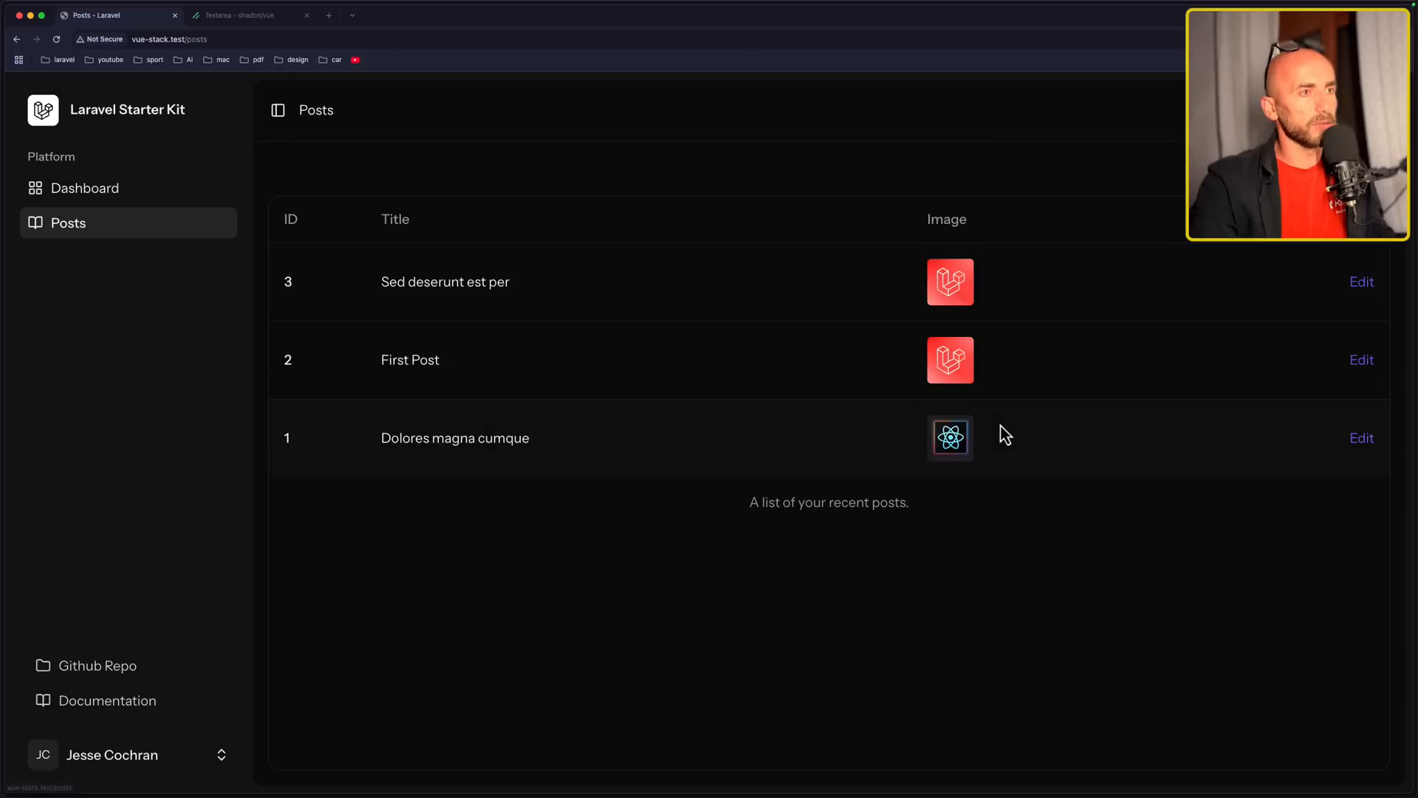
left_click(1362, 437)
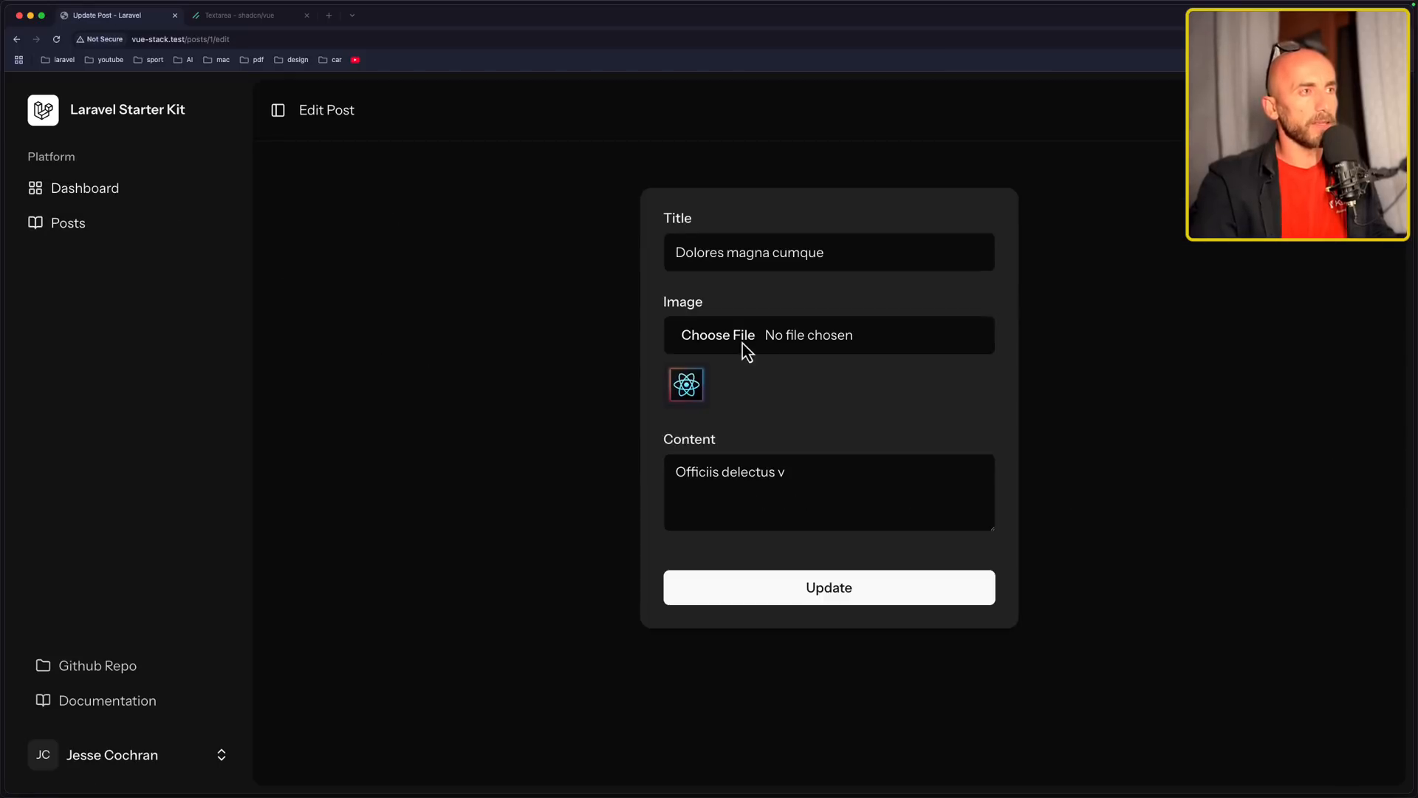
left_click(718, 335)
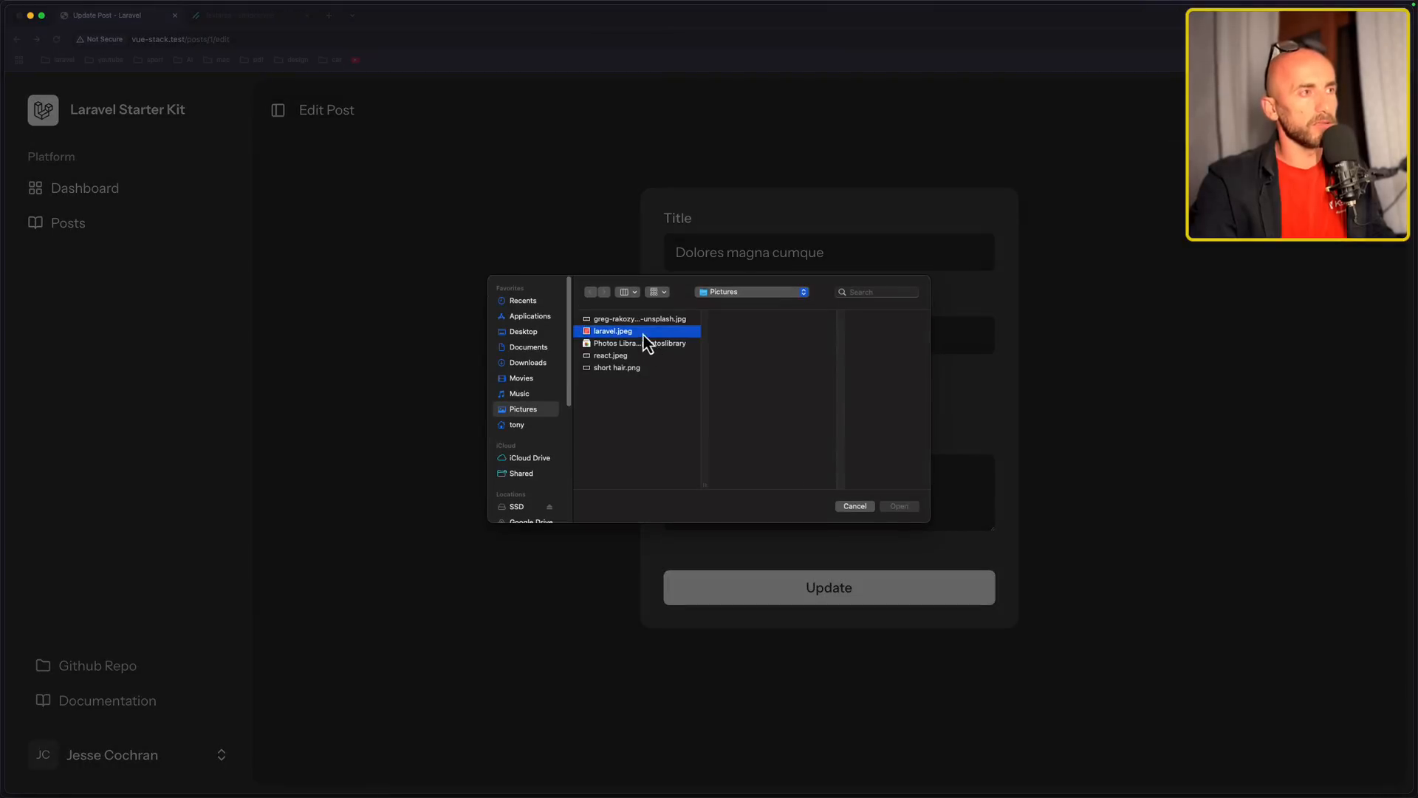
left_click(898, 505)
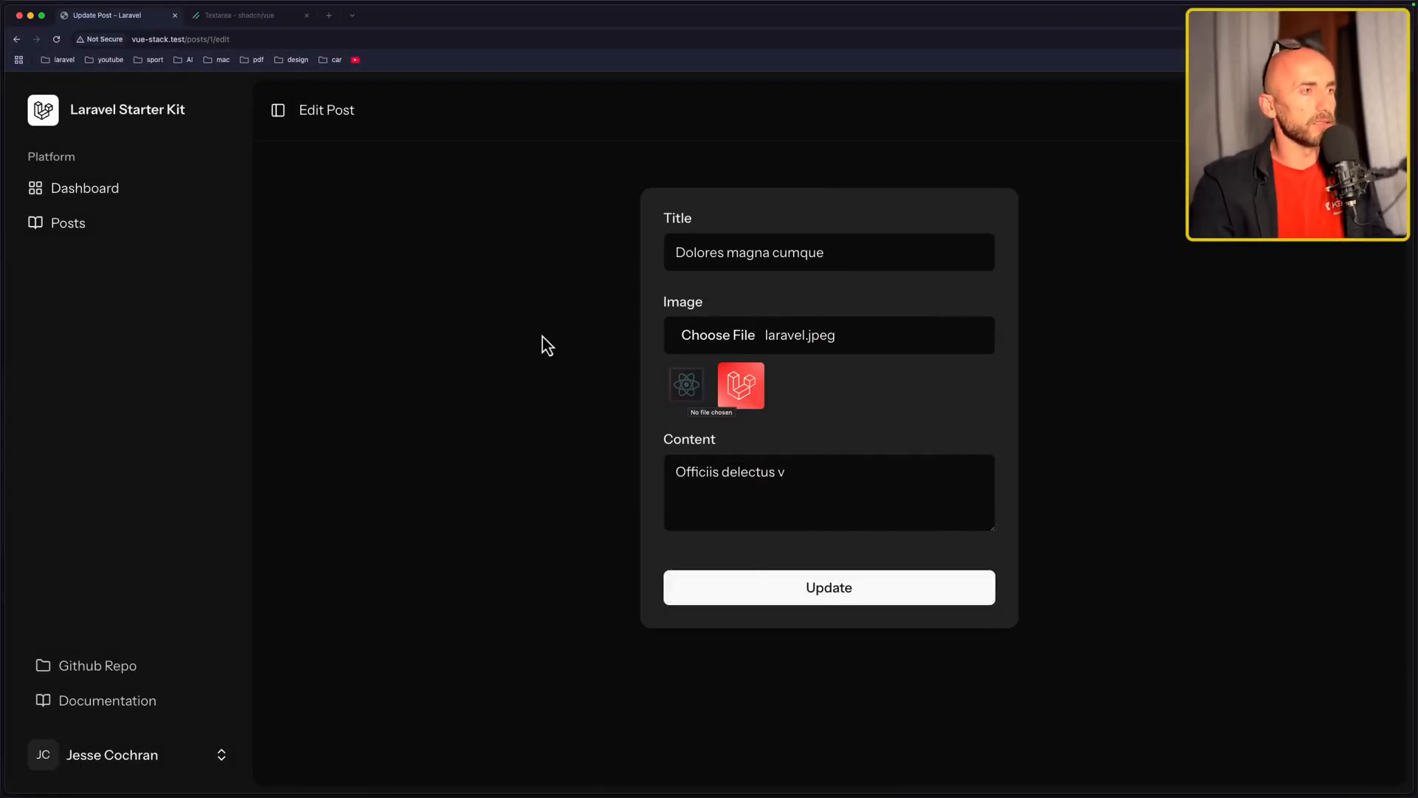
left_click(829, 588)
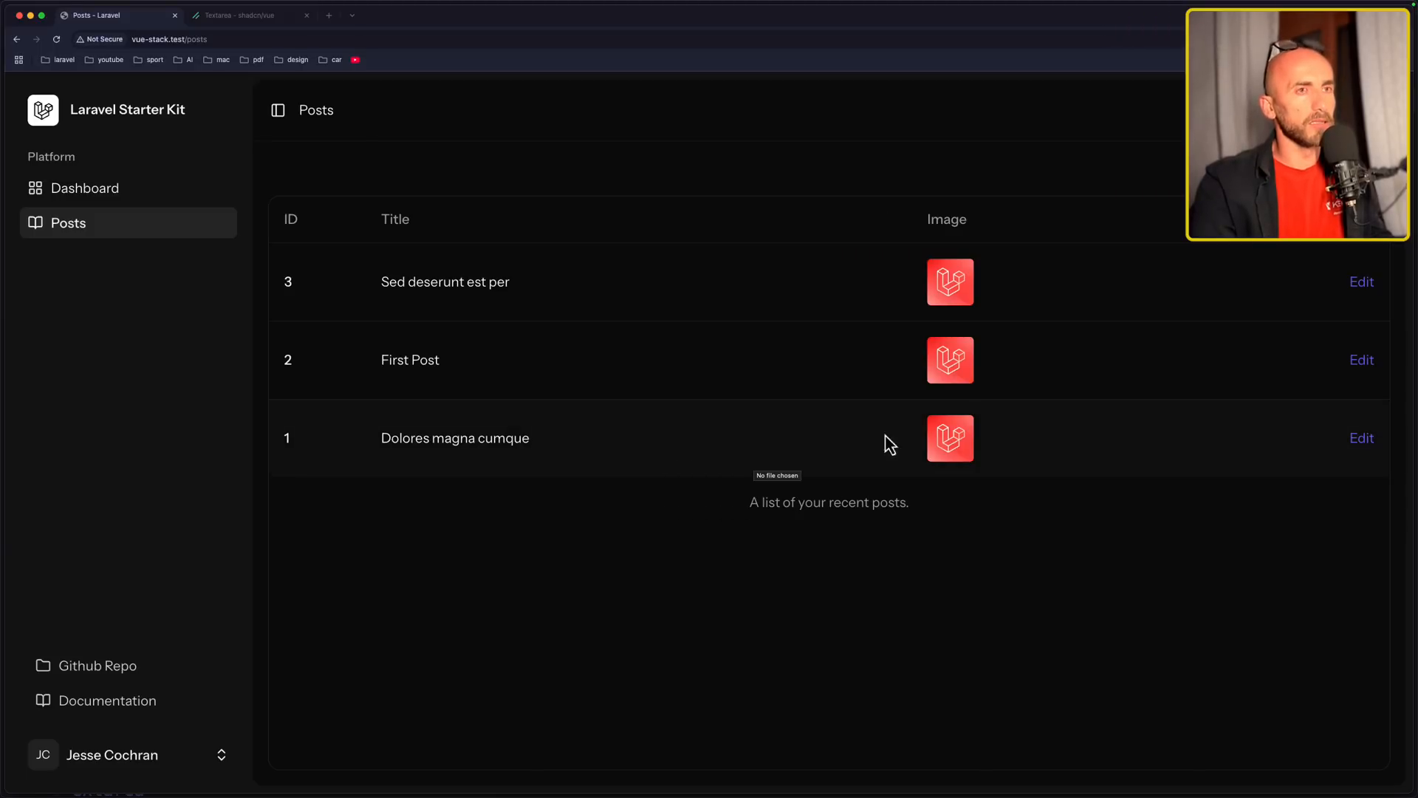
- Submit post 1 with an empty title to get the validation error, then move to the shadcn-vue docs
left_click(1362, 438)
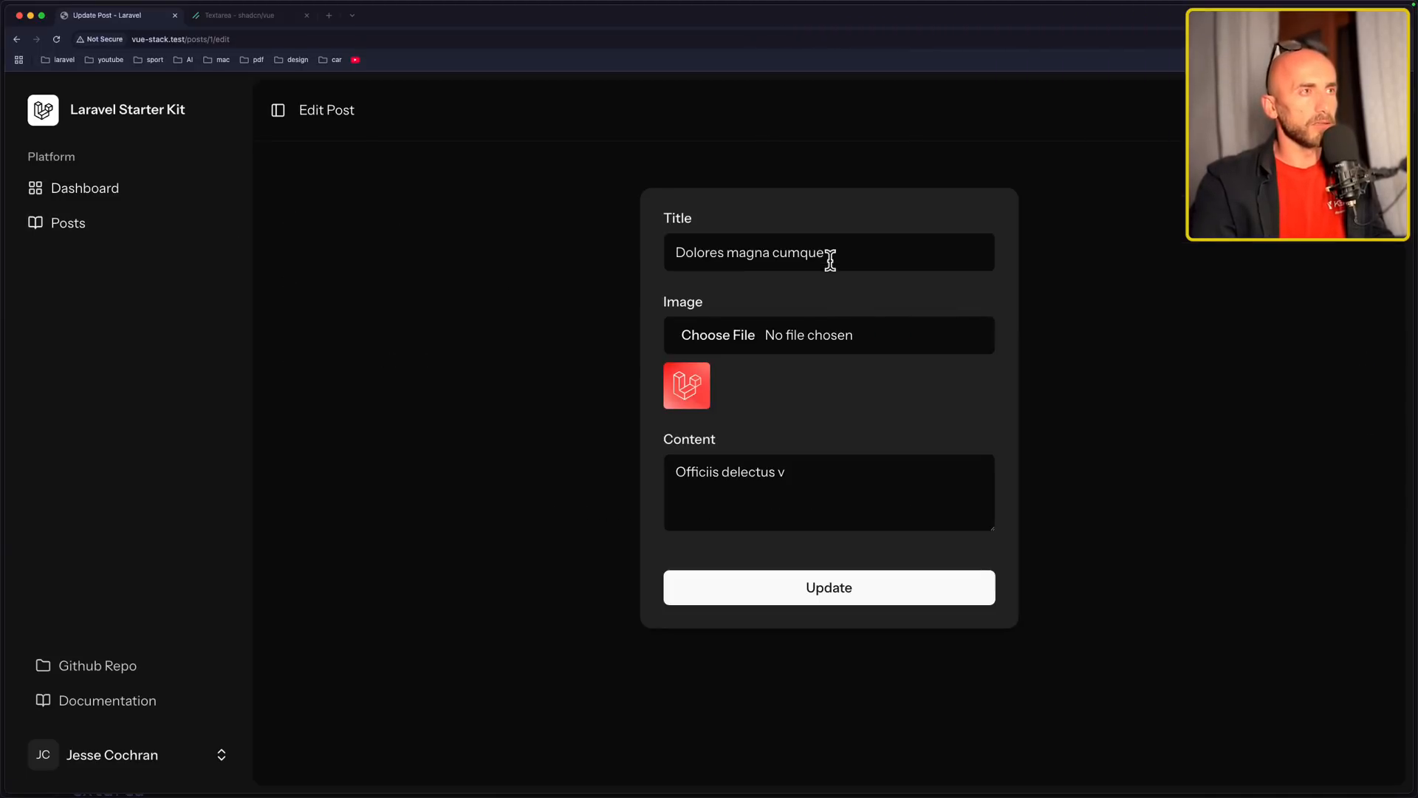
left_click(829, 588)
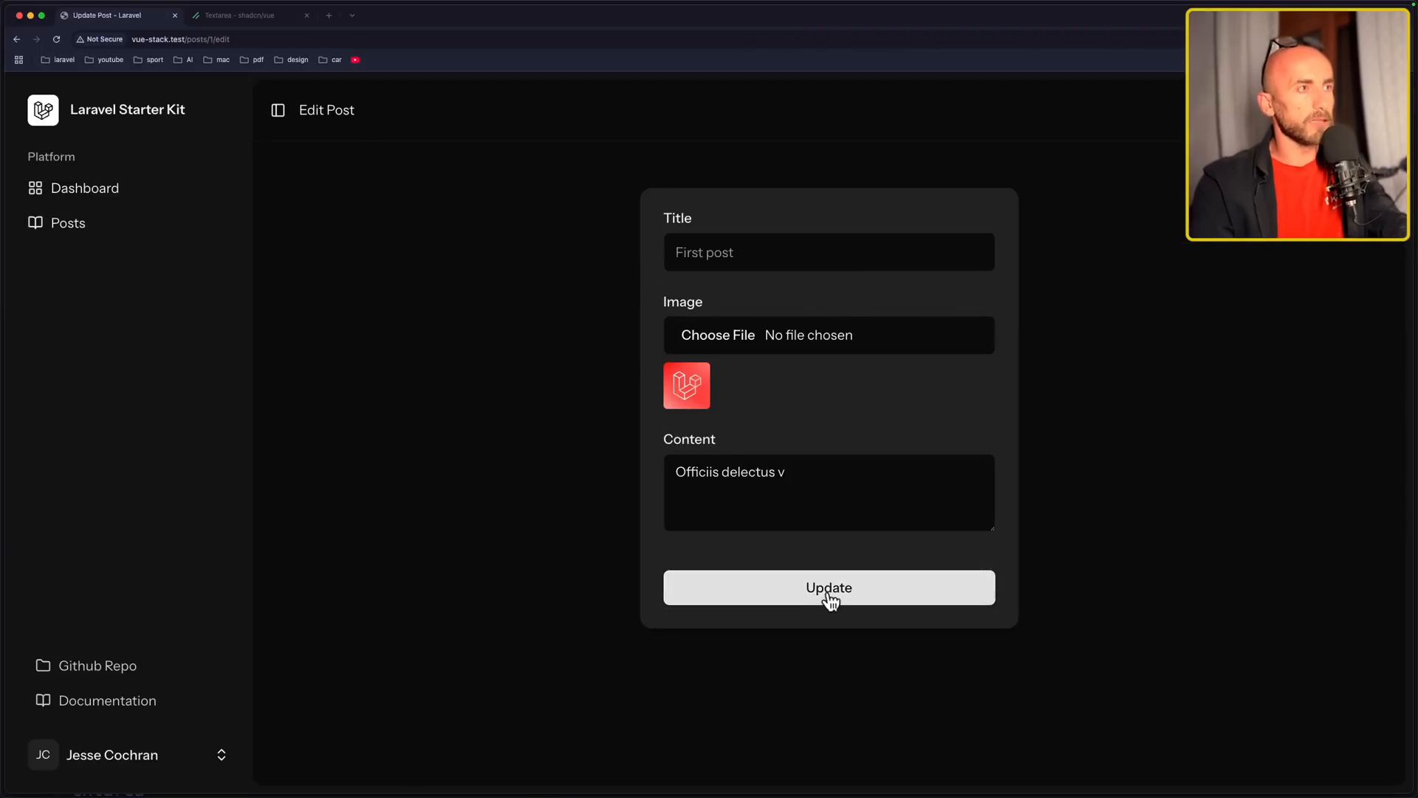
left_click(829, 588)
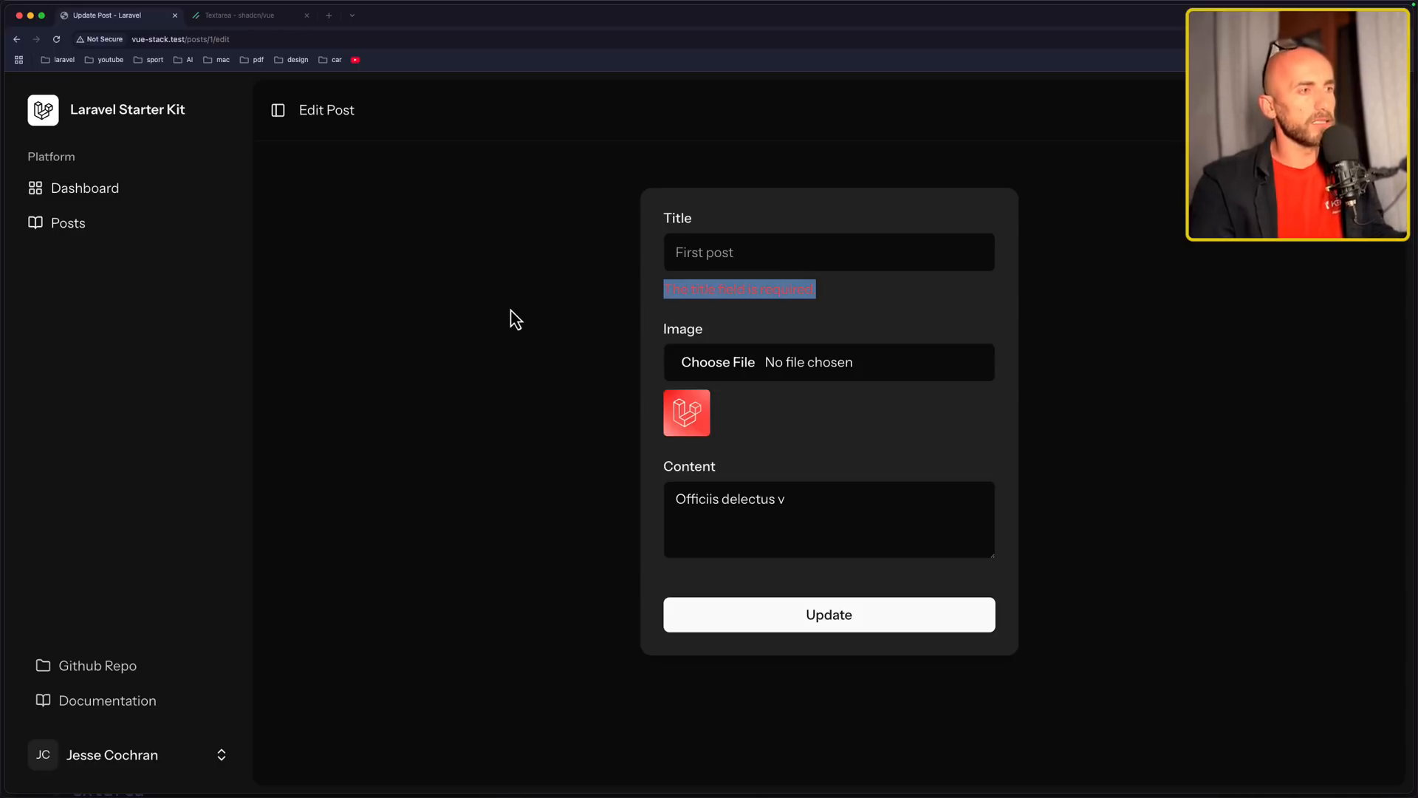
mouse_move(543, 309)
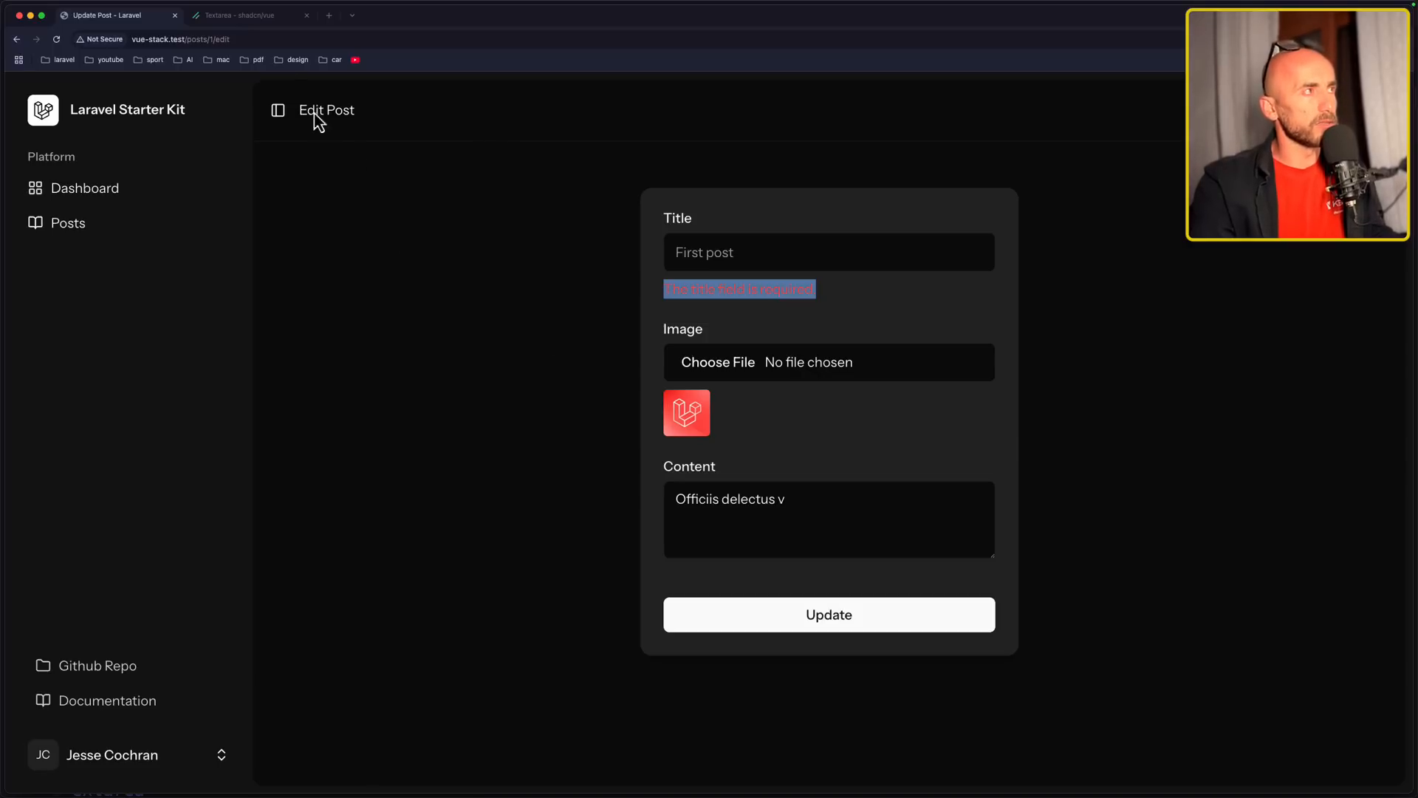
left_click(249, 15)
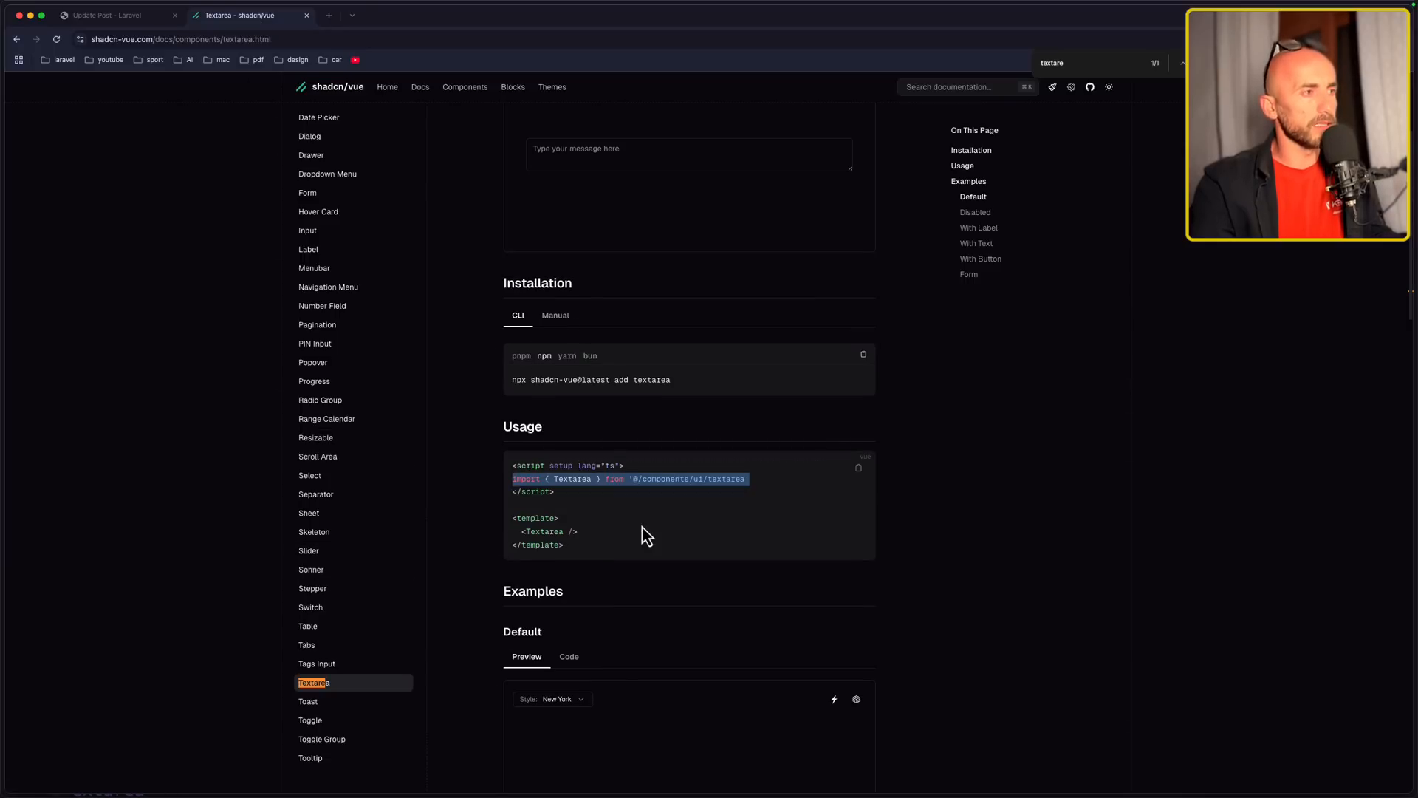
- Read the Sonner docs and install it with 'npx shadcn-vue@latest add sonner'
left_click(310, 570)
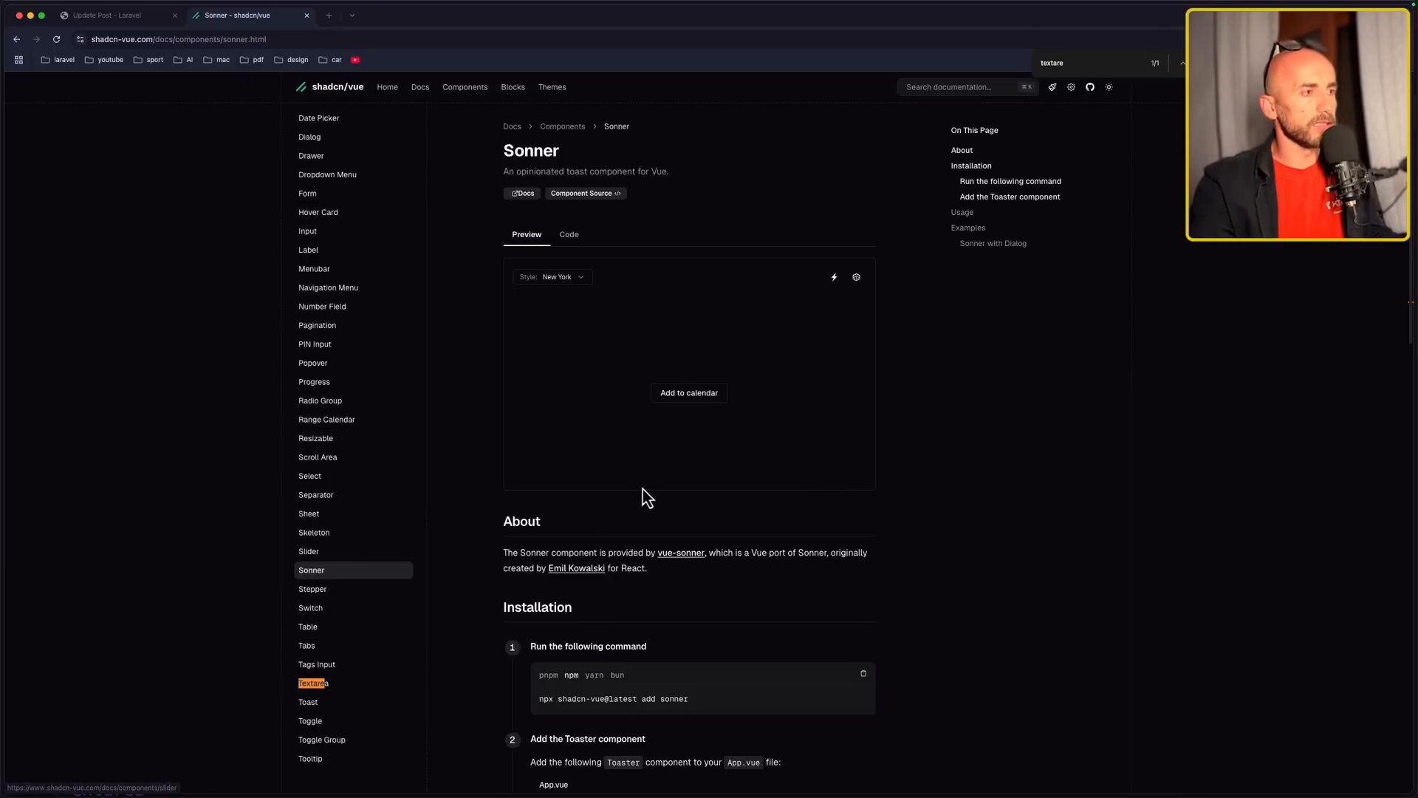
scroll("down", 3)
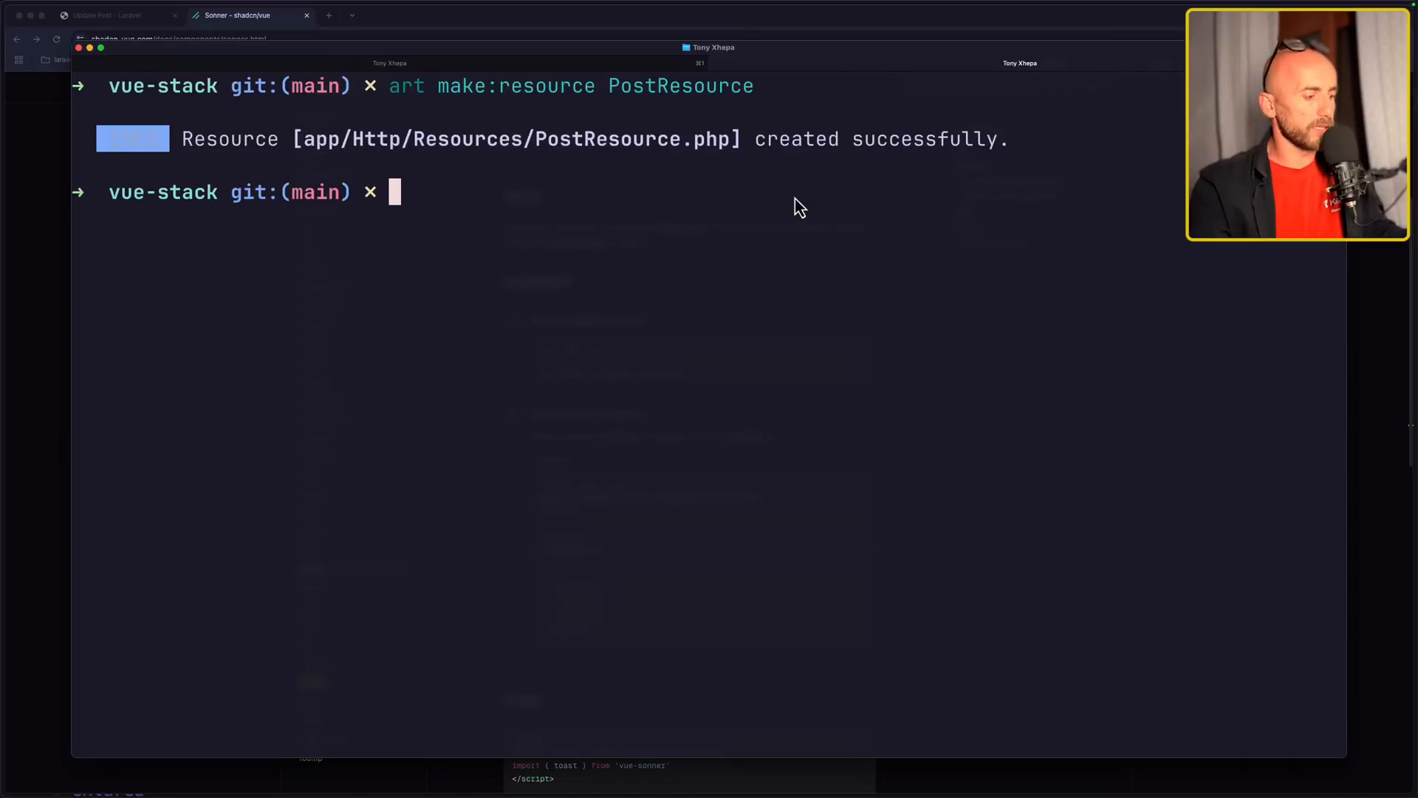
type("npx shadcn-vue@latest add sonner")
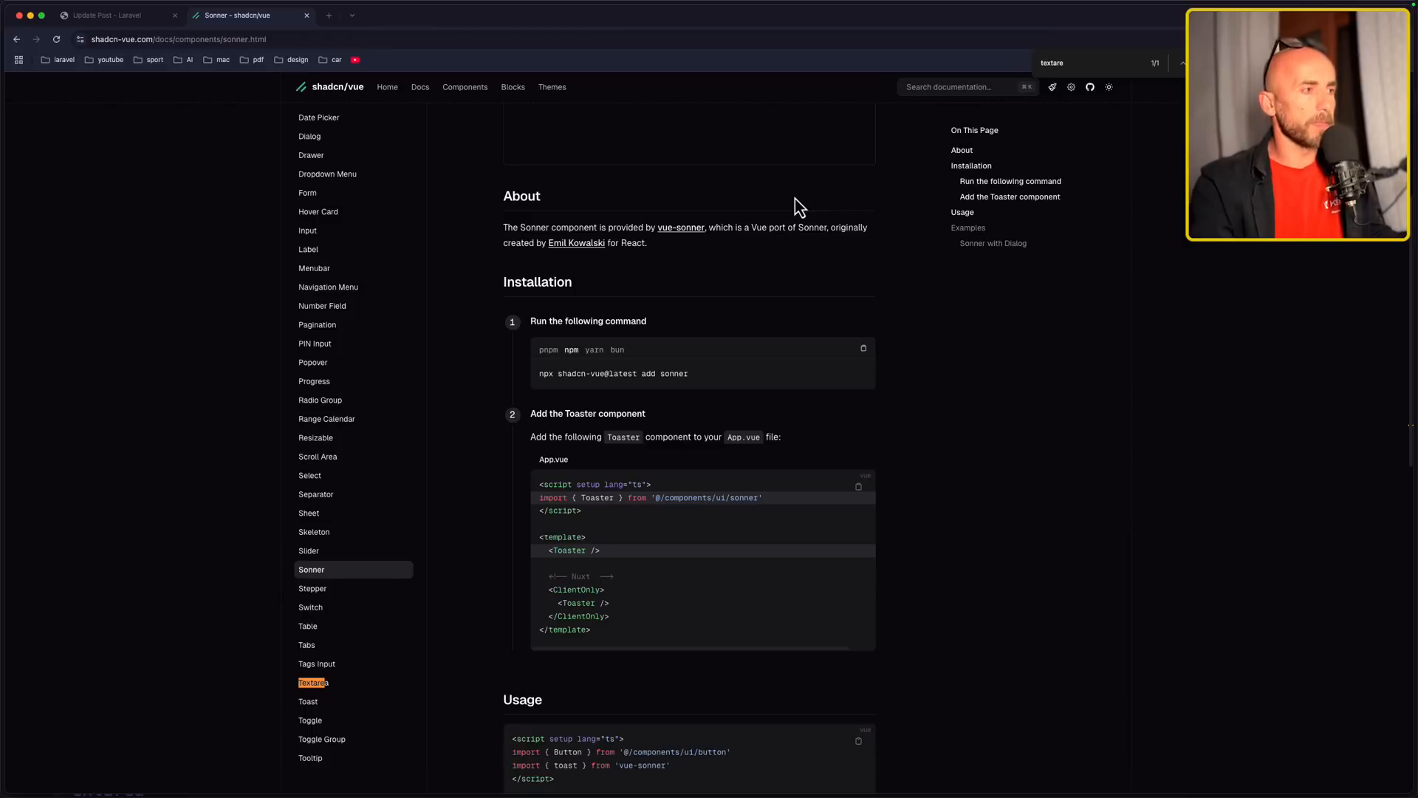
scroll("down", 3)
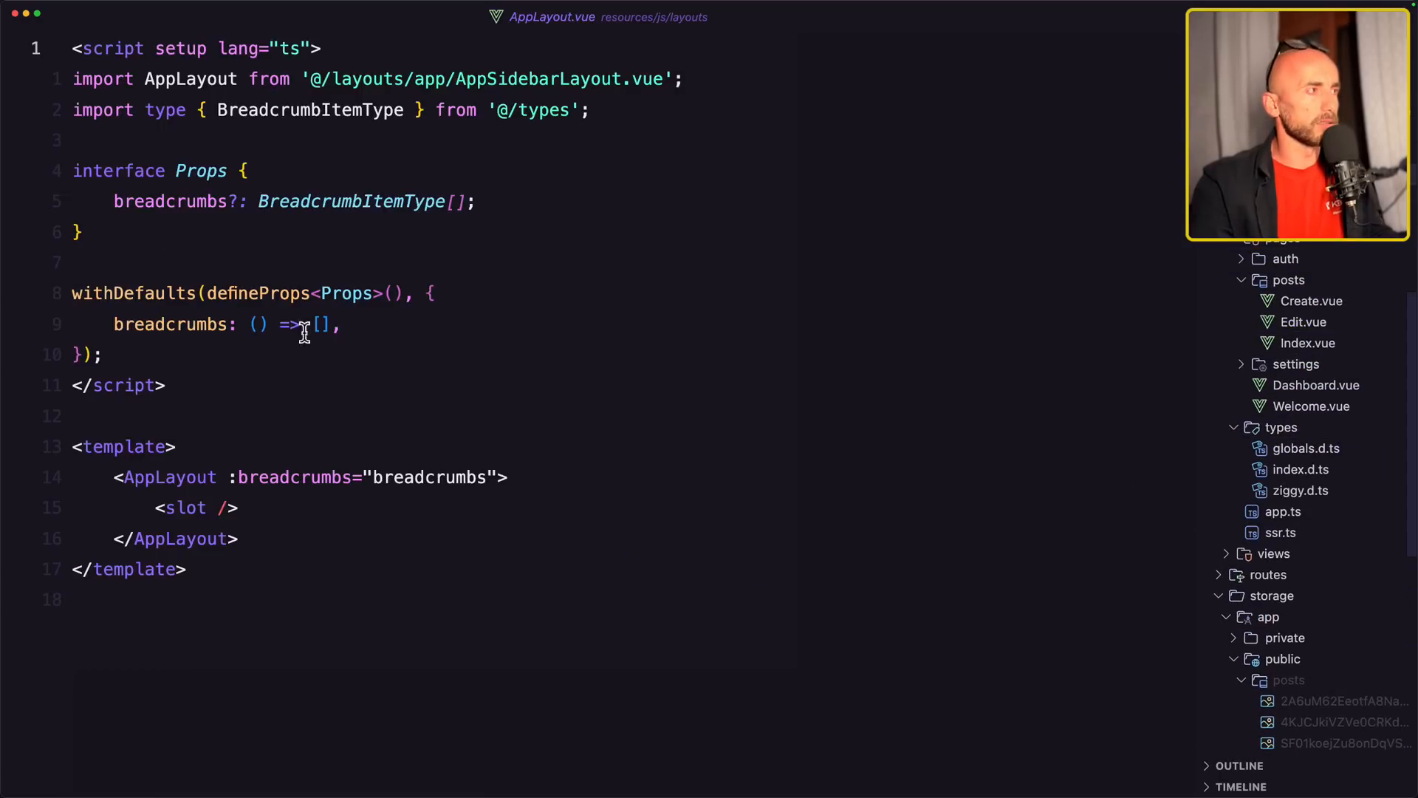
- Import Toaster from '@/components/ui/sonner' and render <Toaster position="top-right" richColors /> below the slot
type("import { Toaster } from '@/components/ui/sonner'")
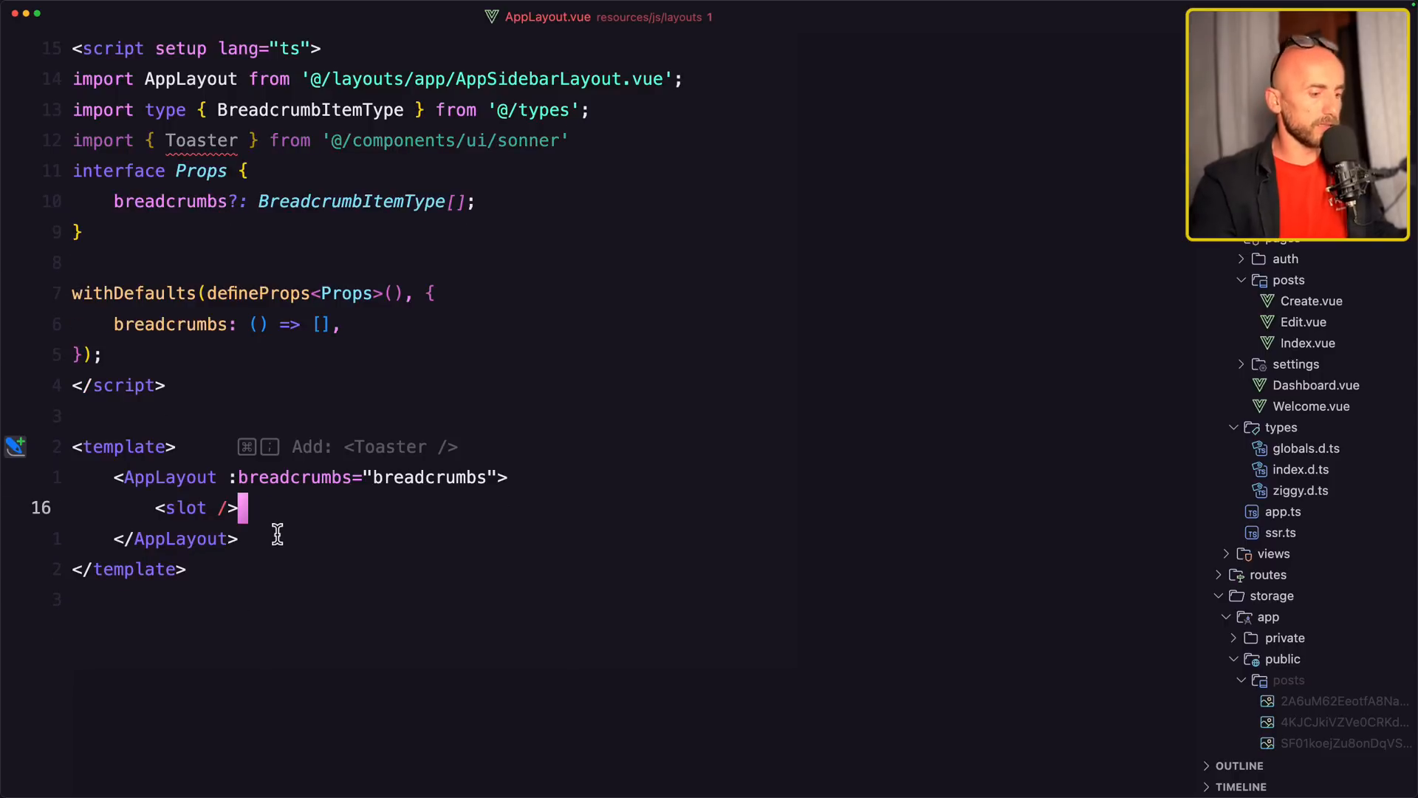
type("<Toaster />")
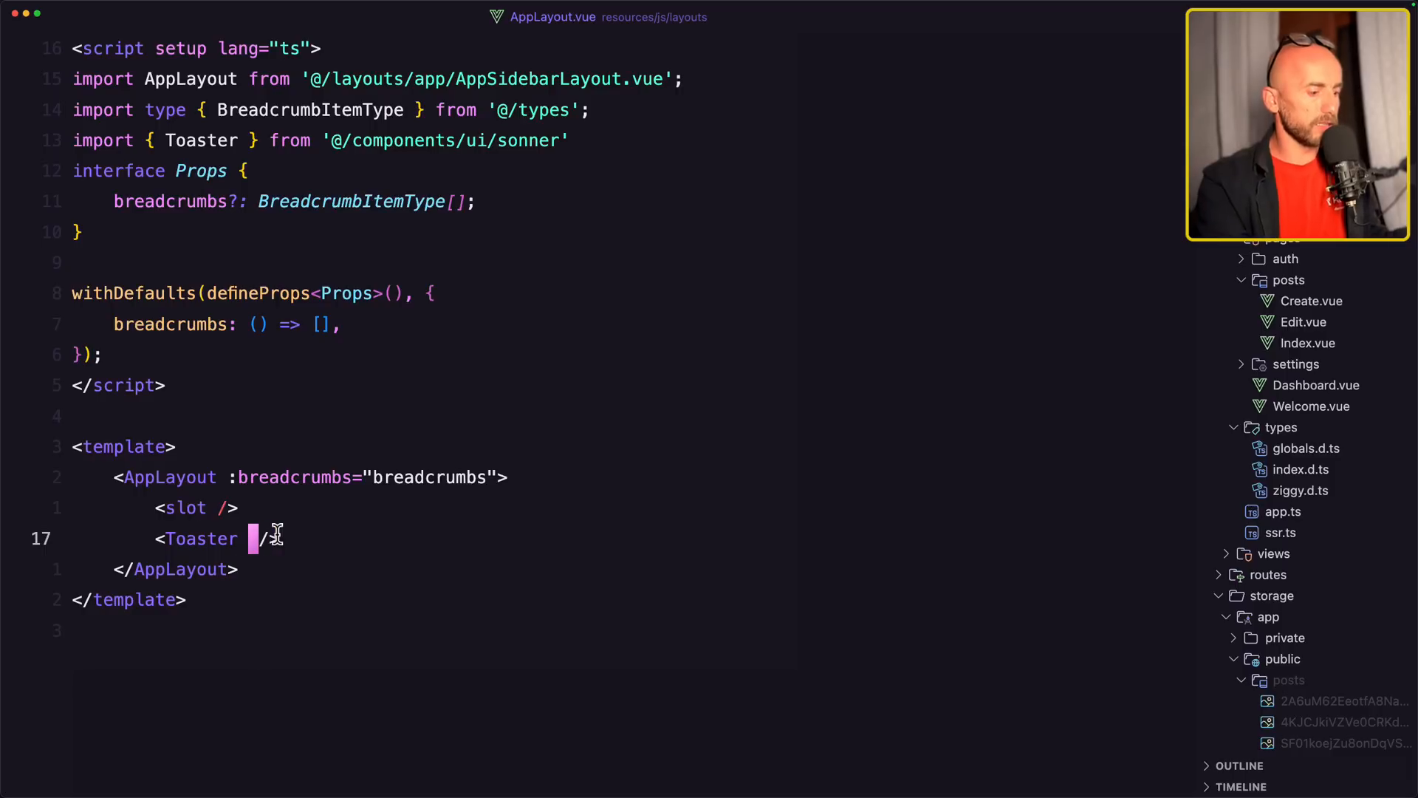
type("po")
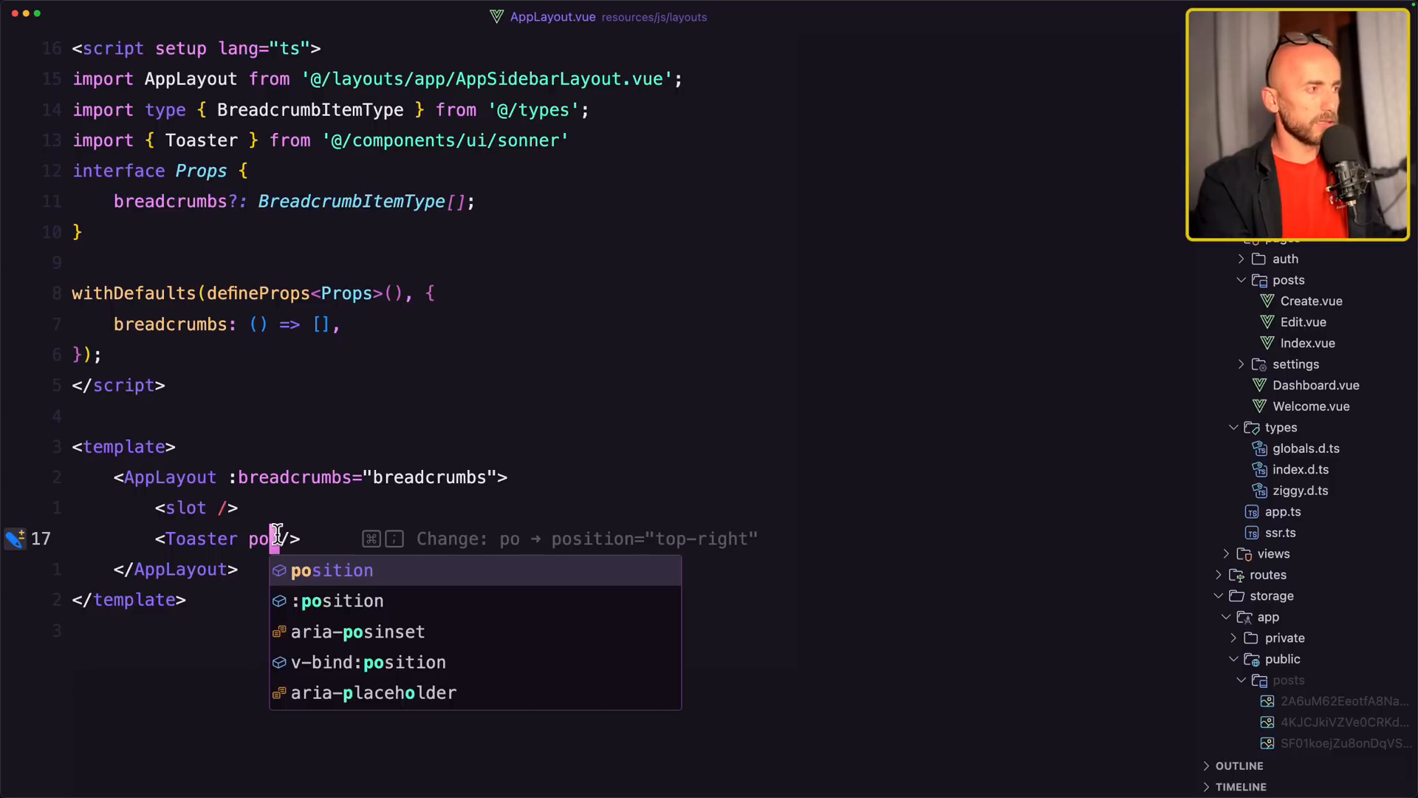
key("Tab")
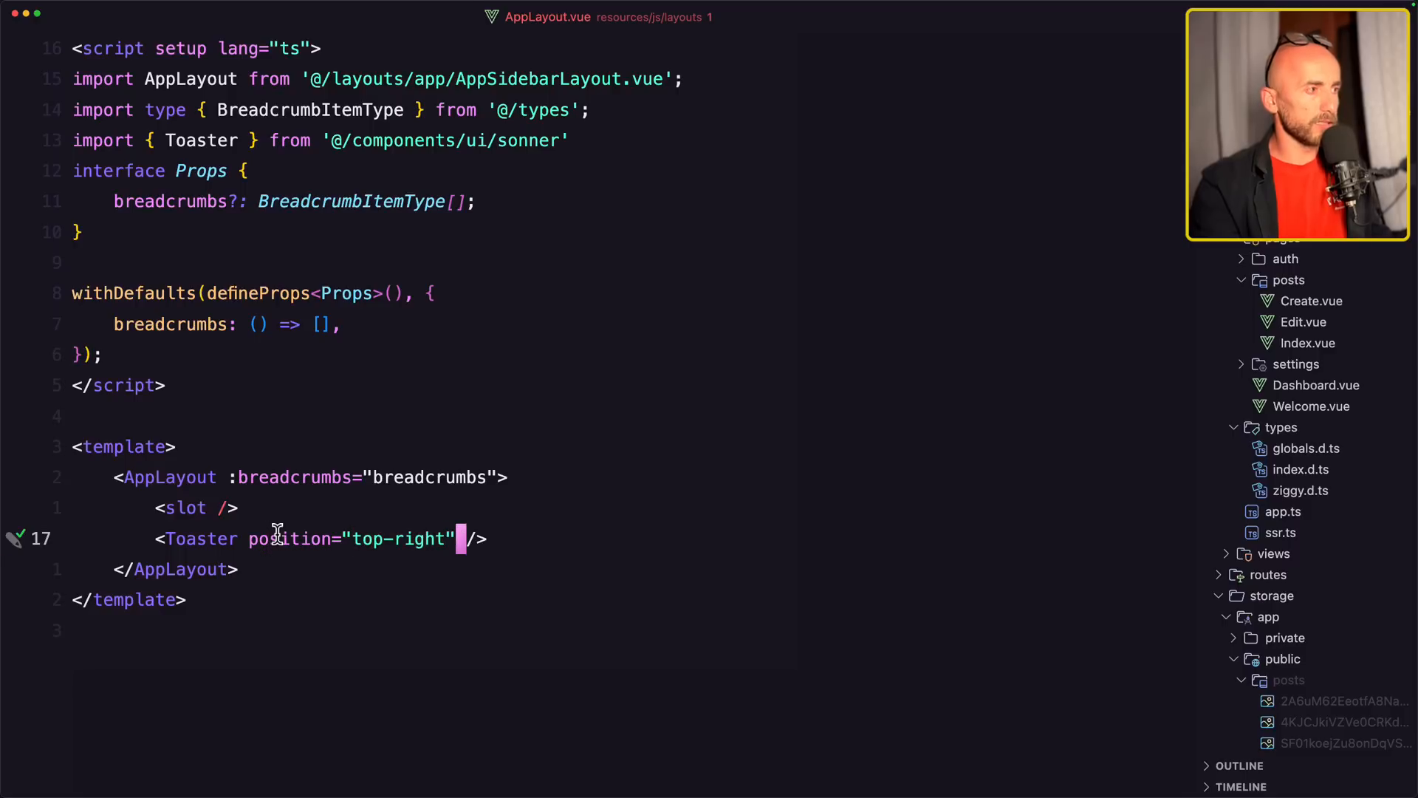
type("richColors")
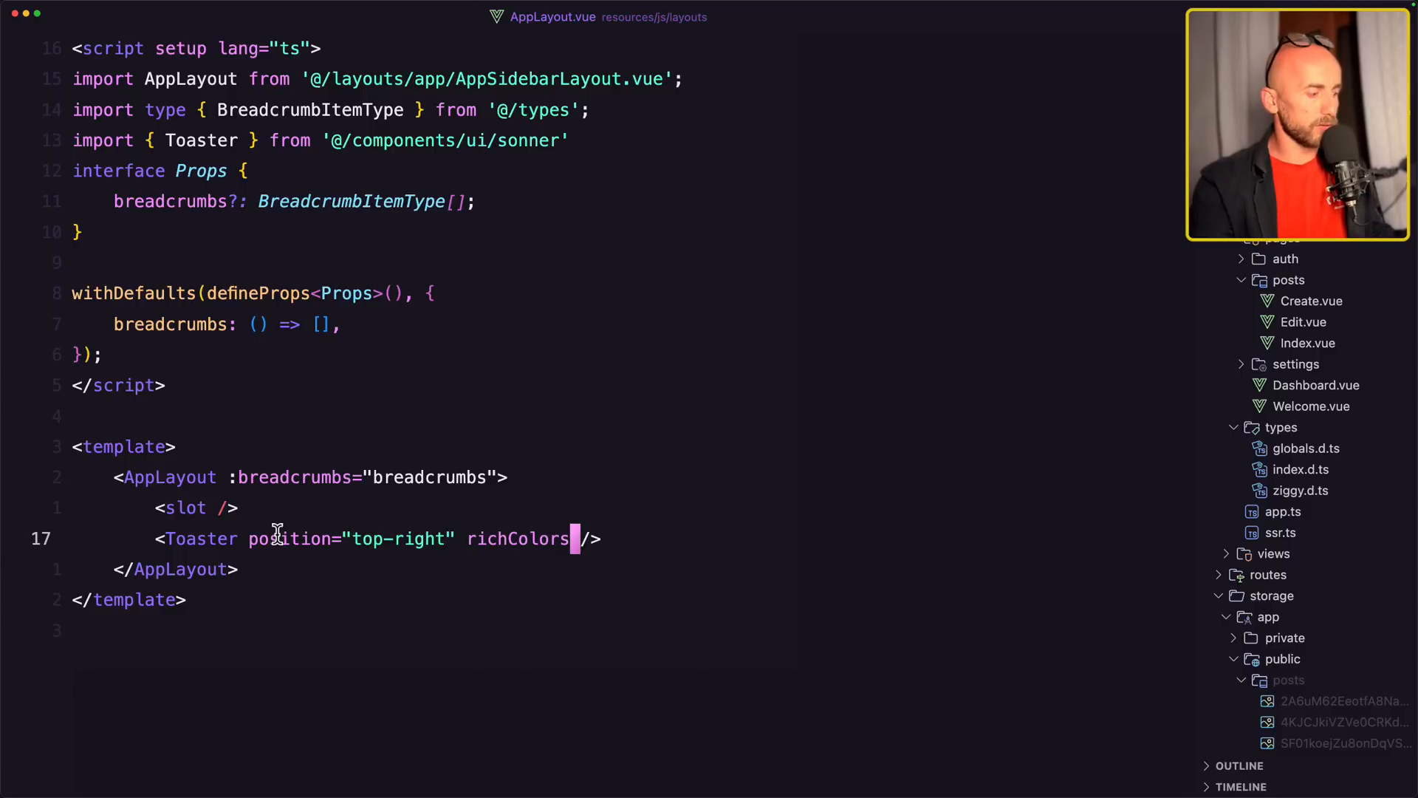
left_click(1303, 322)
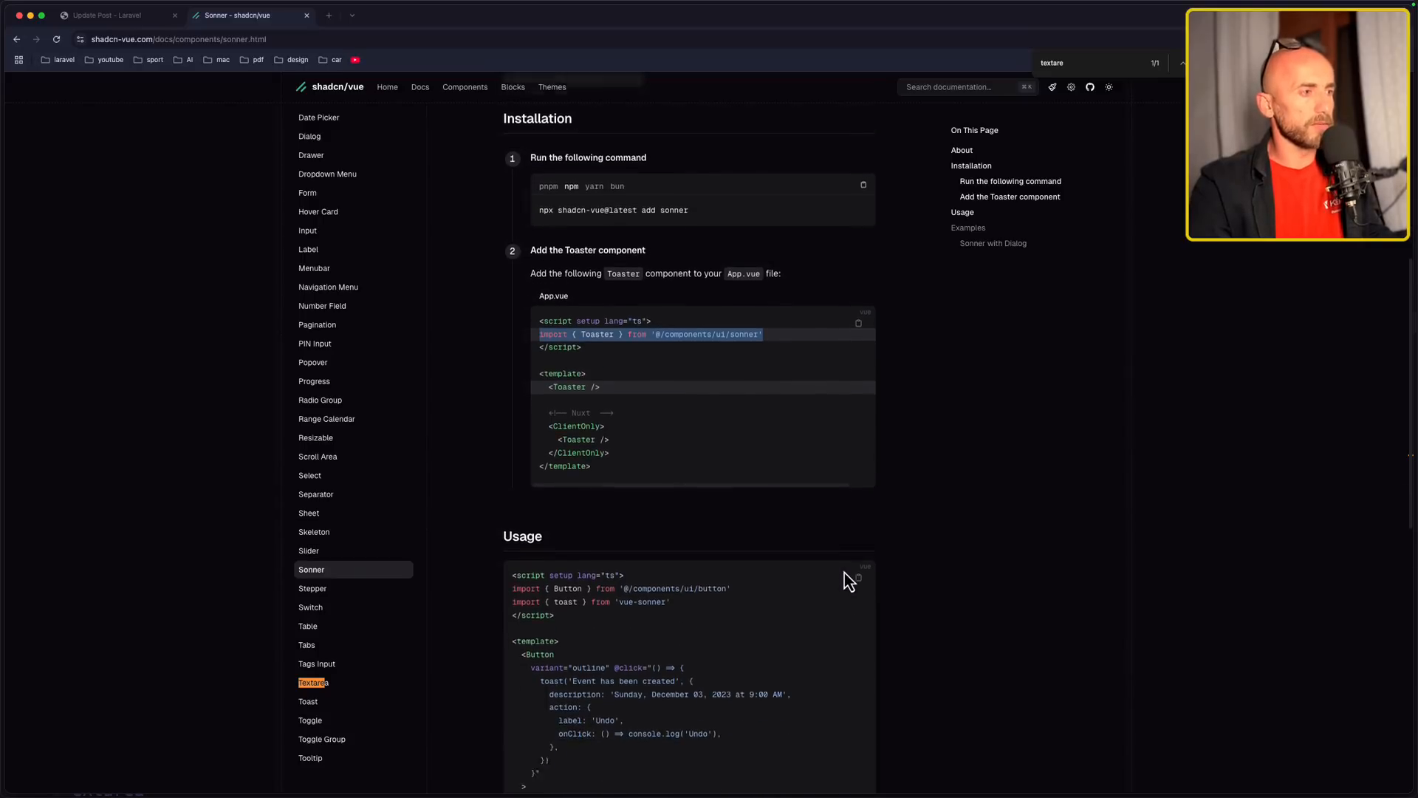
scroll("down", 3)
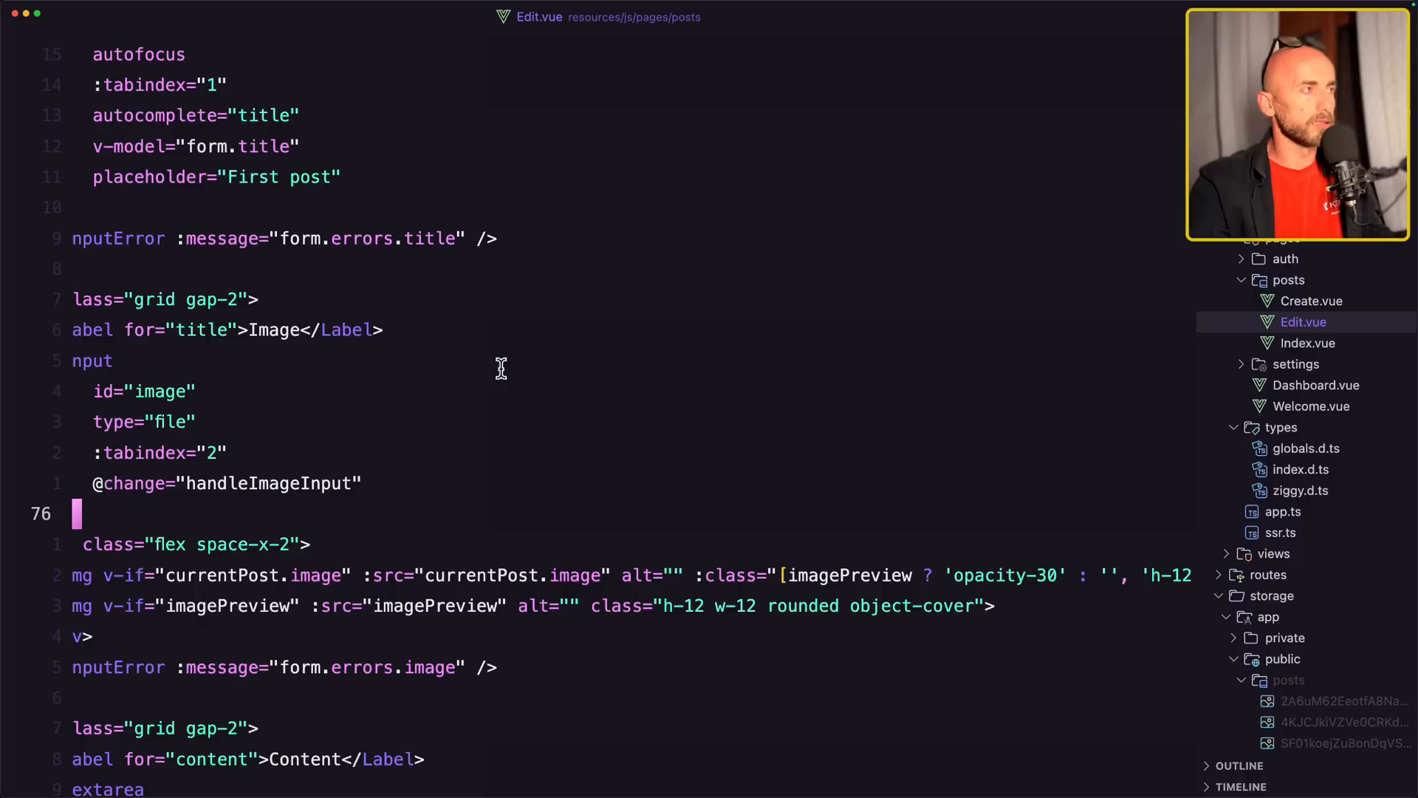
- Add import { toast } from 'vue-sonner' to the posts Index.vue
left_click(1307, 343)
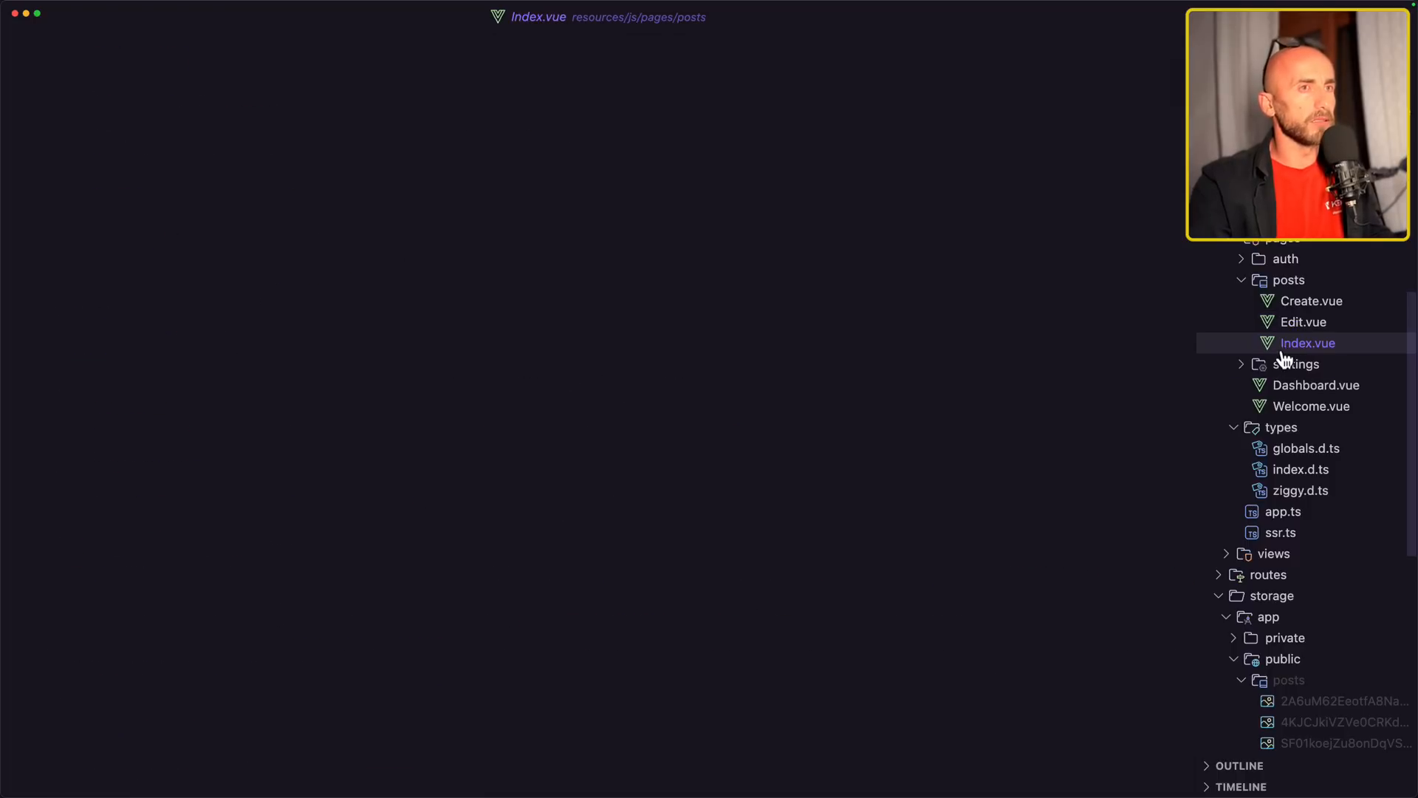
left_click(1308, 343)
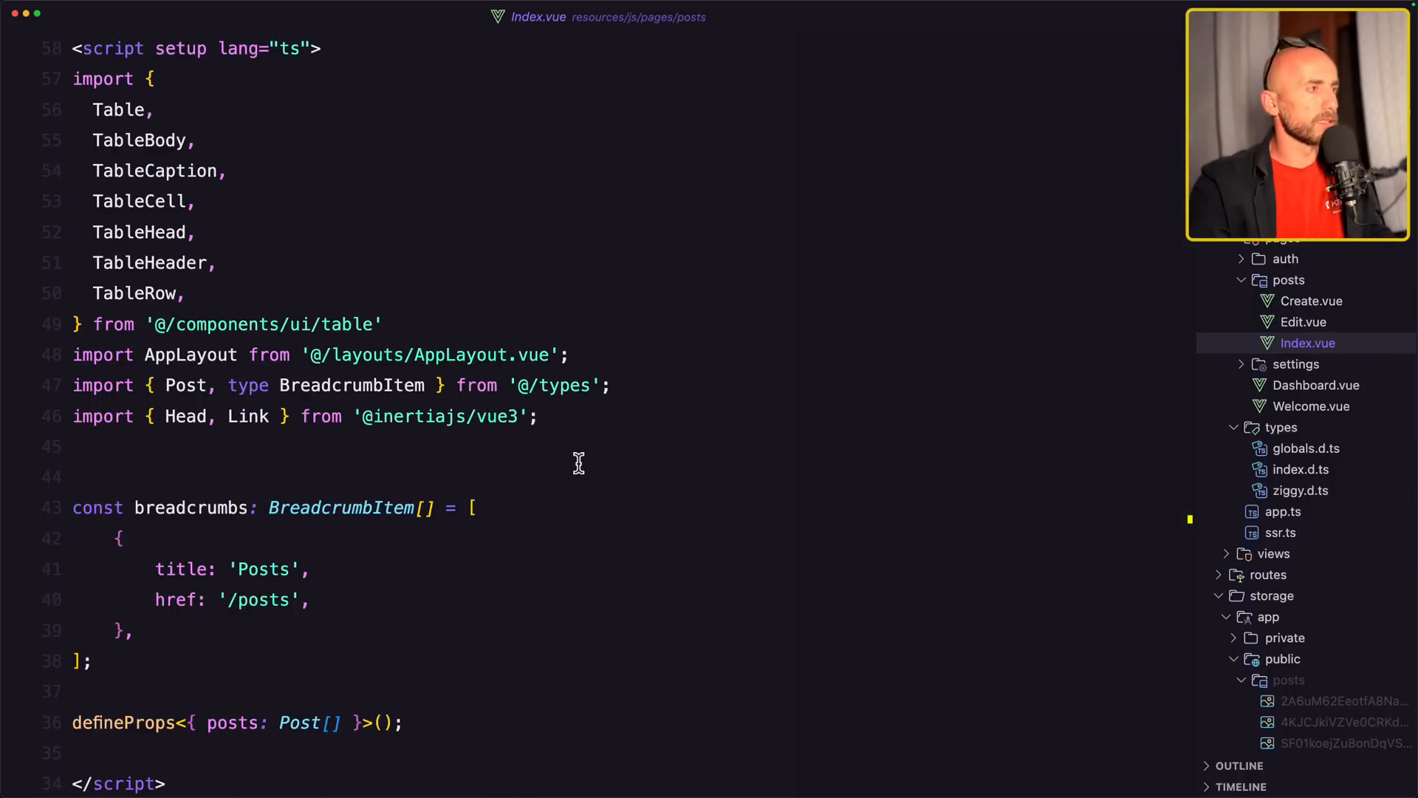
type("import { toast } from 'vue-sonner';")
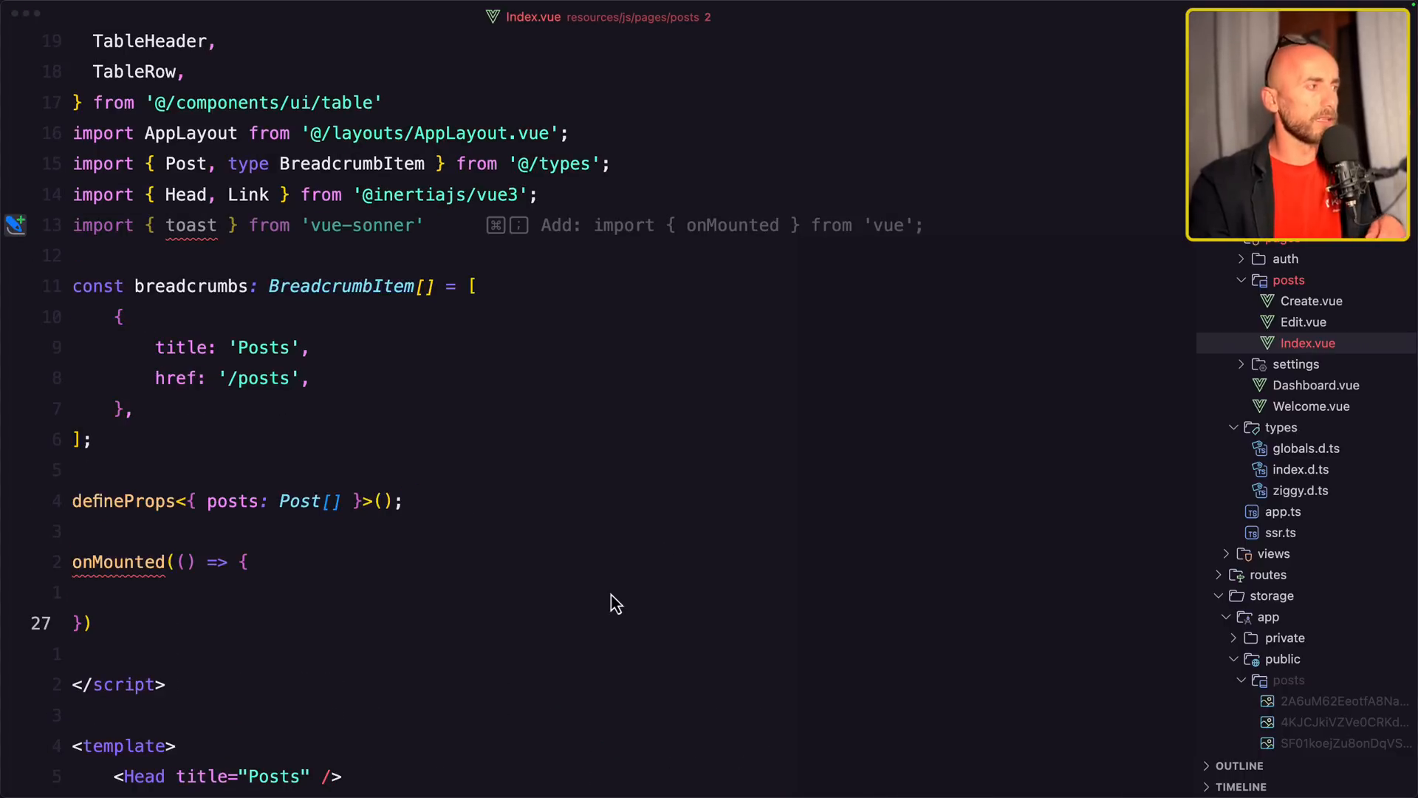
key("Cmd+P")
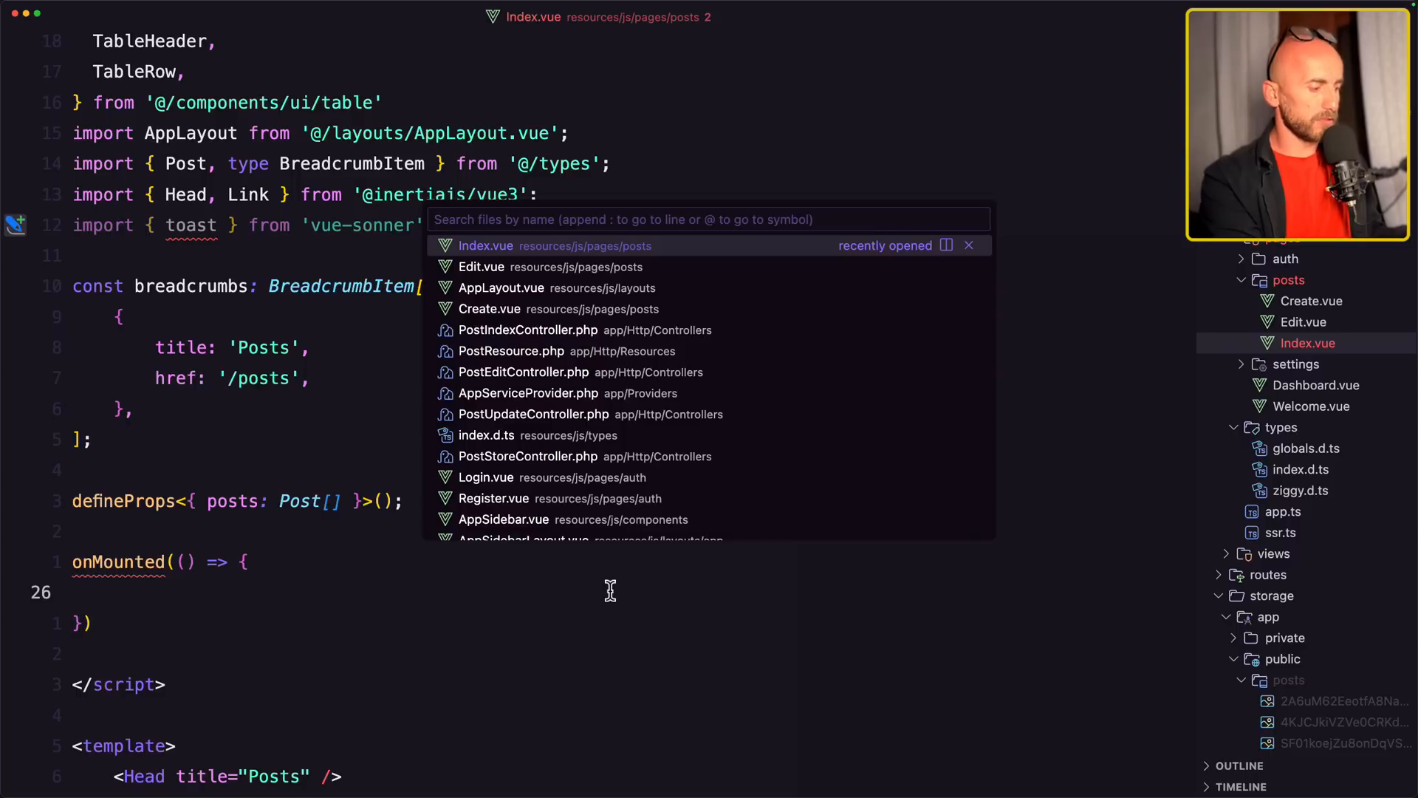
- In HandleInertiaRequests.php, rename the flash 'message' key to 'success' and add an 'error' entry from the session
type("hand")
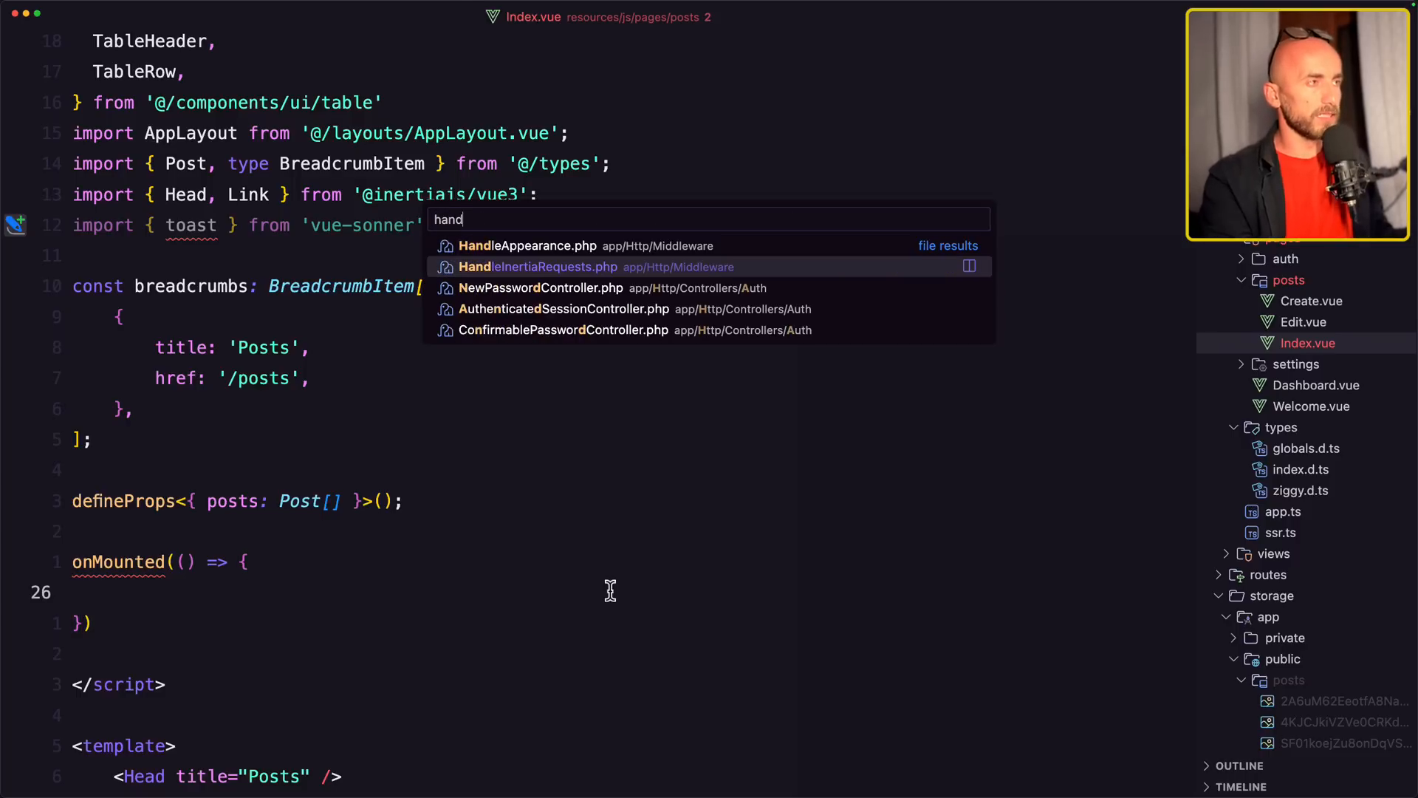
left_click(538, 266)
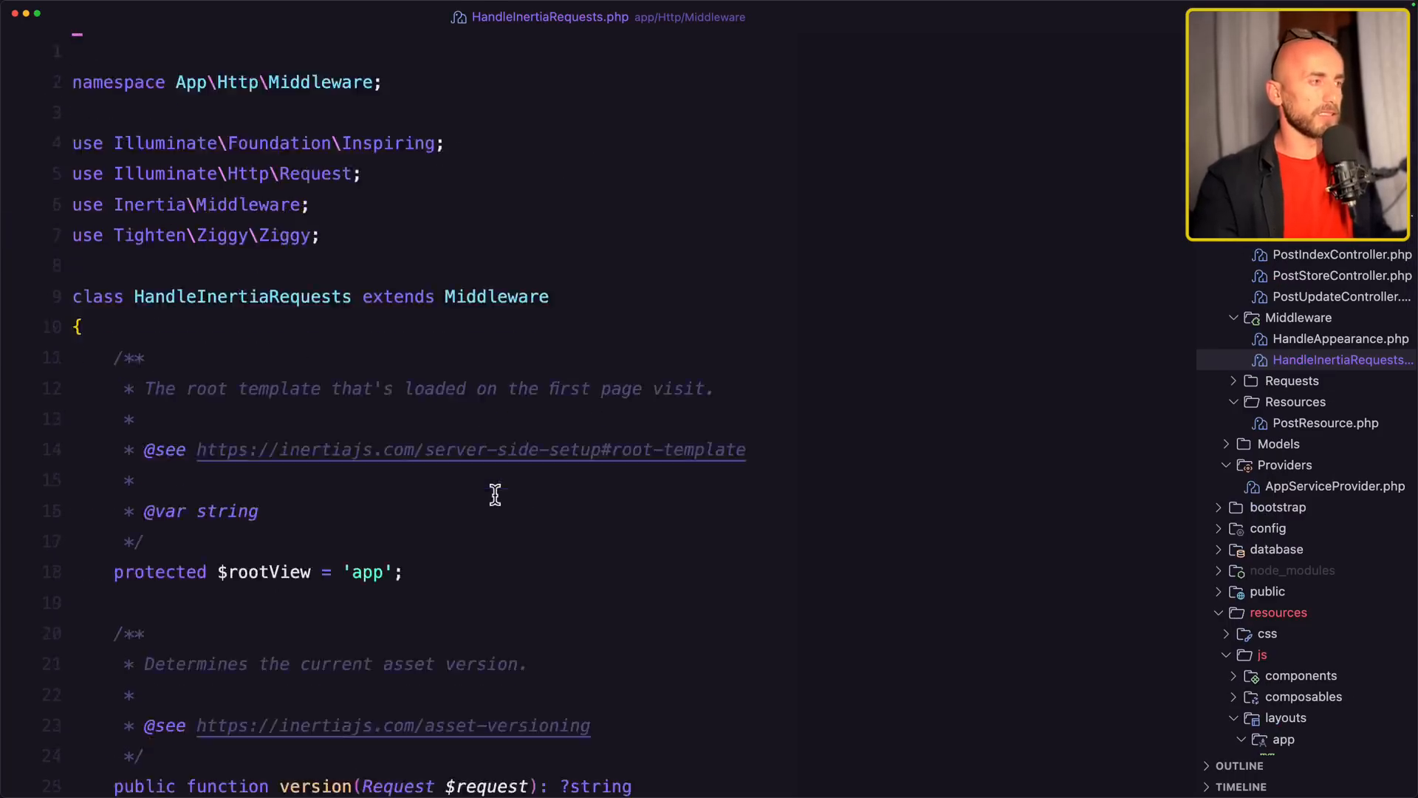
scroll("down", 3)
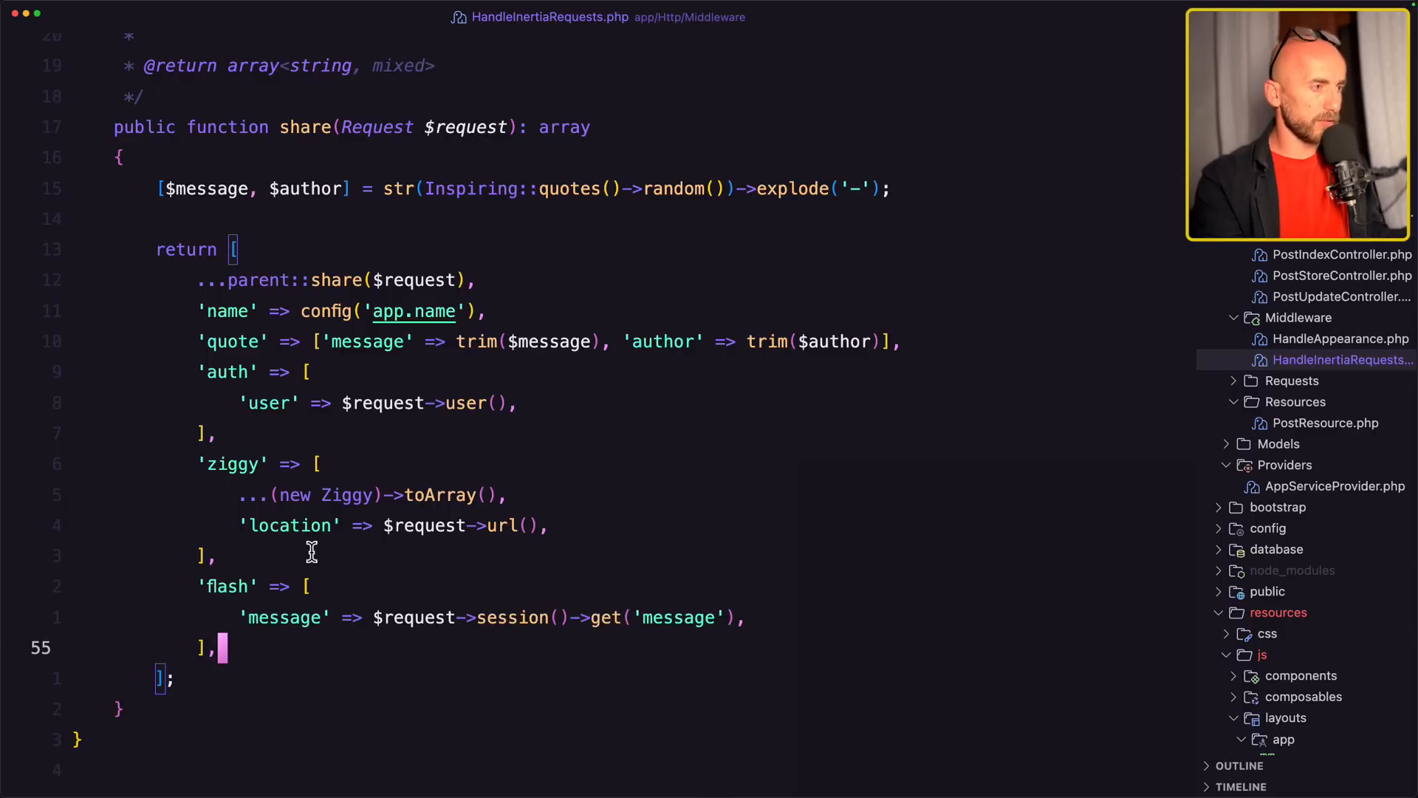
mouse_move(290, 617)
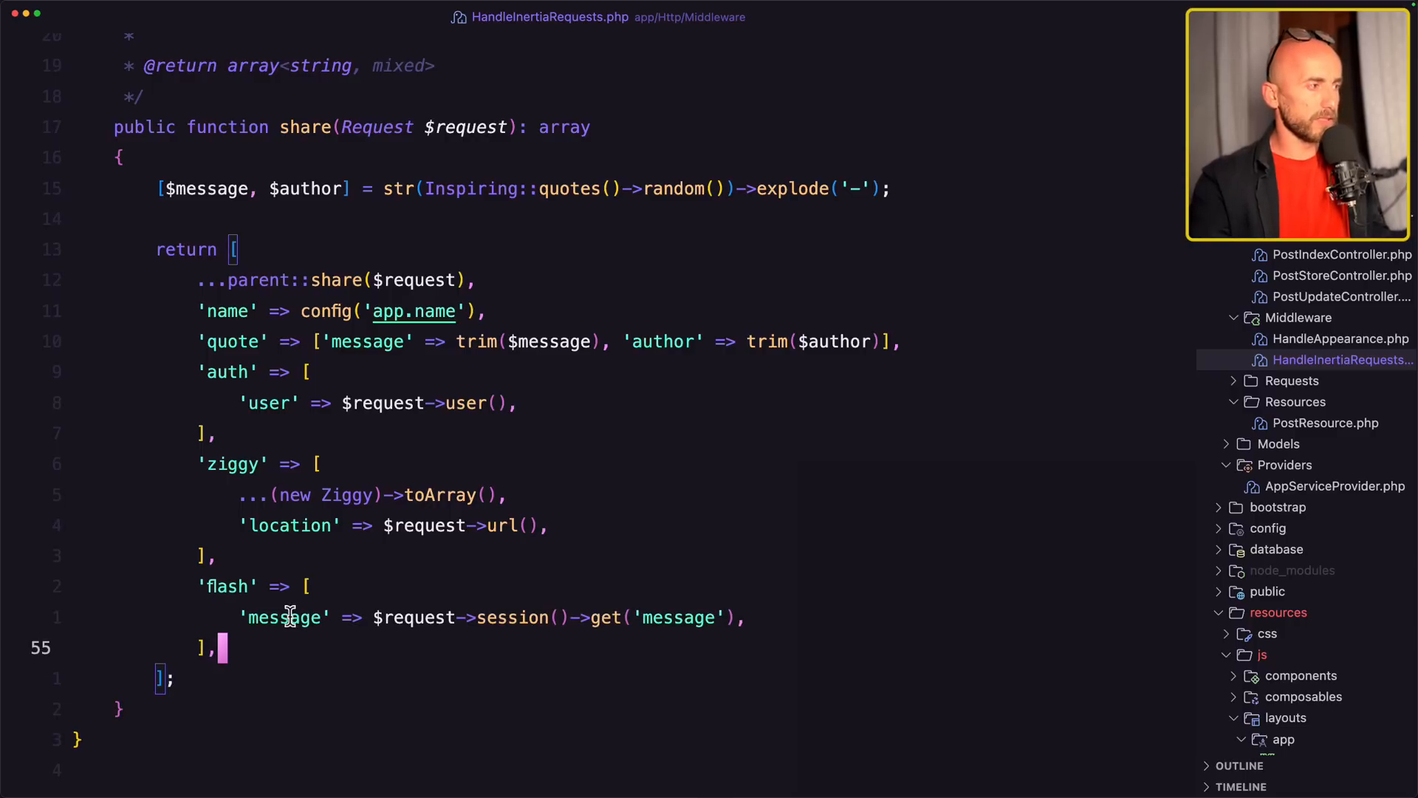
double_click(284, 617)
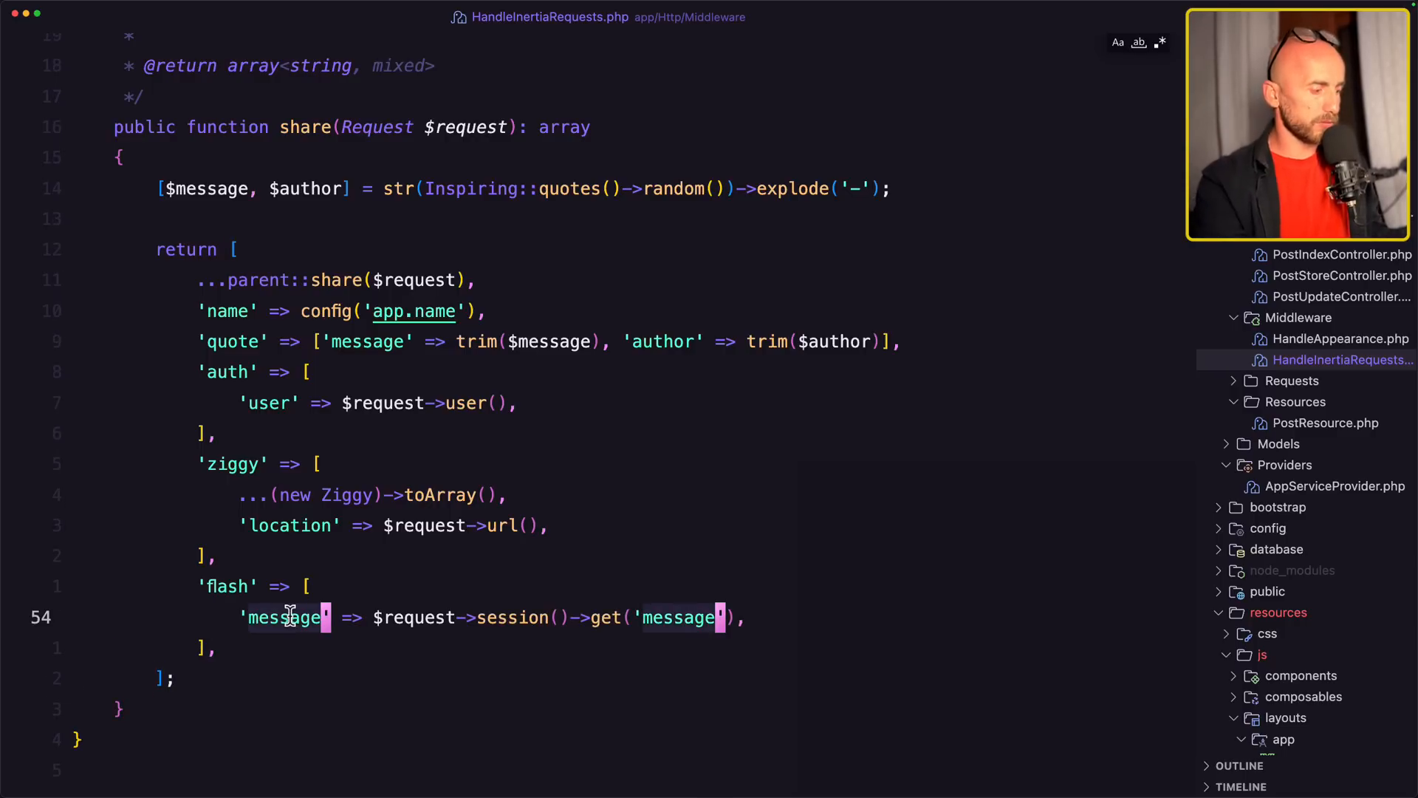
type("success")
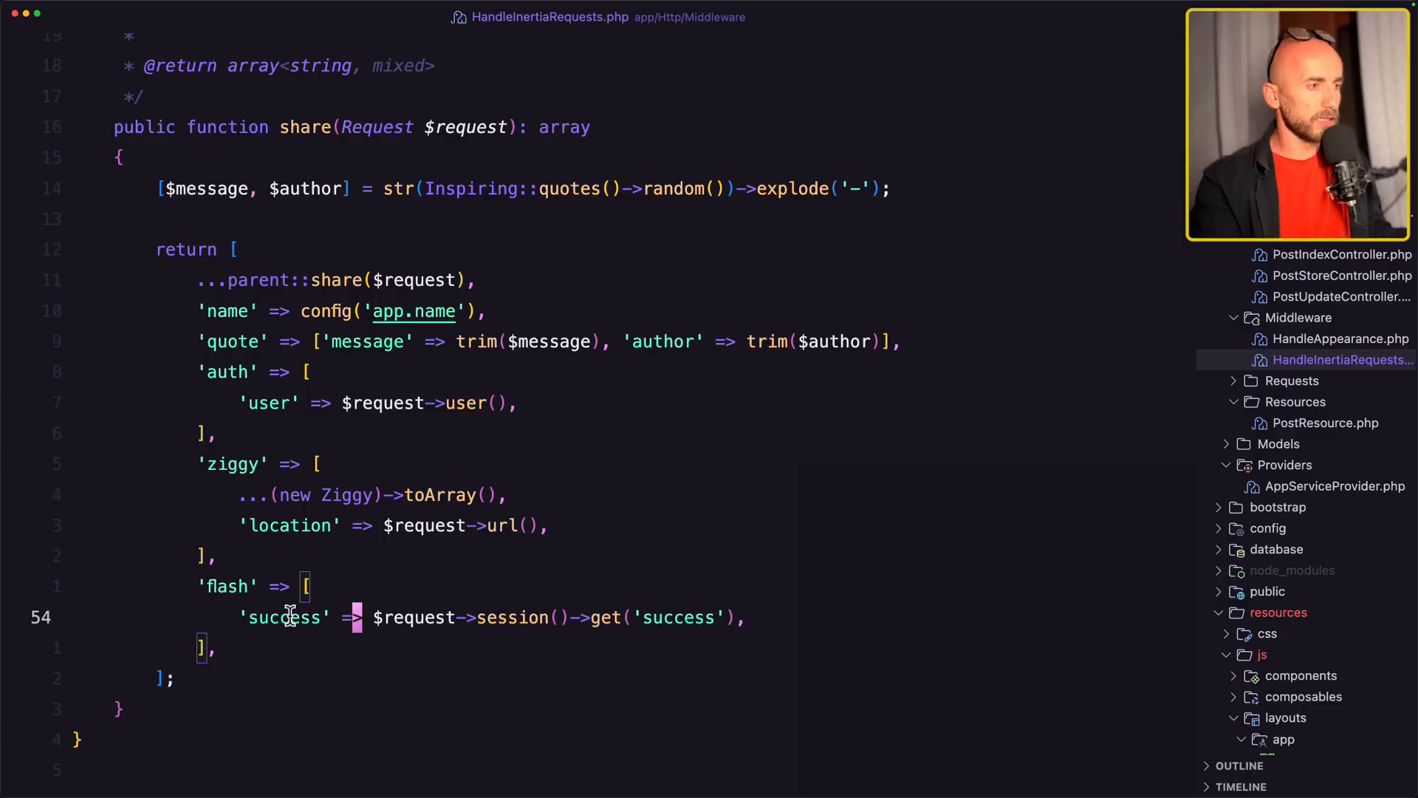
type("'error' => $request->session()->get('error'),")
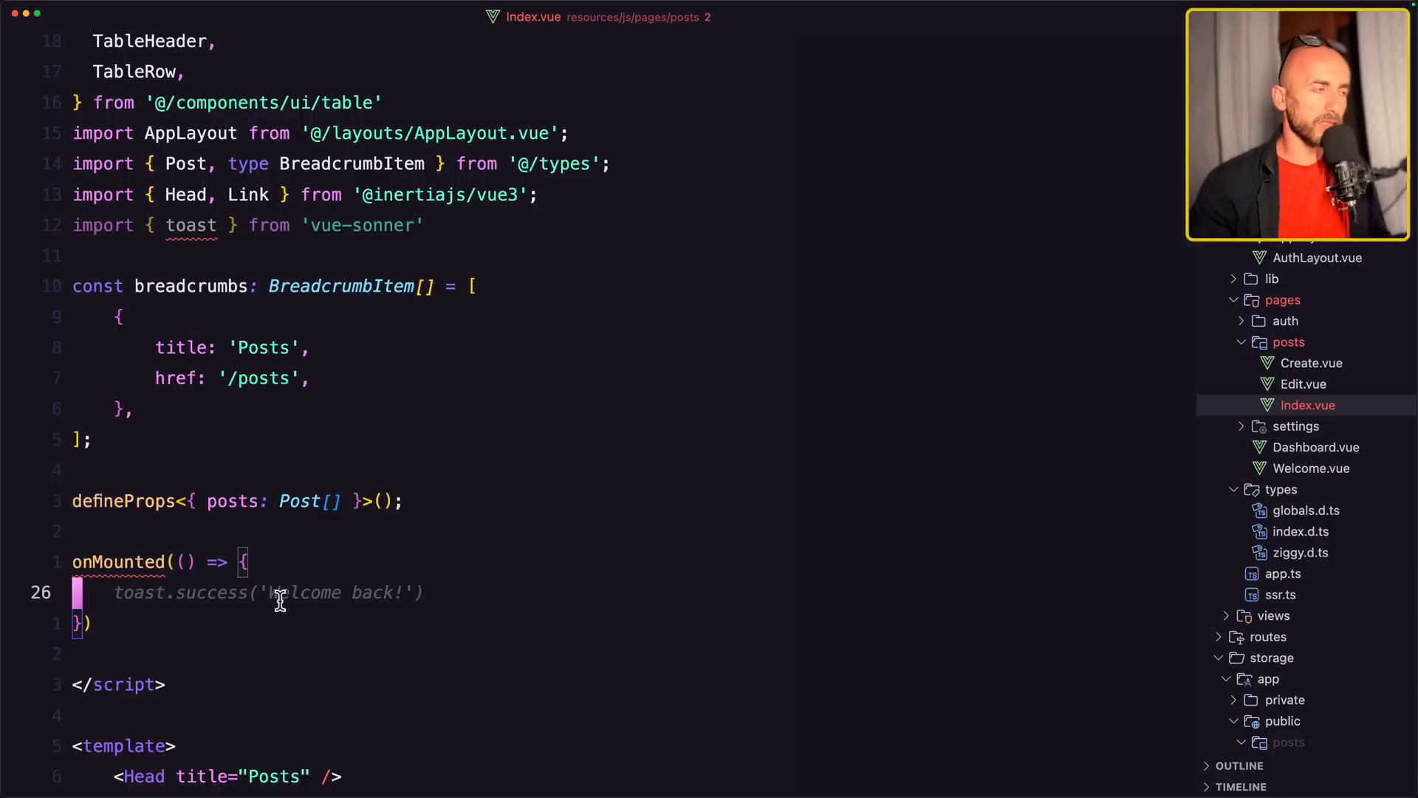
- Import watch, onMounted and usePage into Index.vue
type("watch(() => usePage().props.flash.success, (value) => {")
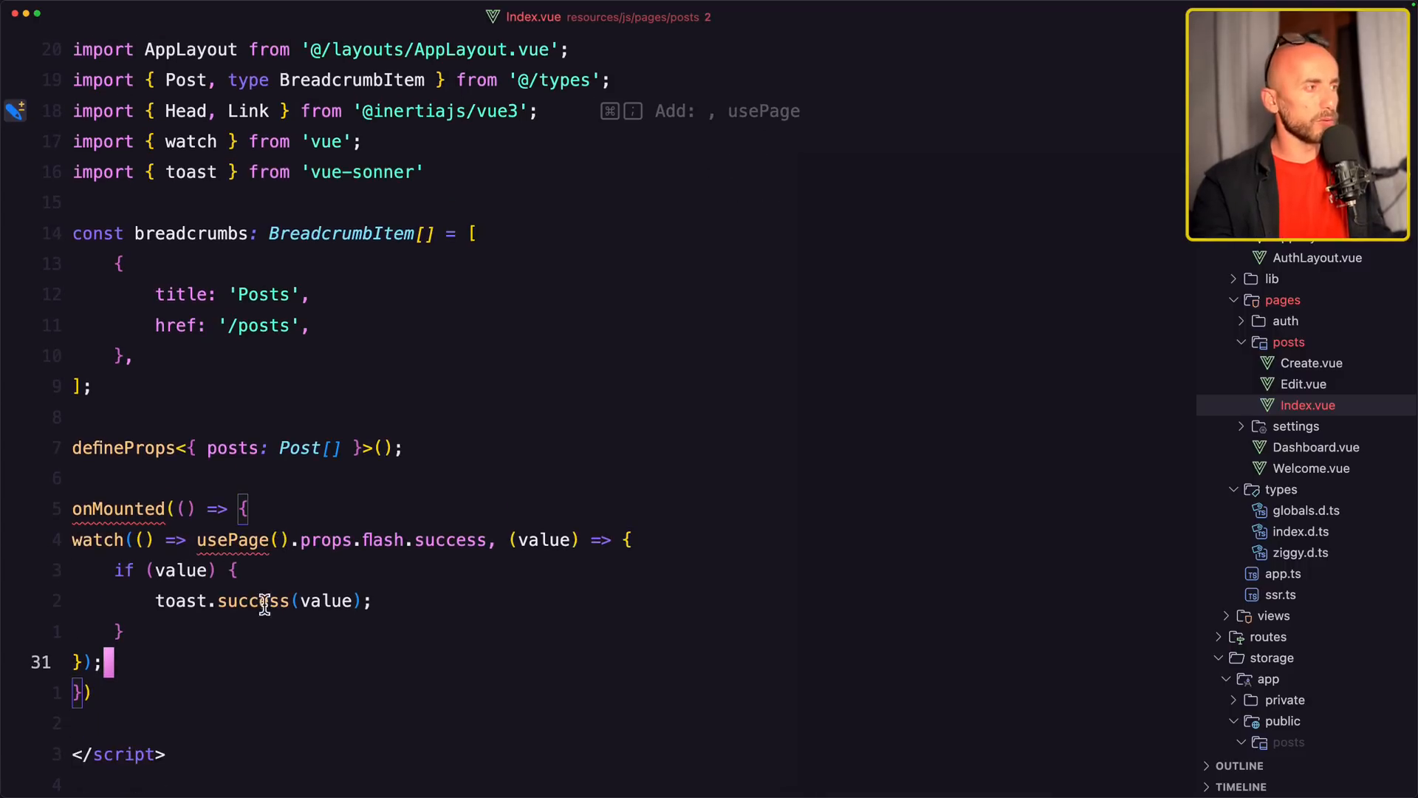
mouse_move(436, 541)
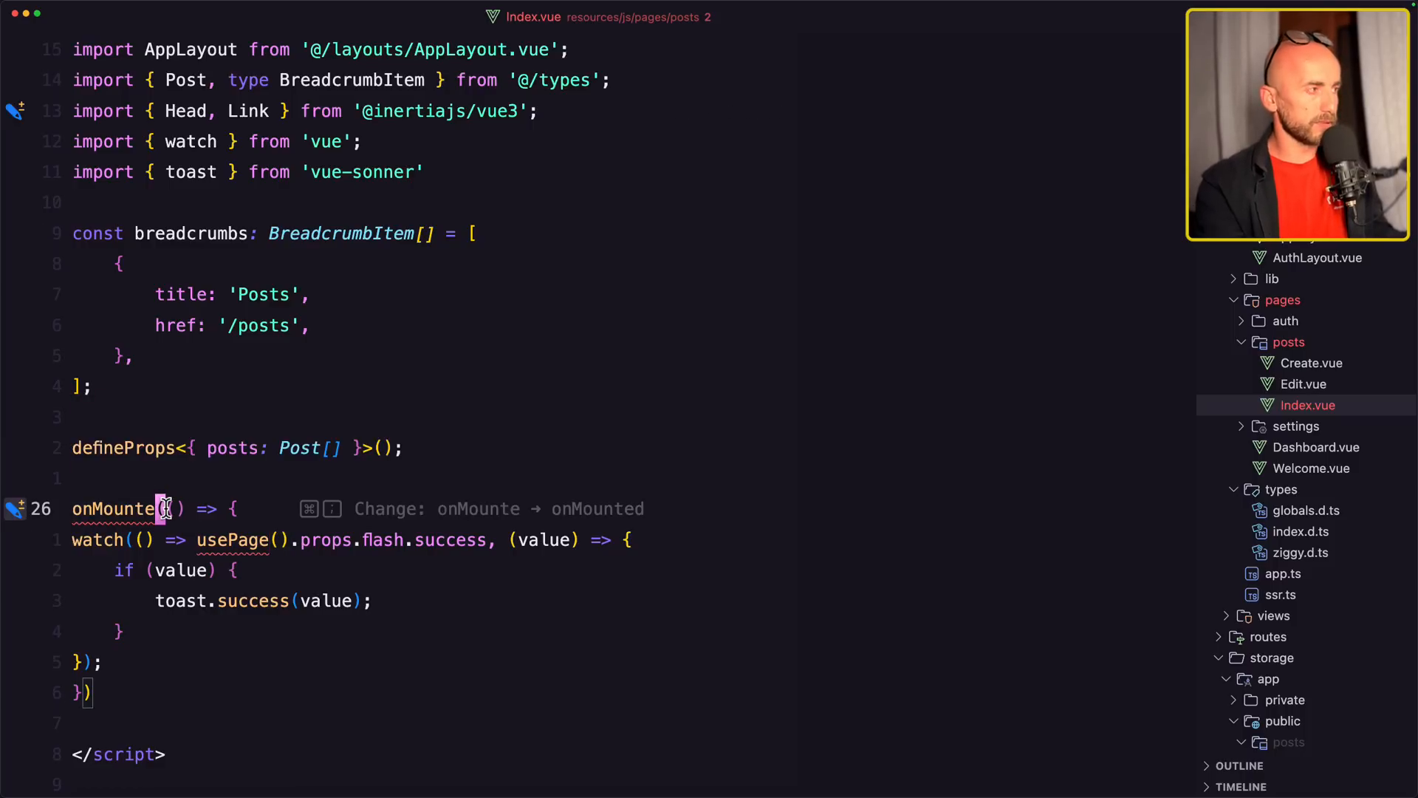
type("d")
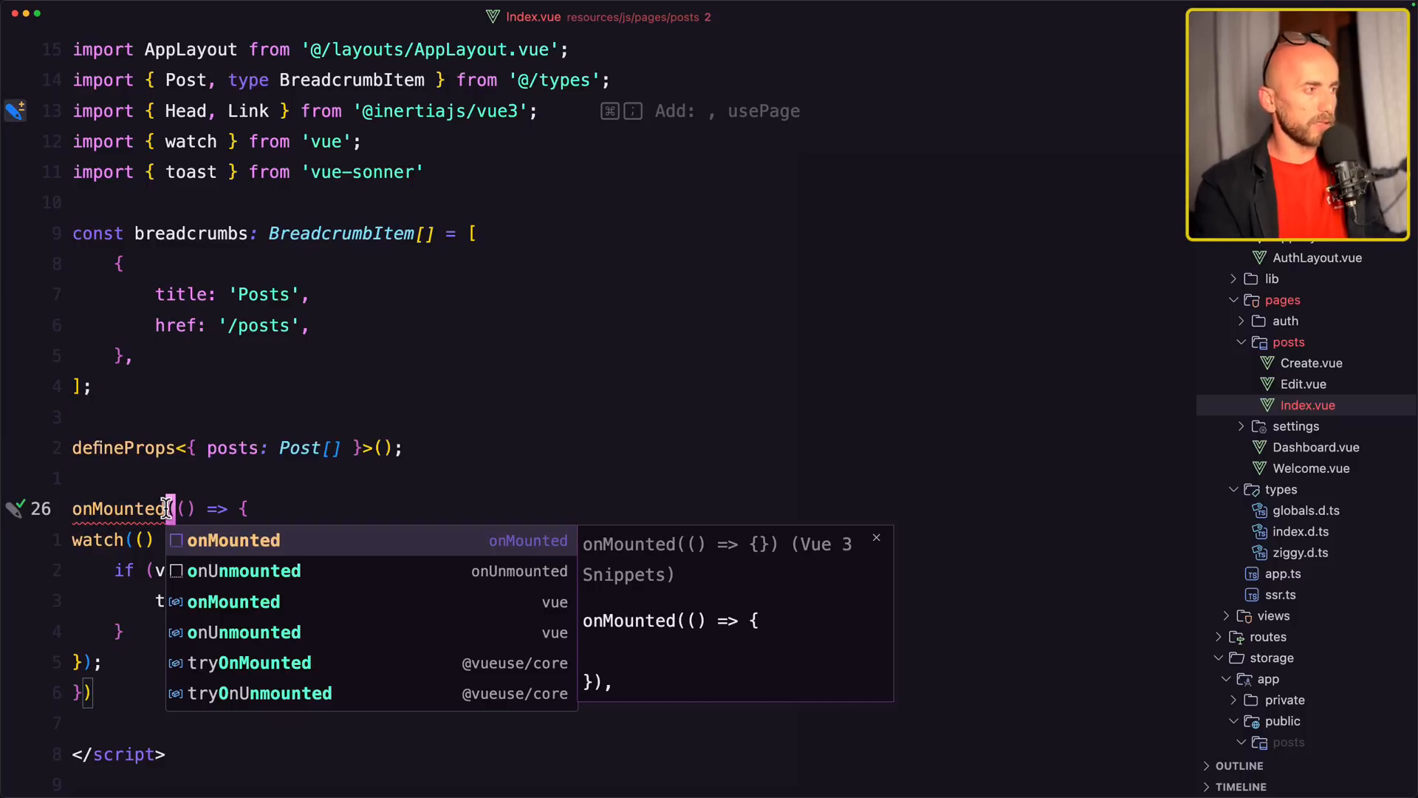
key("Enter")
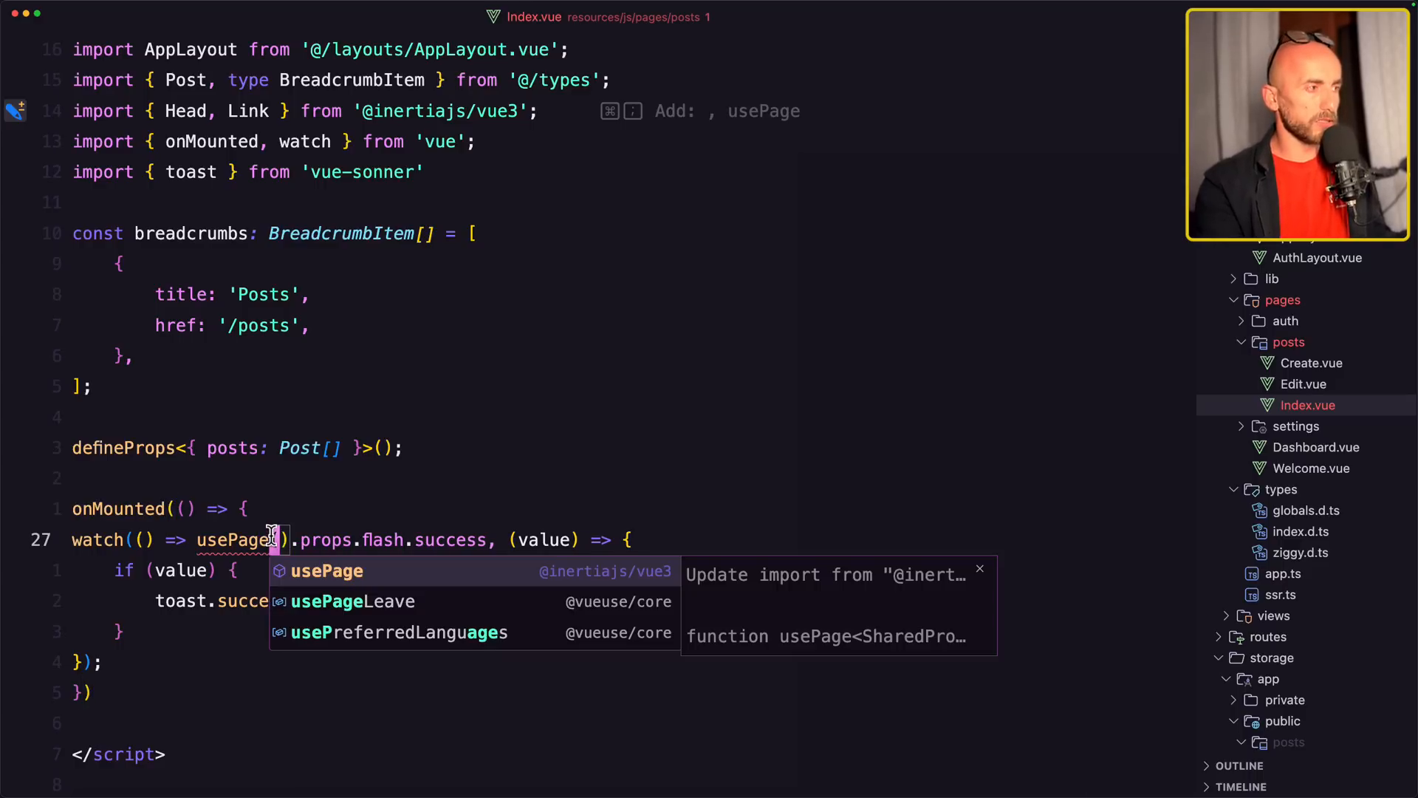
left_click(325, 570)
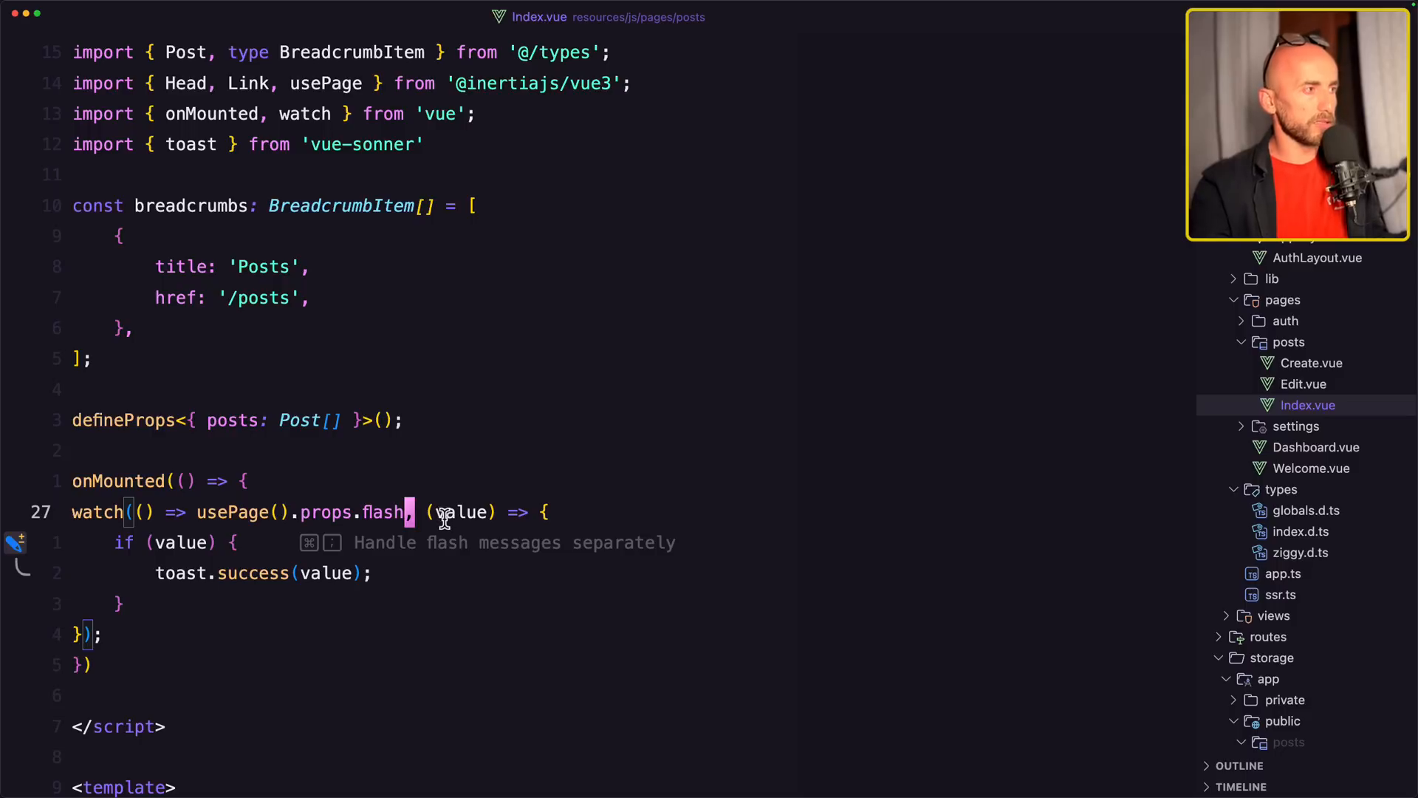
- Watch usePage().props.flash on mount and call toast.success(flash.success) when it is set
key("Enter")
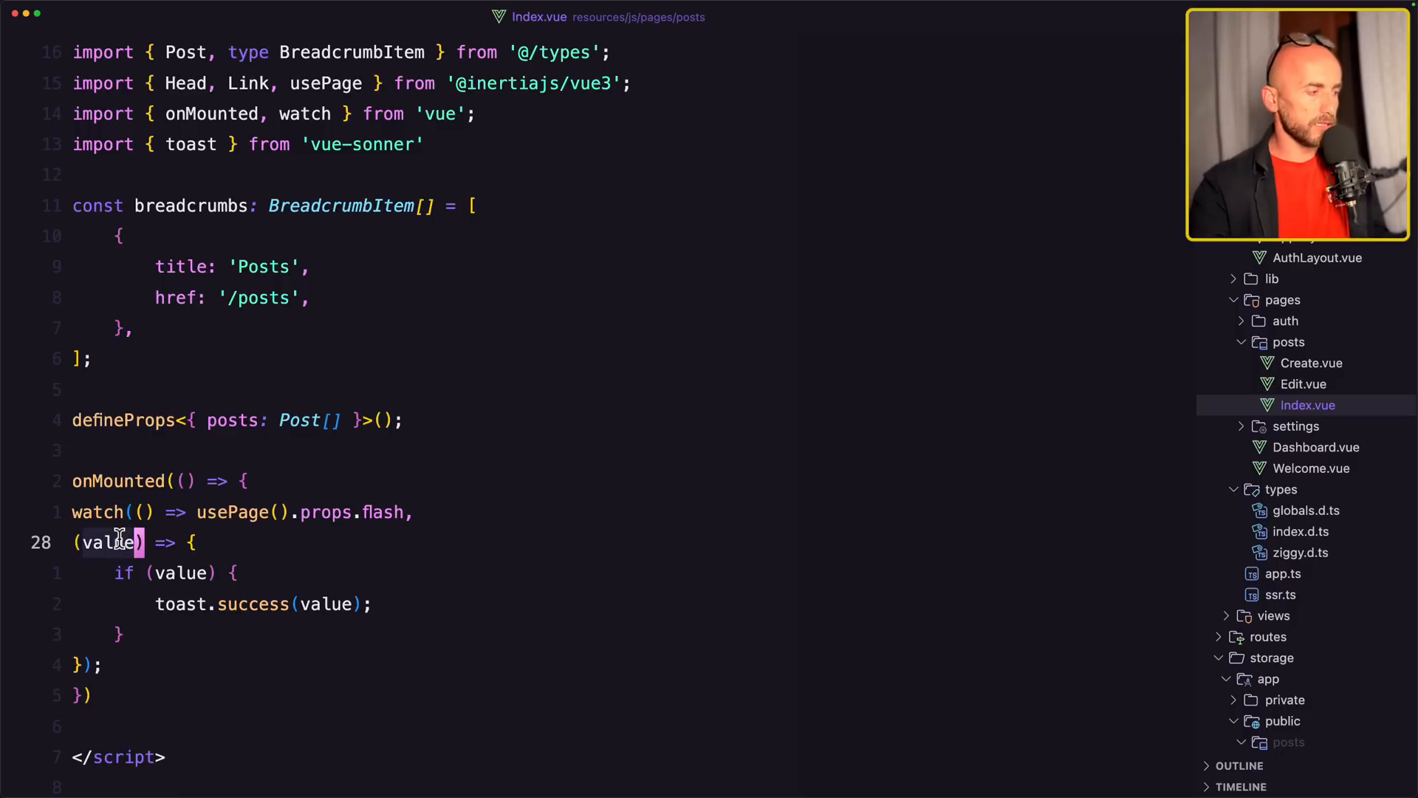
type("flash")
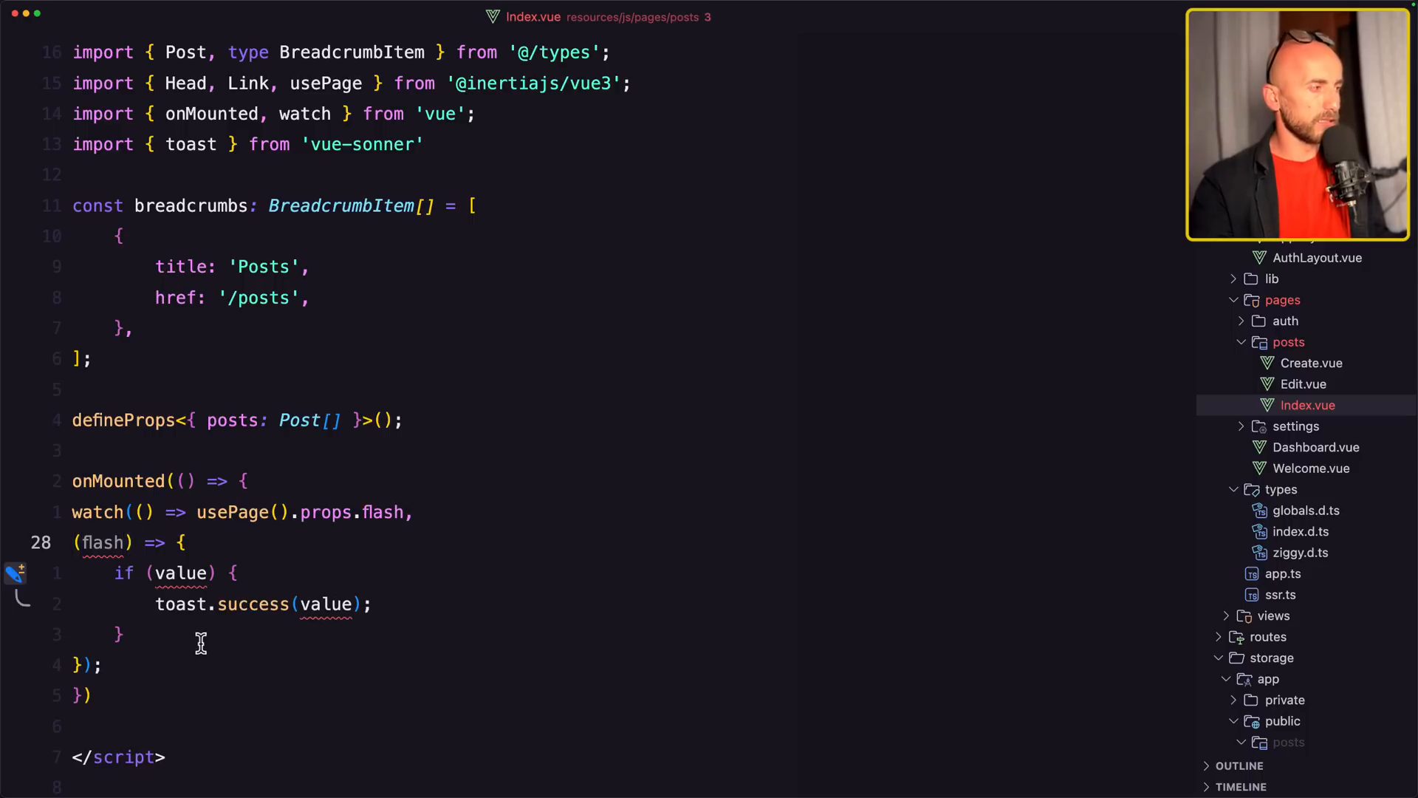
double_click(183, 574)
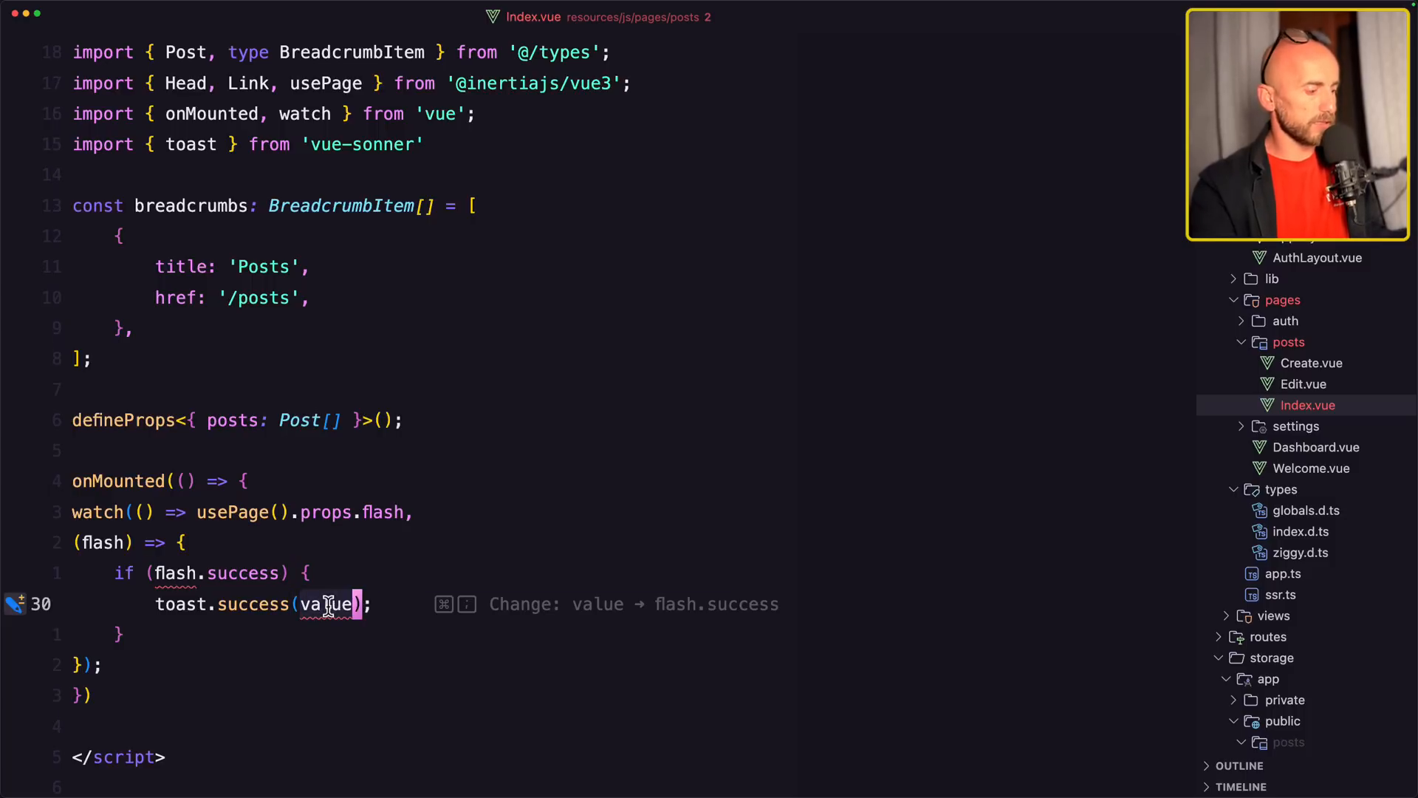
type("flash")
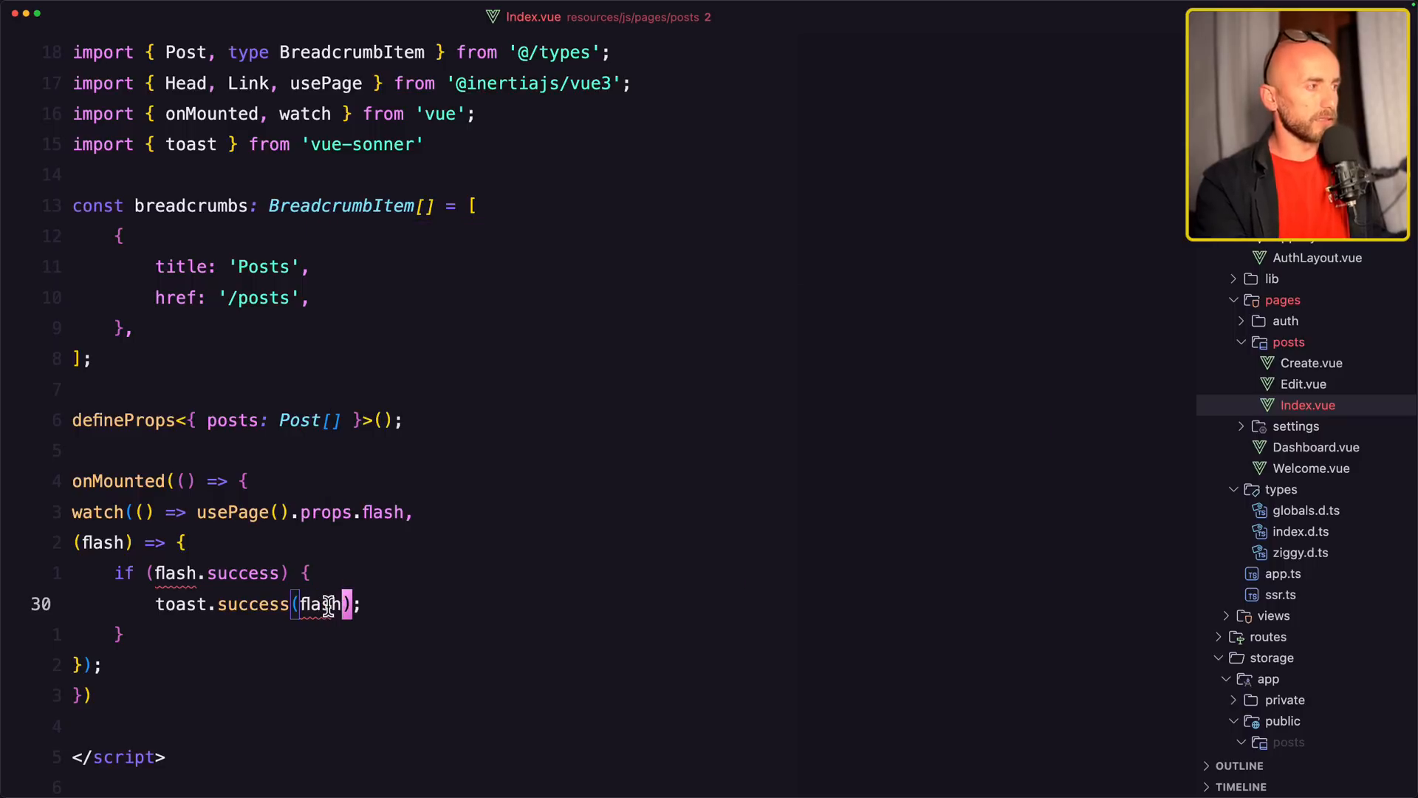
type(".success")
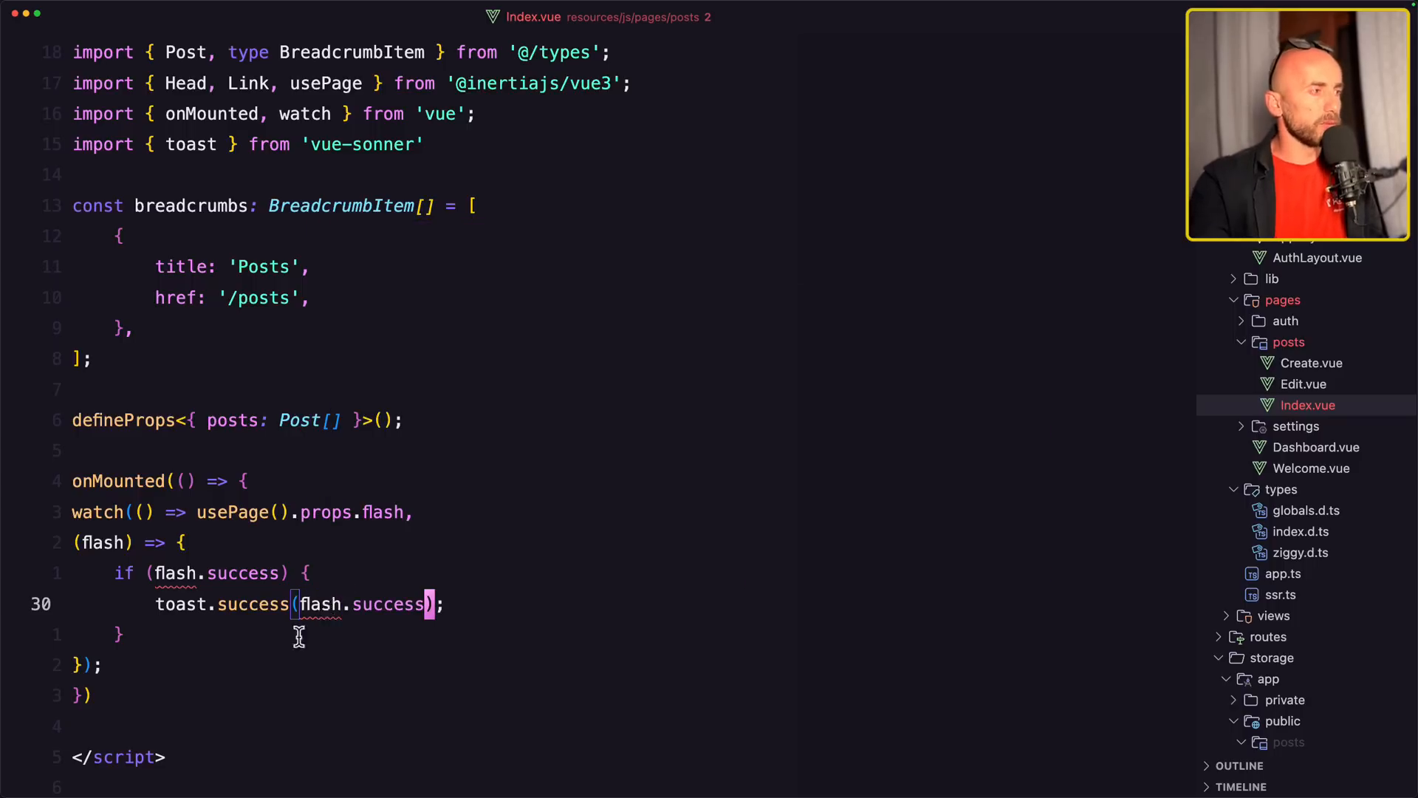
mouse_move(313, 604)
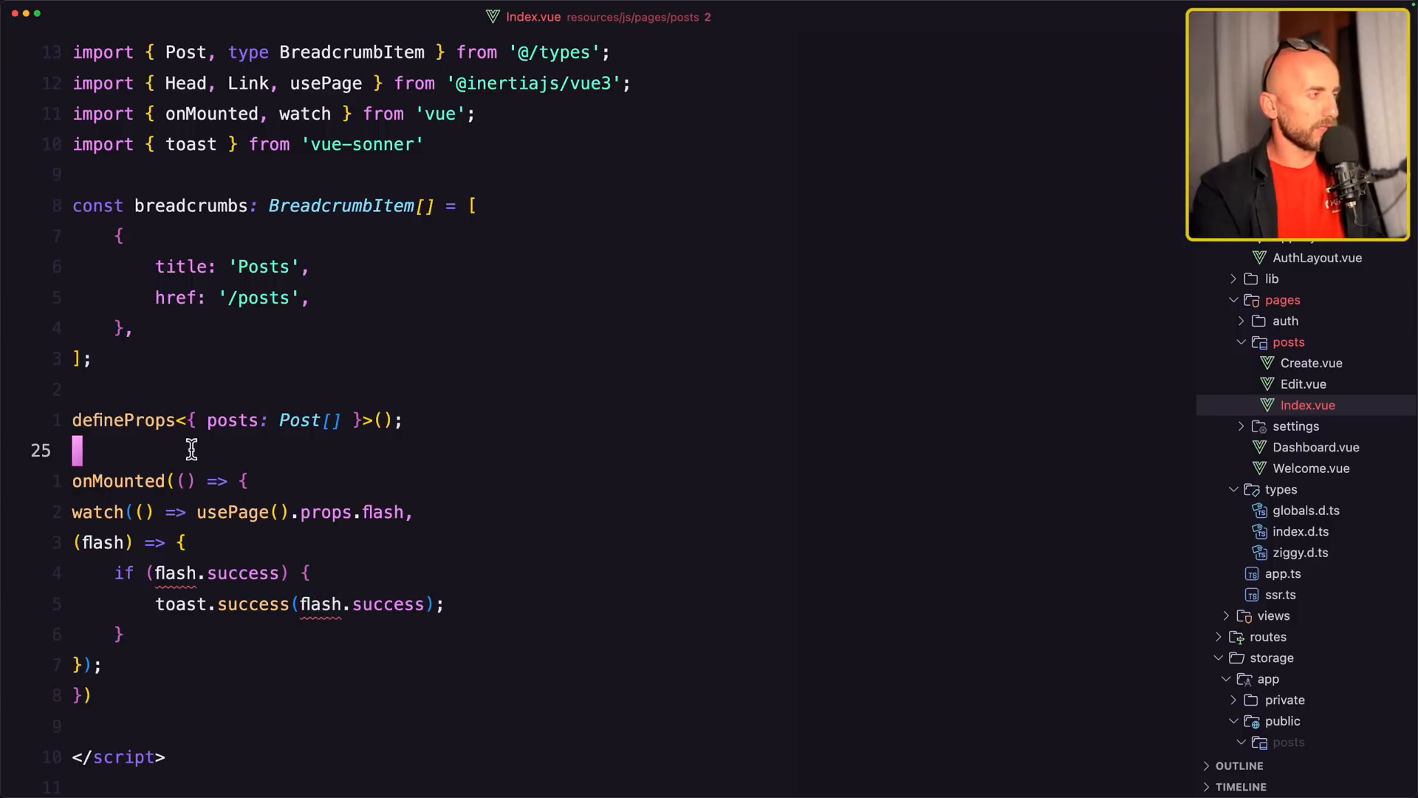
- Declare interface Flash with optional success and error, type the flash watcher with it and pass { immediate: true }
key("Enter")
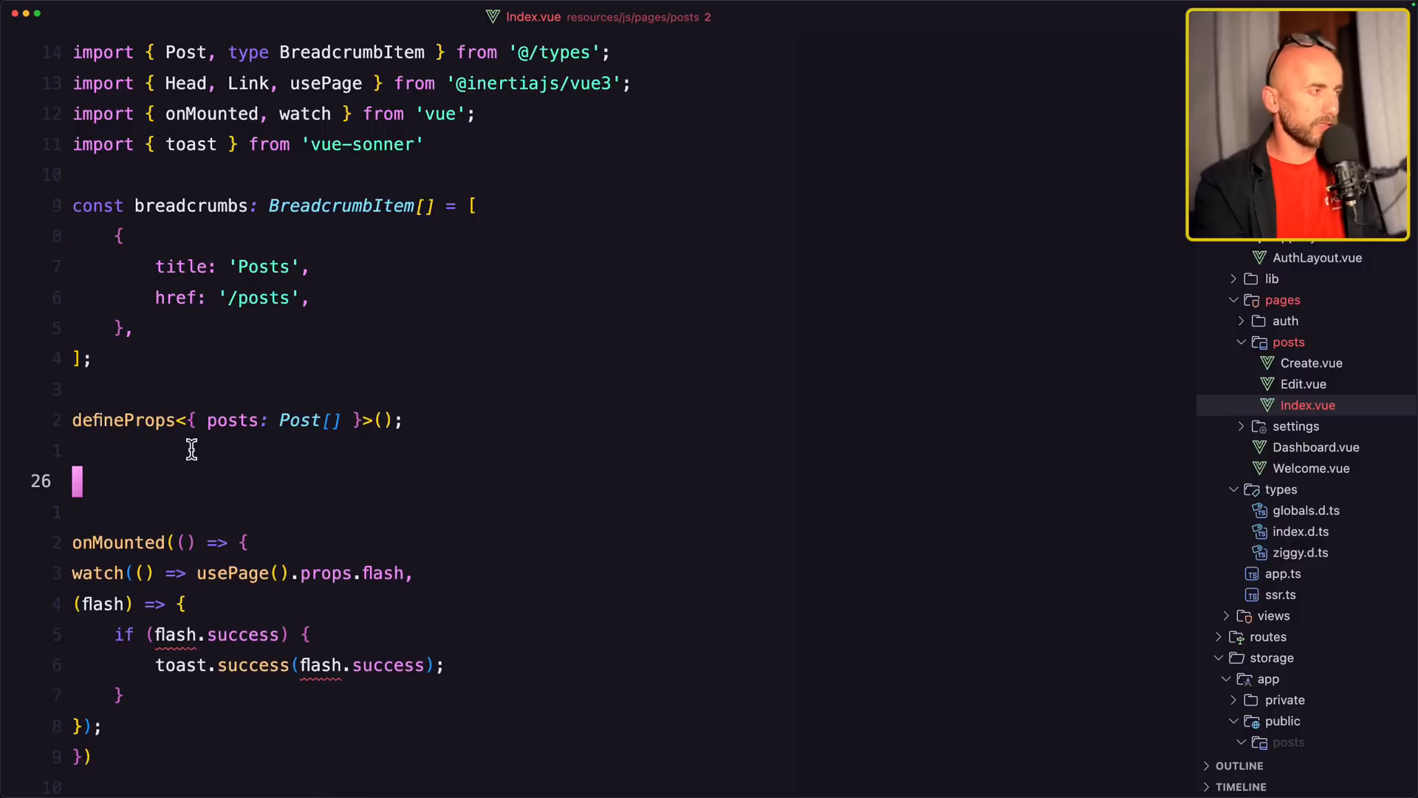
type("interface Flash {")
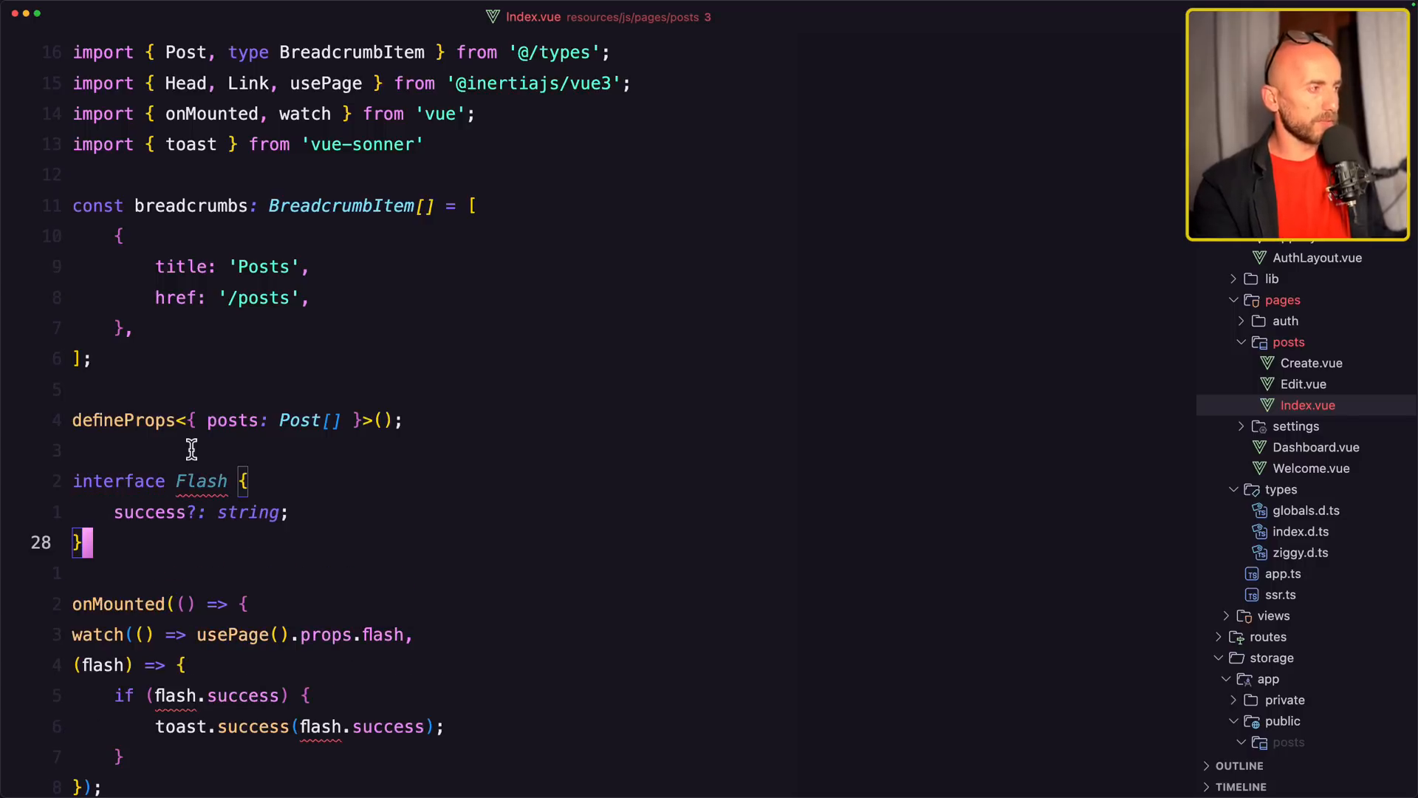
key("Enter")
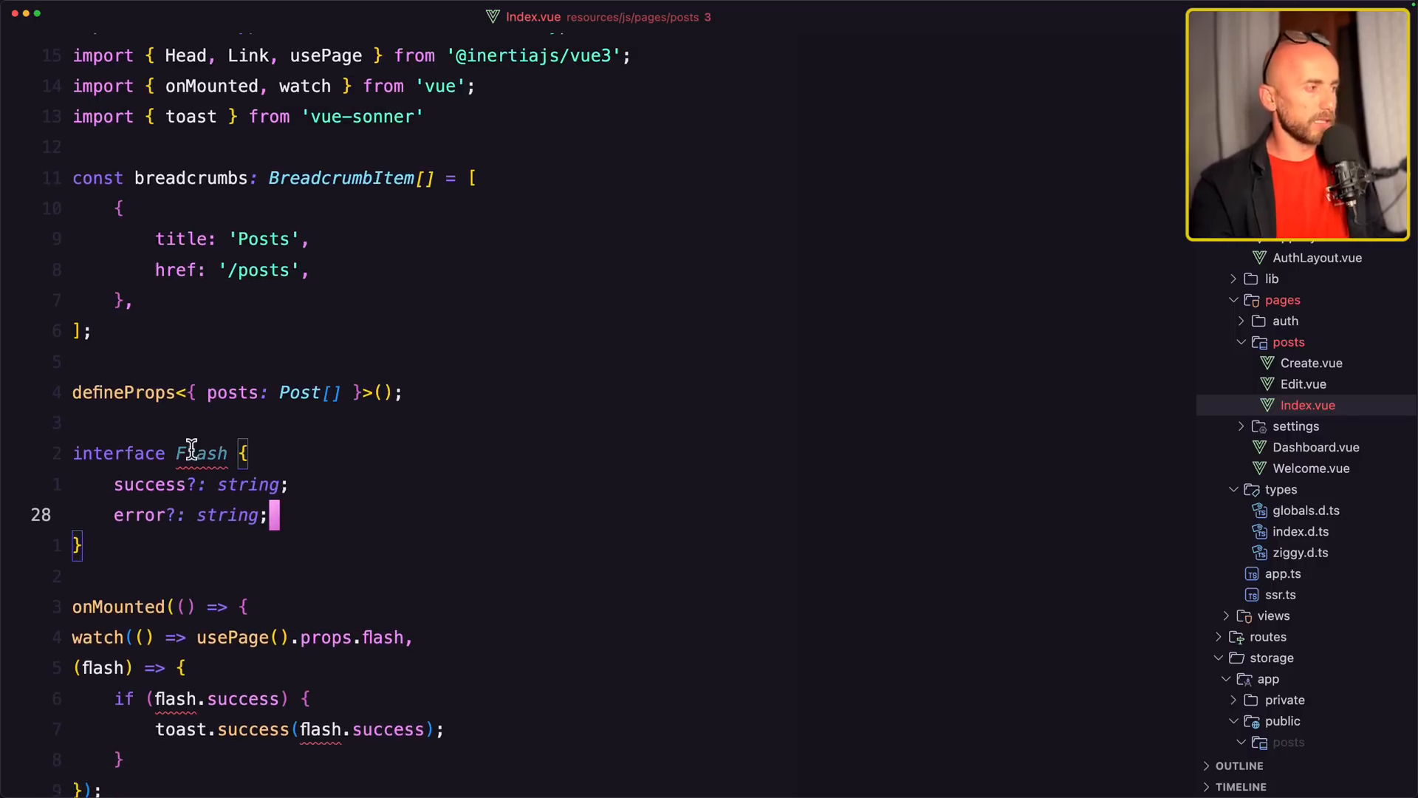
scroll("down", 3)
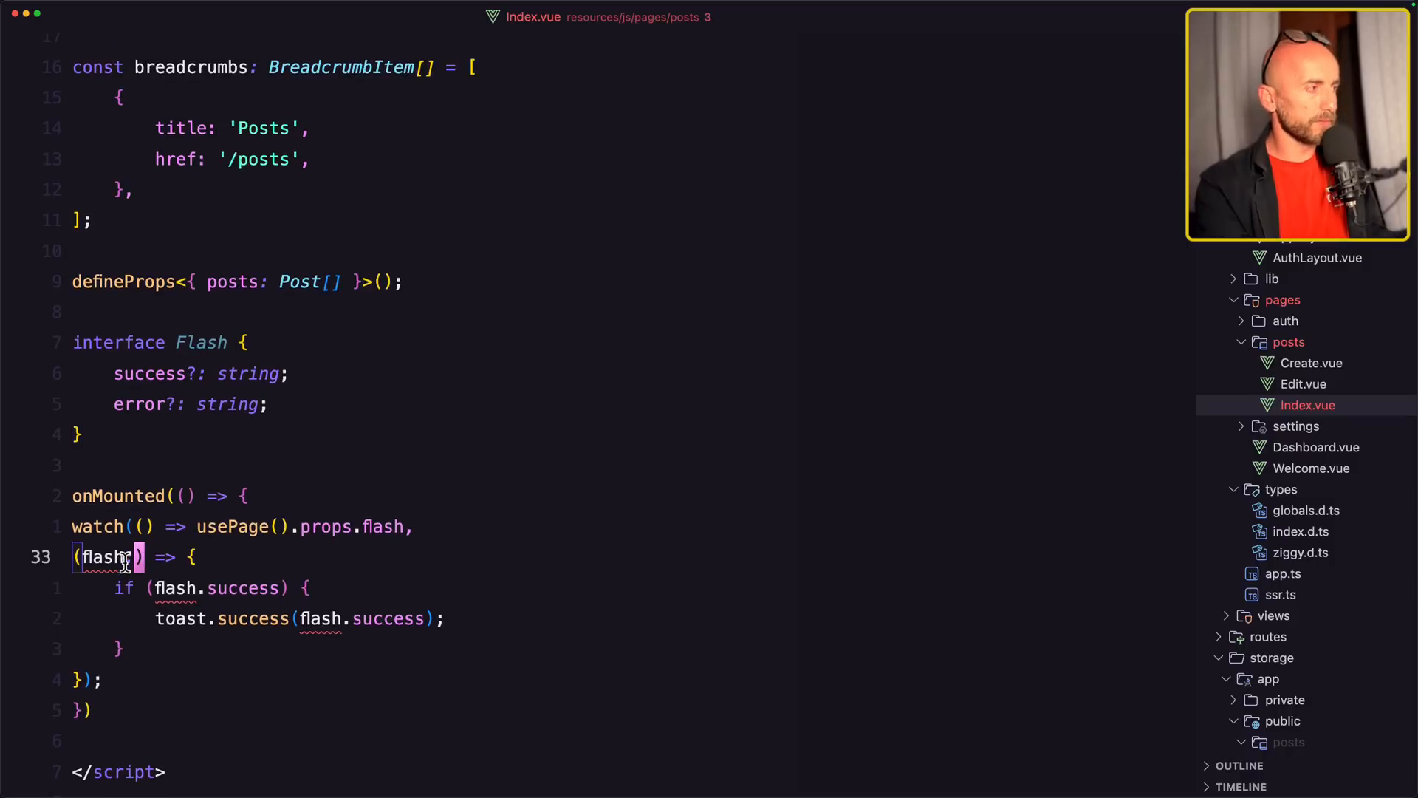
type(": Flash")
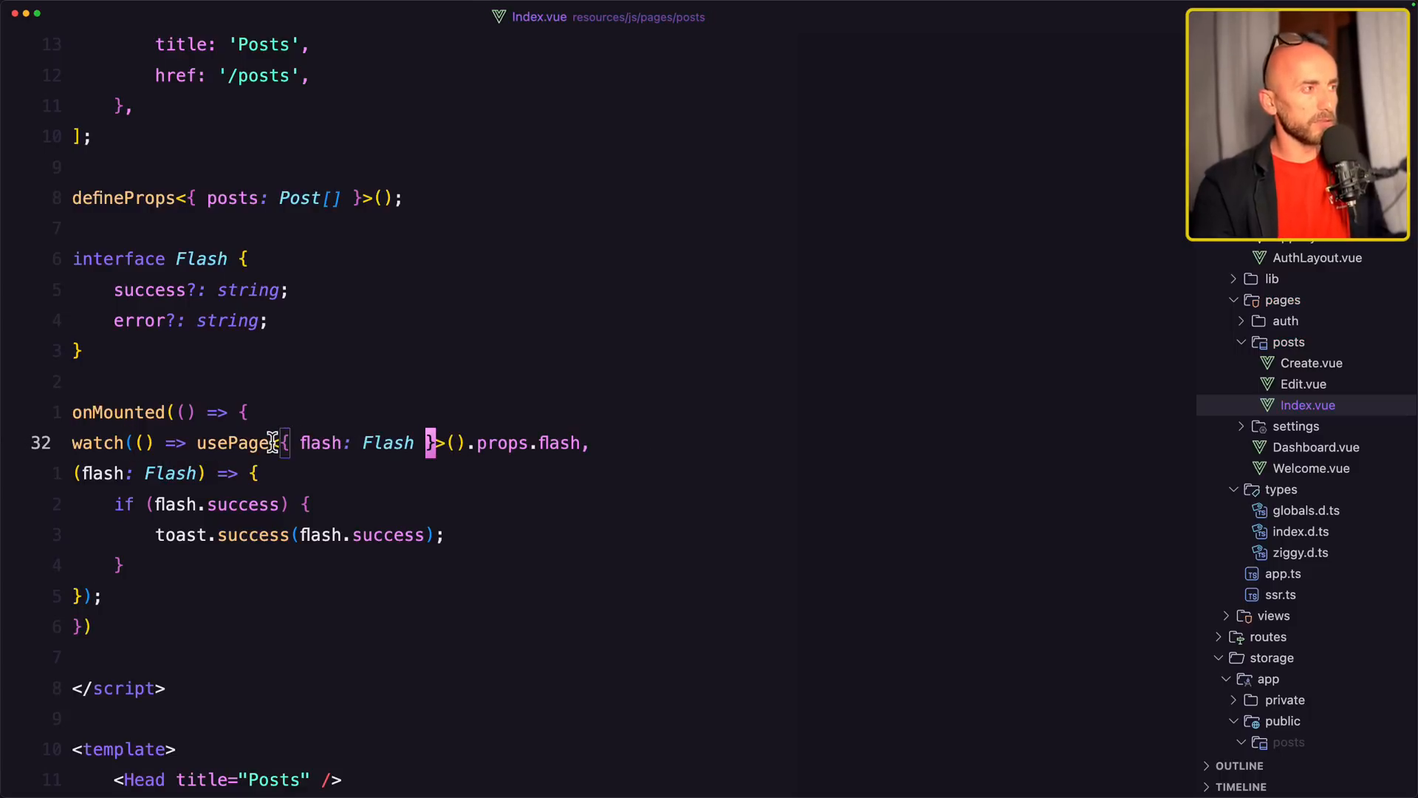
scroll("down", 3)
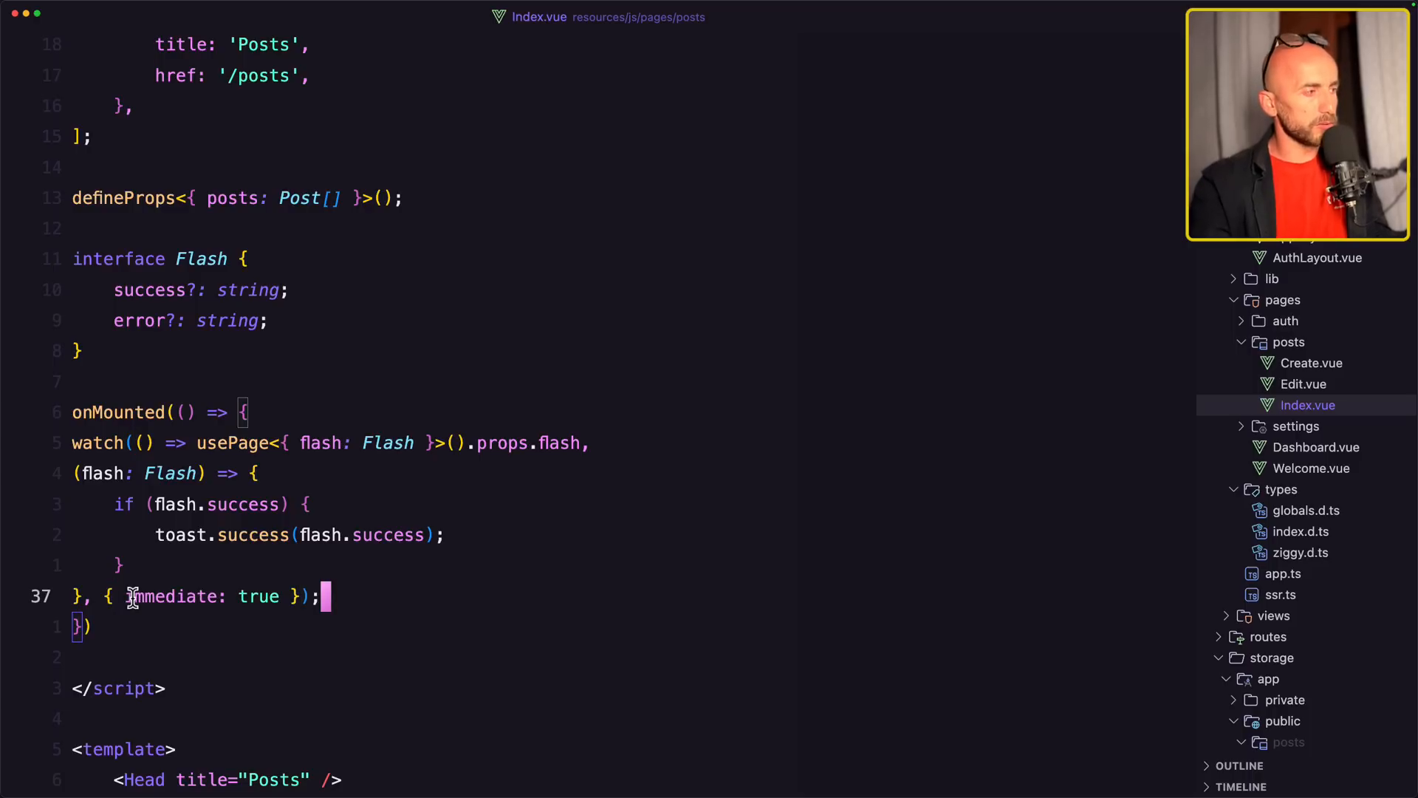
scroll("down", 3)
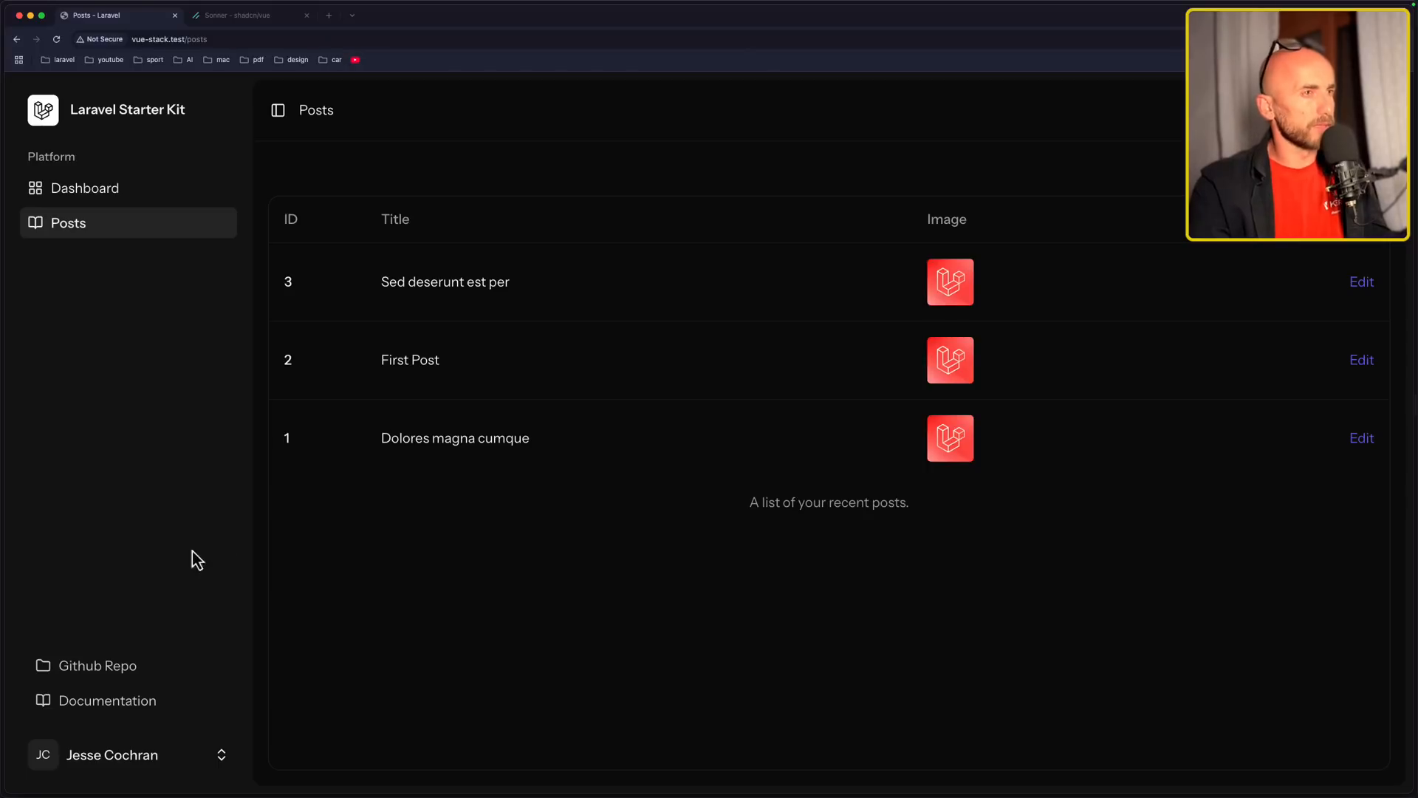
mouse_move(1409, 449)
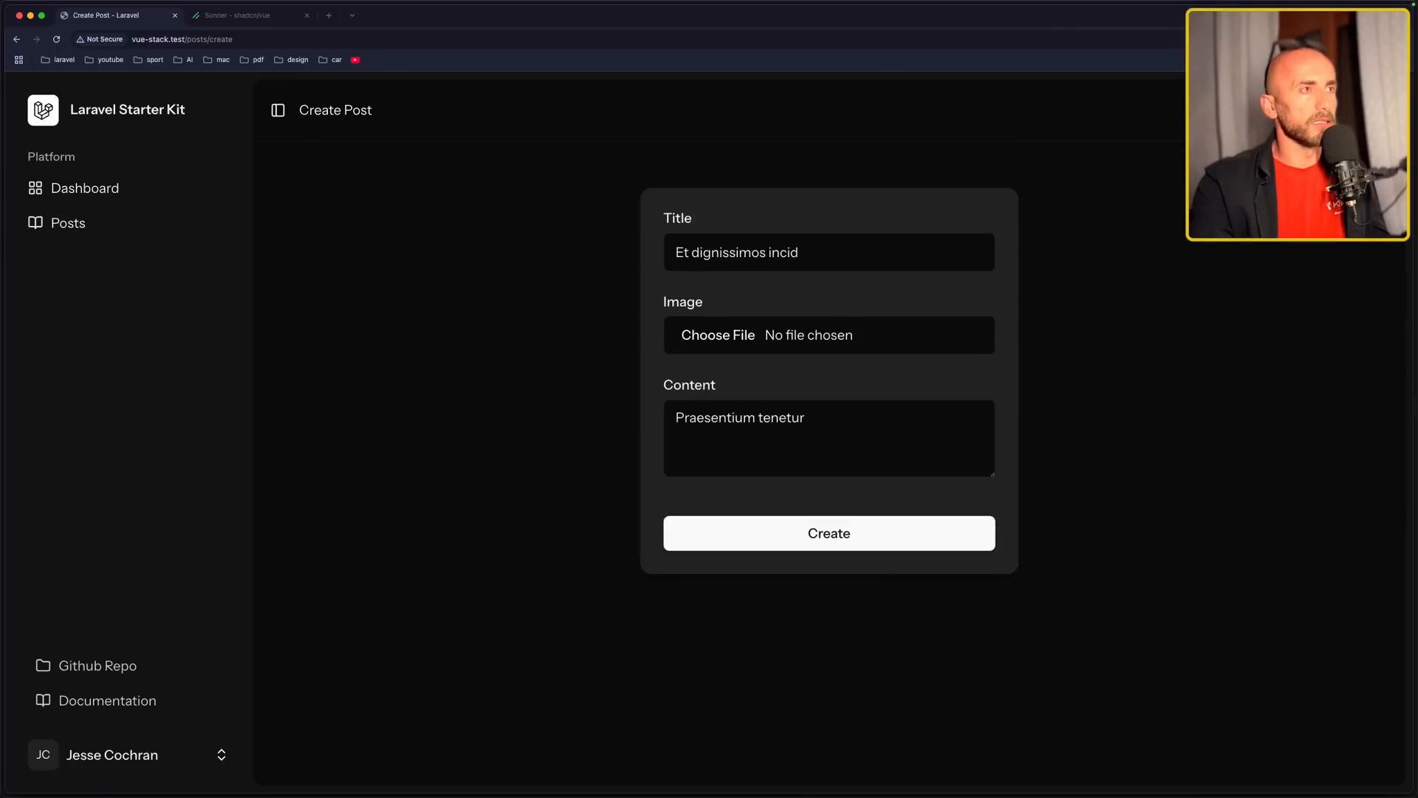
- Choose short hair.png from Pictures as the image on the Create Post form
left_click(718, 334)
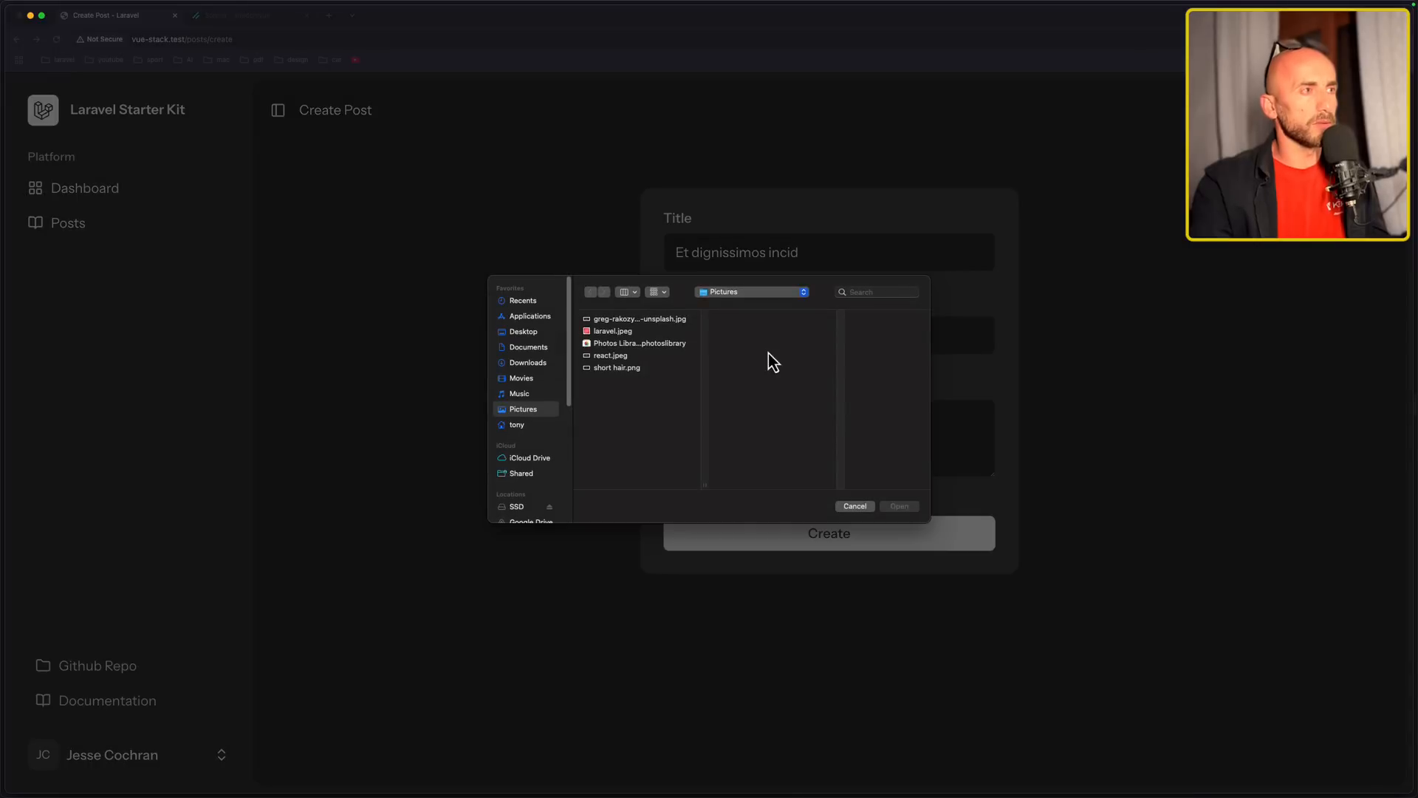
left_click(616, 367)
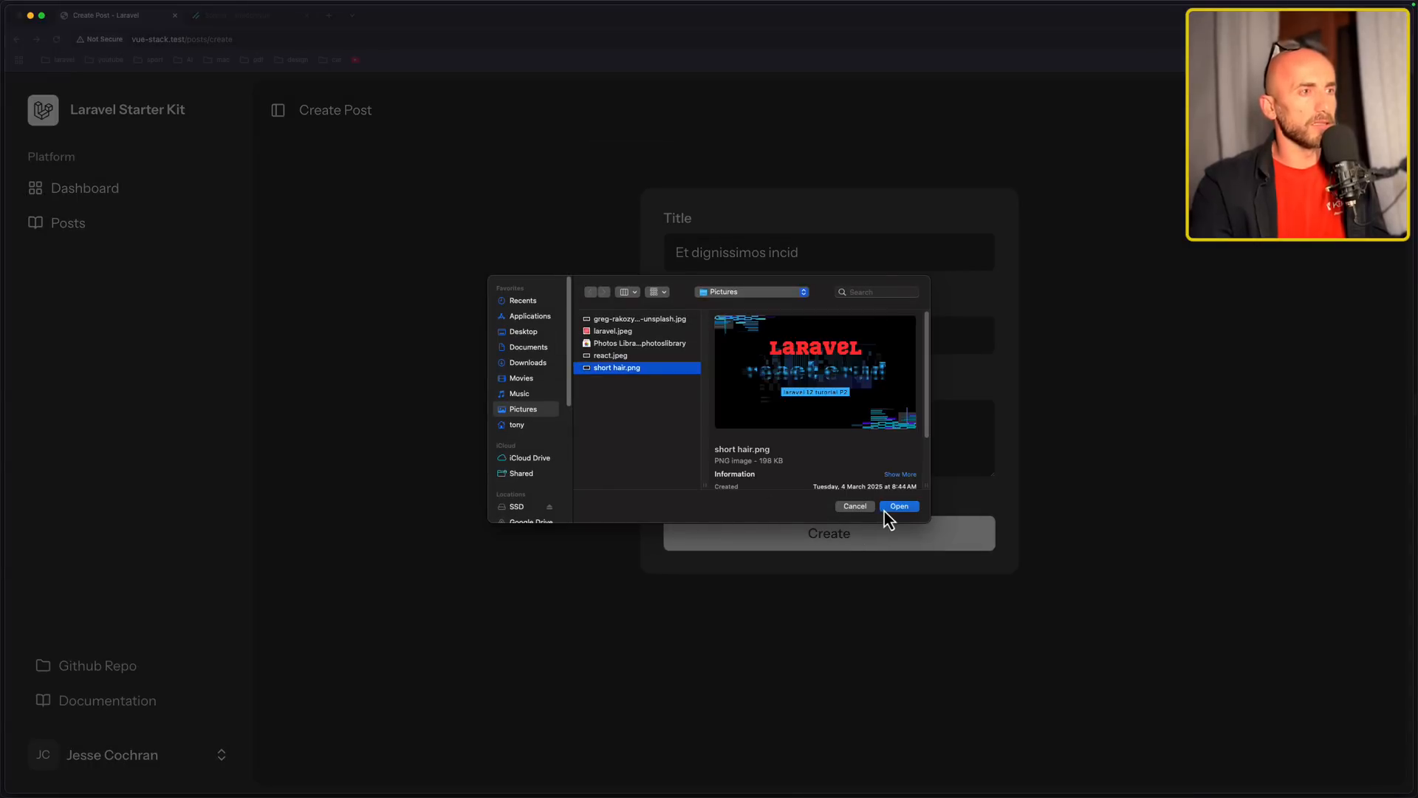
left_click(898, 505)
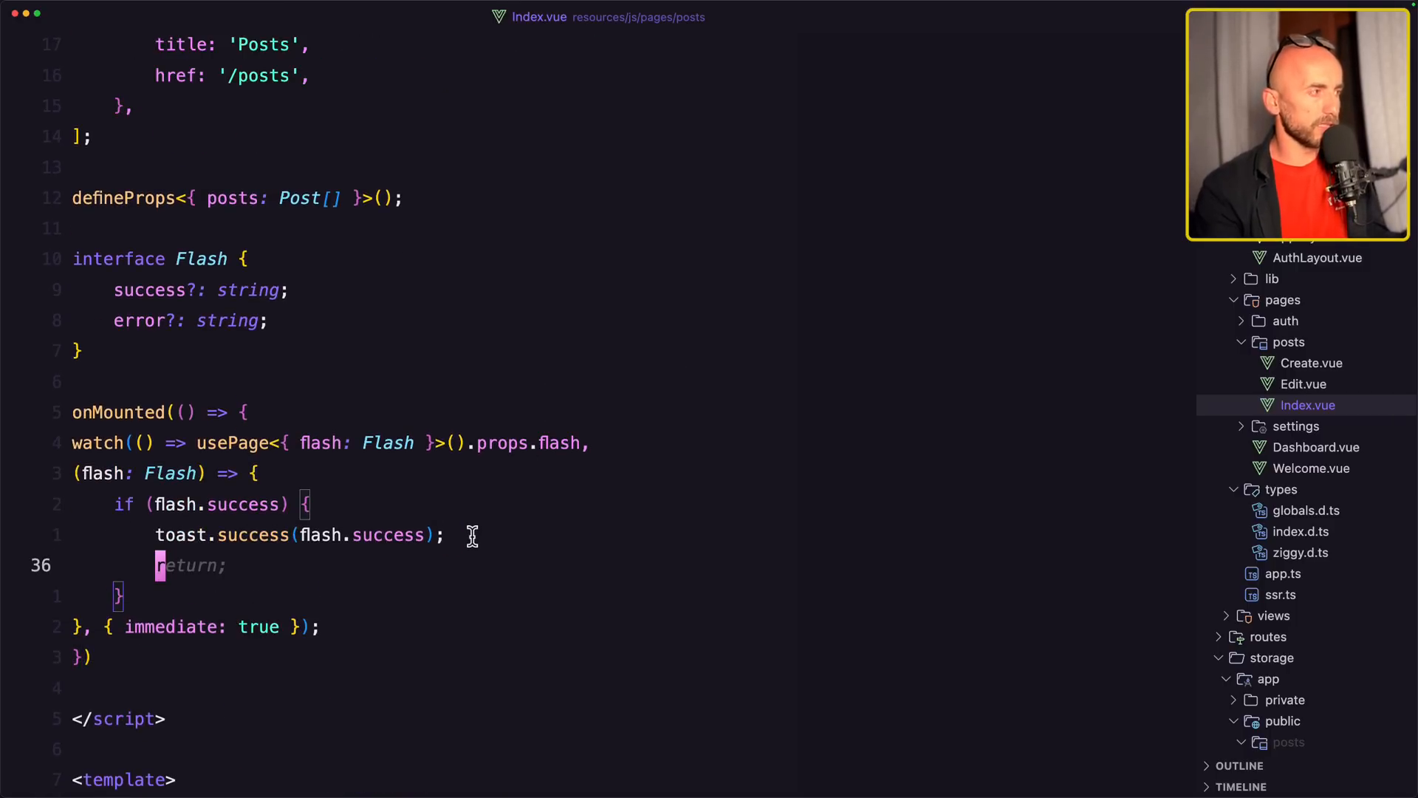
- Reset flash.success to null right after the success toast in Index.vue
type("flash.success = undefined;")
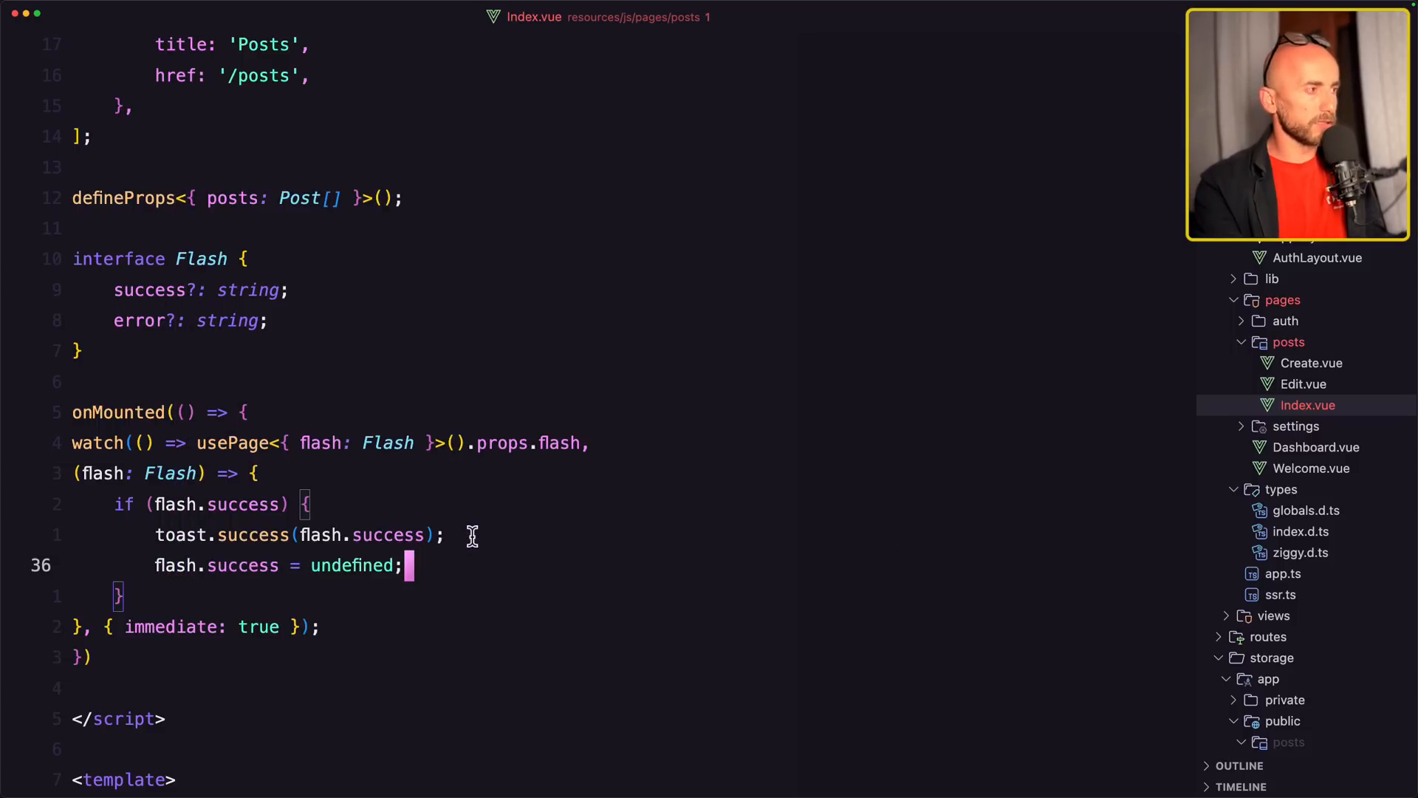
double_click(352, 566)
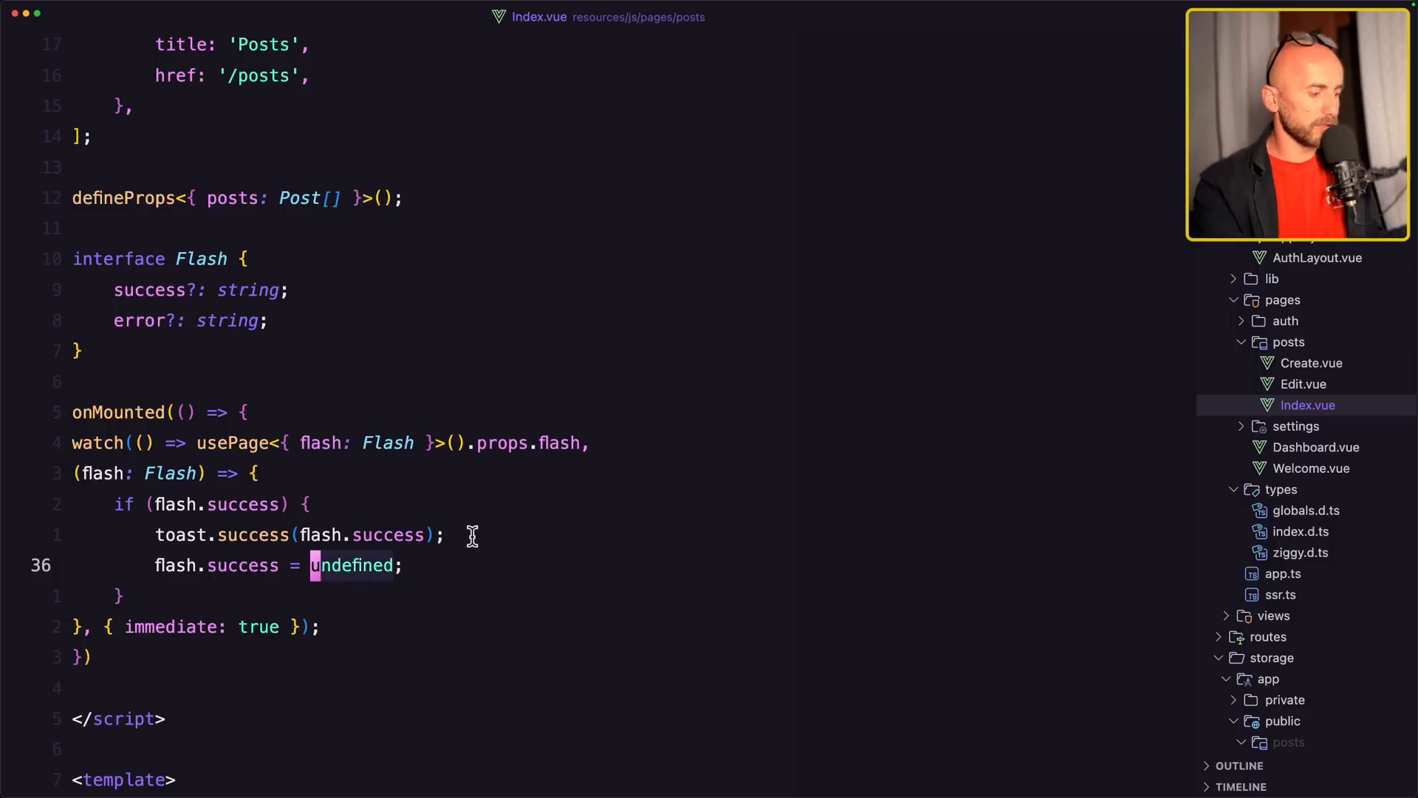
type("null")
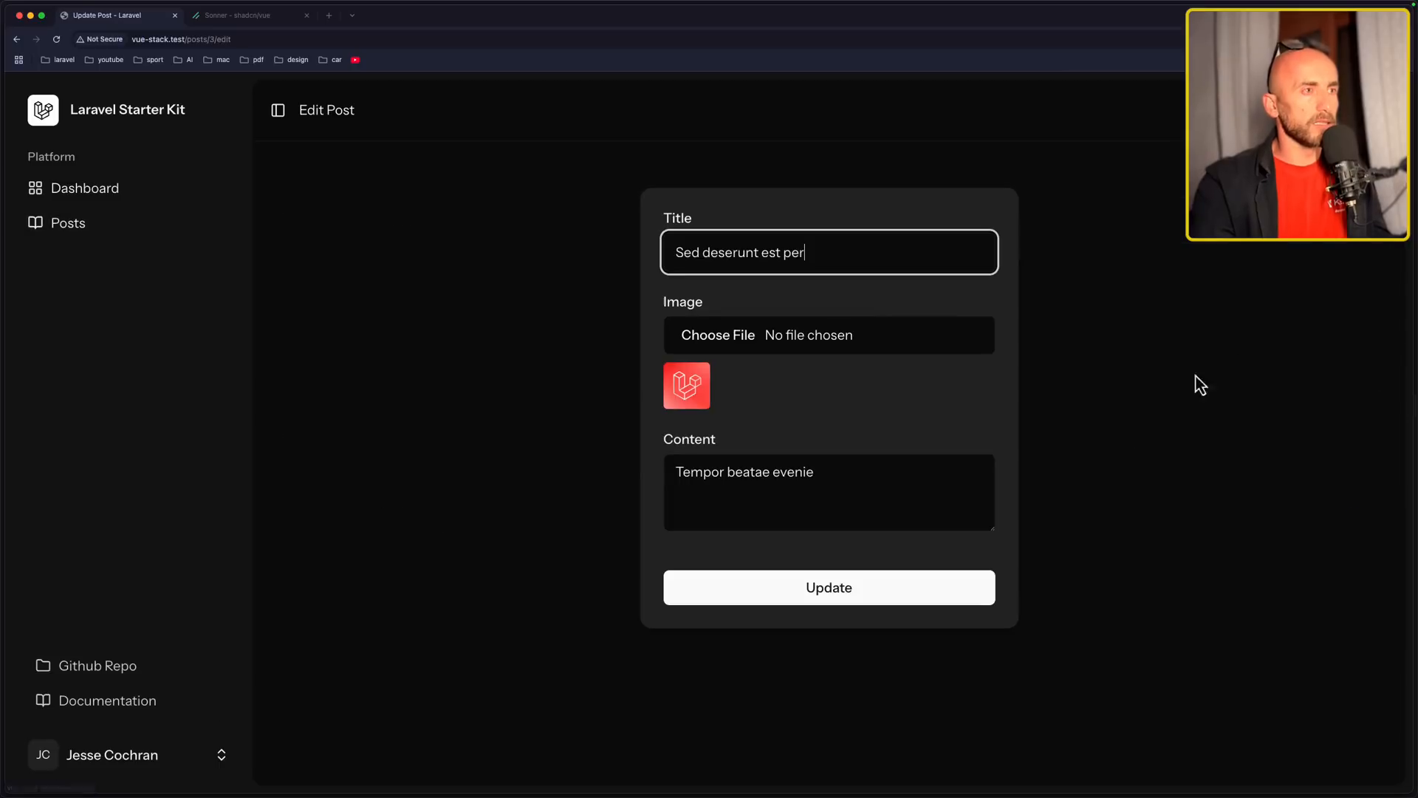
- Update First Post with react.jpeg and return to the Posts list showing the React image
left_click(829, 588)
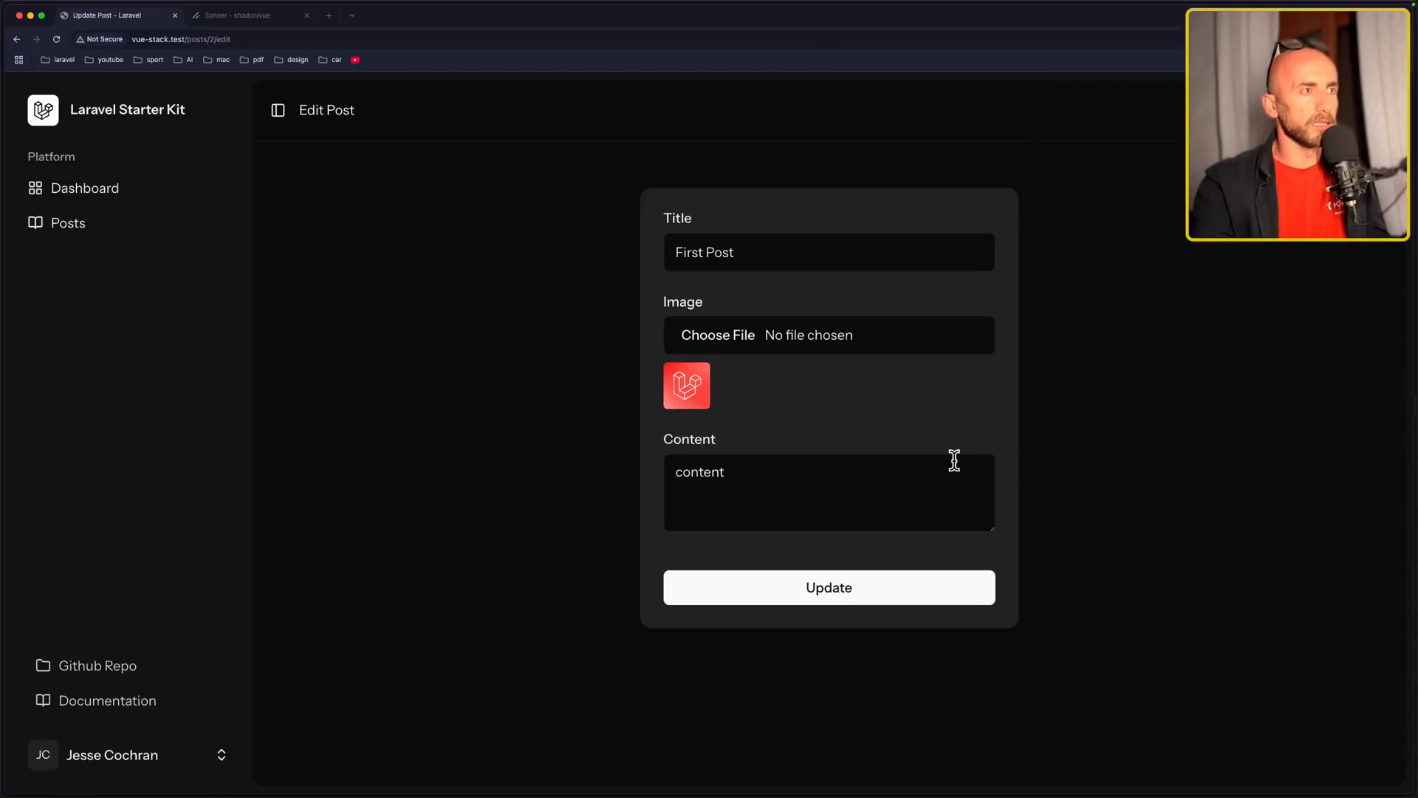
left_click(718, 334)
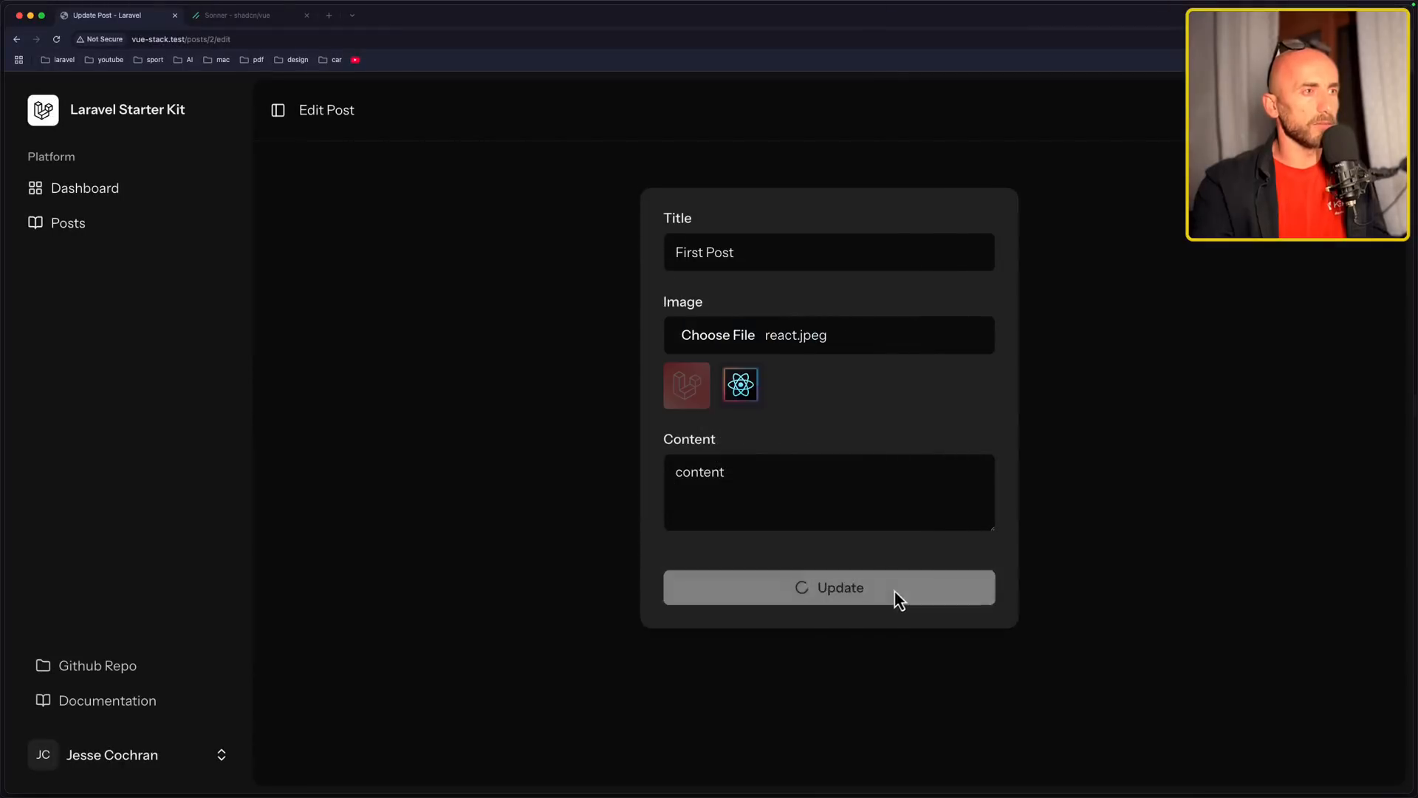
left_click(839, 588)
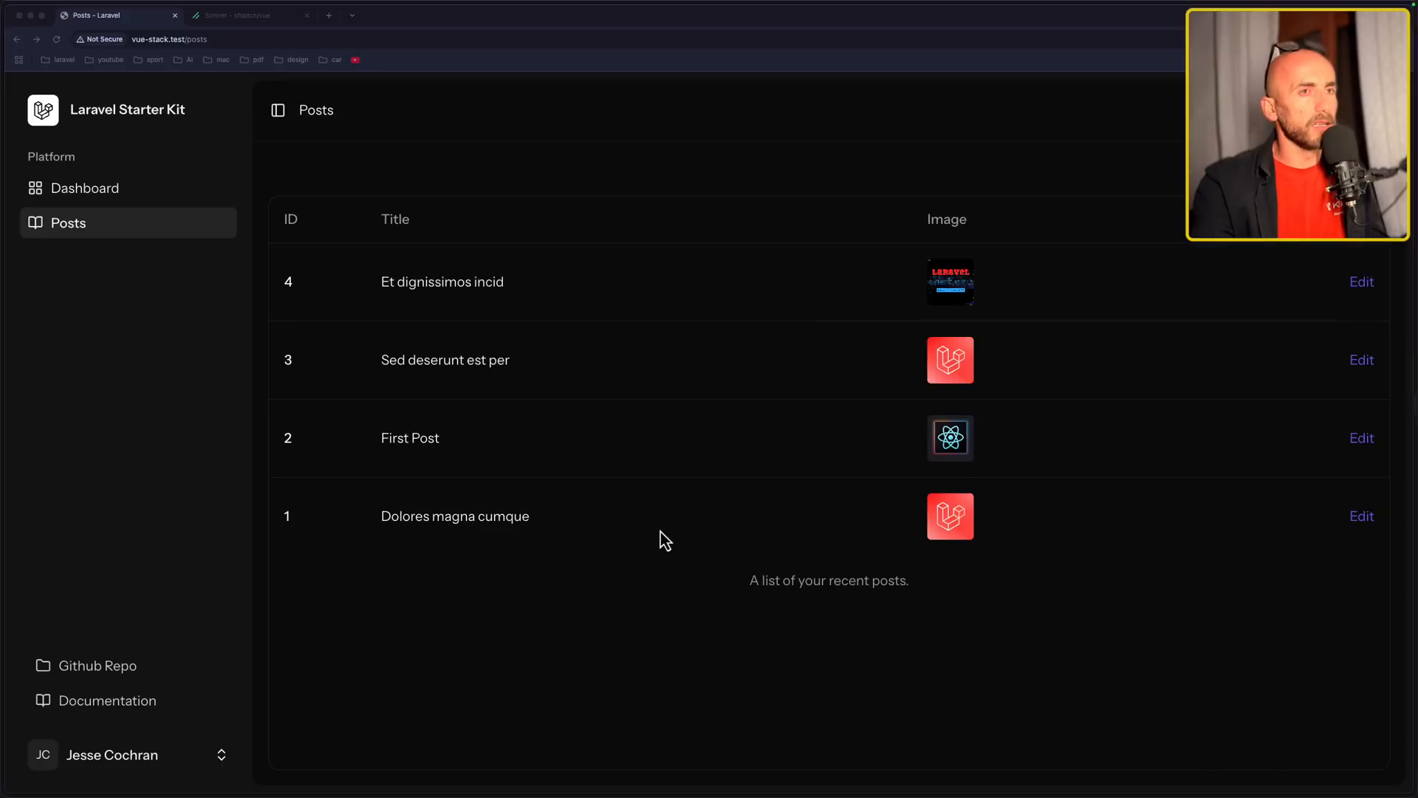
mouse_move(1117, 291)
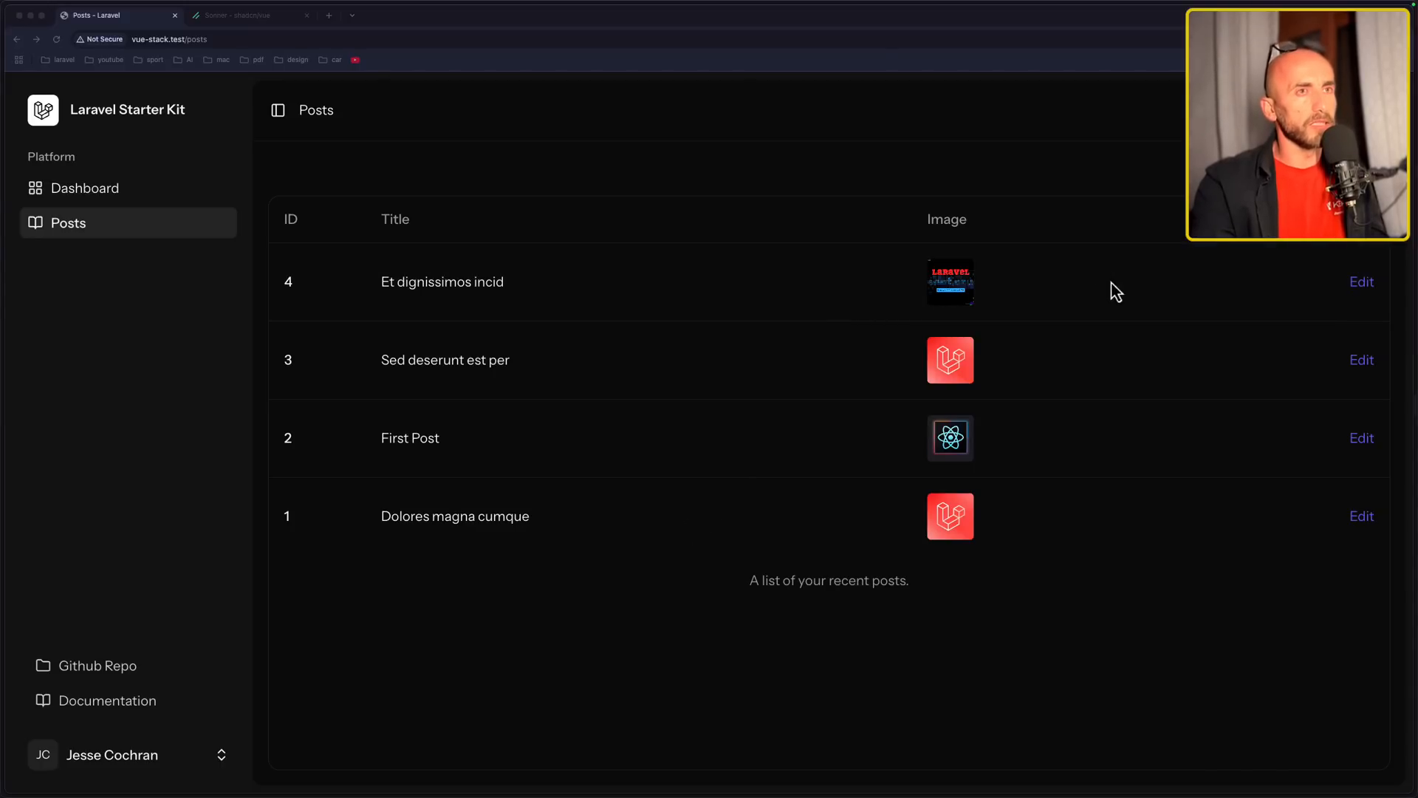
mouse_move(928, 339)
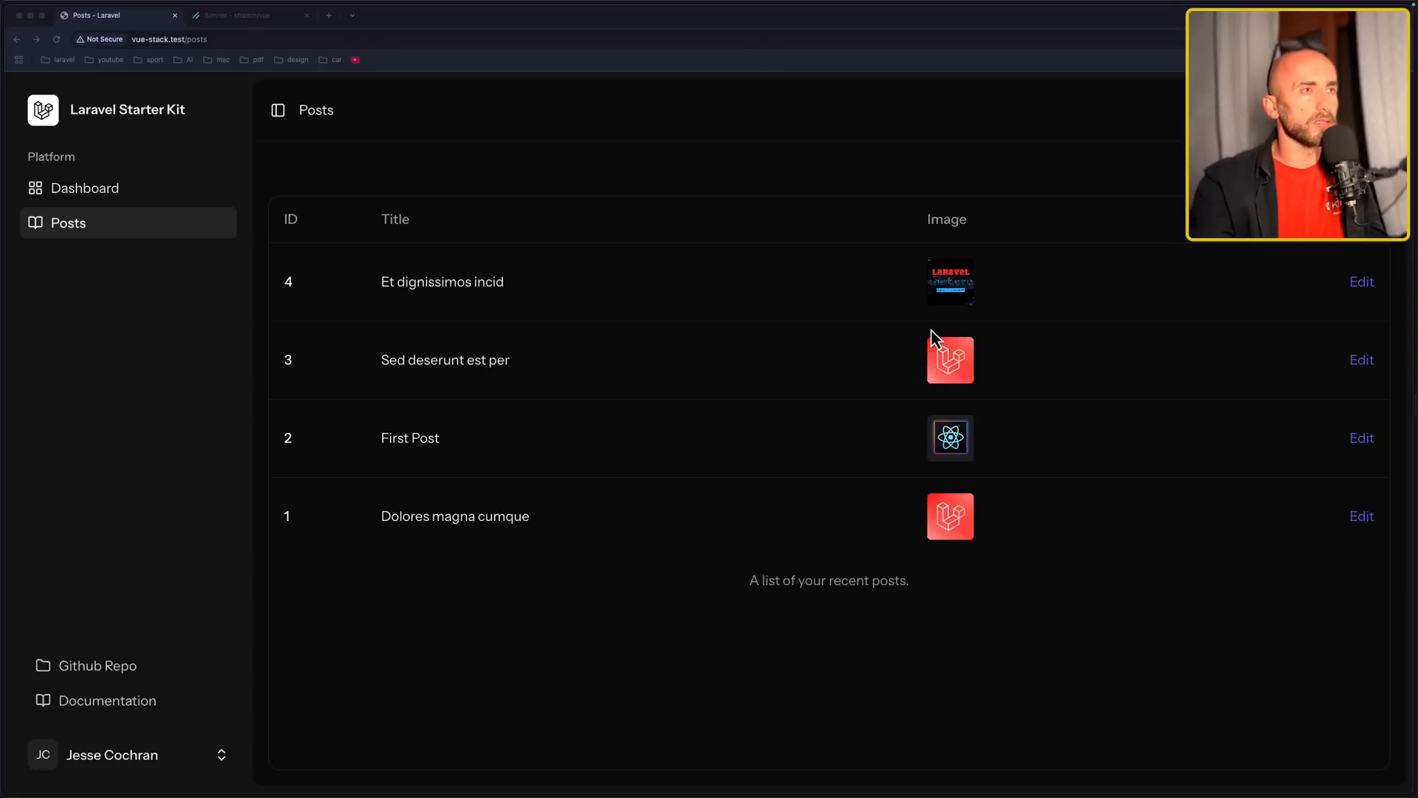
mouse_move(585, 614)
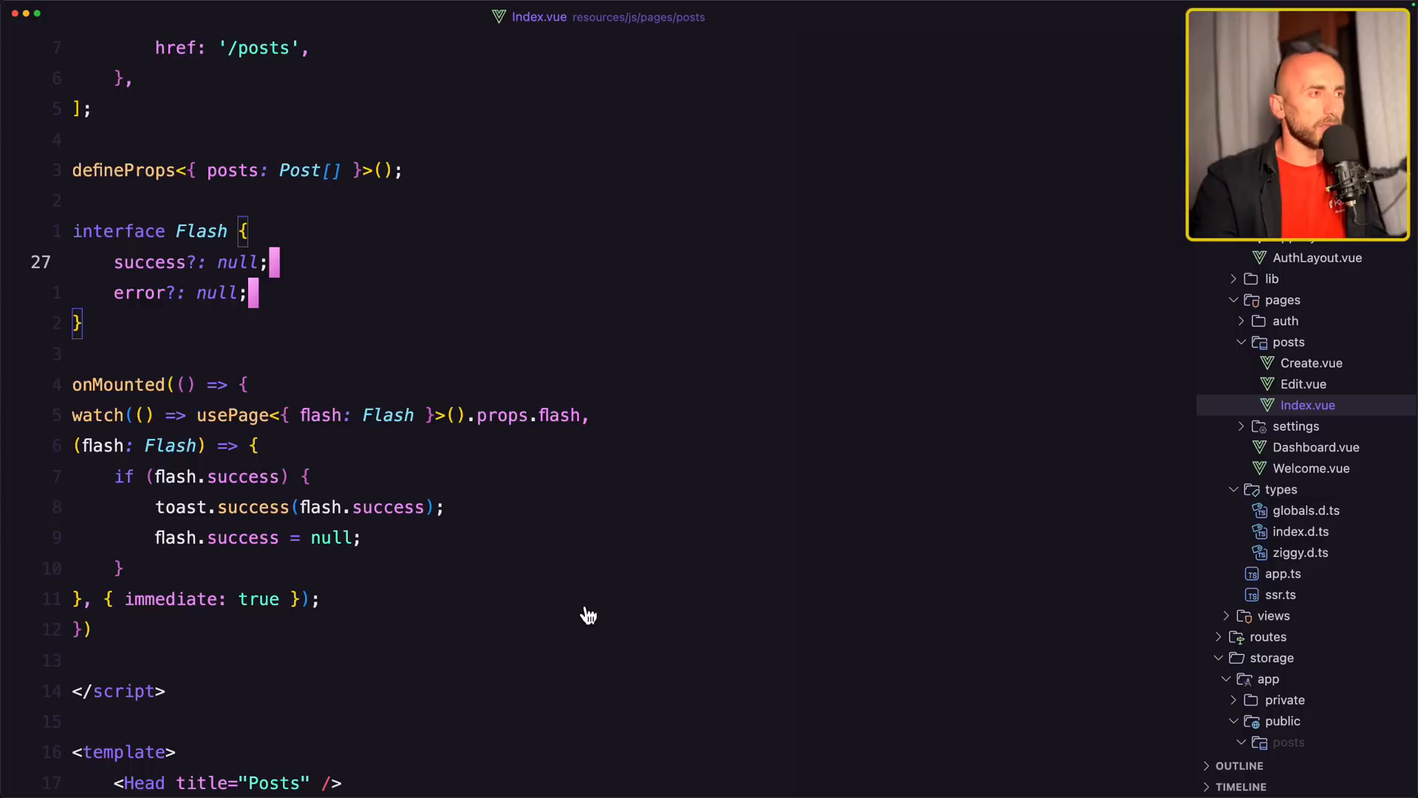
- Give Index.vue's actions TableCell the class flex justify-end gap-2 instead of text-right
left_click(1303, 384)
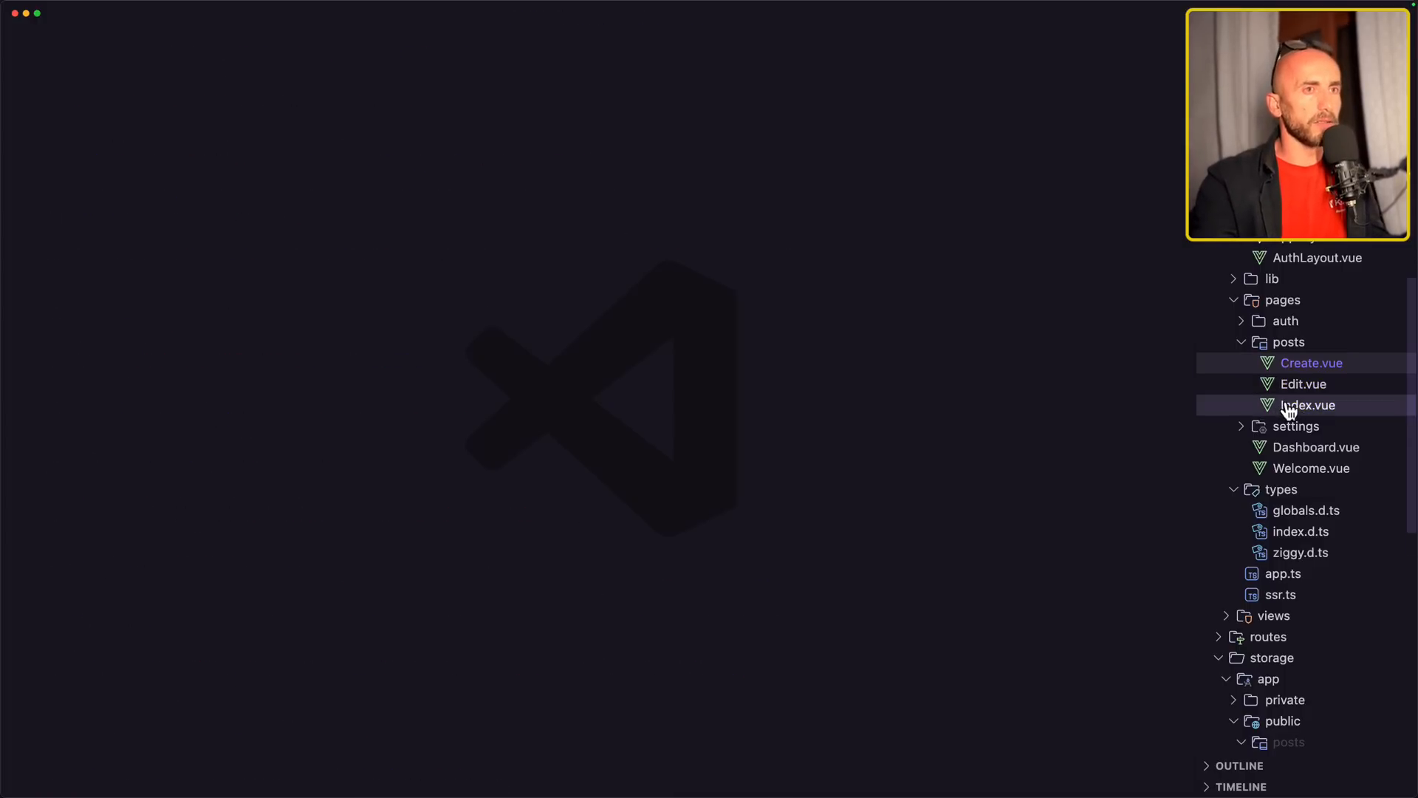
left_click(1308, 405)
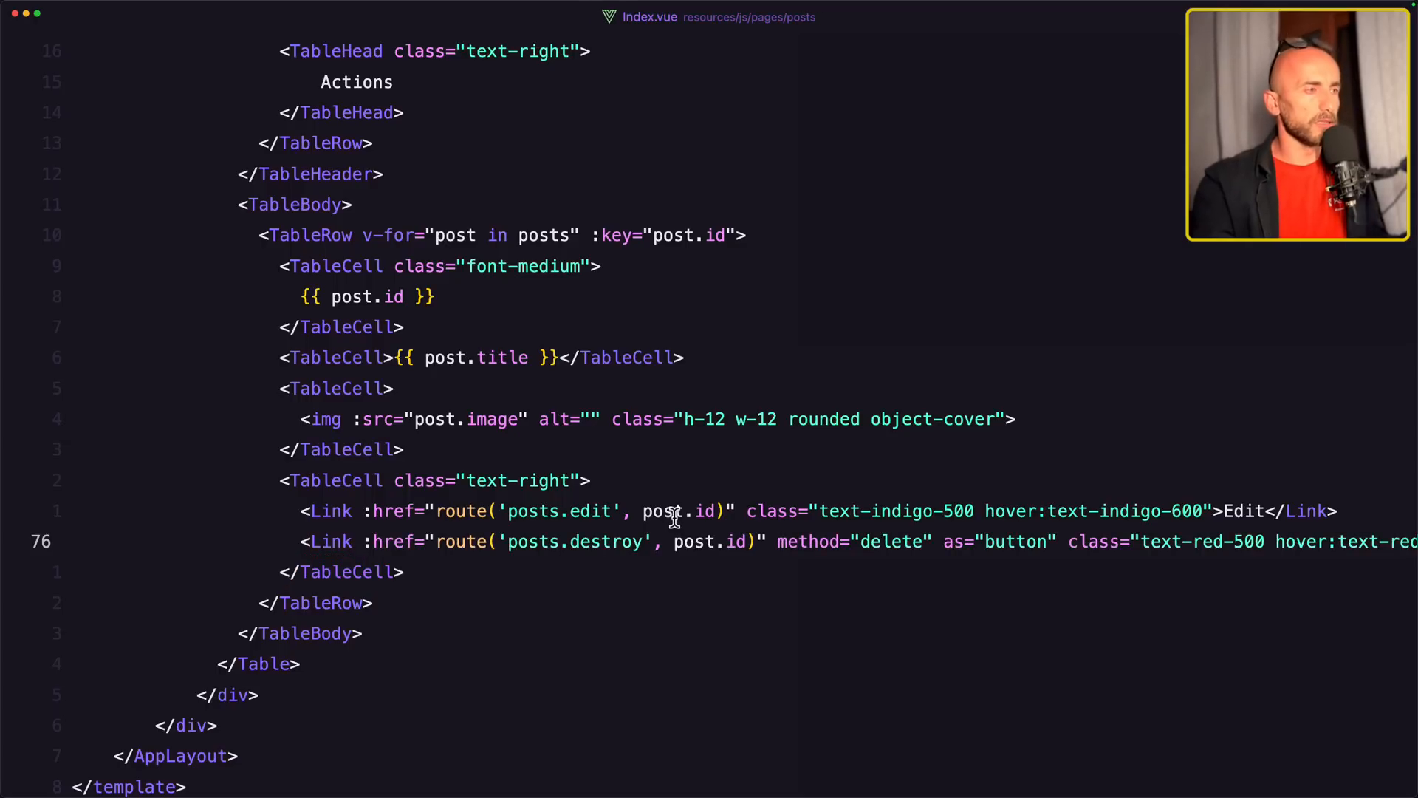
mouse_move(466, 482)
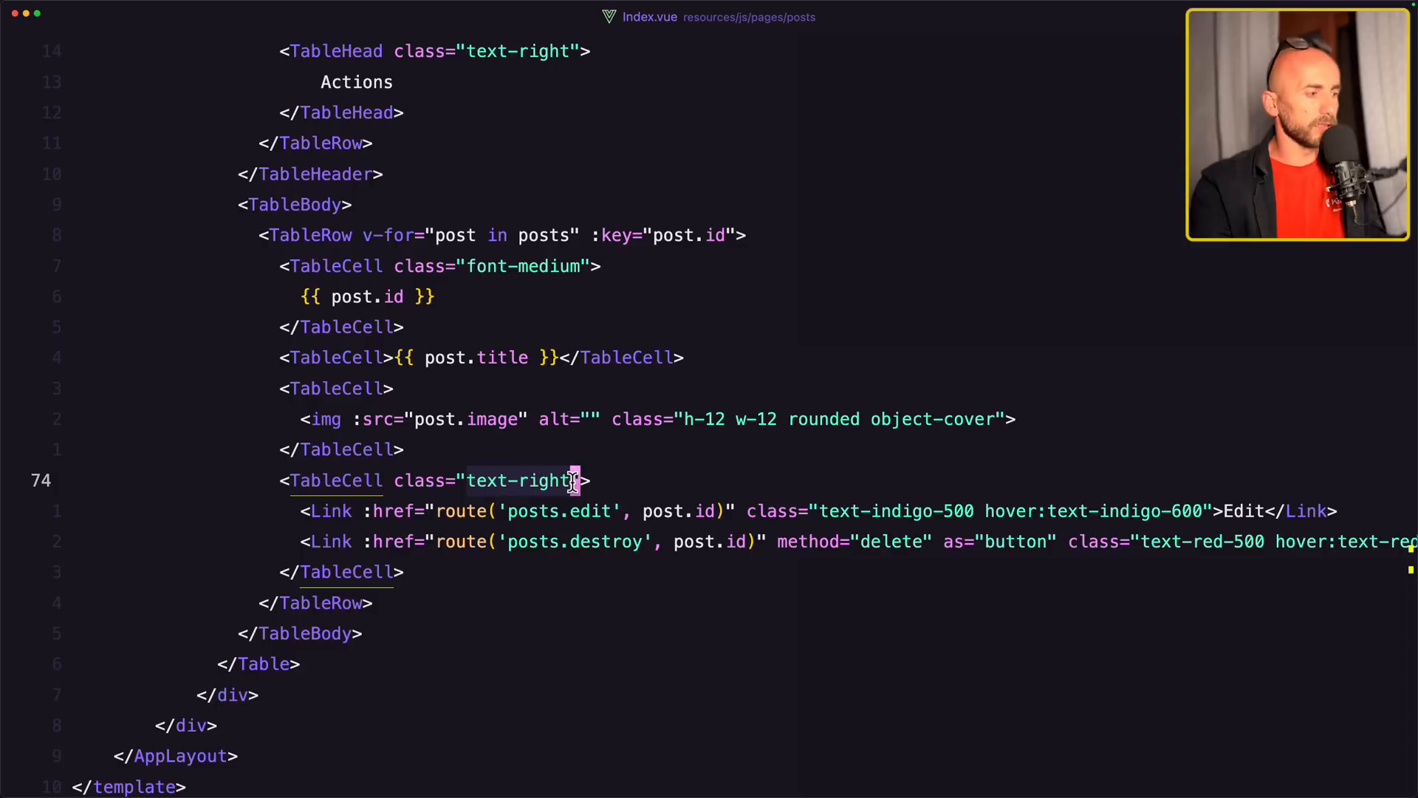
type("flex justify")
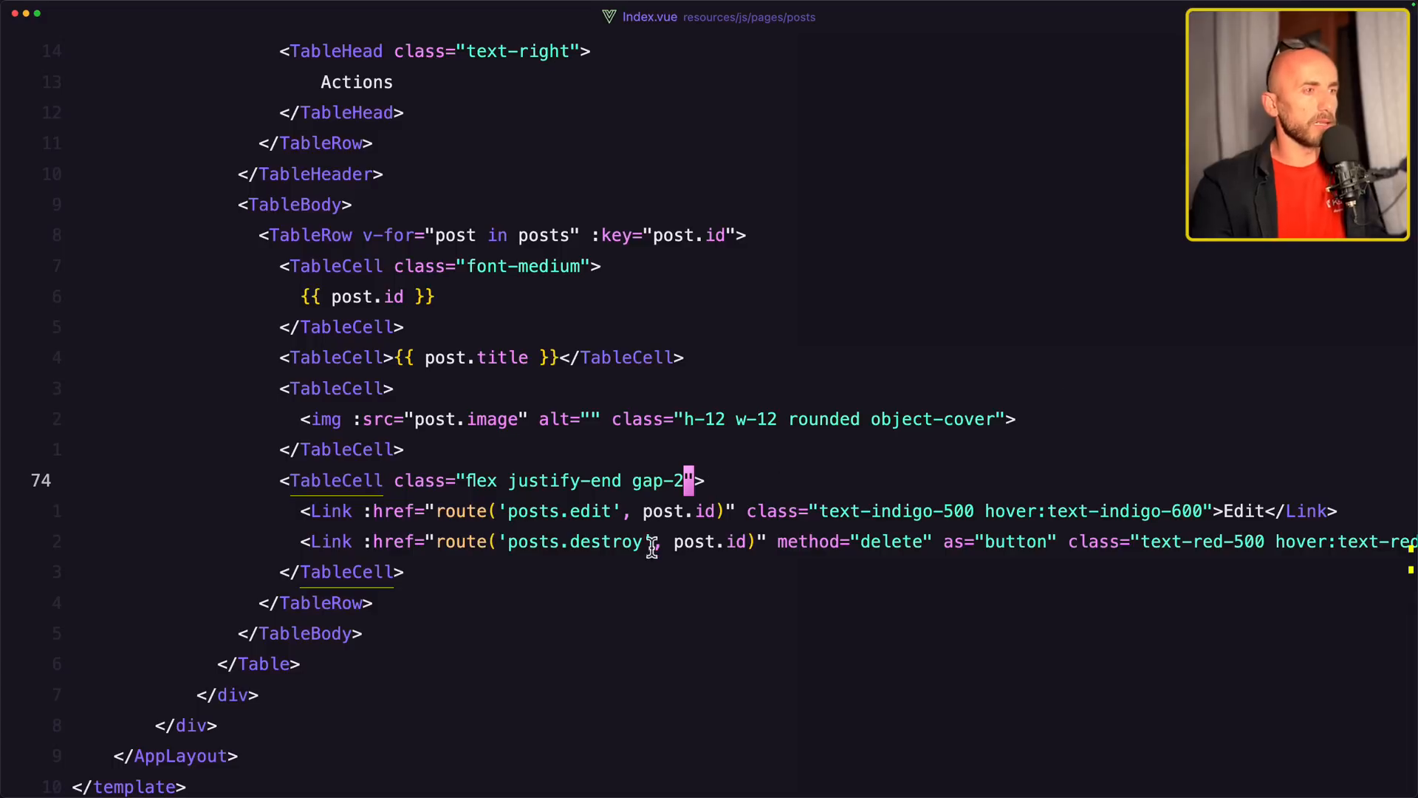
type("postde")
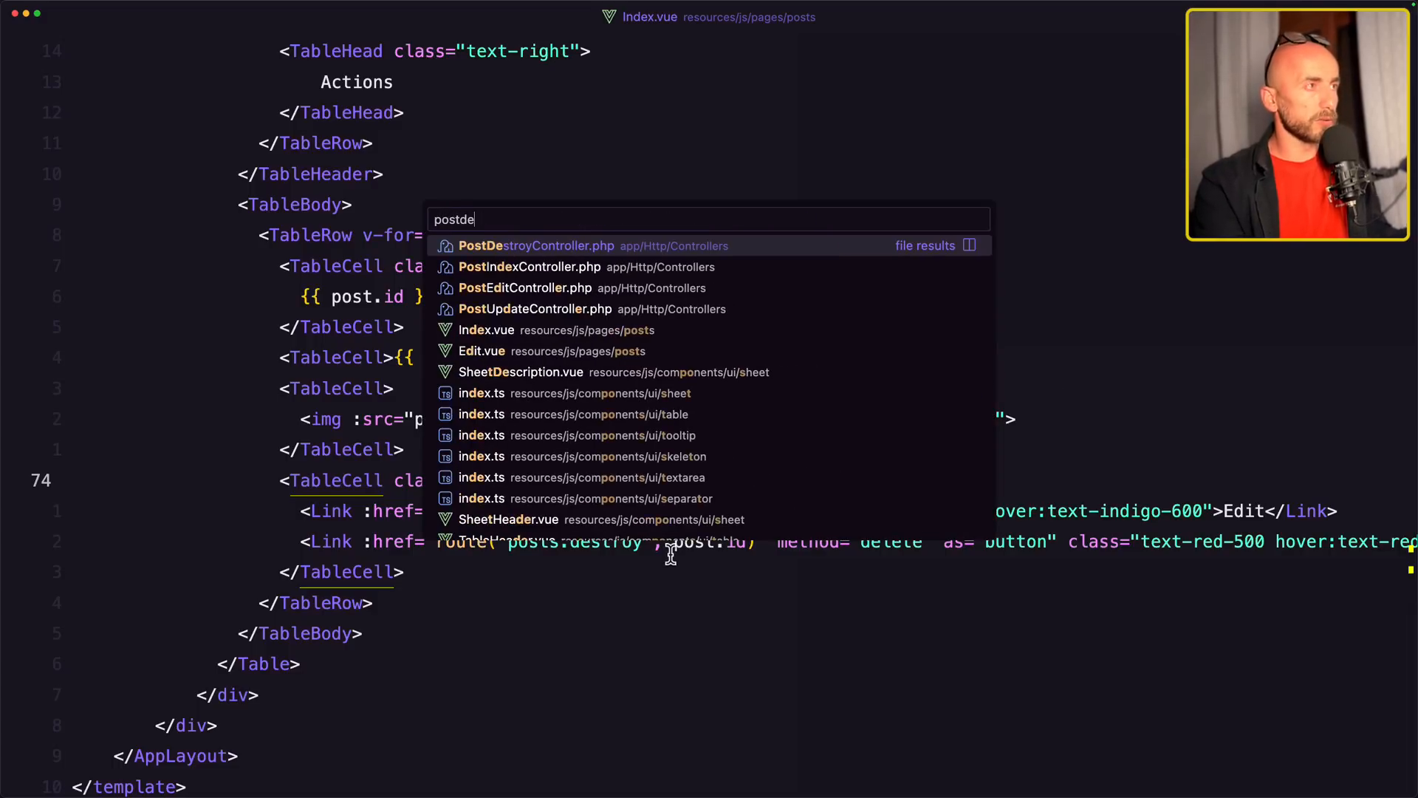
- Type-hint Post $post in PostDestroyController and delete the post
left_click(536, 245)
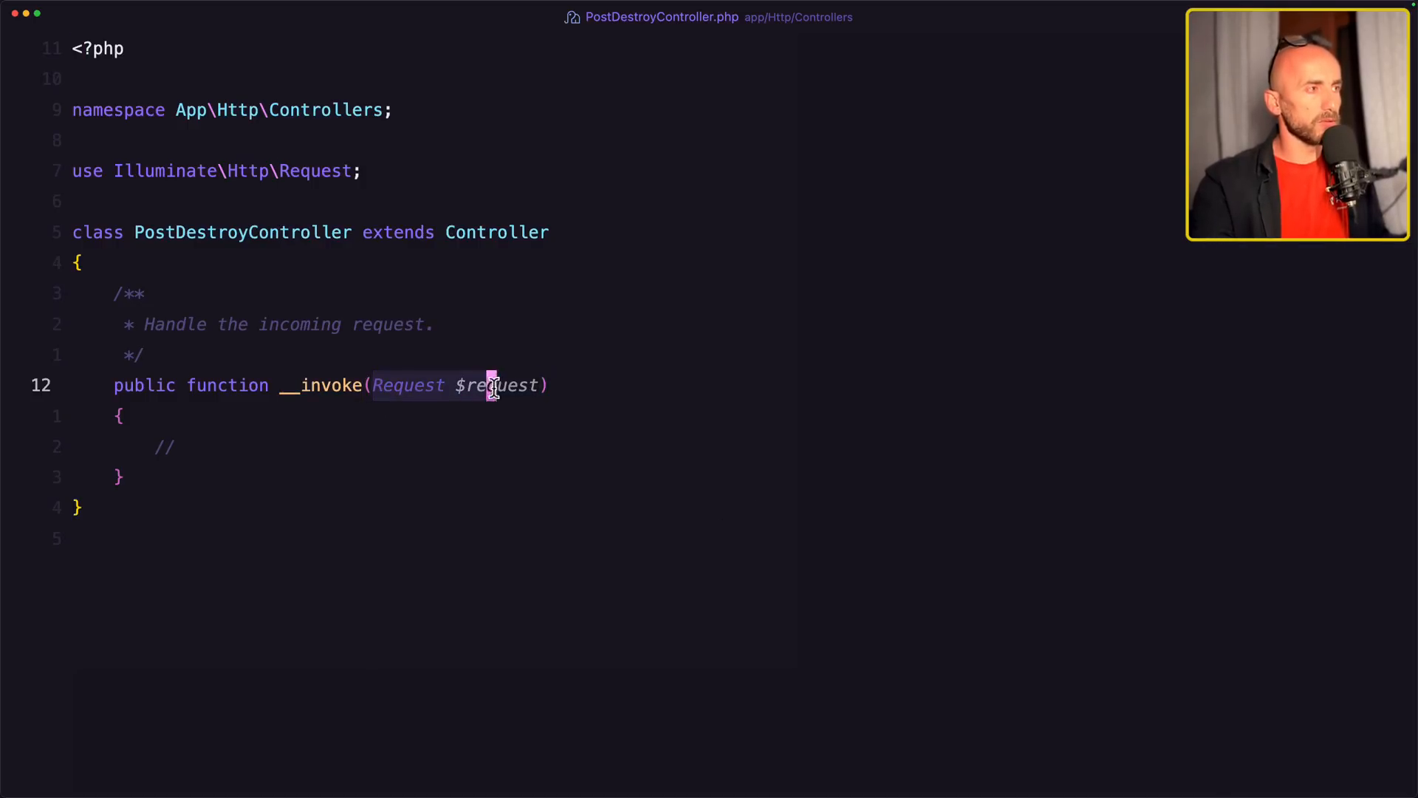
type("P")
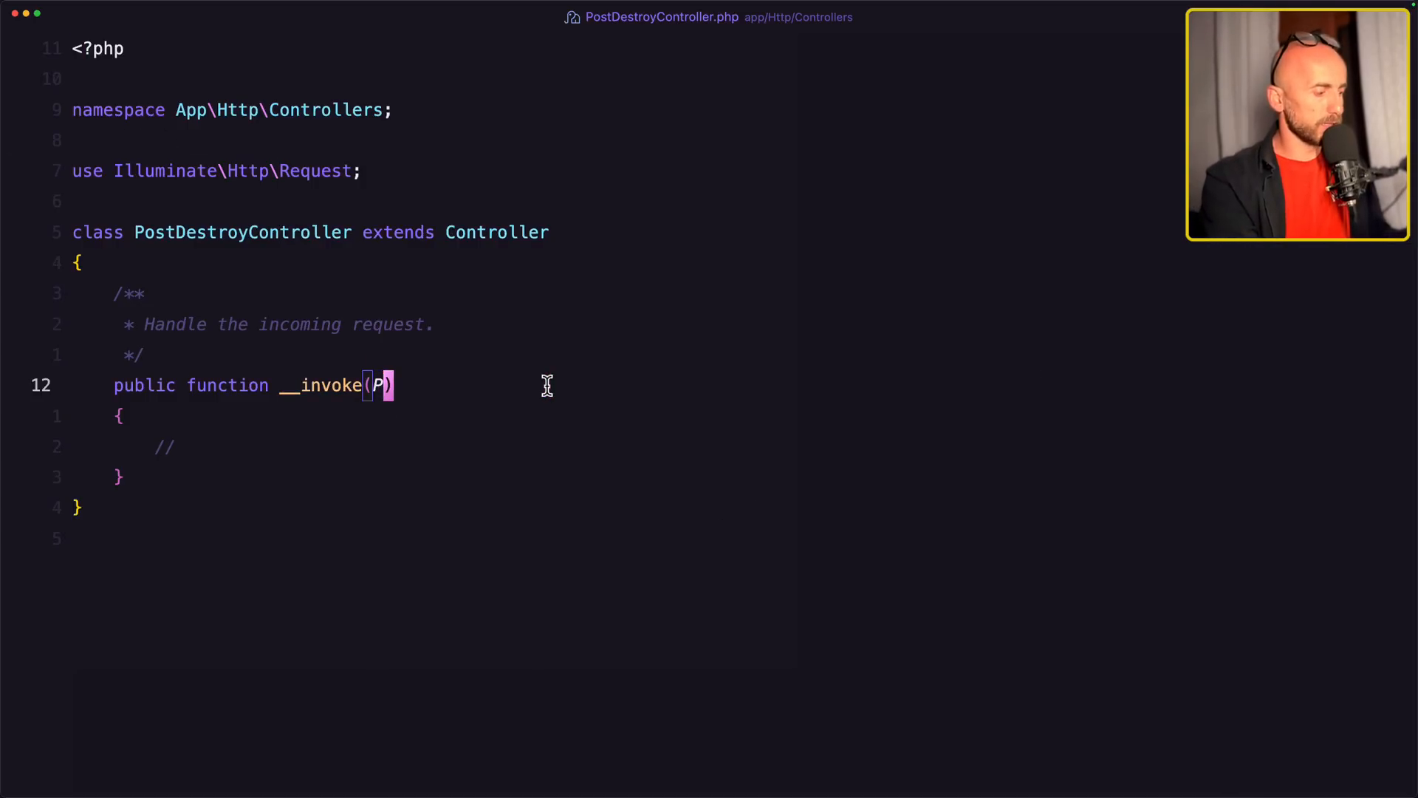
type("ost")
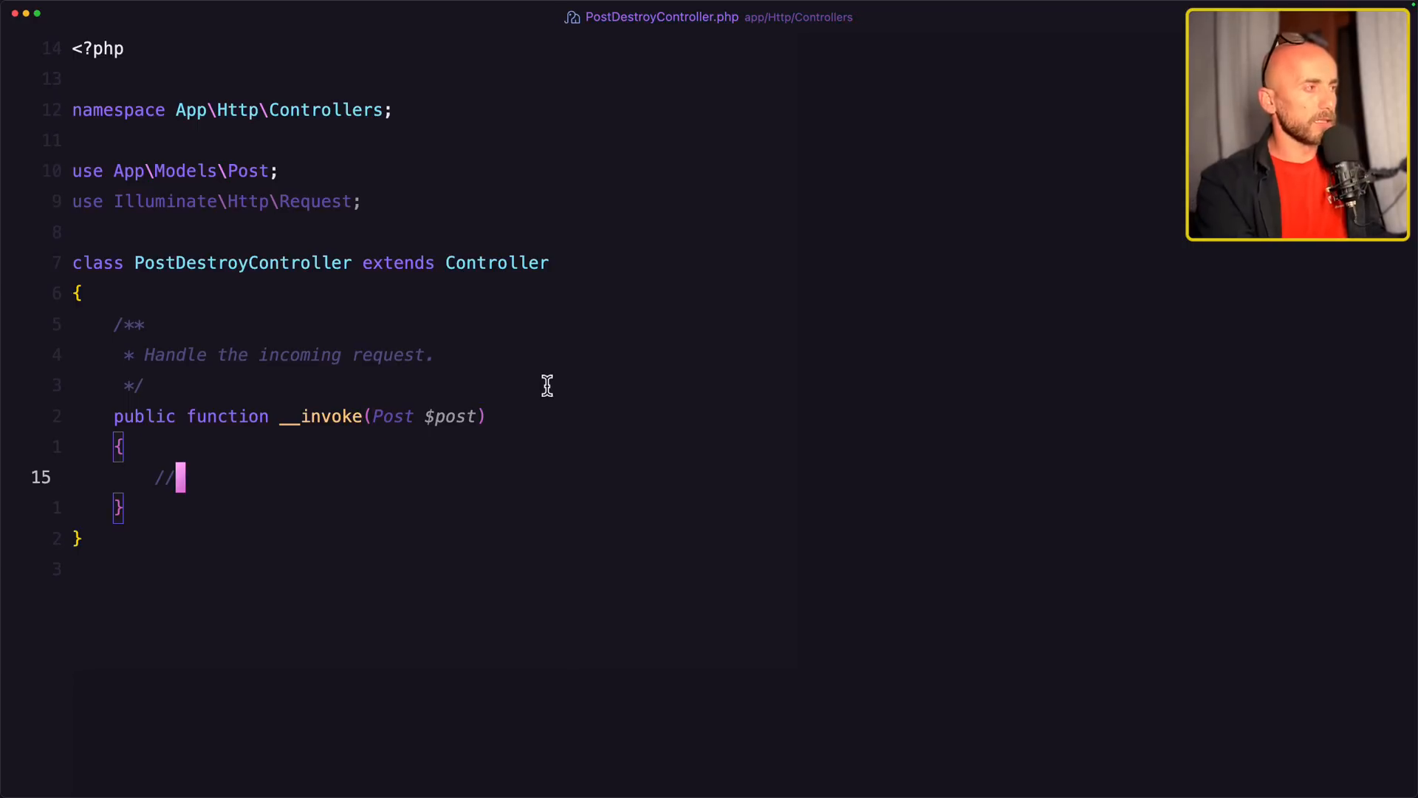
type("$post->delete();")
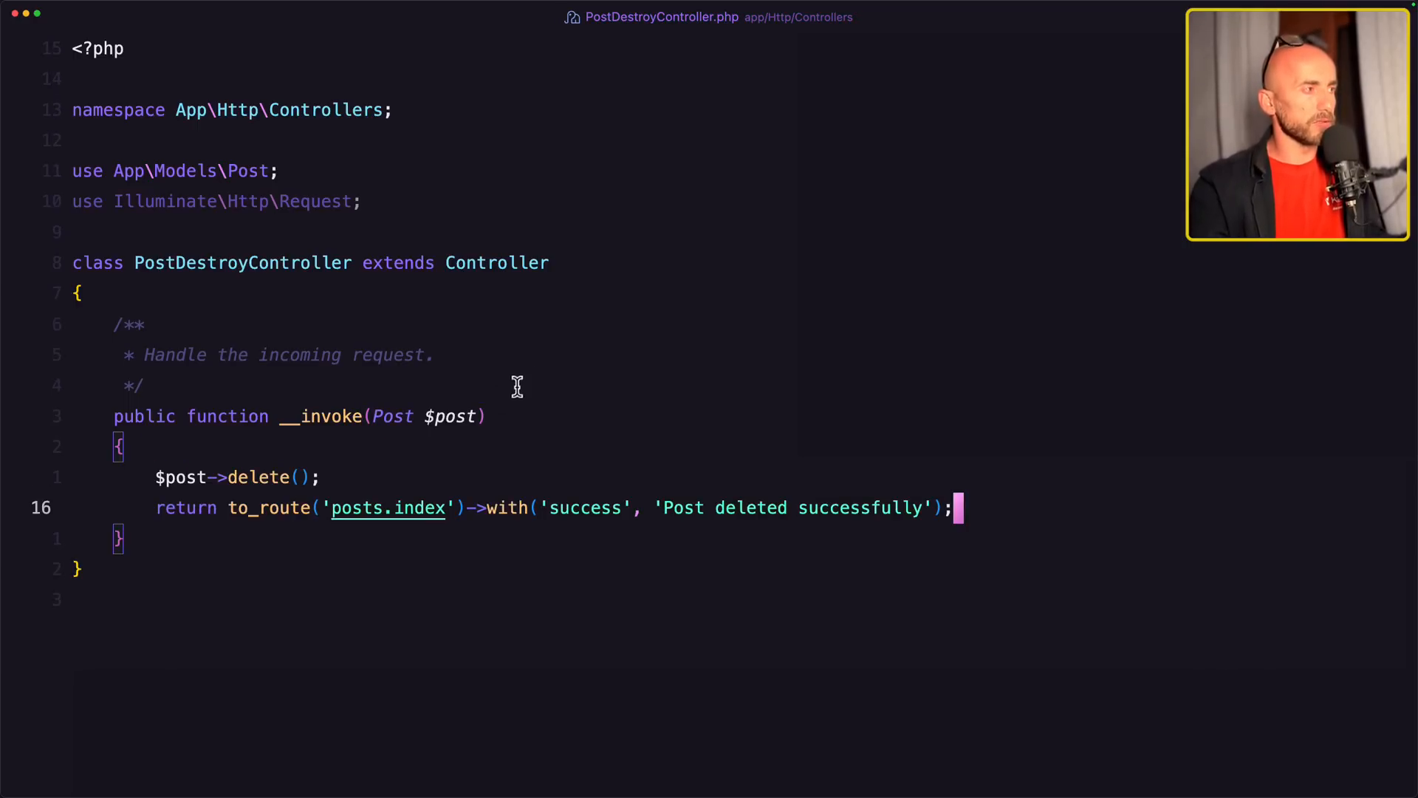
mouse_move(230, 508)
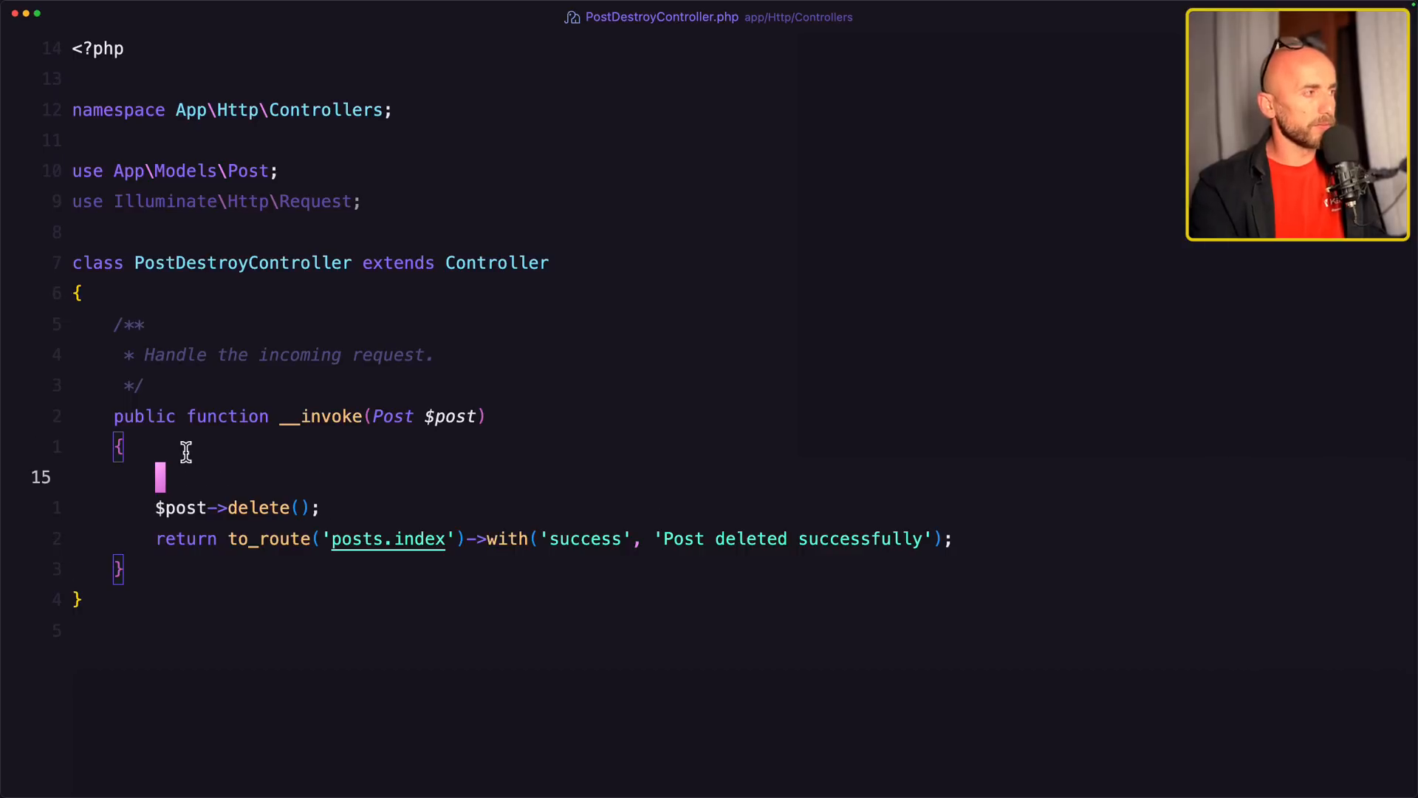
- Delete the post's stored image from the public disk and import the Storage facade
type("$post->image && \\Storage::disk('public')->delete($post->image);")
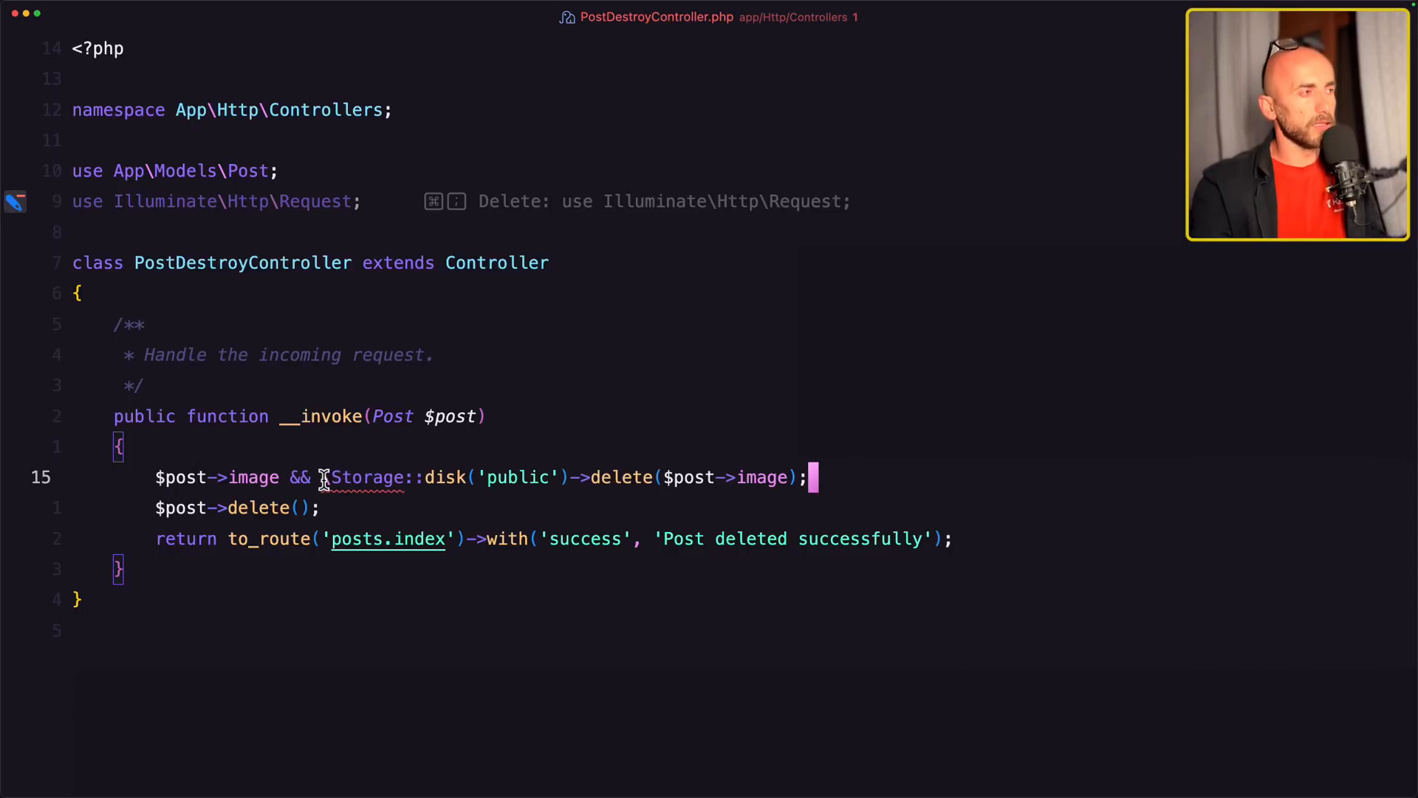
mouse_move(337, 477)
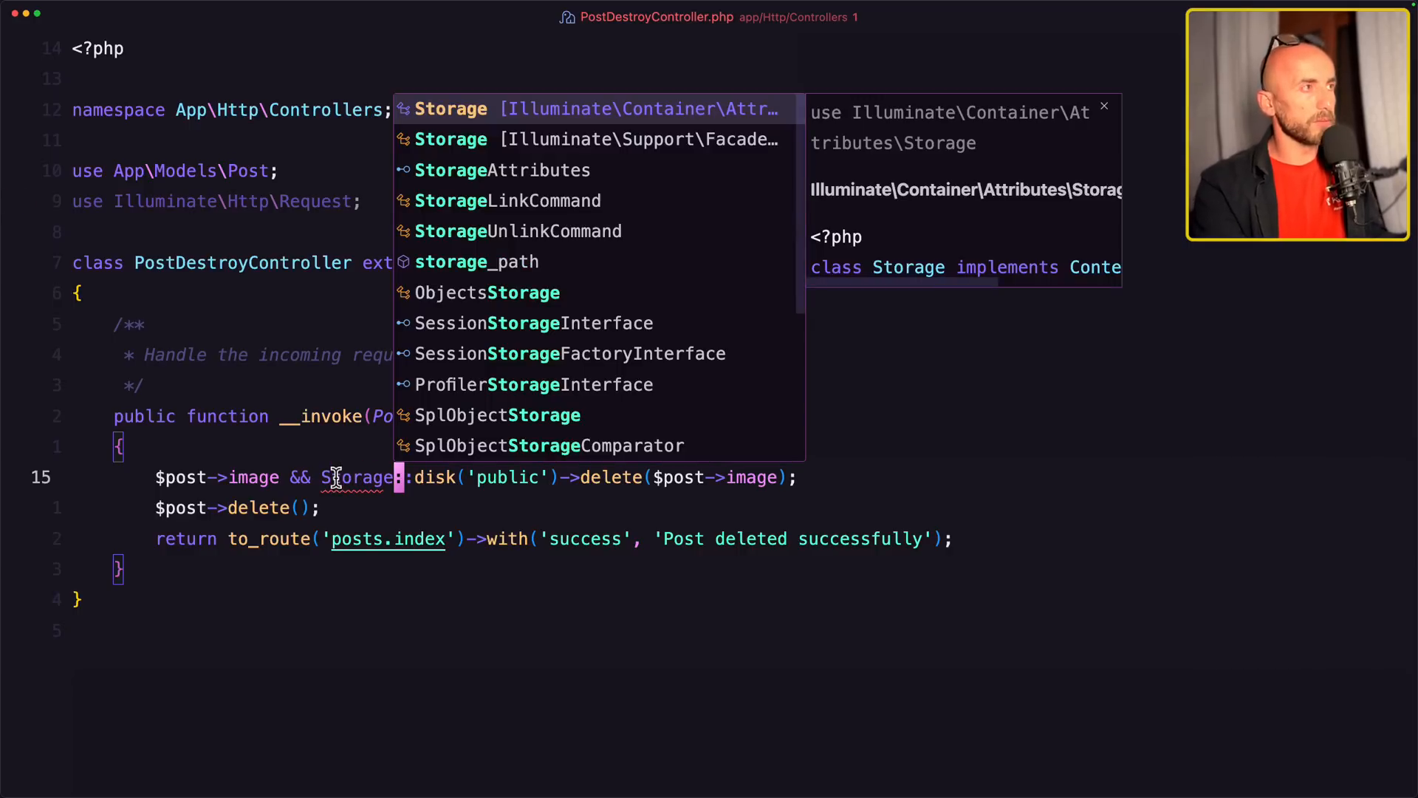
left_click(451, 139)
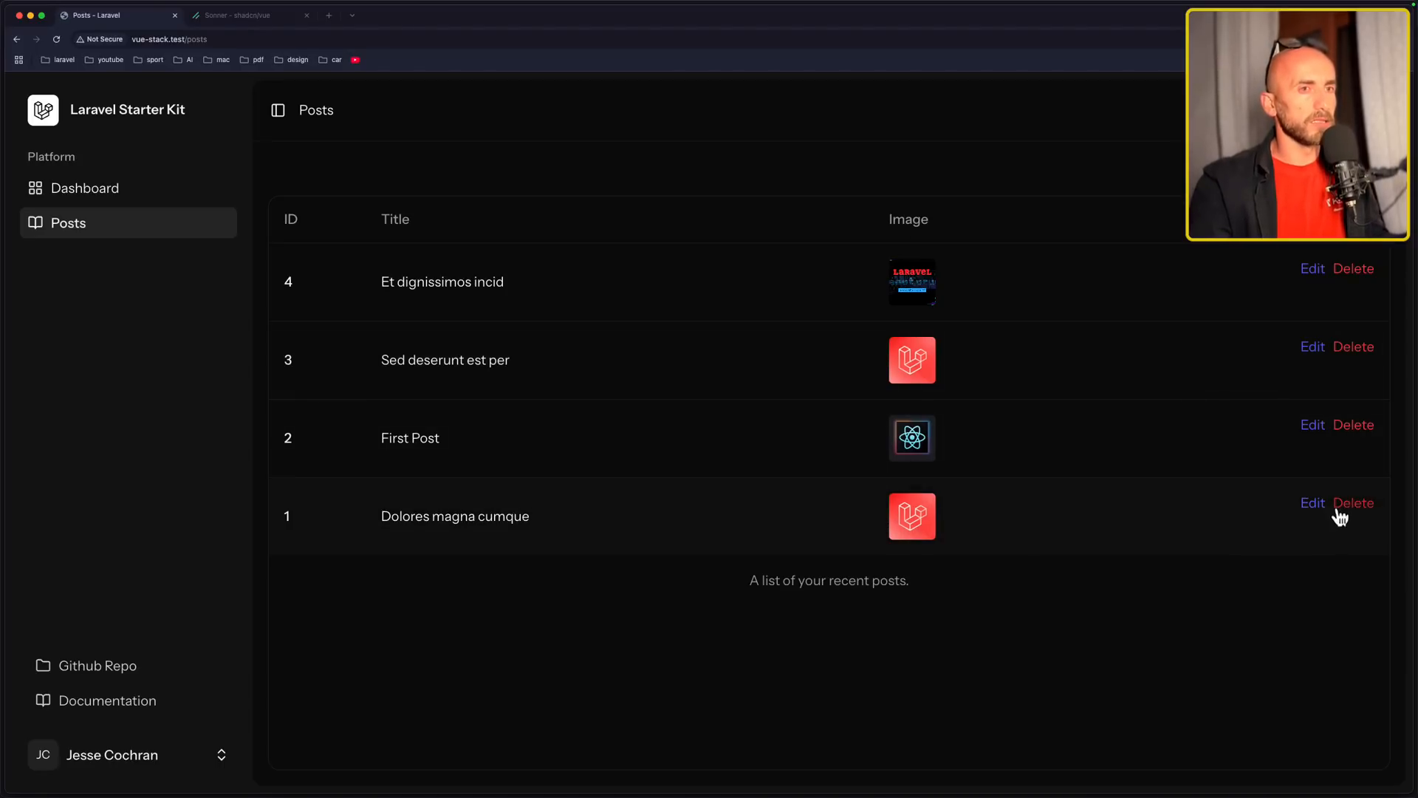
- Delete posts 1, 2 and 4 from the list, each confirmed by a success toast
left_click(1353, 502)
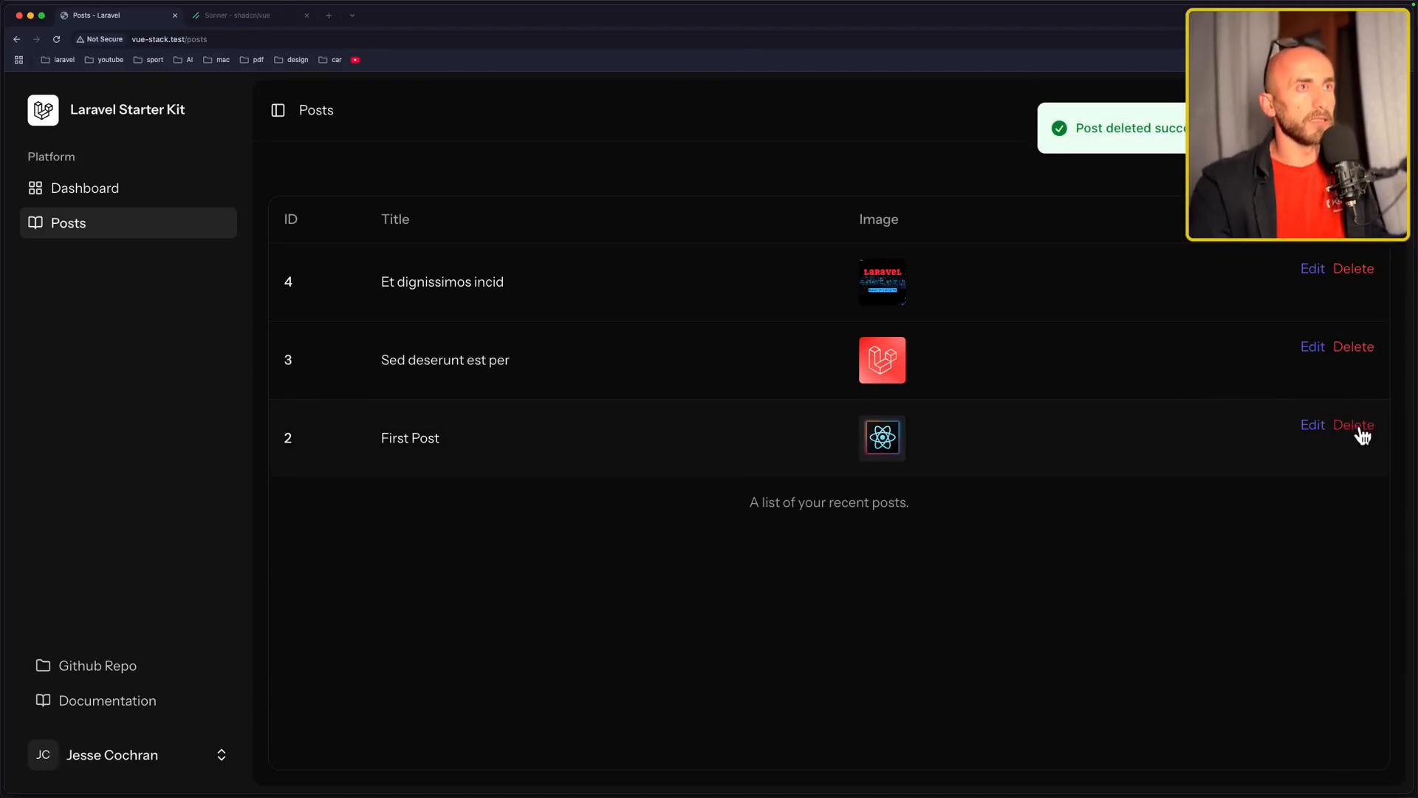
left_click(1353, 425)
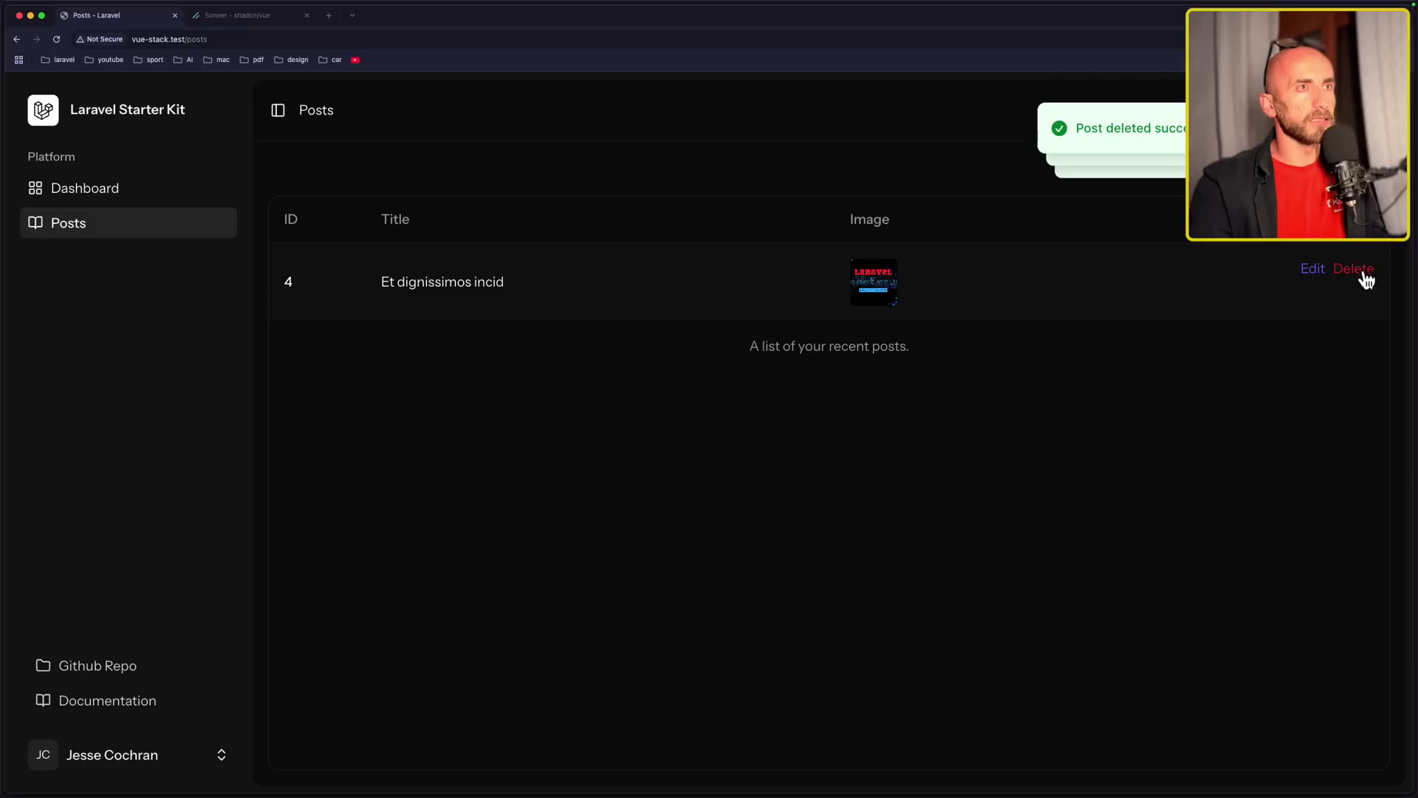
left_click(1353, 269)
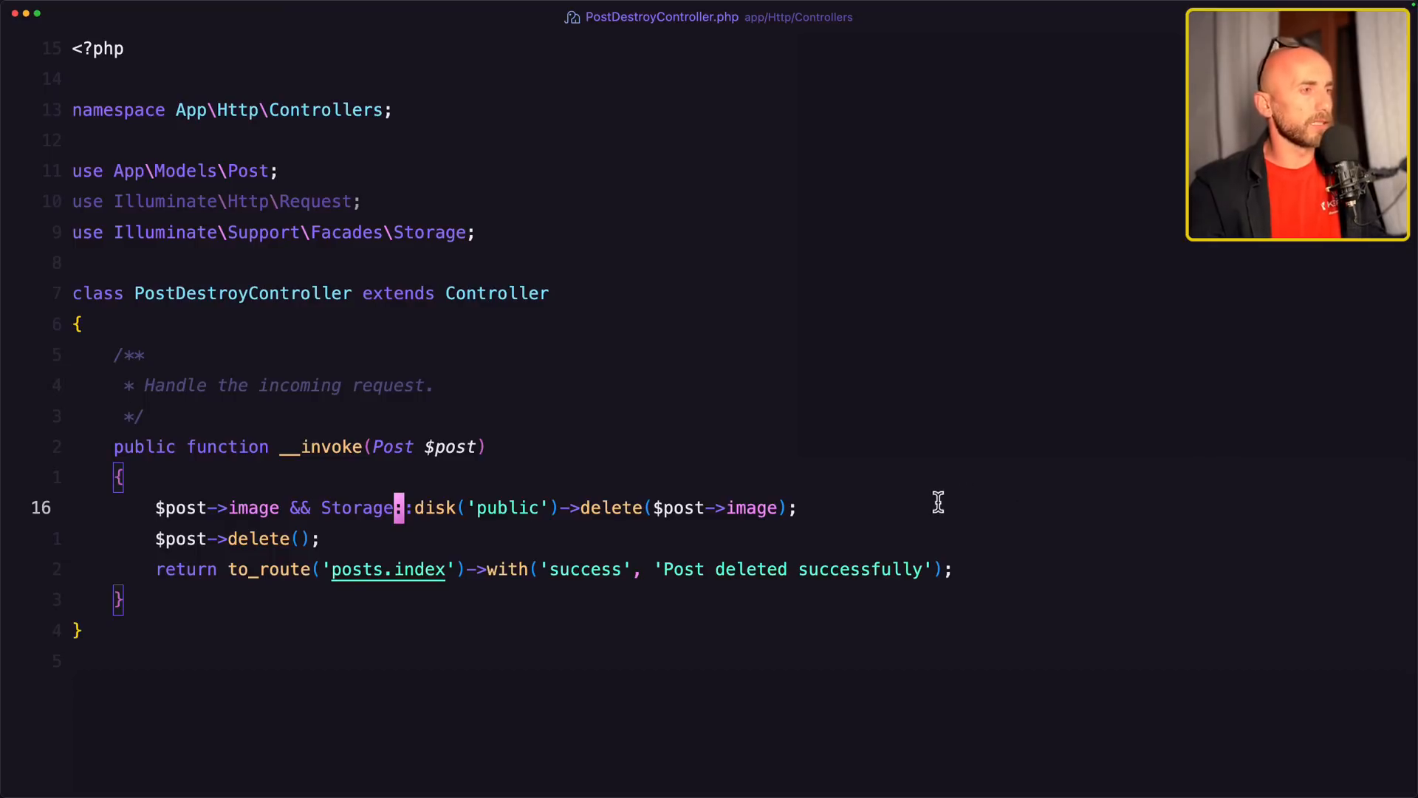
mouse_move(933, 502)
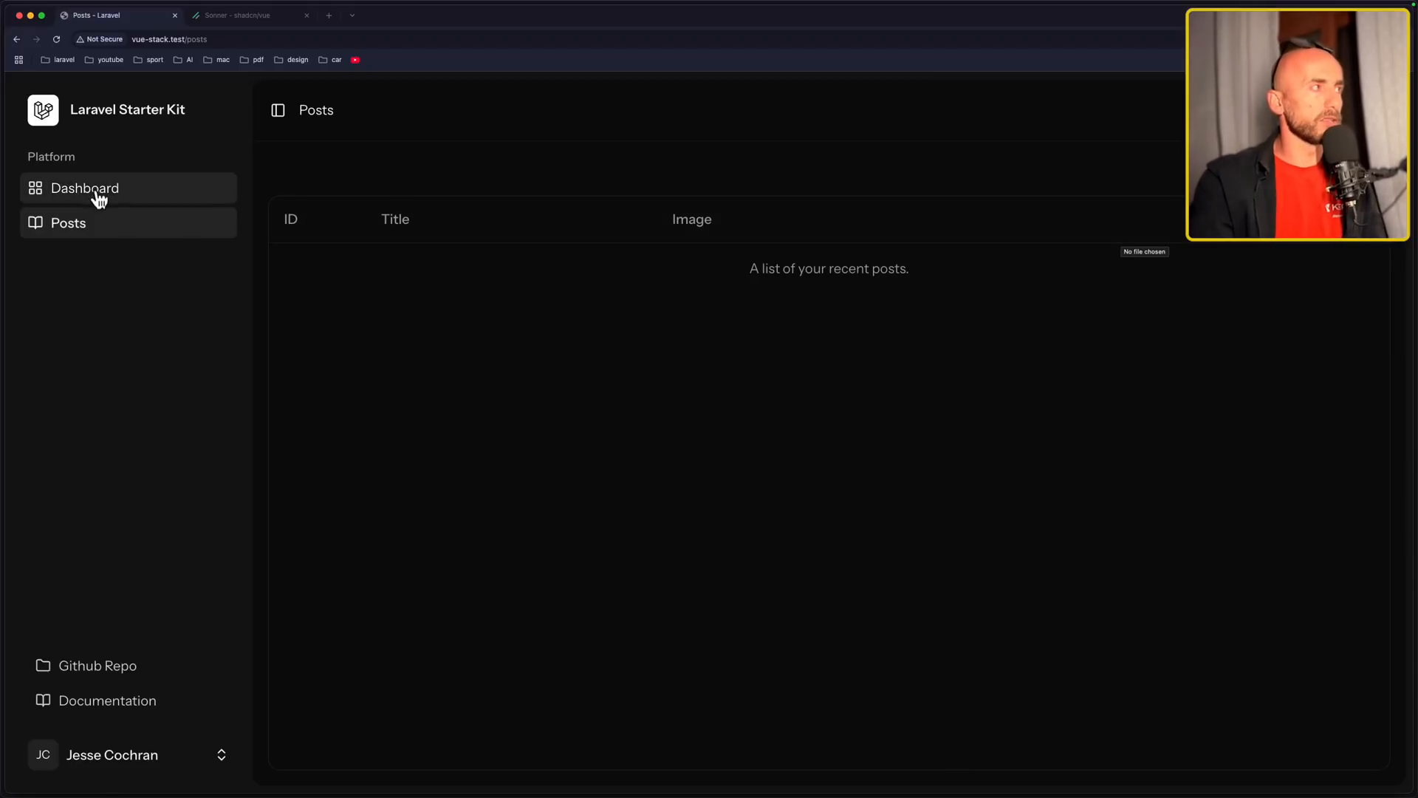
mouse_move(1267, 254)
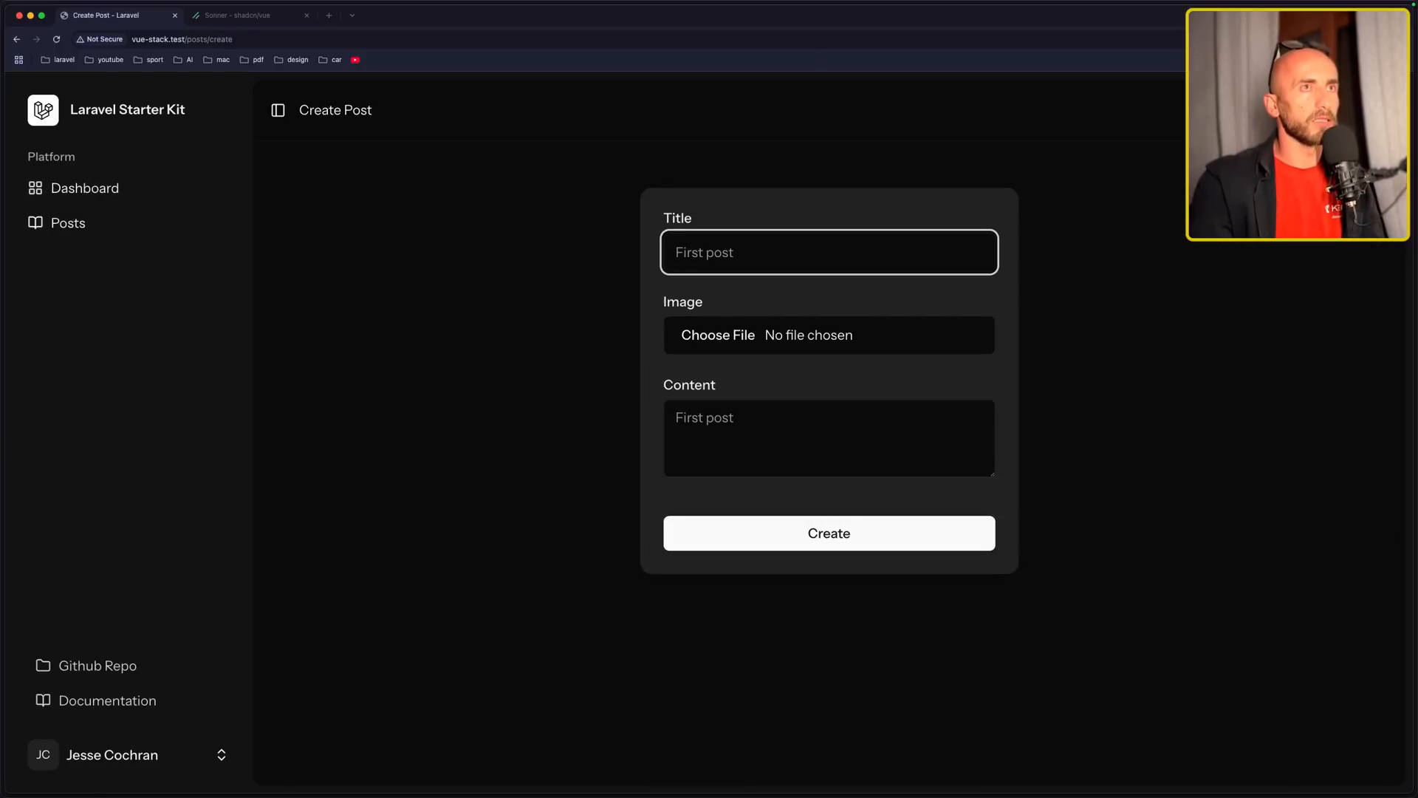
- Create post 5 and go to its Edit page
left_click(718, 334)
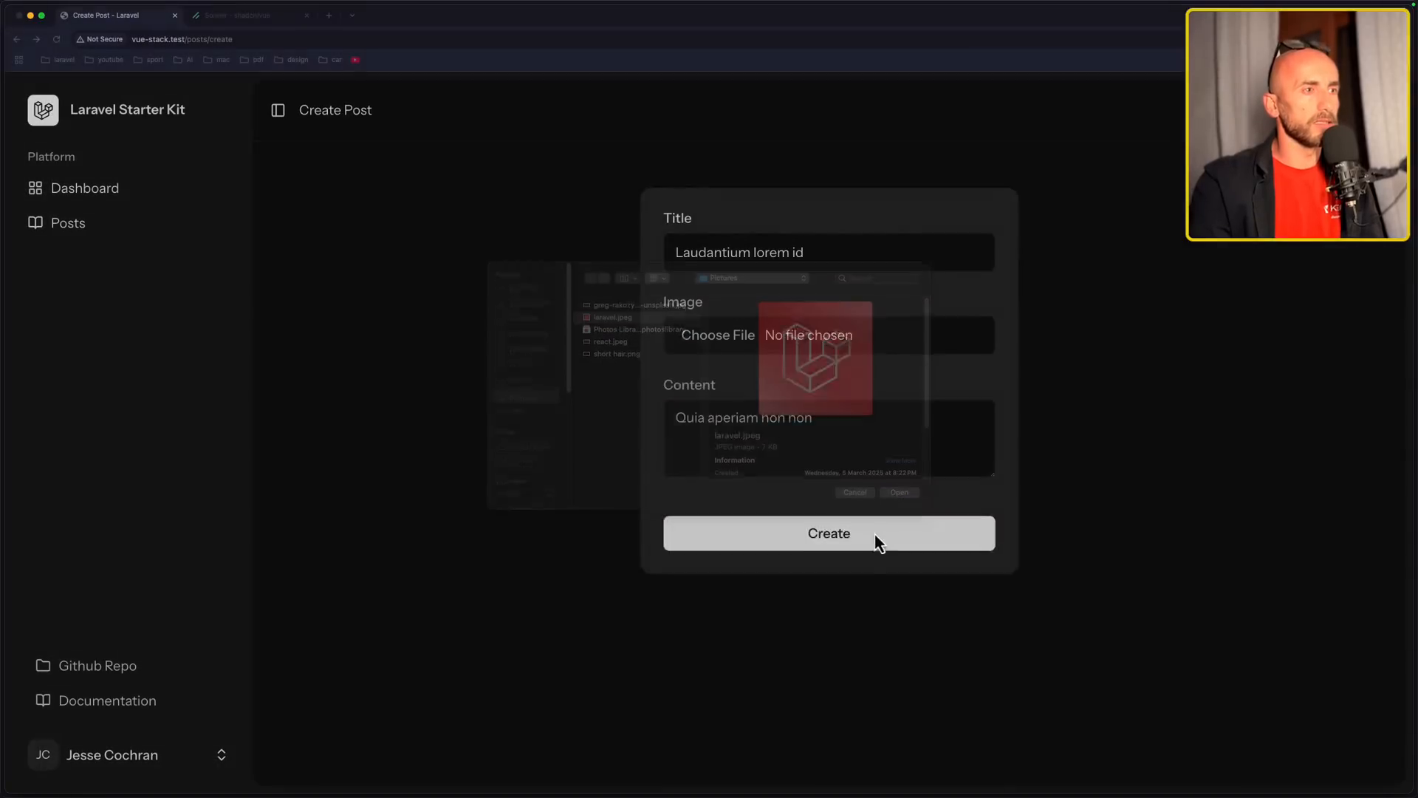
left_click(829, 533)
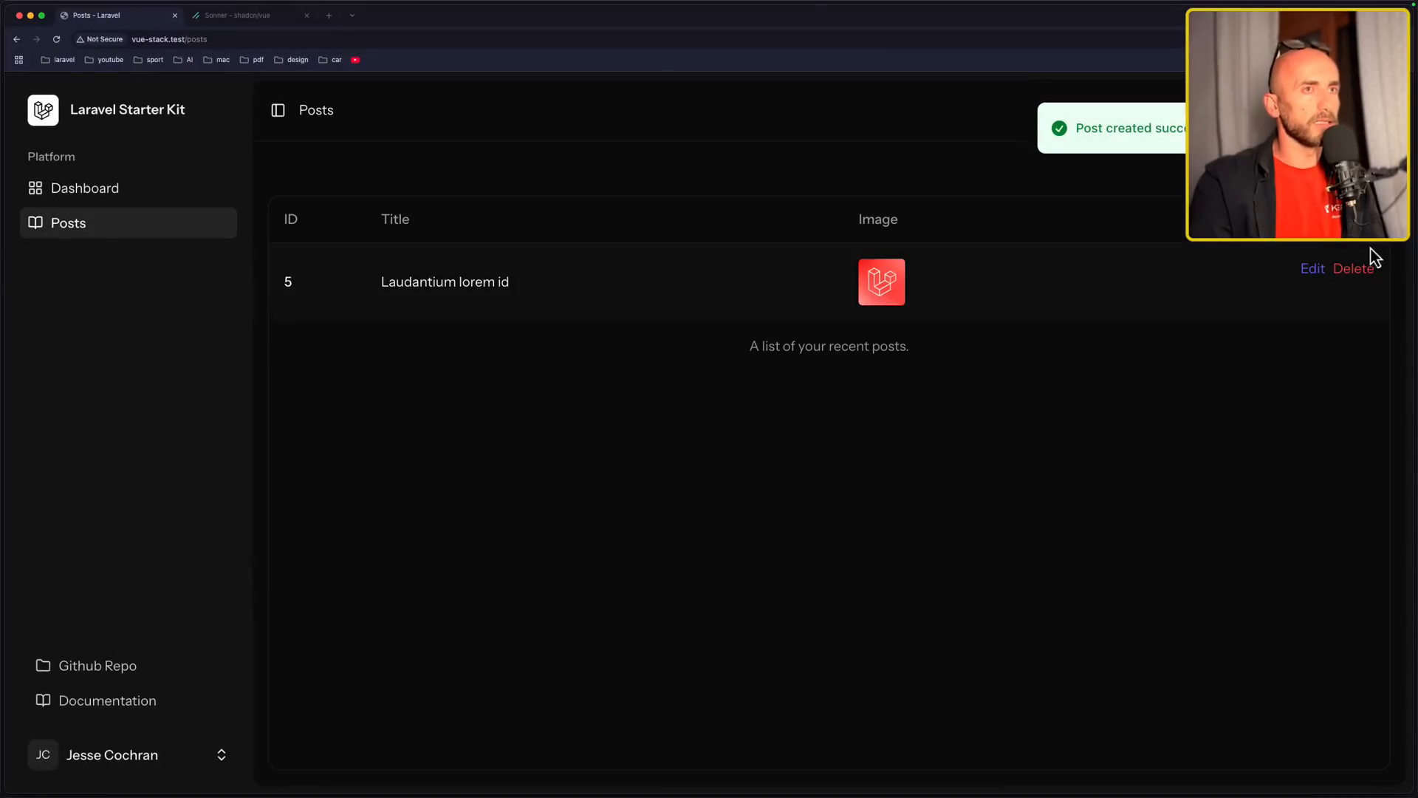
left_click(1312, 269)
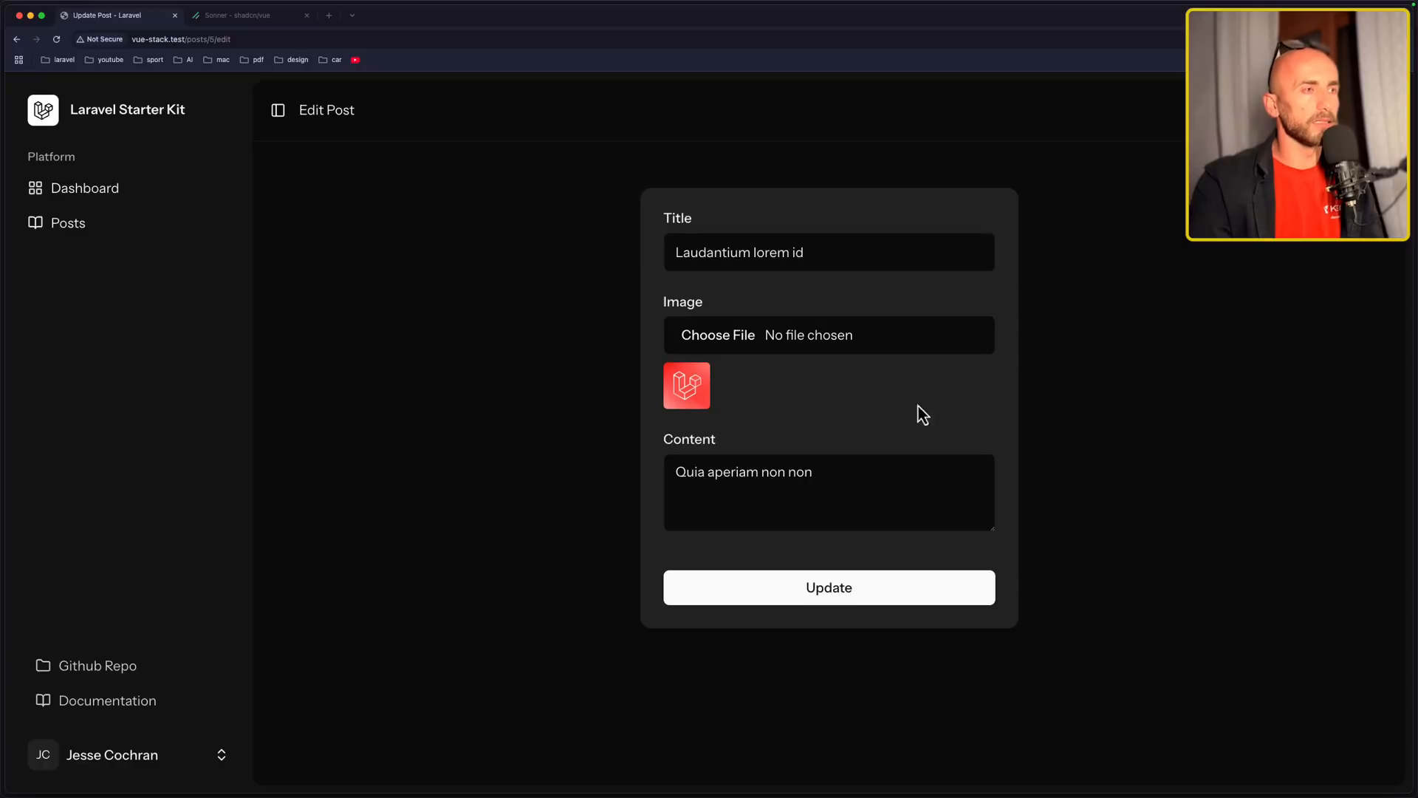
- Update post 5 with react.jpeg, then delete it, leaving the list empty
left_click(718, 334)
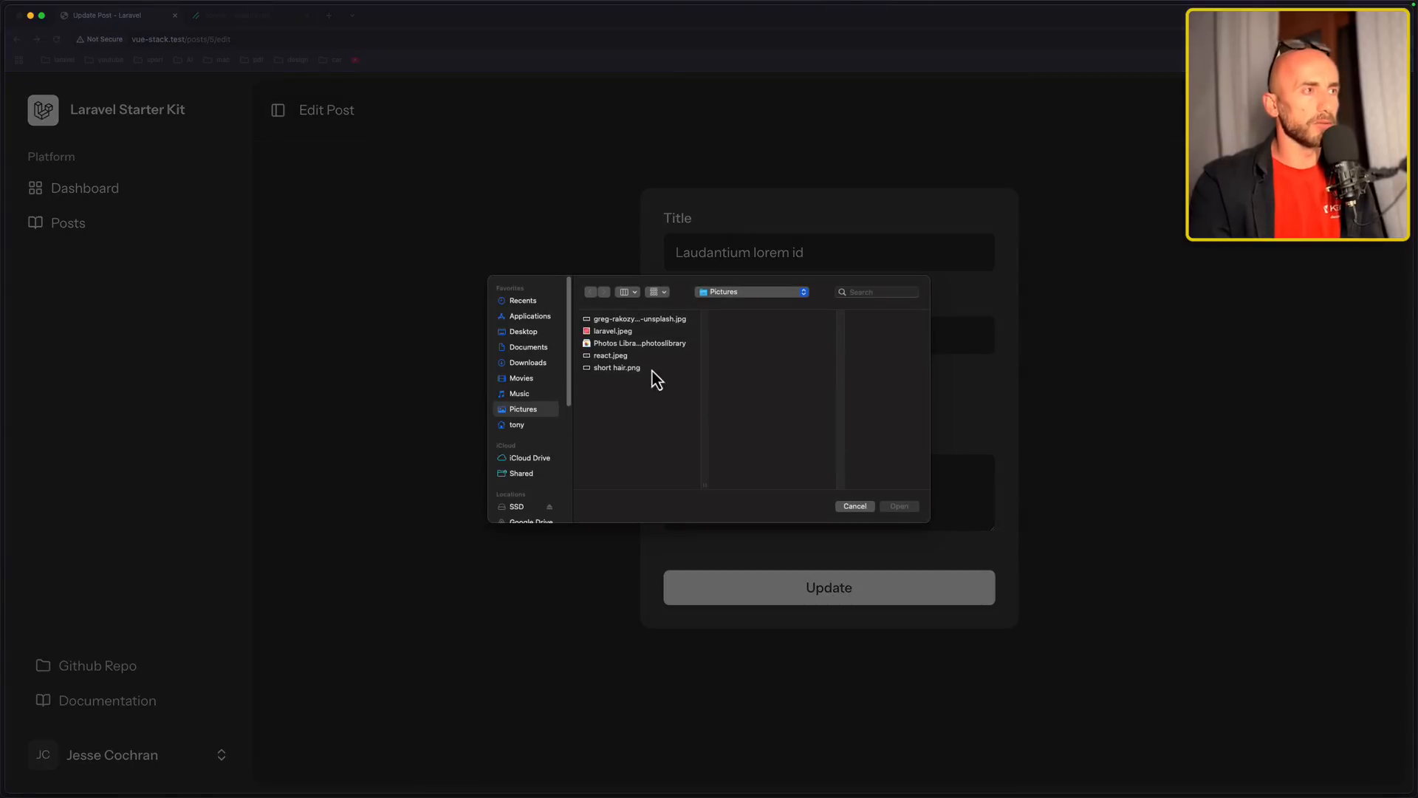
double_click(609, 355)
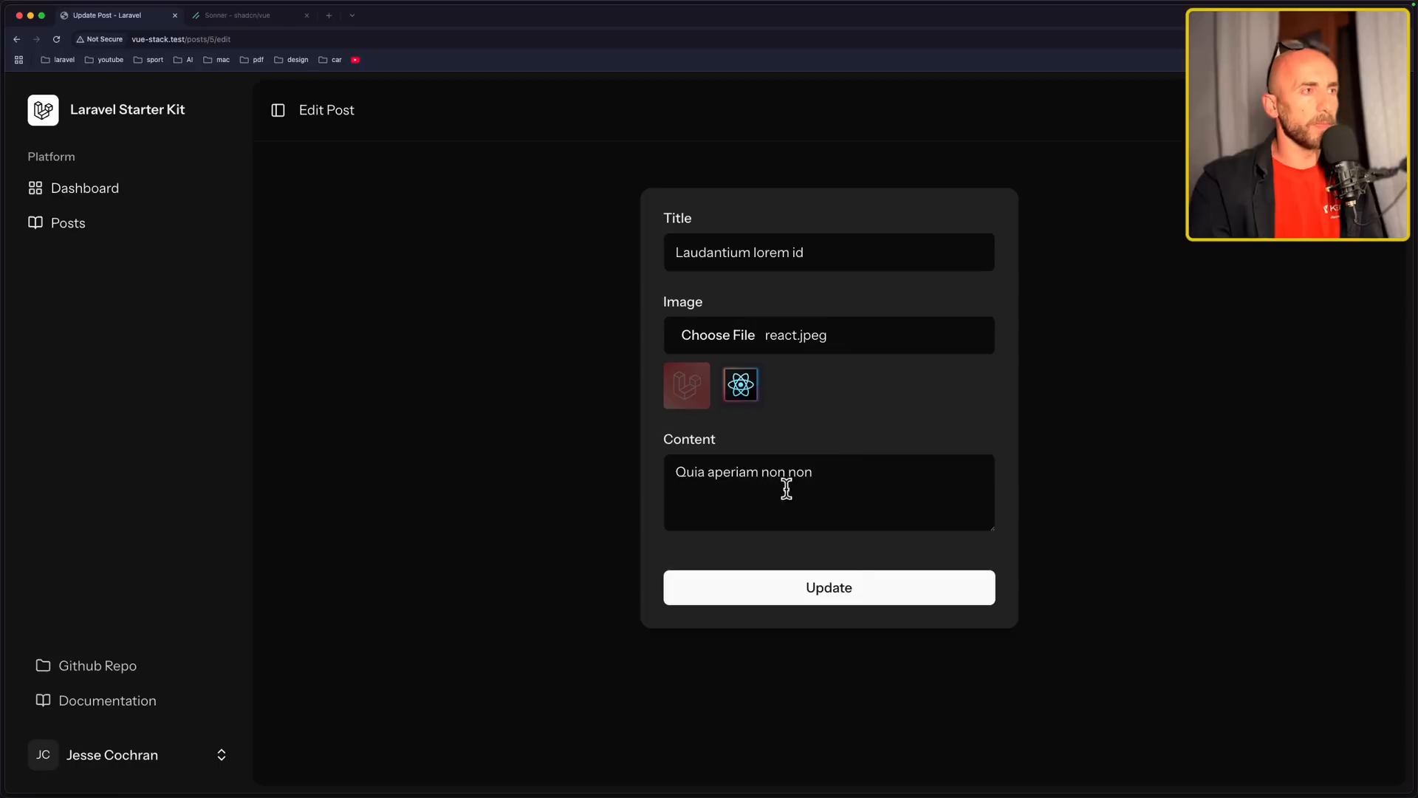
left_click(829, 588)
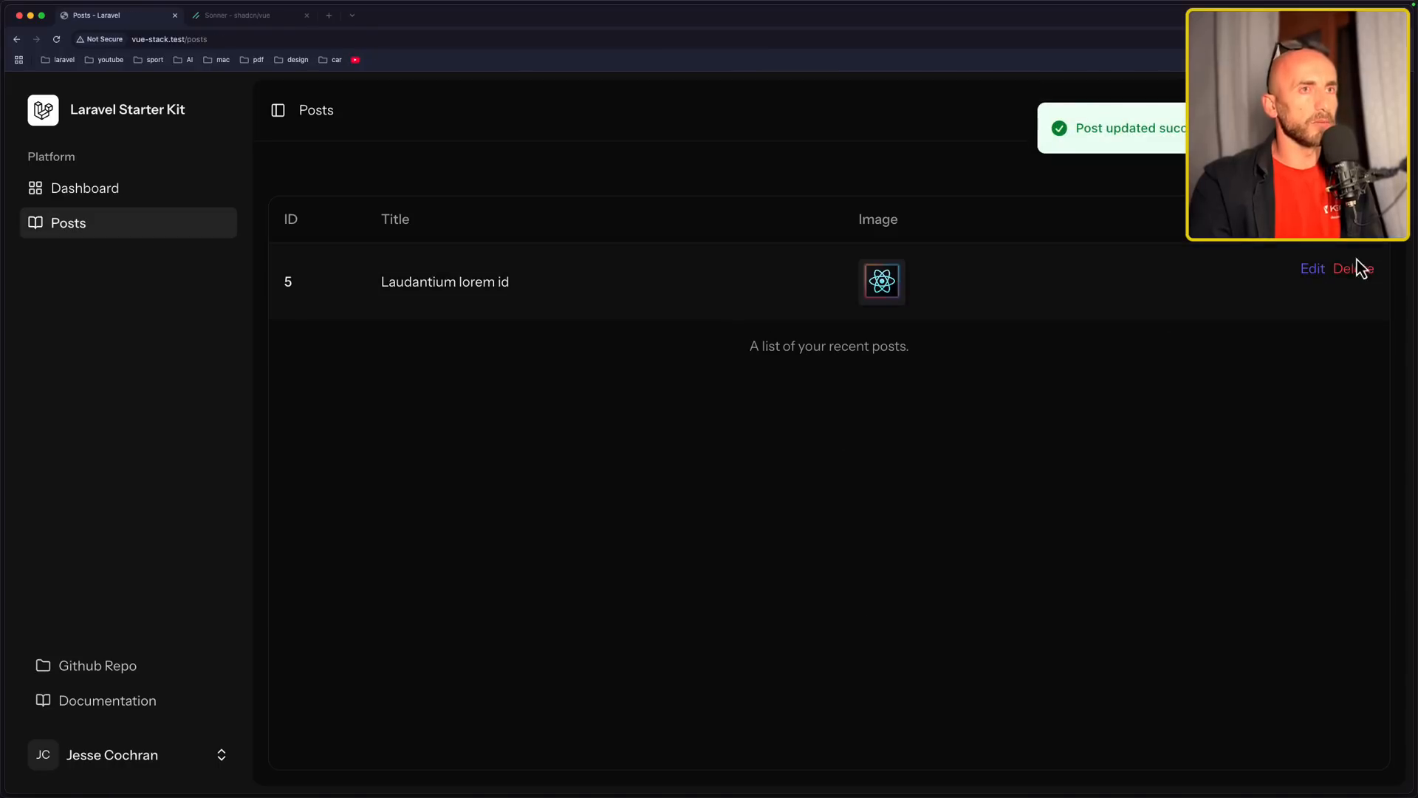
left_click(1353, 267)
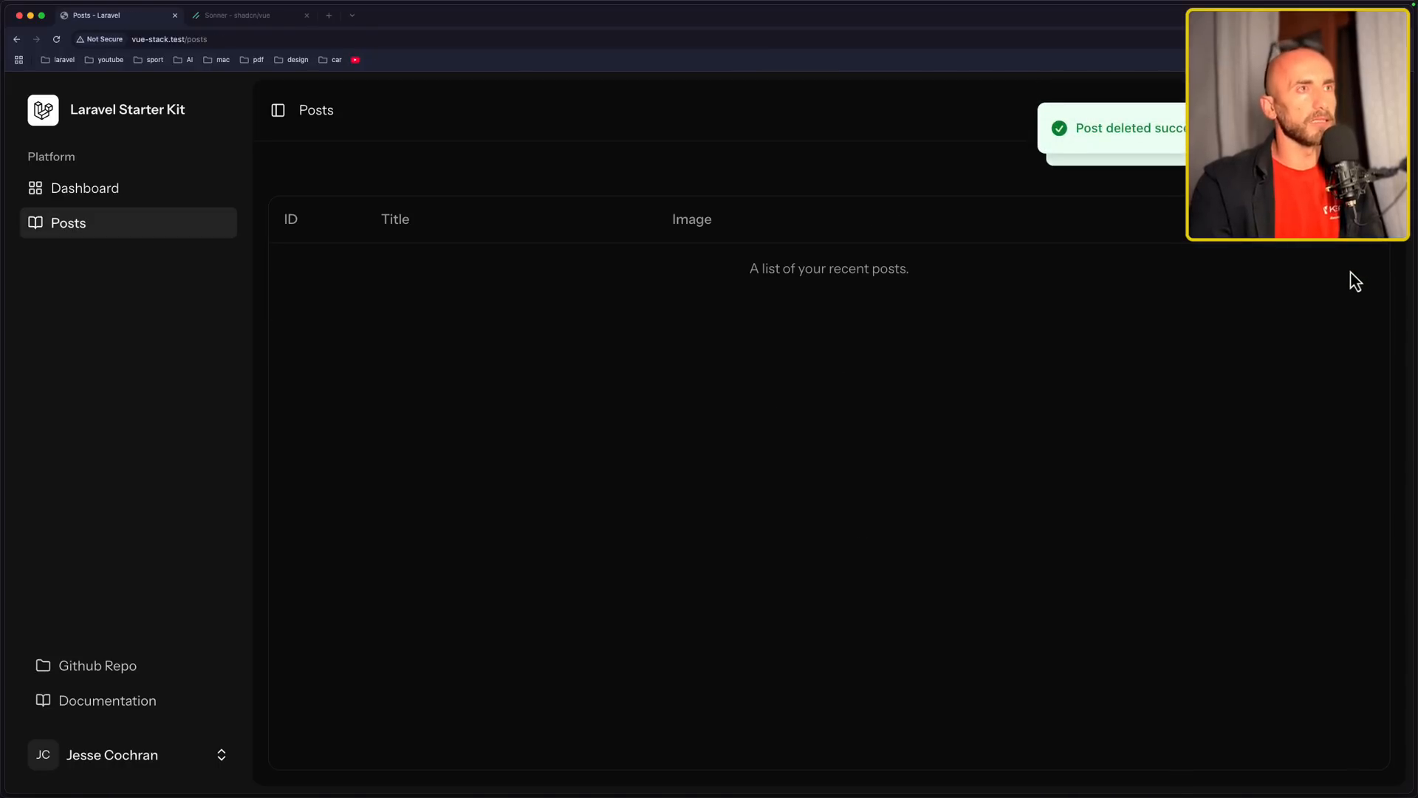